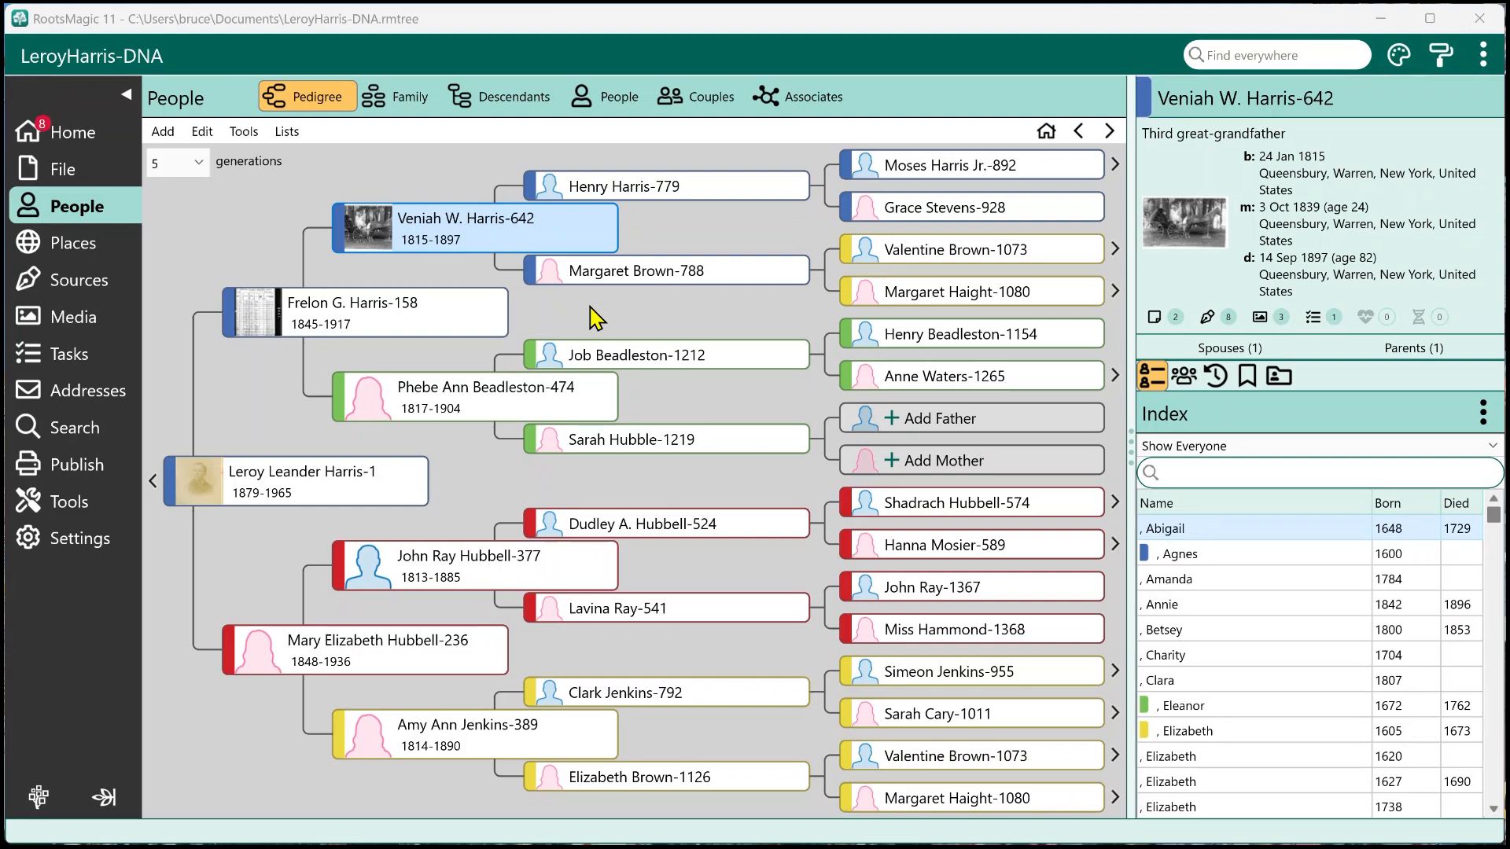
pyautogui.moveTo(732, 412)
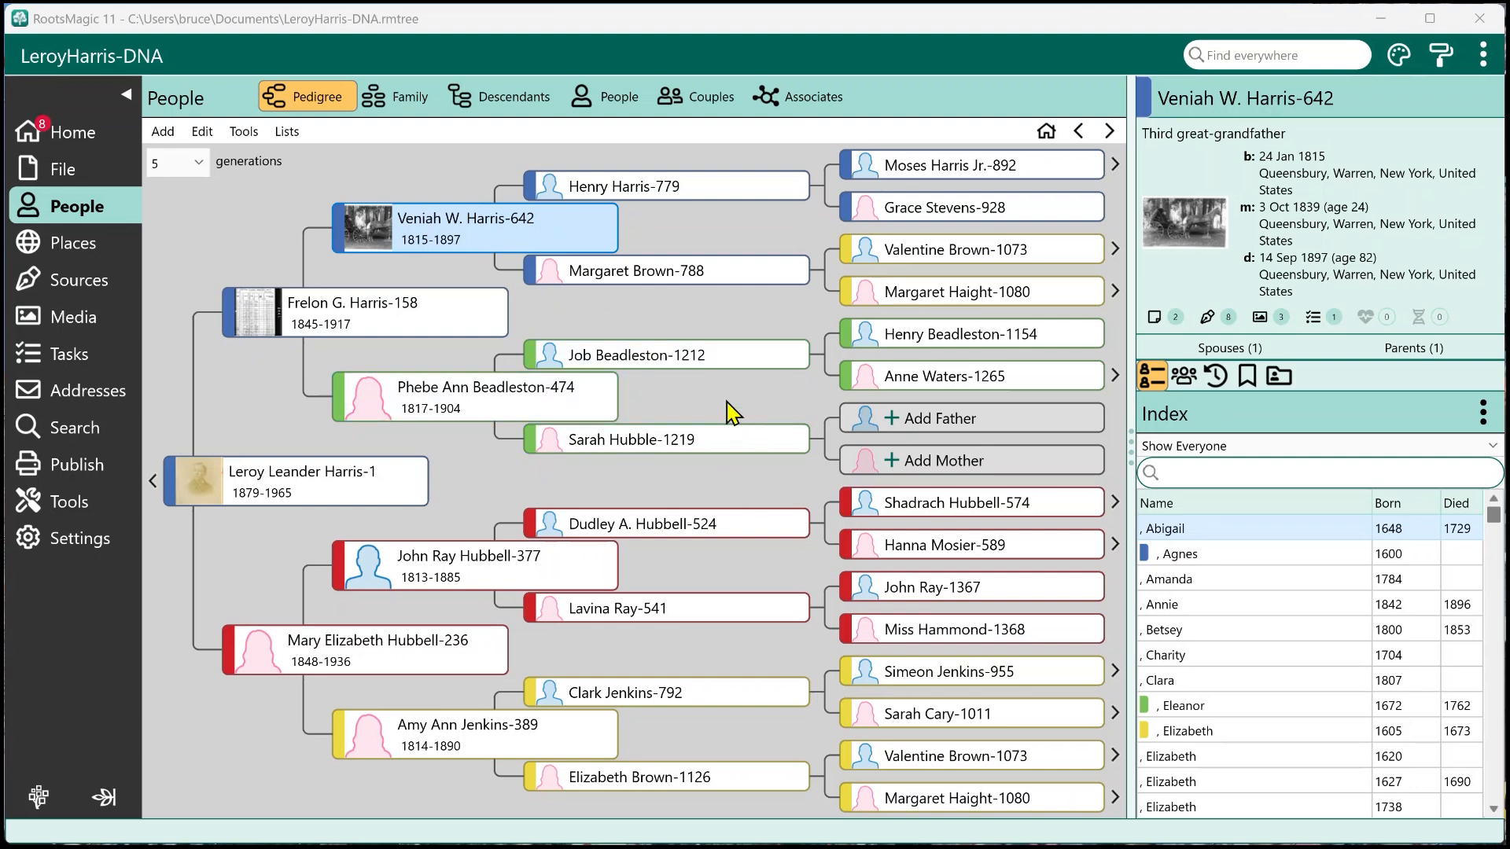
pyautogui.moveTo(1066, 453)
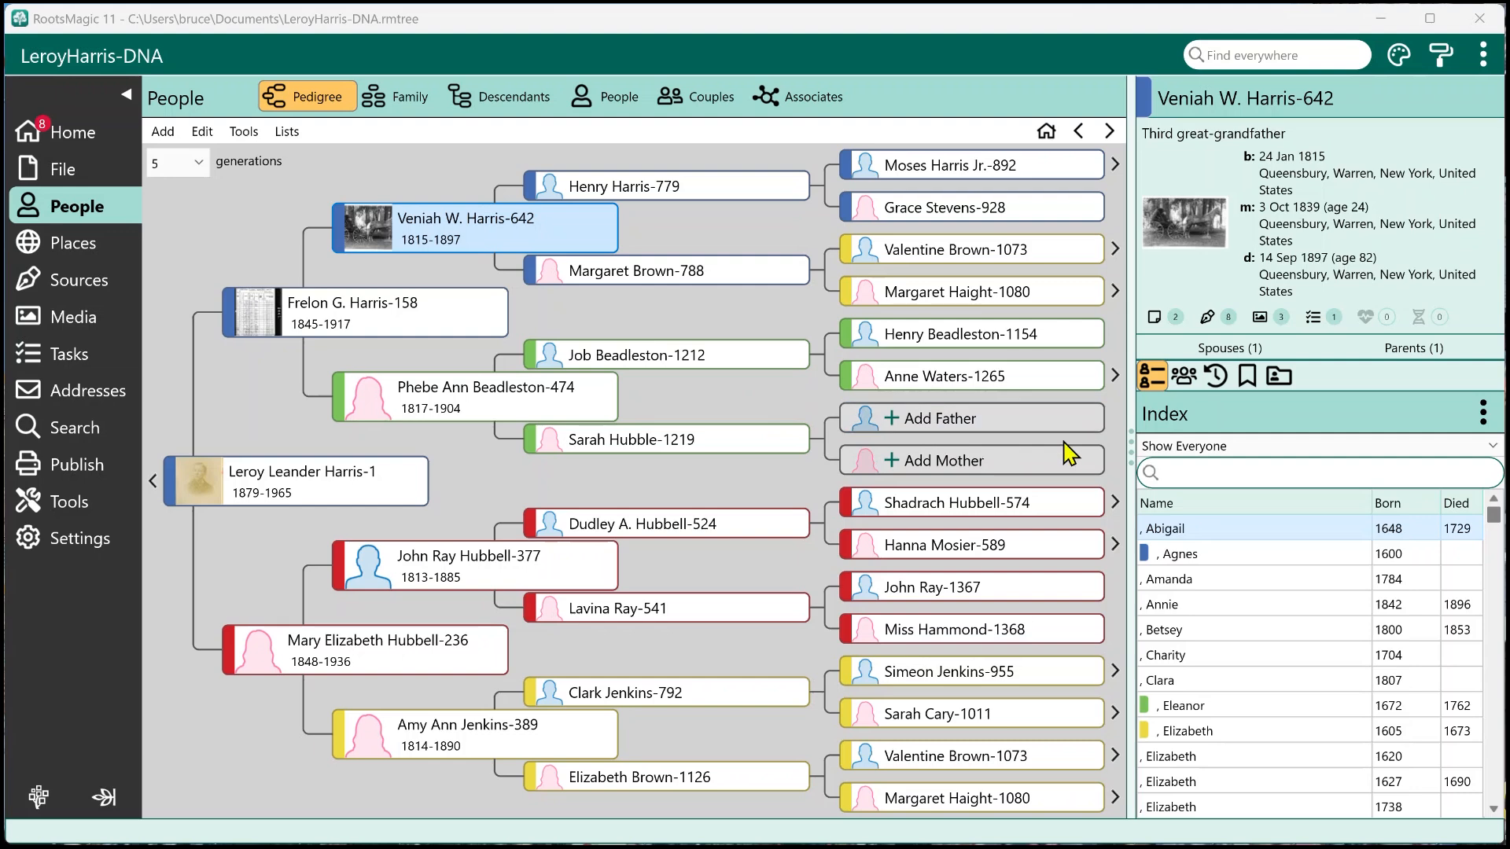
pyautogui.moveTo(1203, 414)
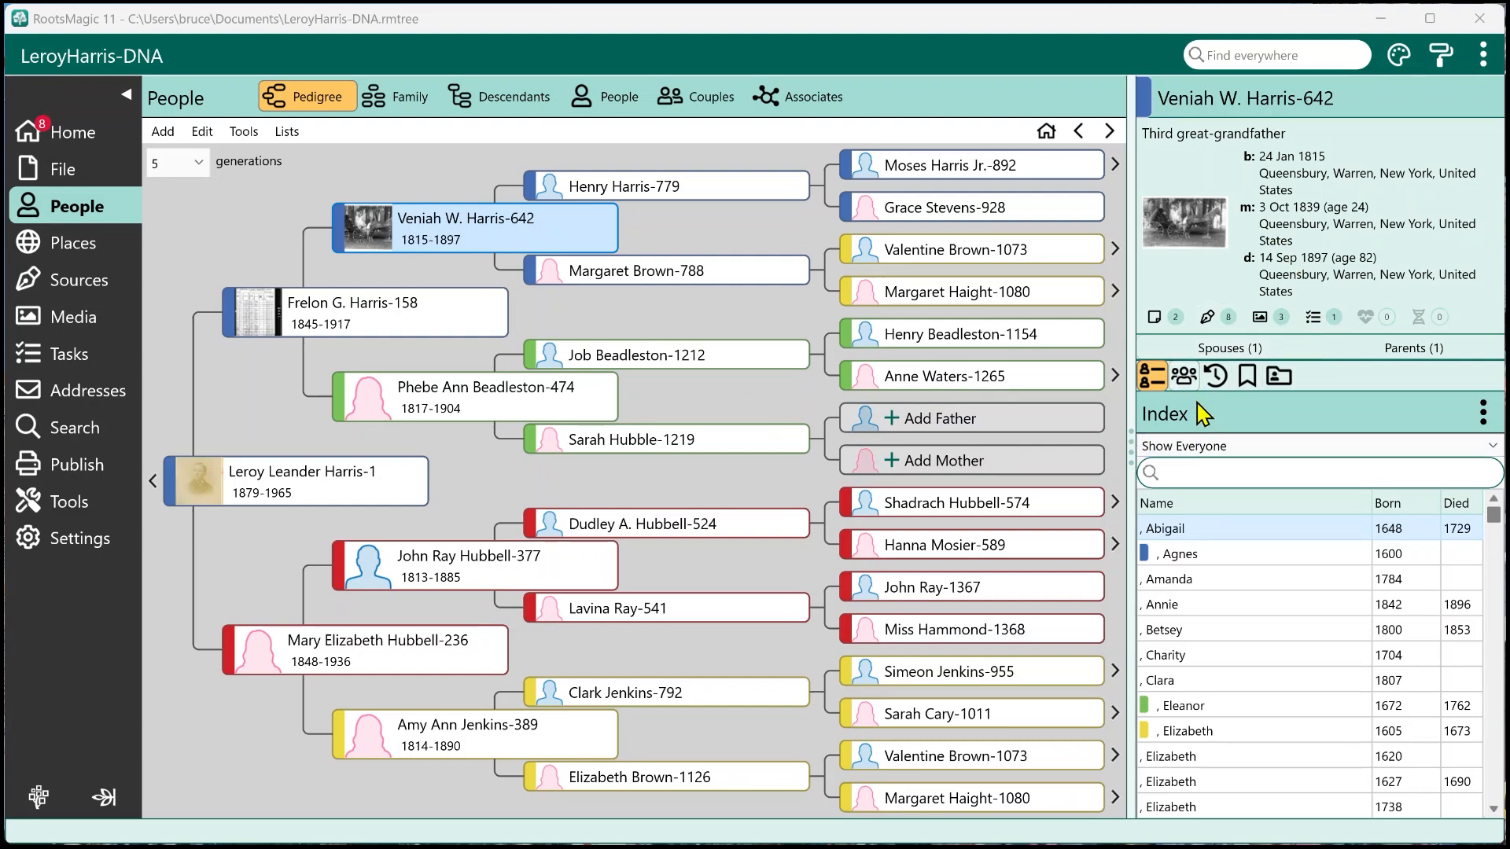
pyautogui.moveTo(1183, 376)
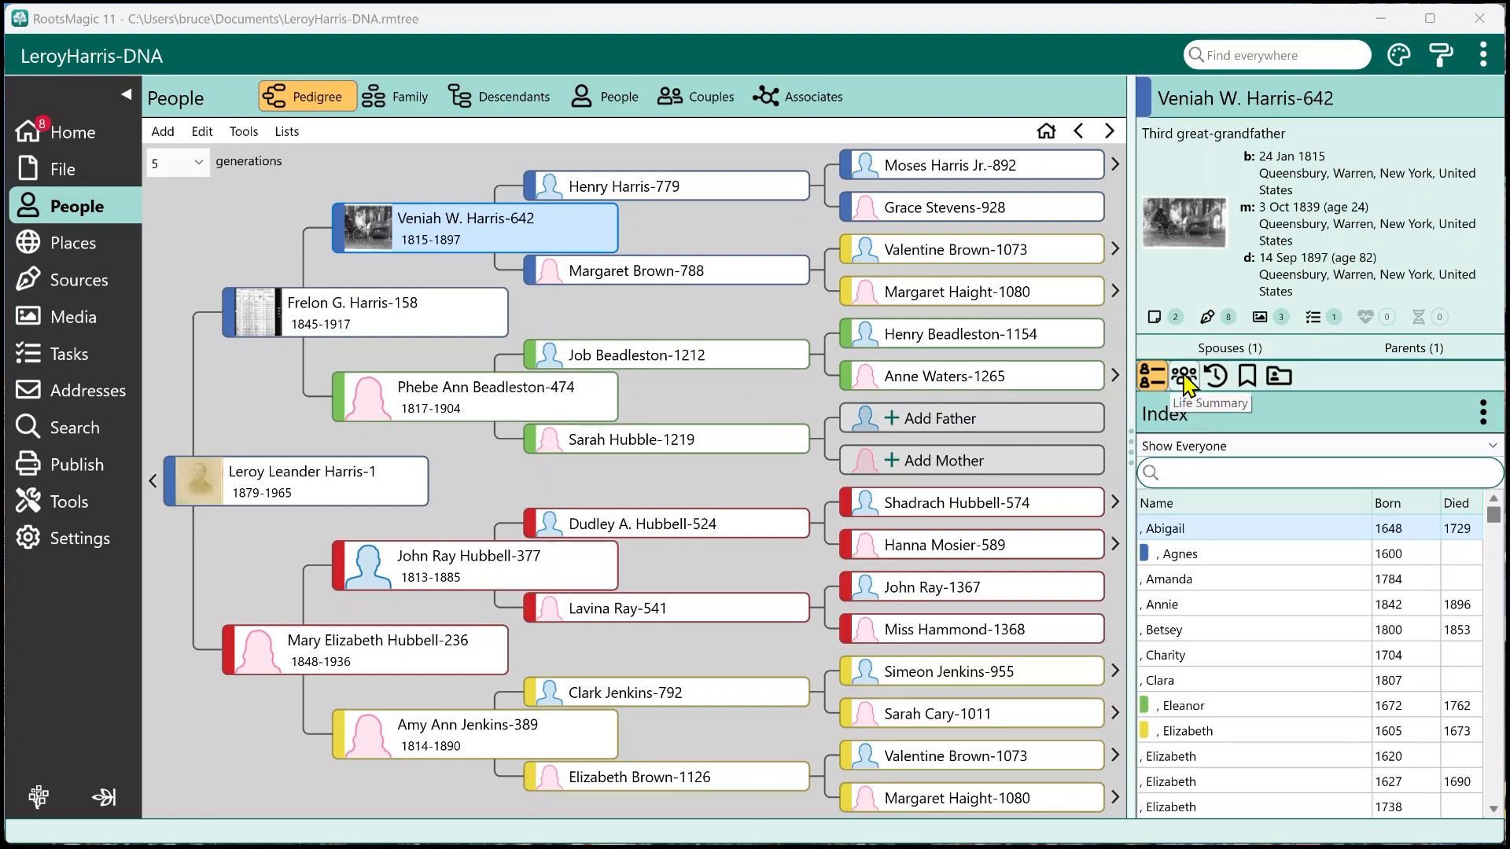
pyautogui.click(1183, 376)
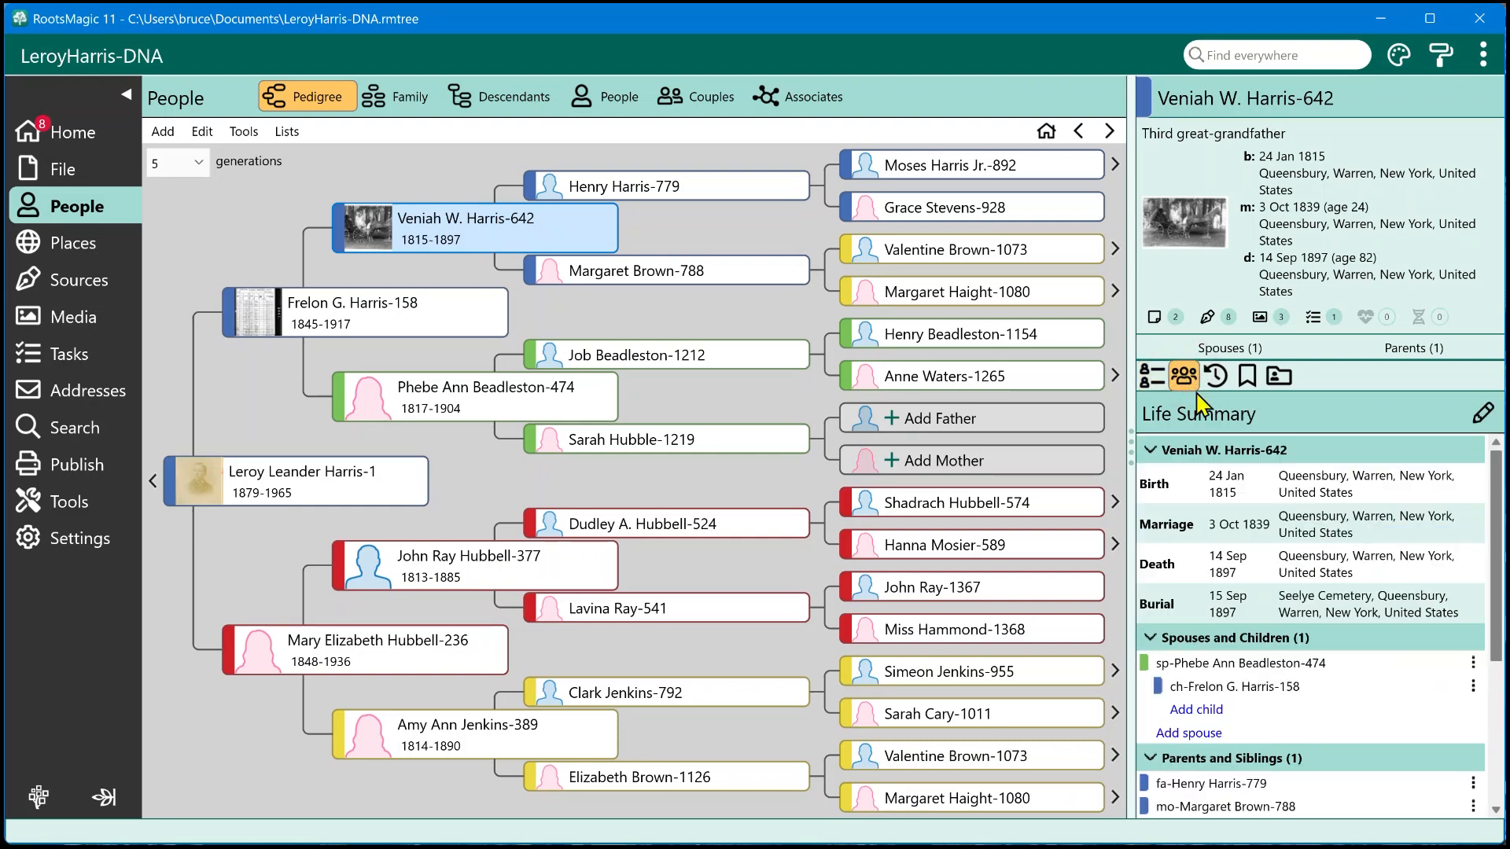
pyautogui.moveTo(1356, 537)
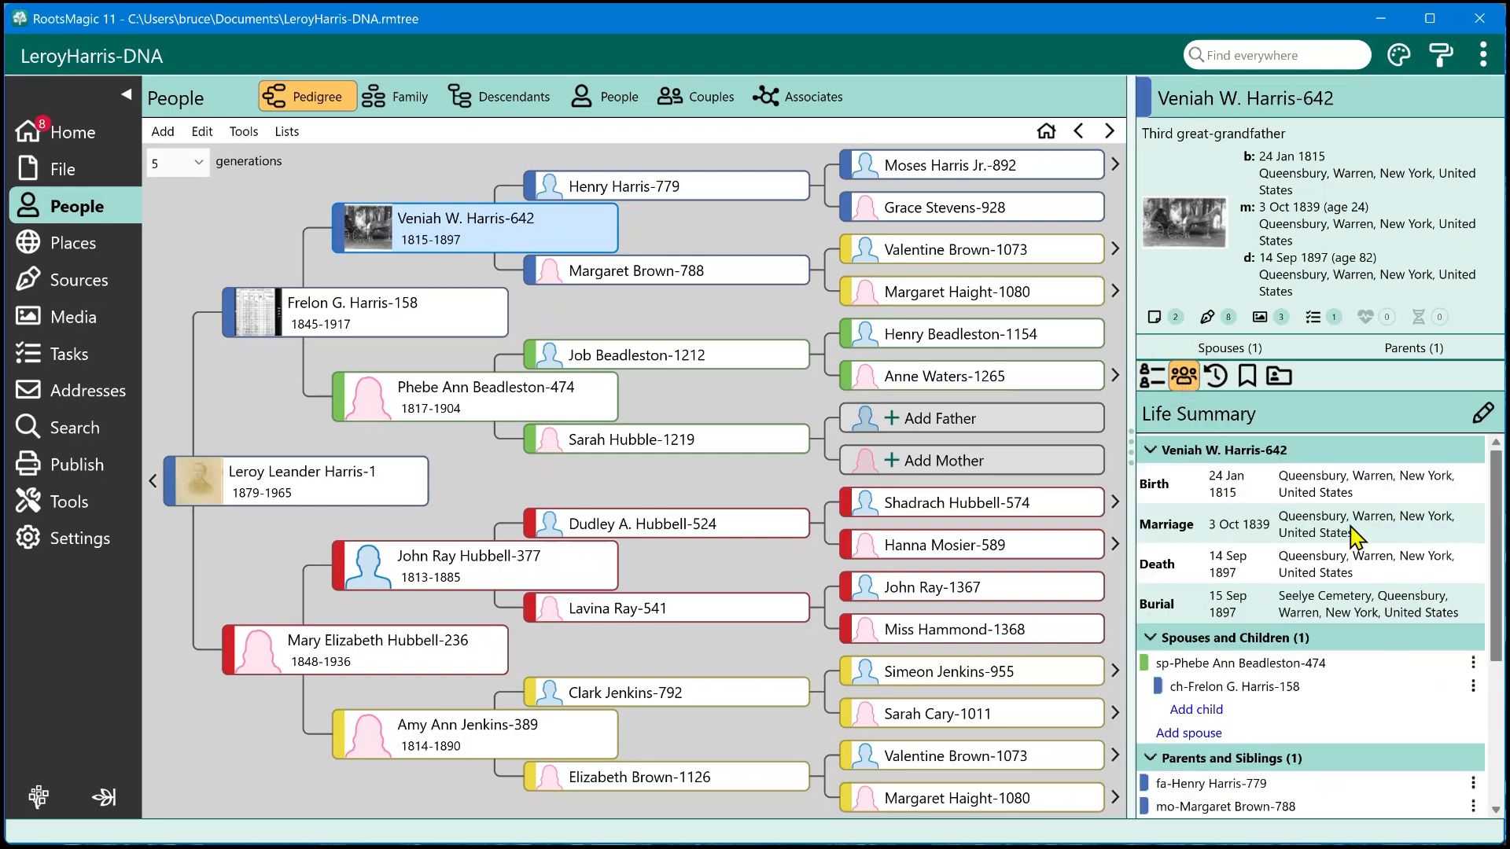
pyautogui.moveTo(1362, 566)
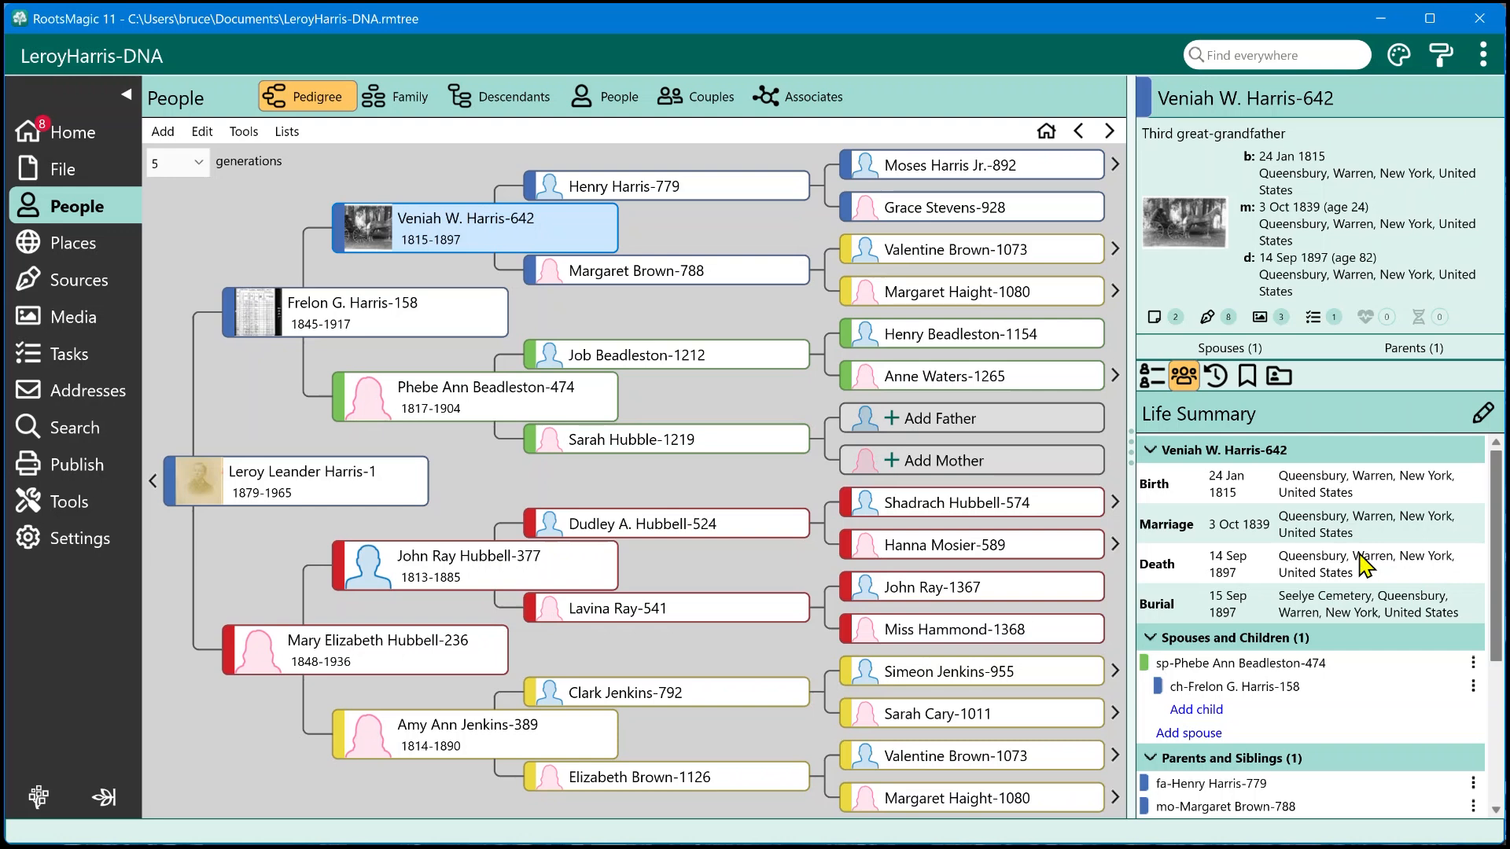
pyautogui.moveTo(1289, 508)
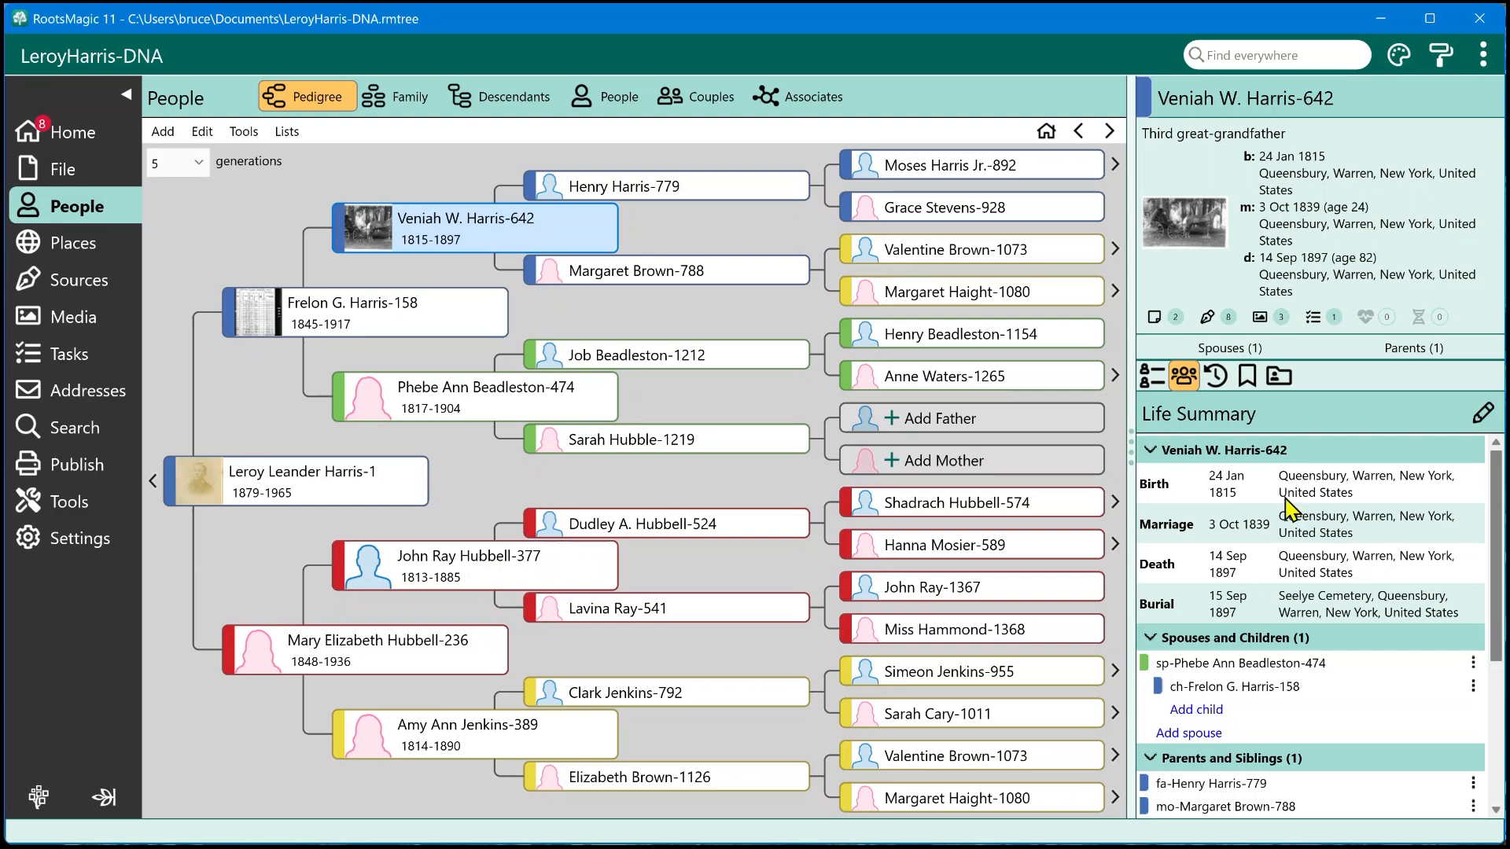
pyautogui.moveTo(1274, 607)
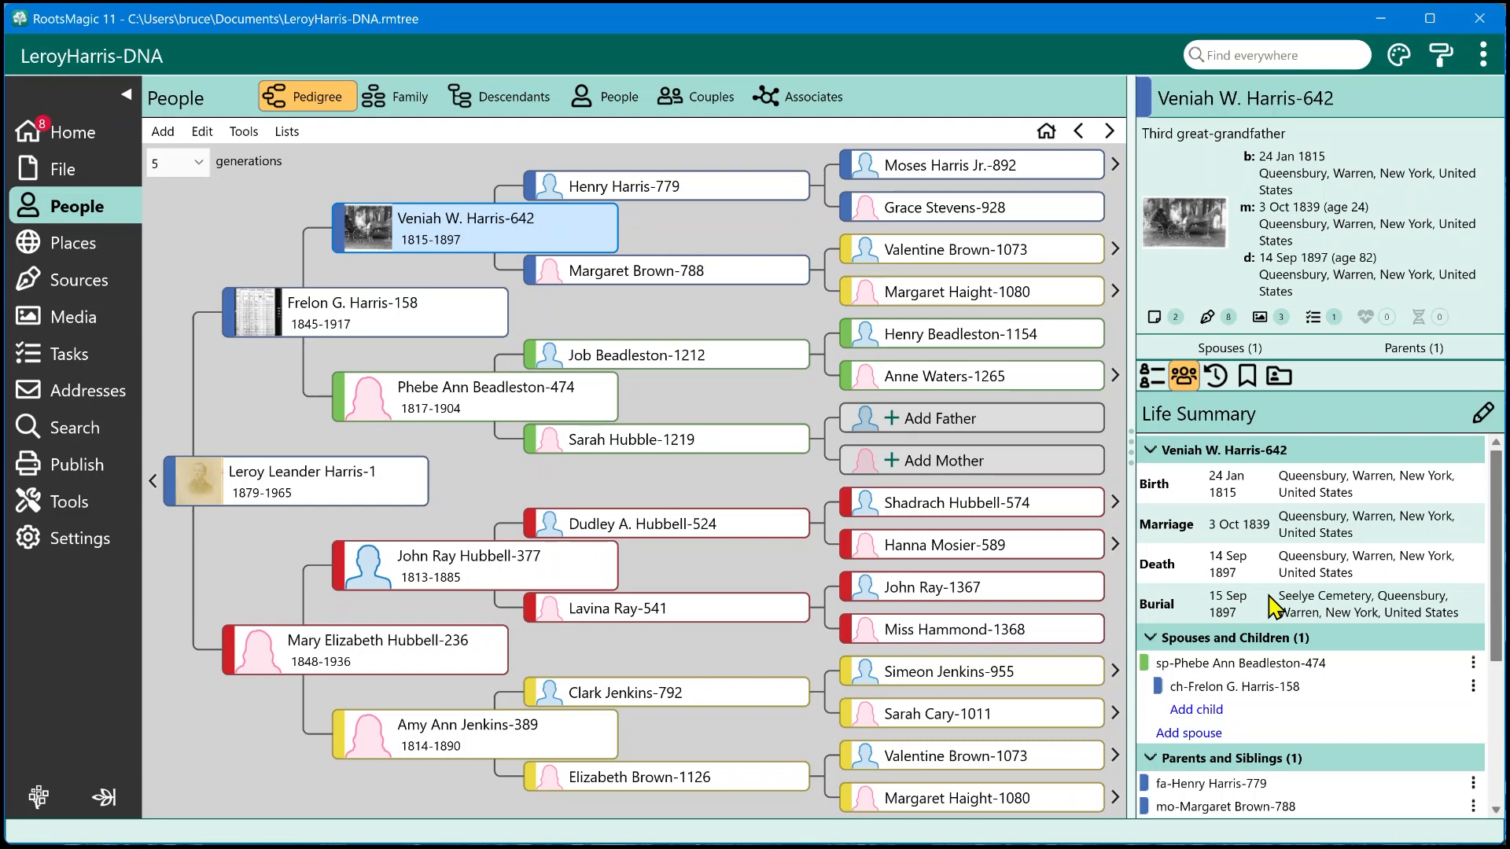
pyautogui.scroll(-3)
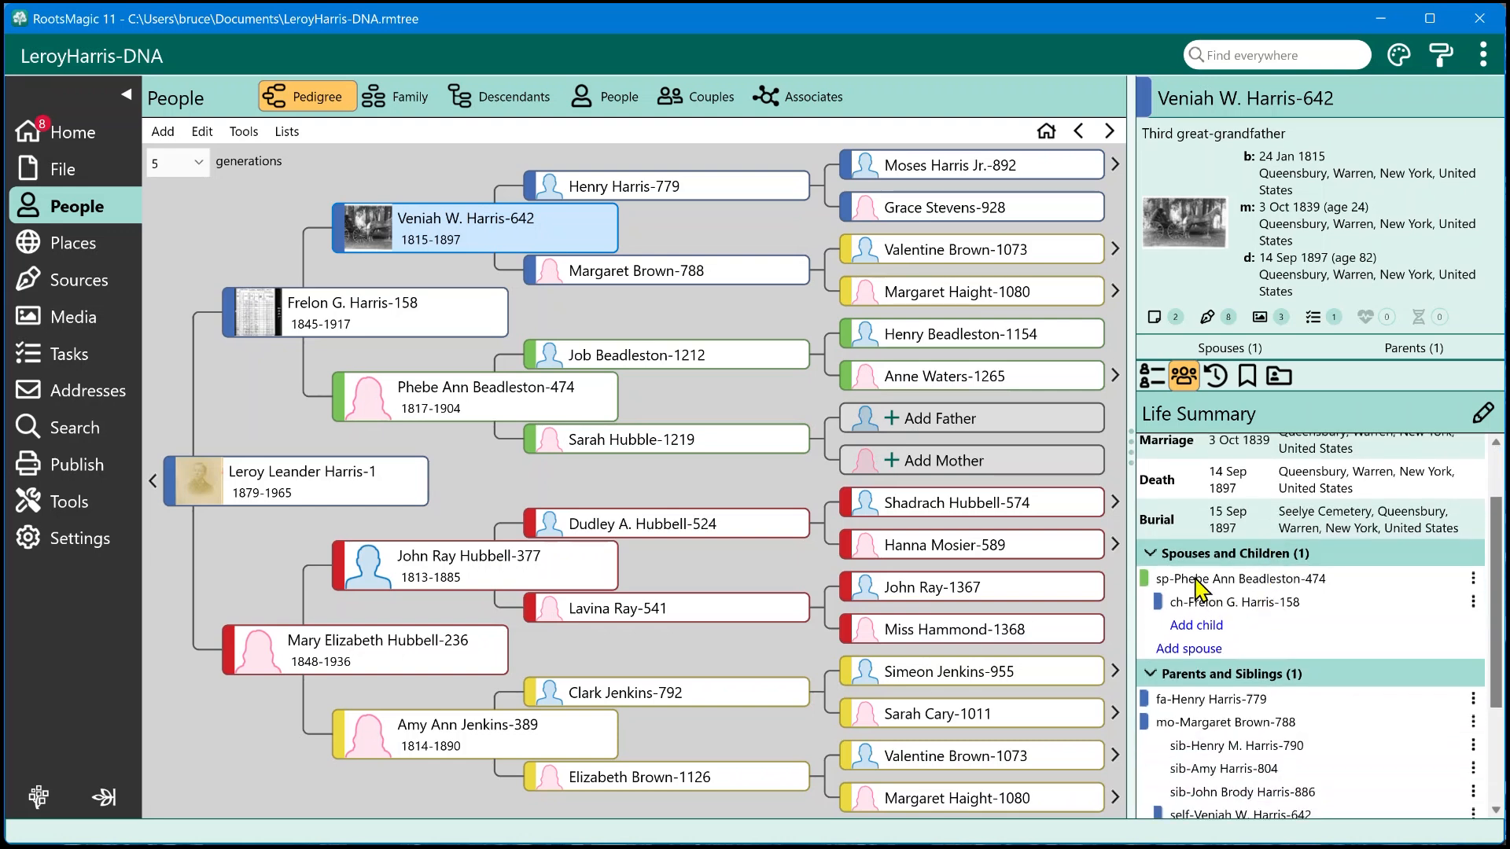
pyautogui.moveTo(1258, 590)
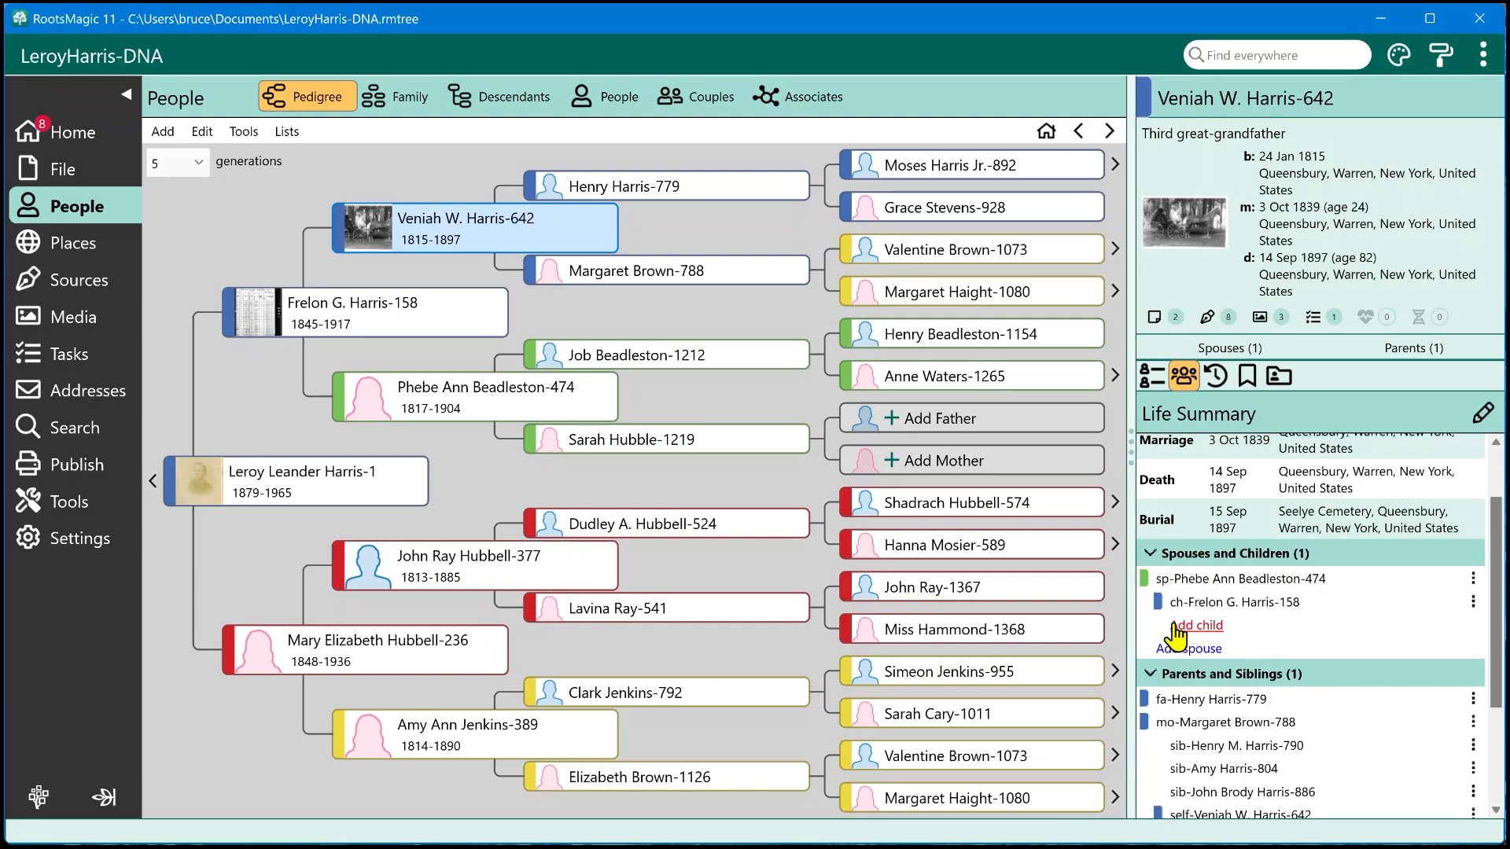
pyautogui.moveTo(1301, 575)
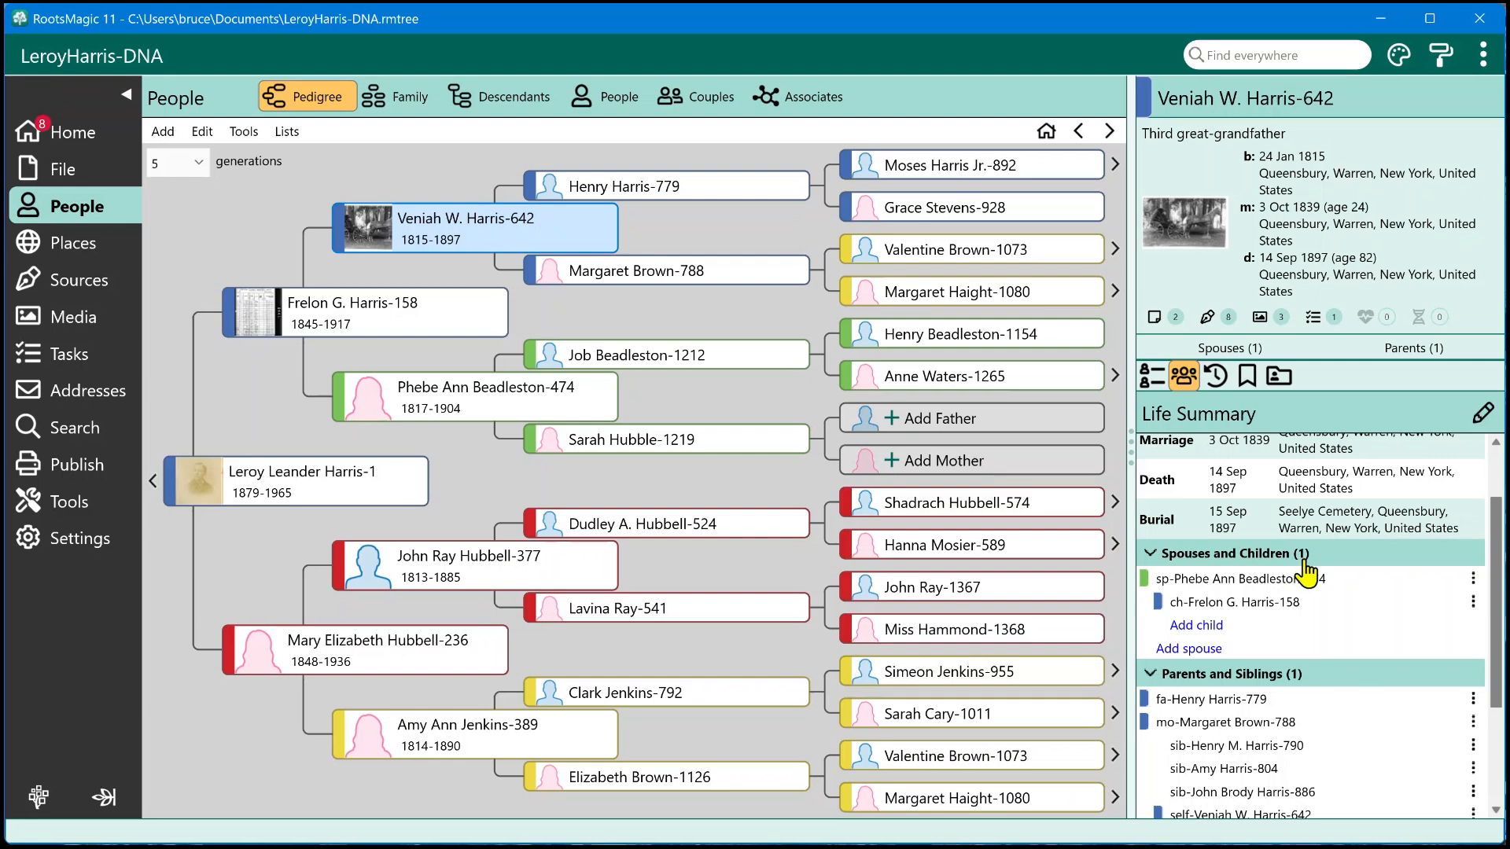
pyautogui.scroll(-3)
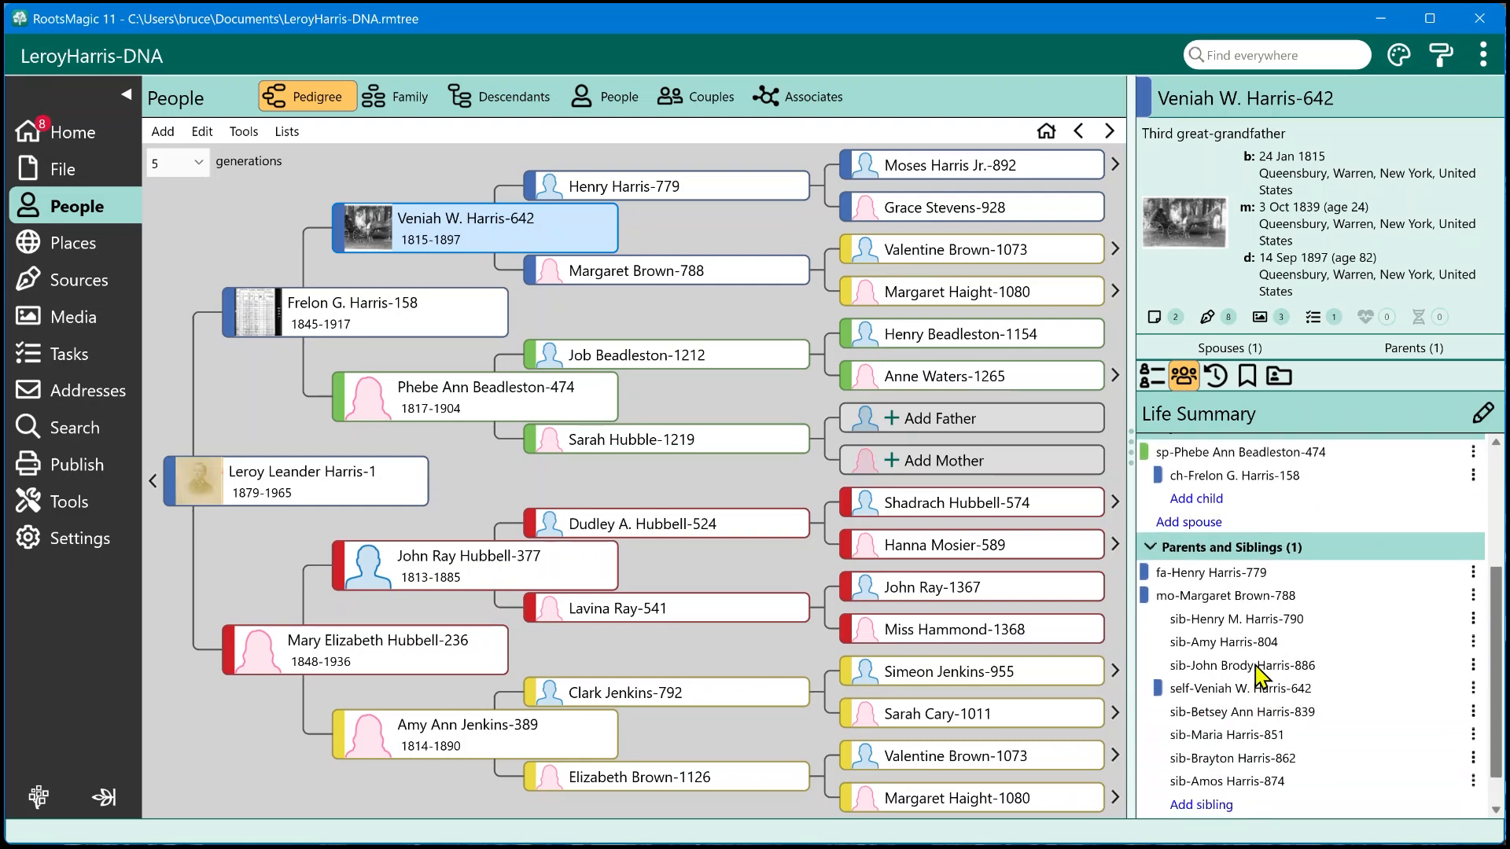
pyautogui.moveTo(1165, 569)
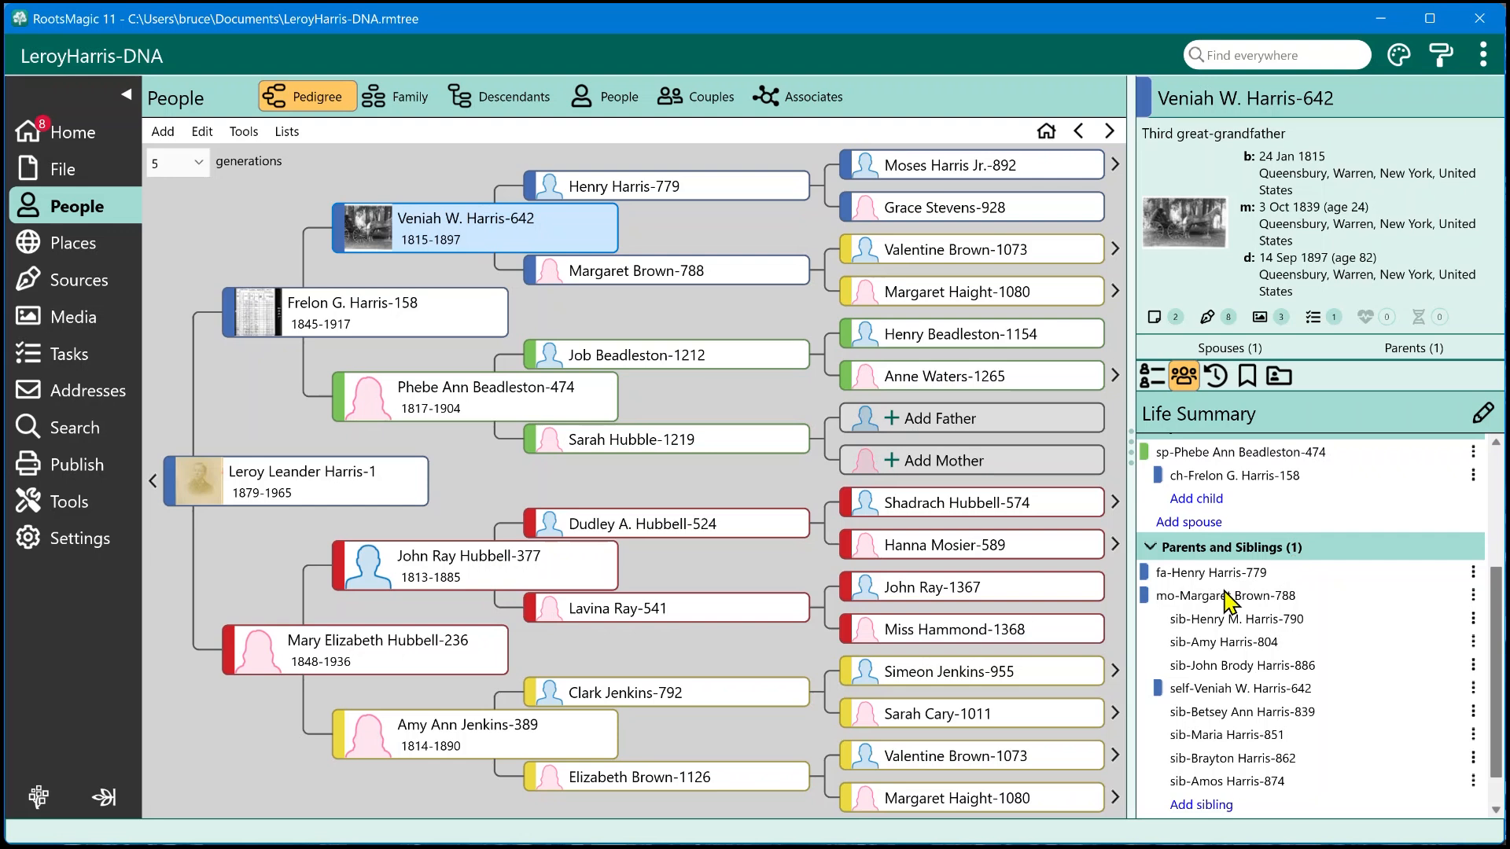
pyautogui.moveTo(1301, 568)
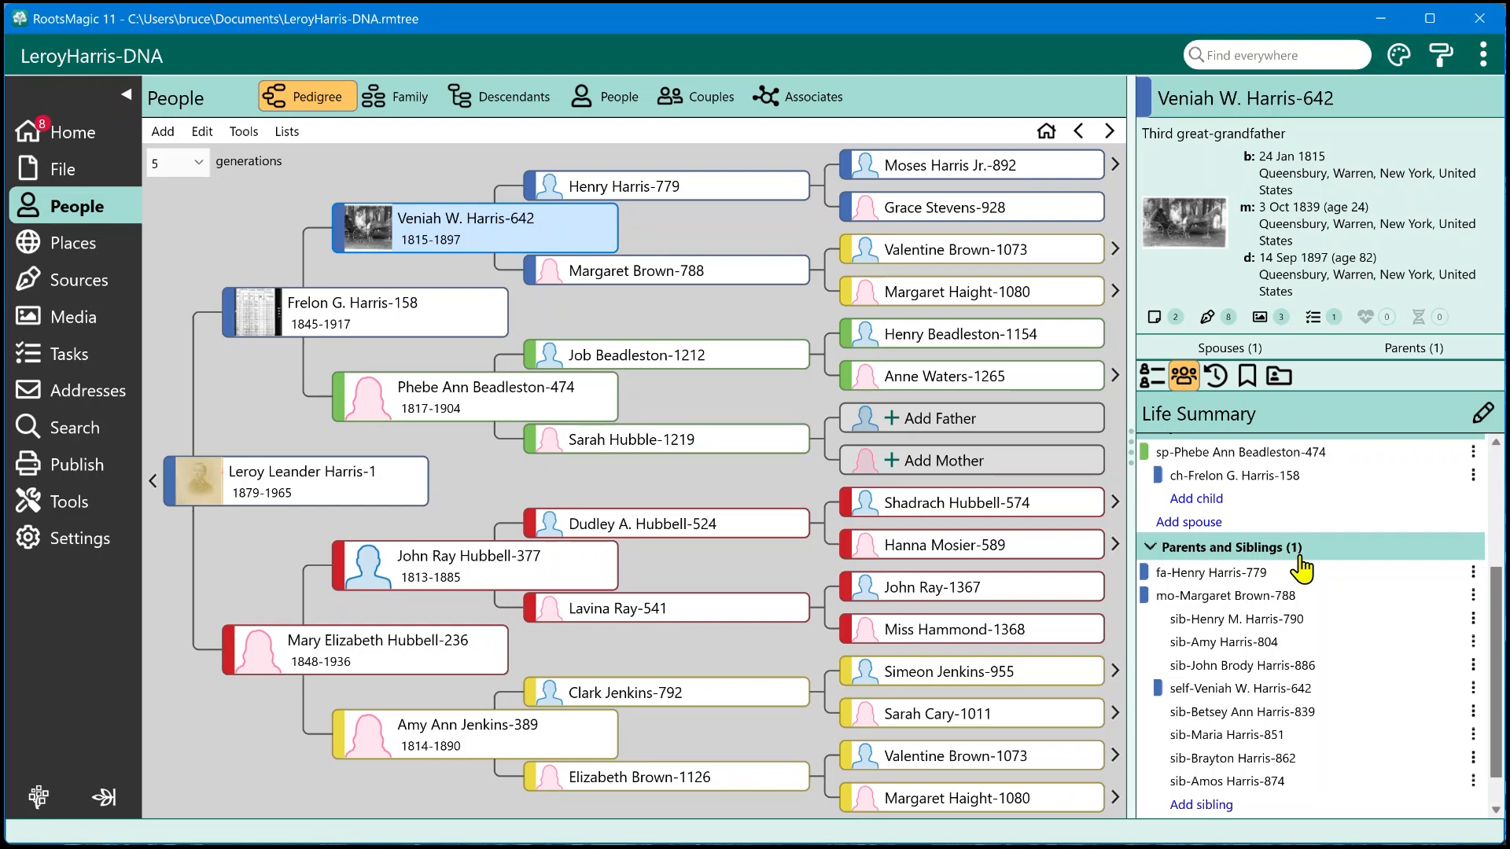
pyautogui.click(1203, 450)
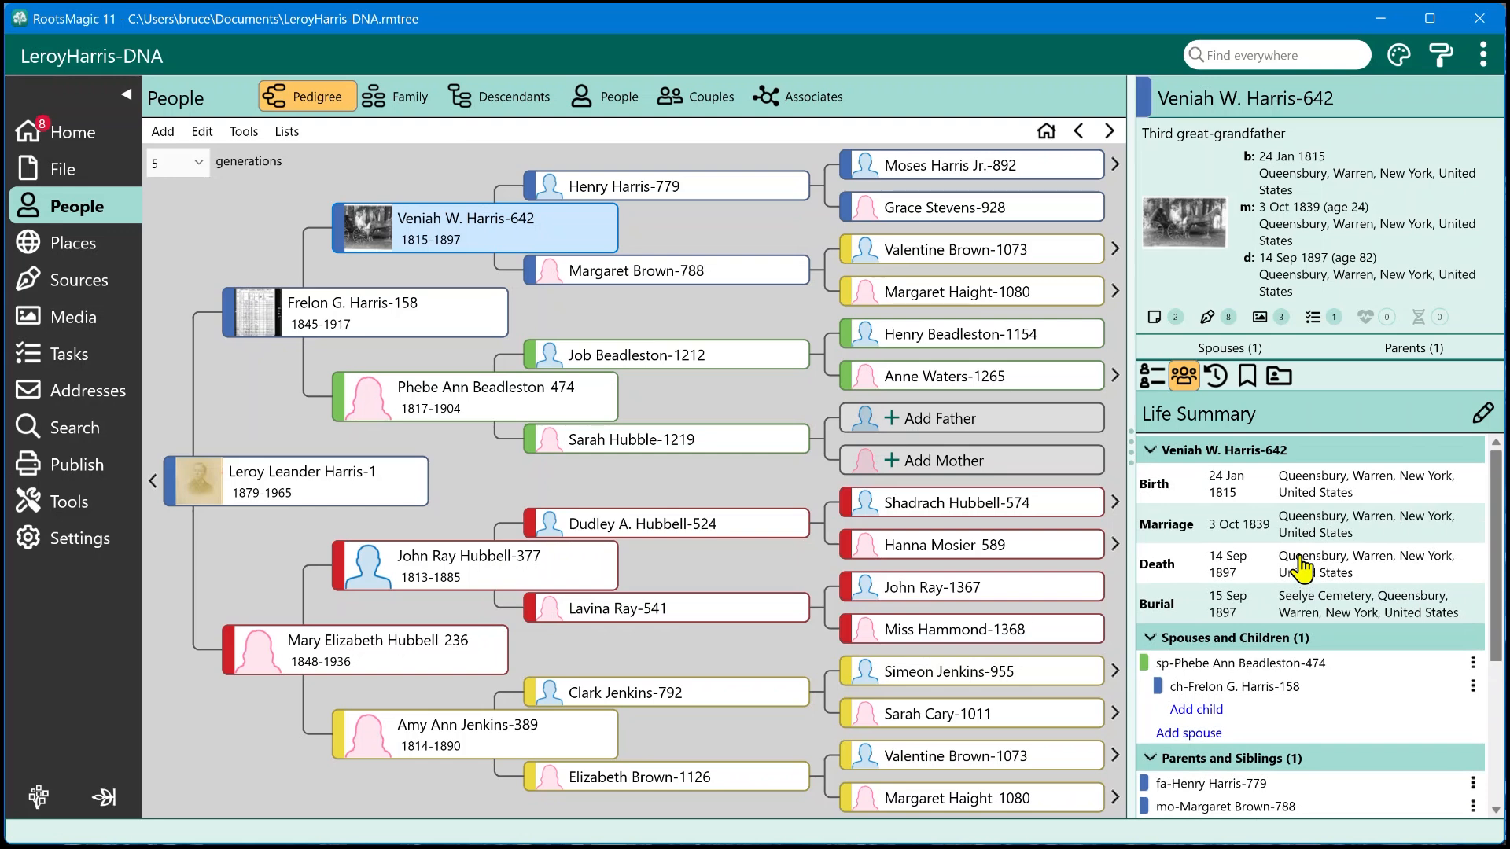
pyautogui.moveTo(1153, 459)
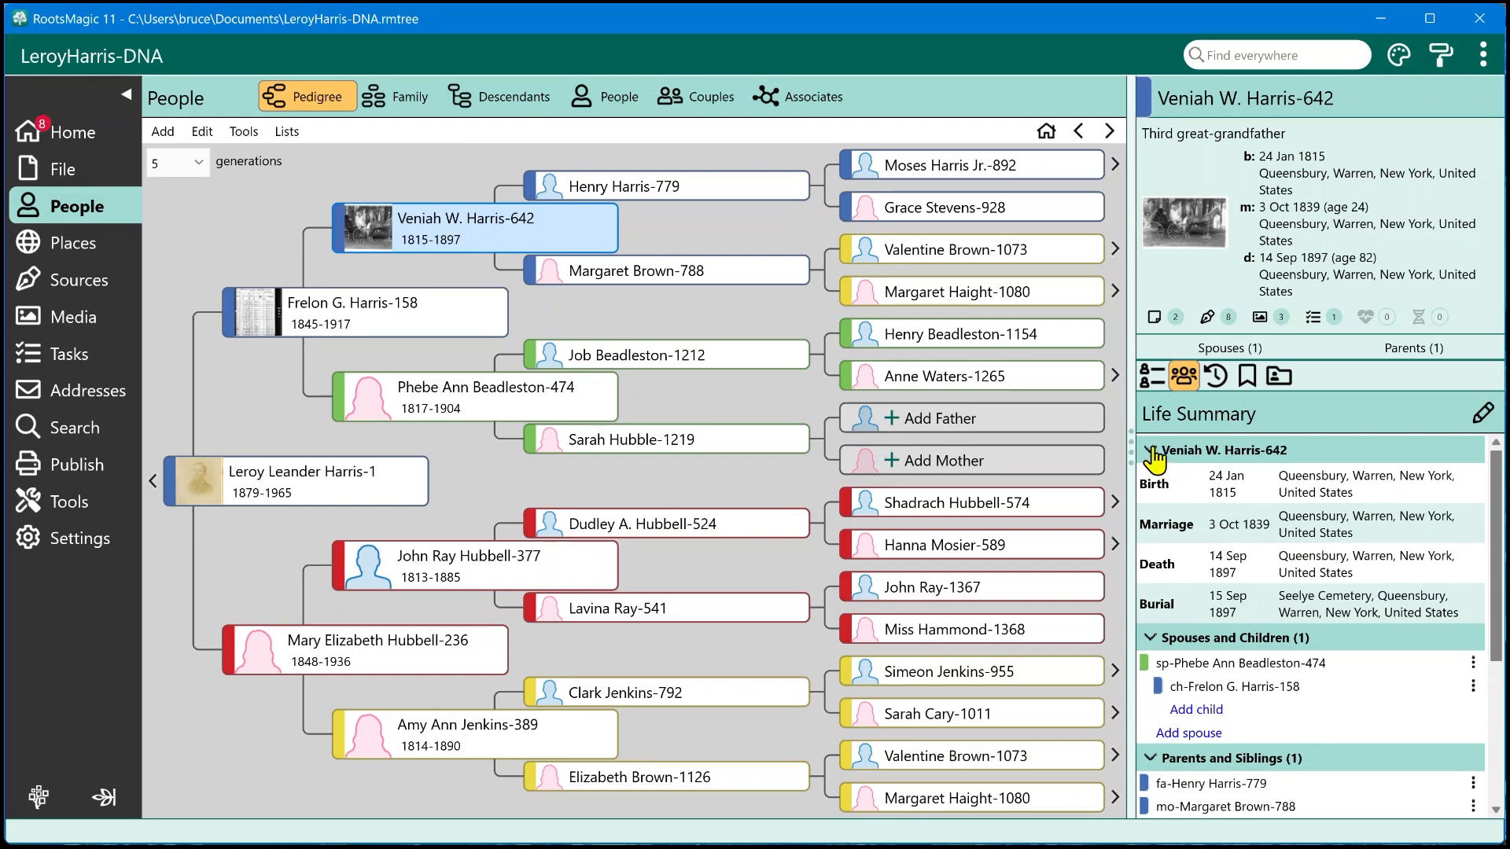
pyautogui.click(1152, 450)
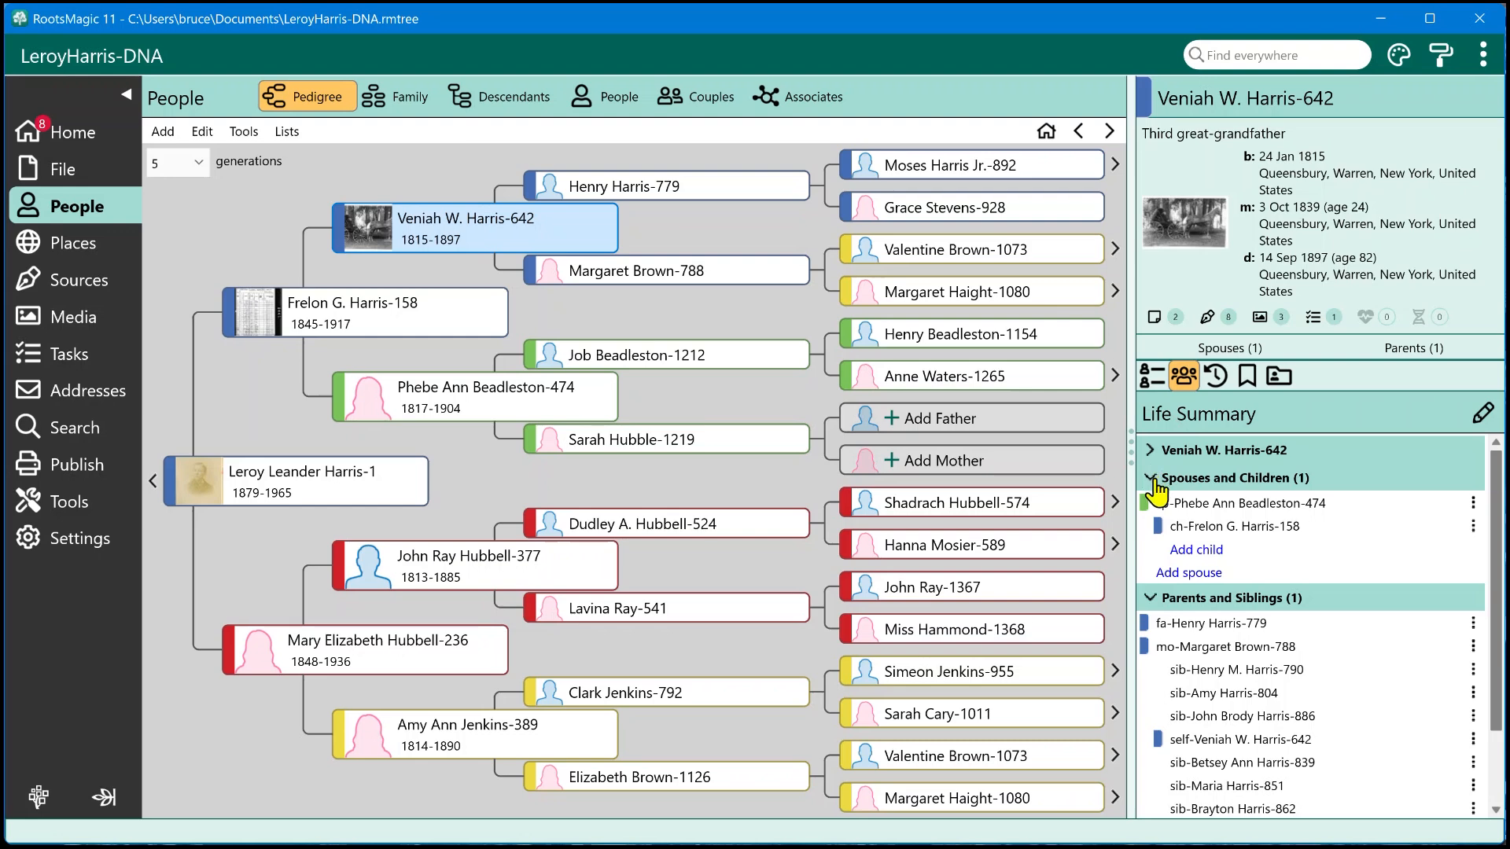
pyautogui.click(1152, 479)
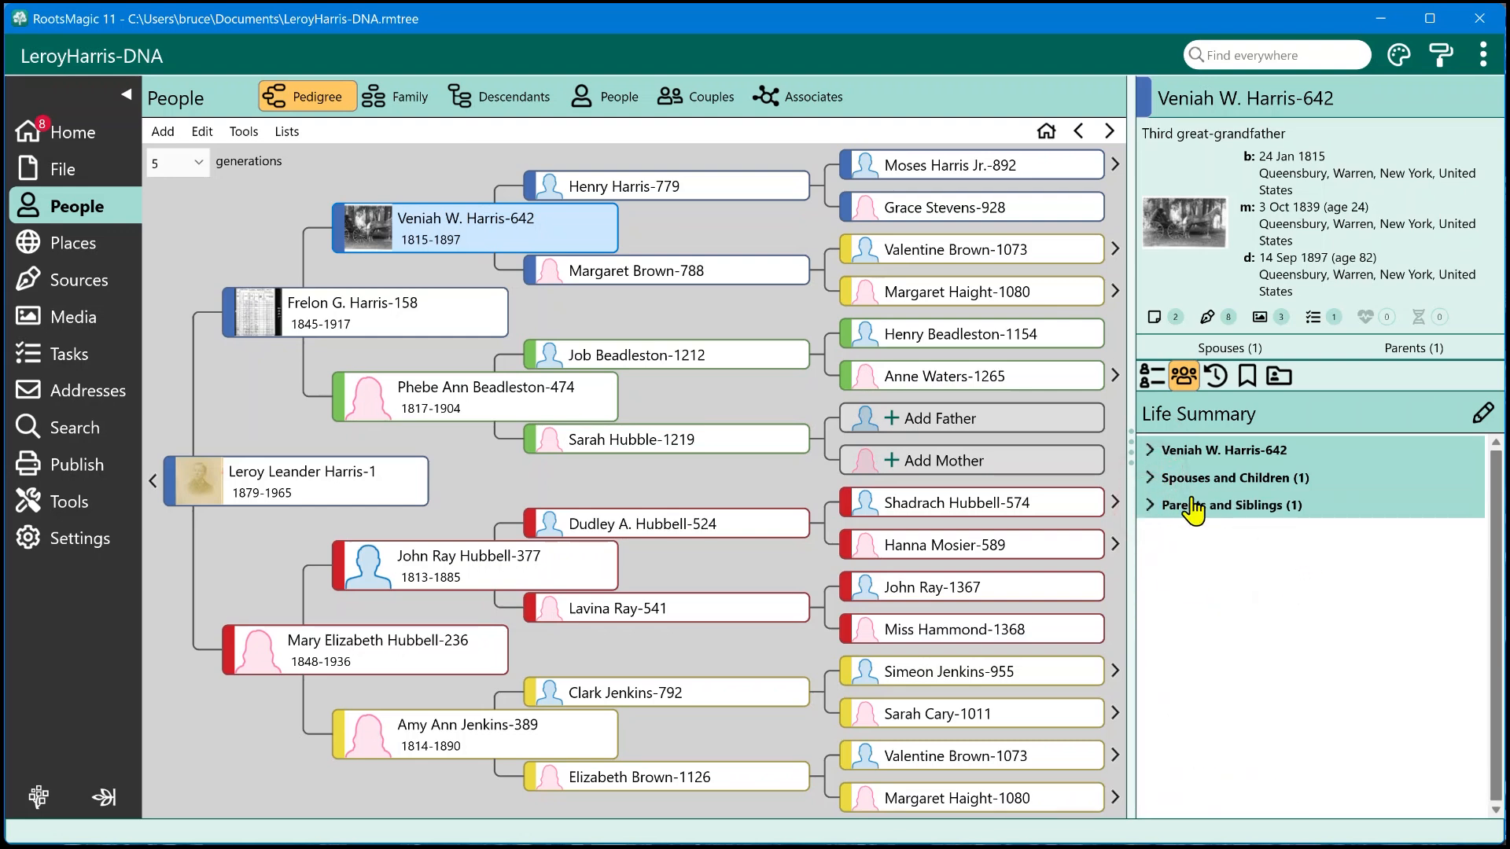
pyautogui.moveTo(1303, 523)
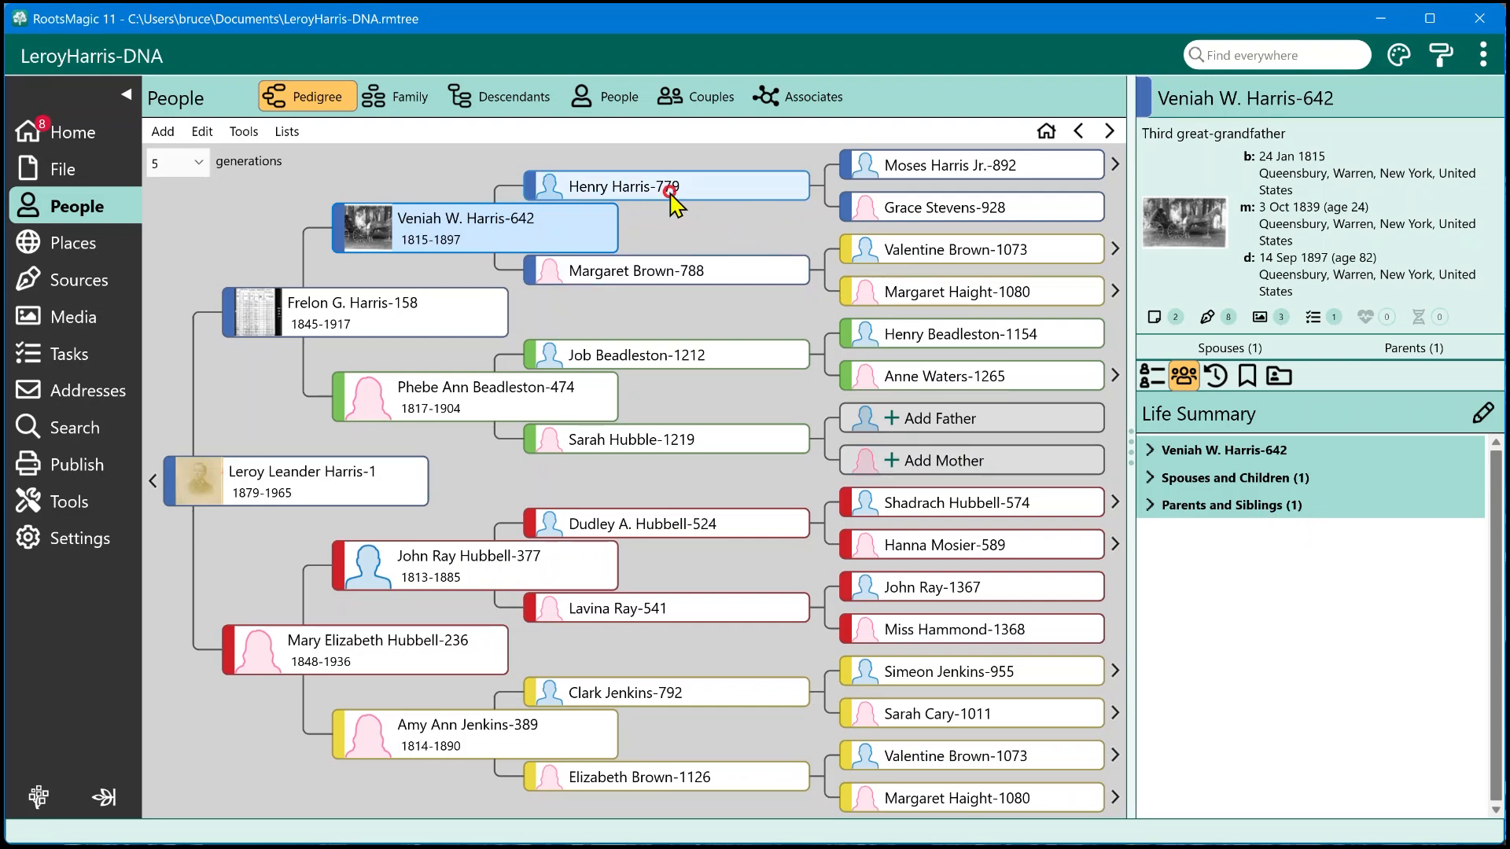
pyautogui.click(971, 164)
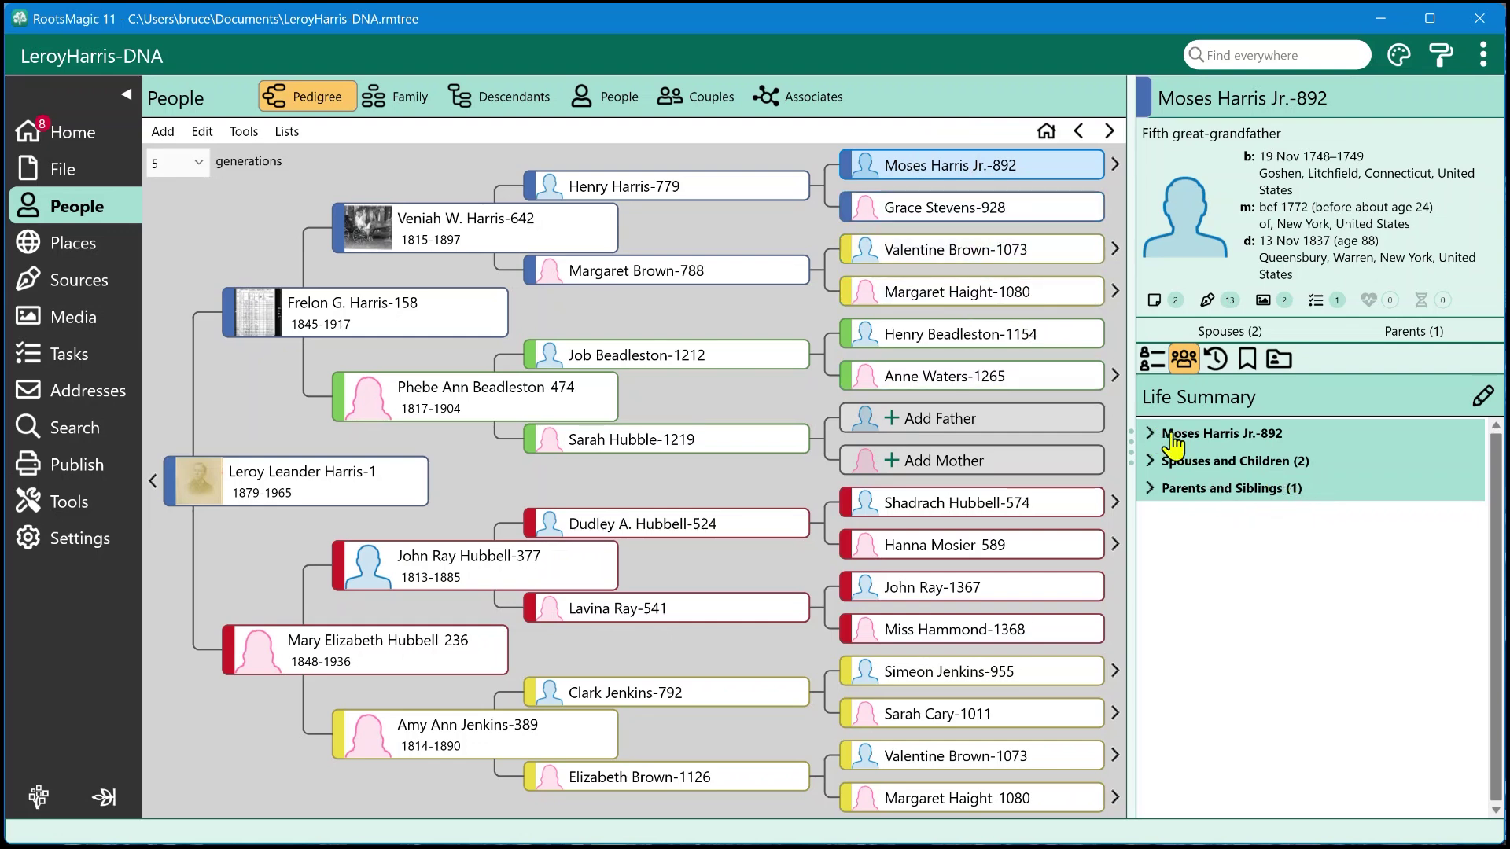
pyautogui.moveTo(1144, 466)
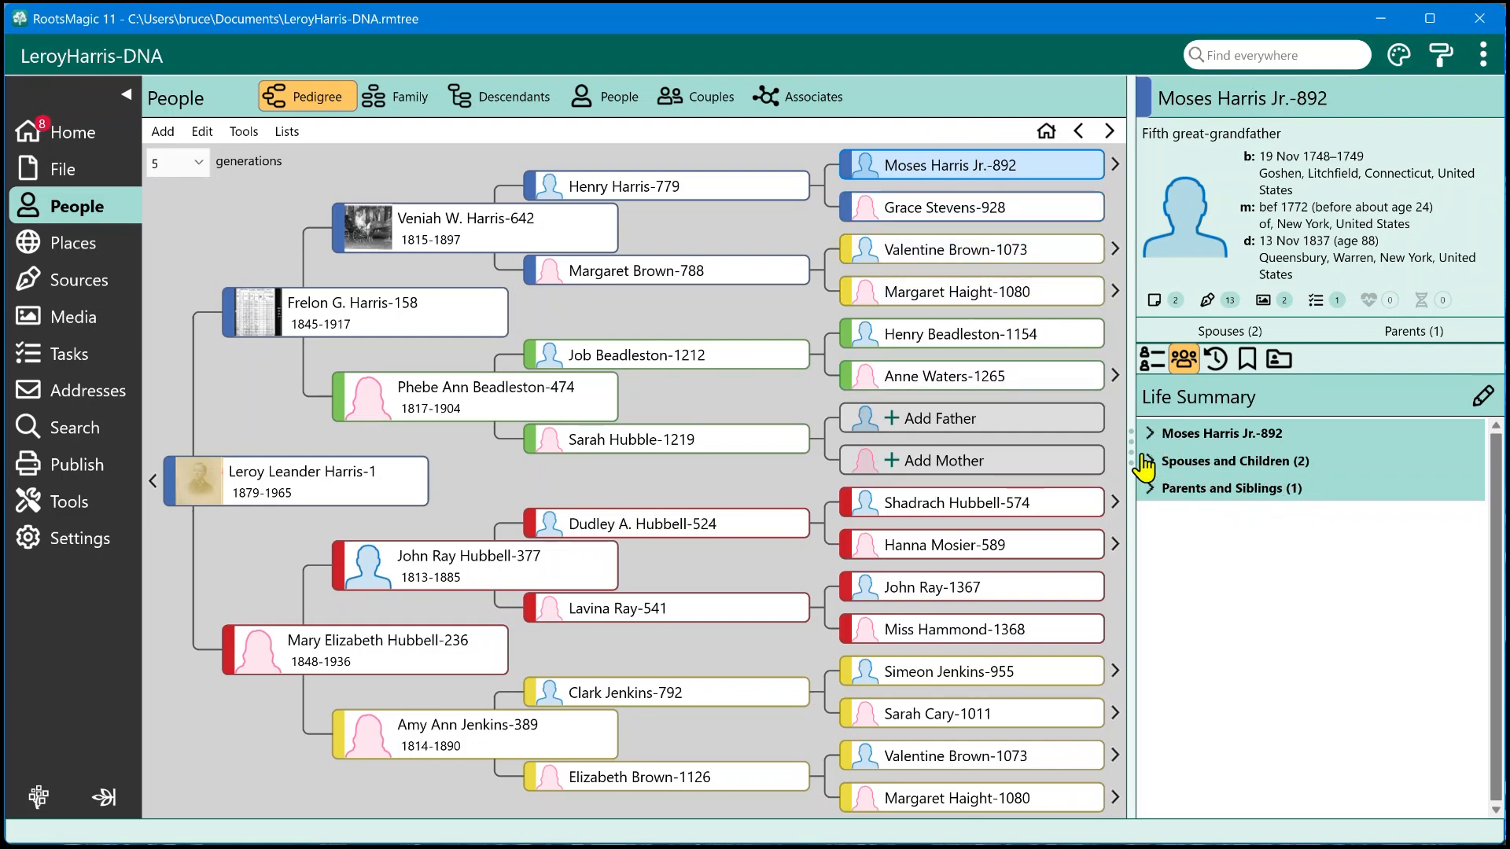
pyautogui.click(1233, 461)
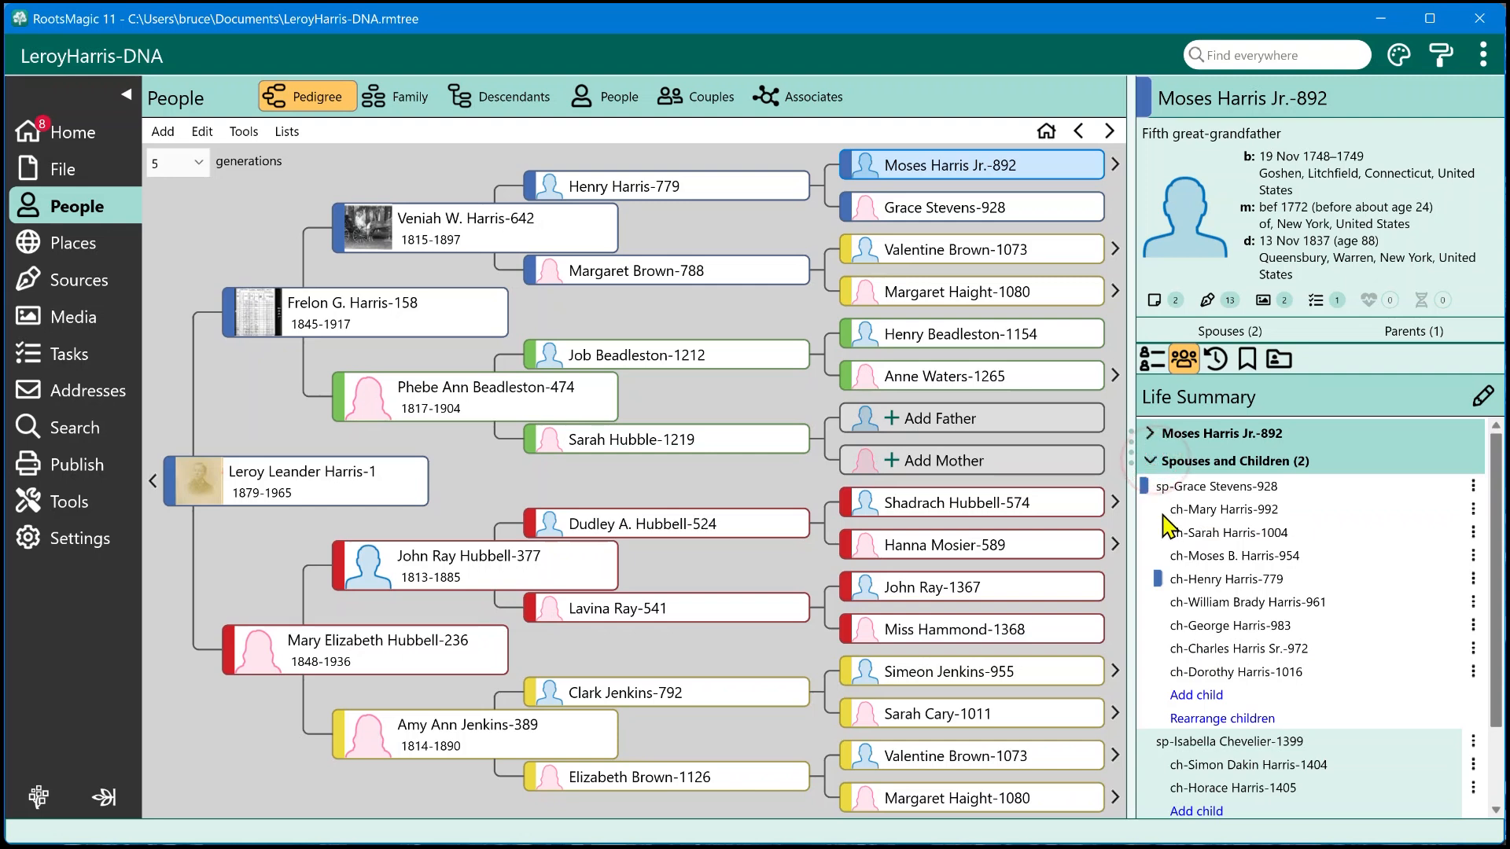
pyautogui.moveTo(1222, 719)
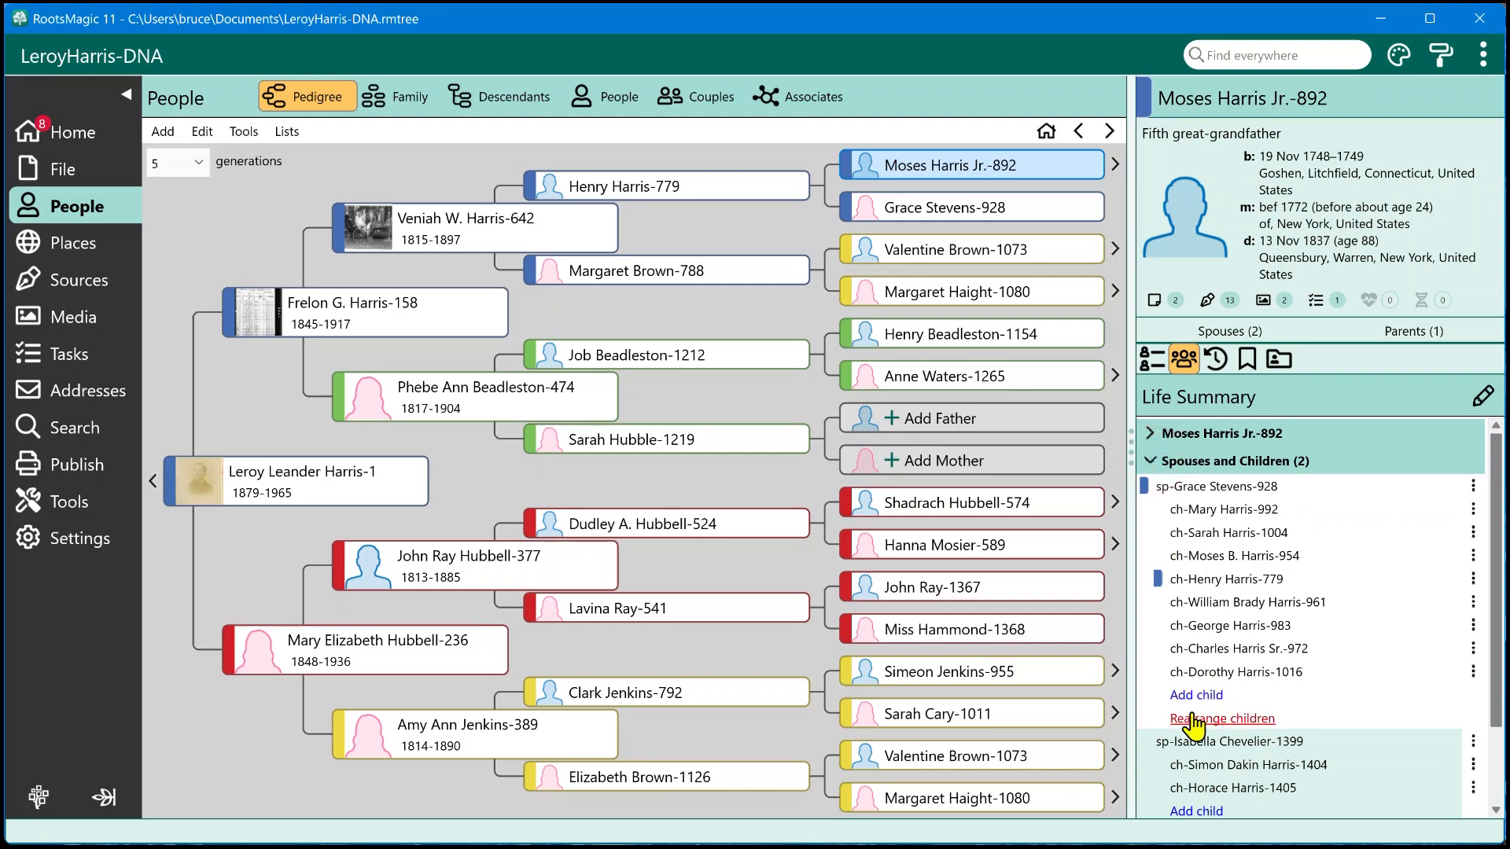
pyautogui.scroll(-3)
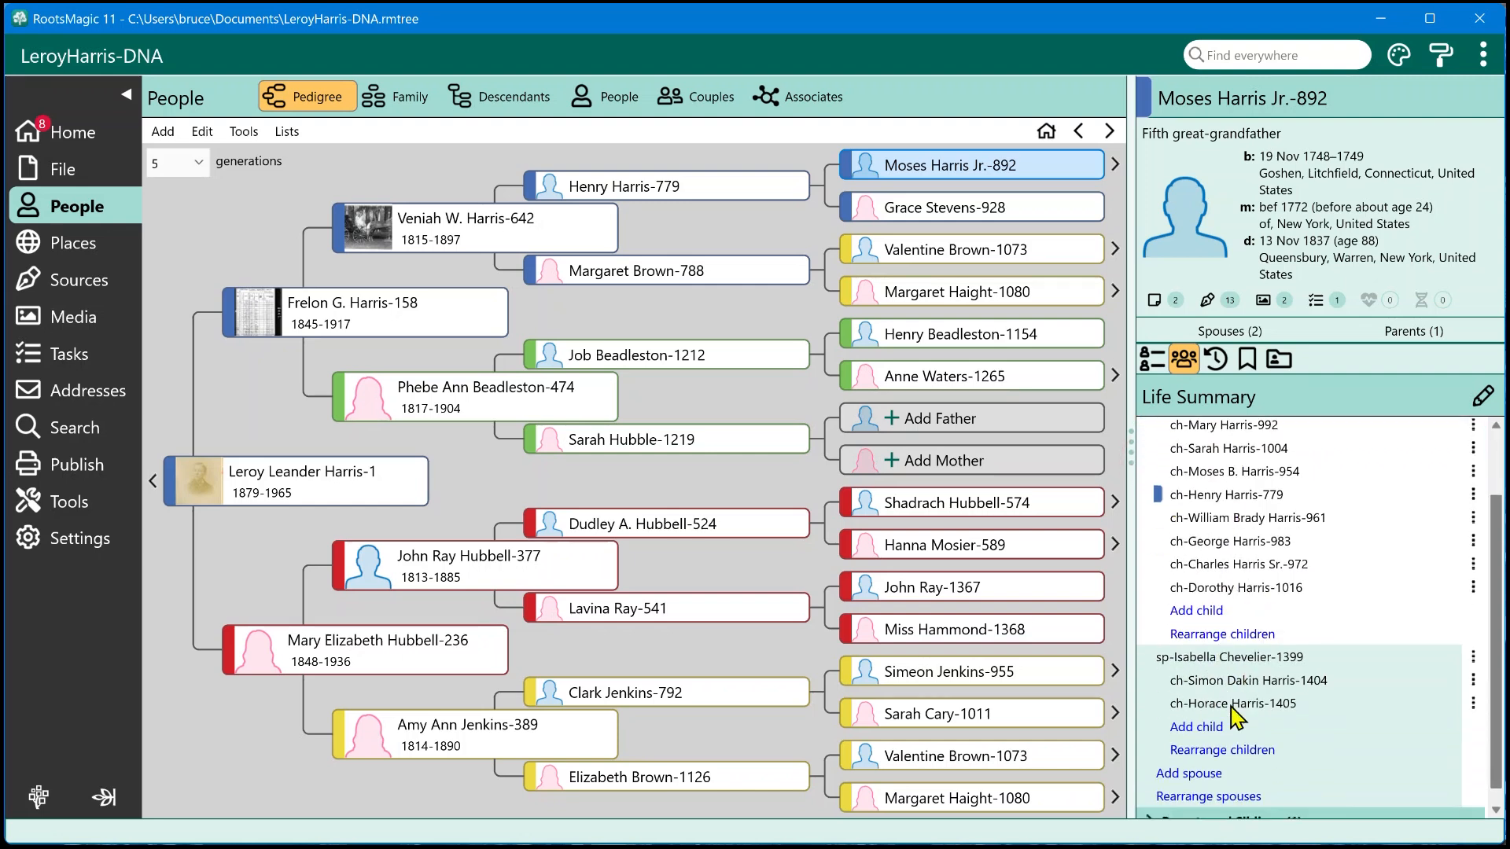
pyautogui.scroll(3)
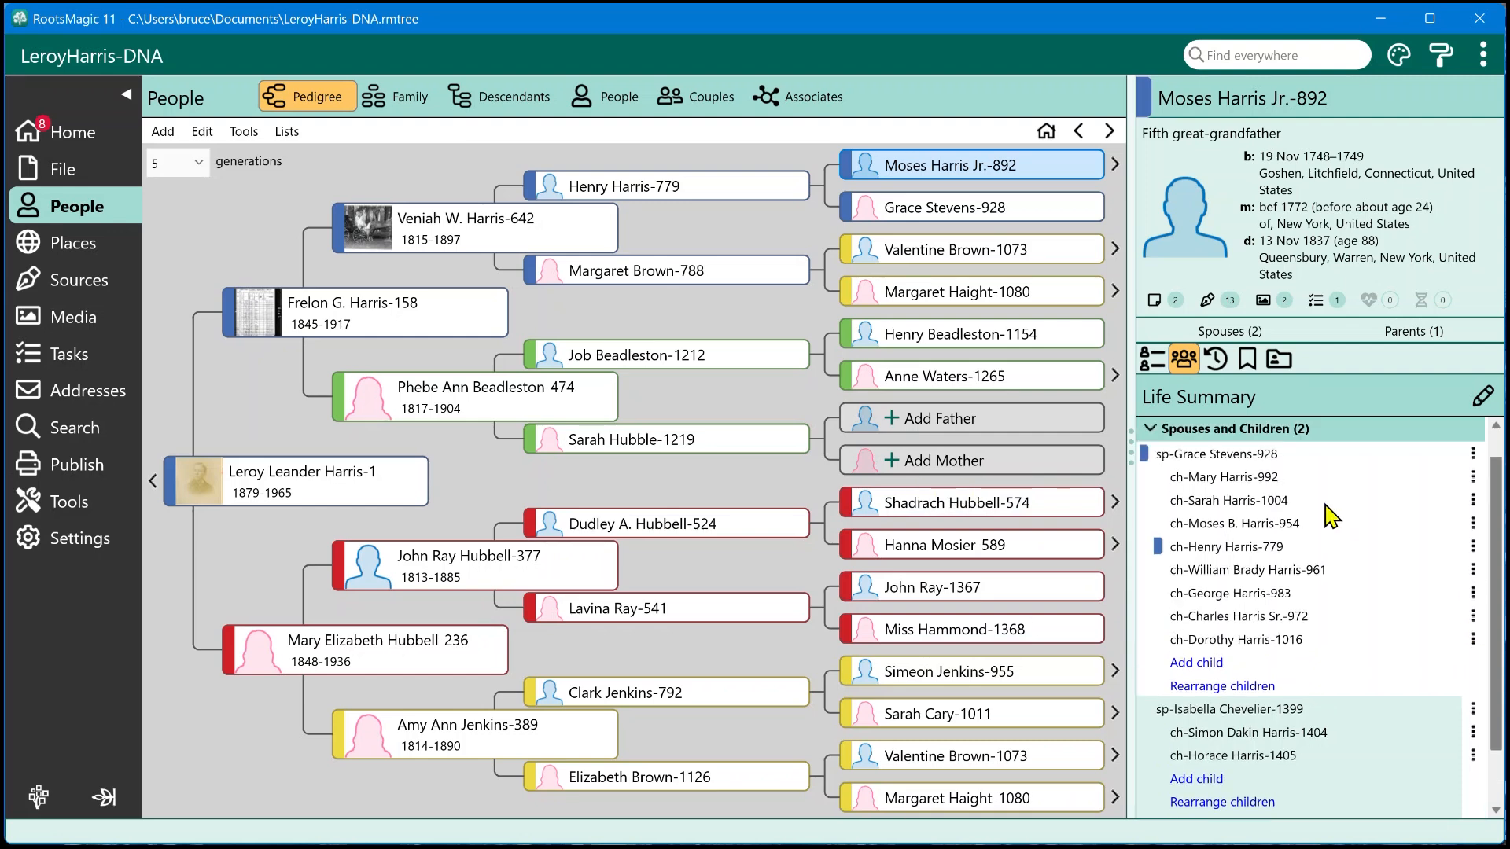
pyautogui.click(1152, 433)
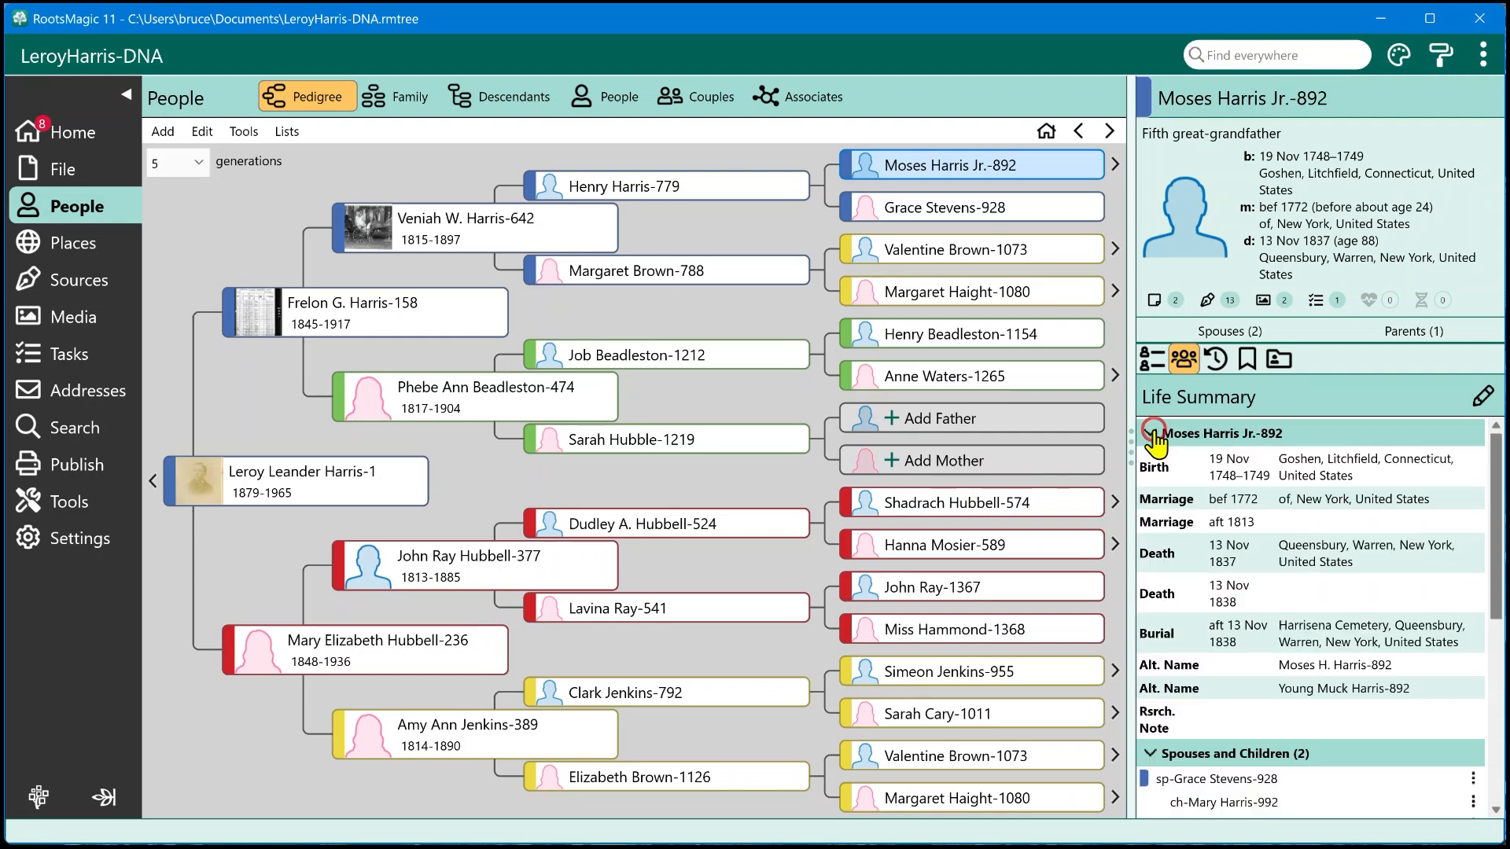
pyautogui.scroll(-3)
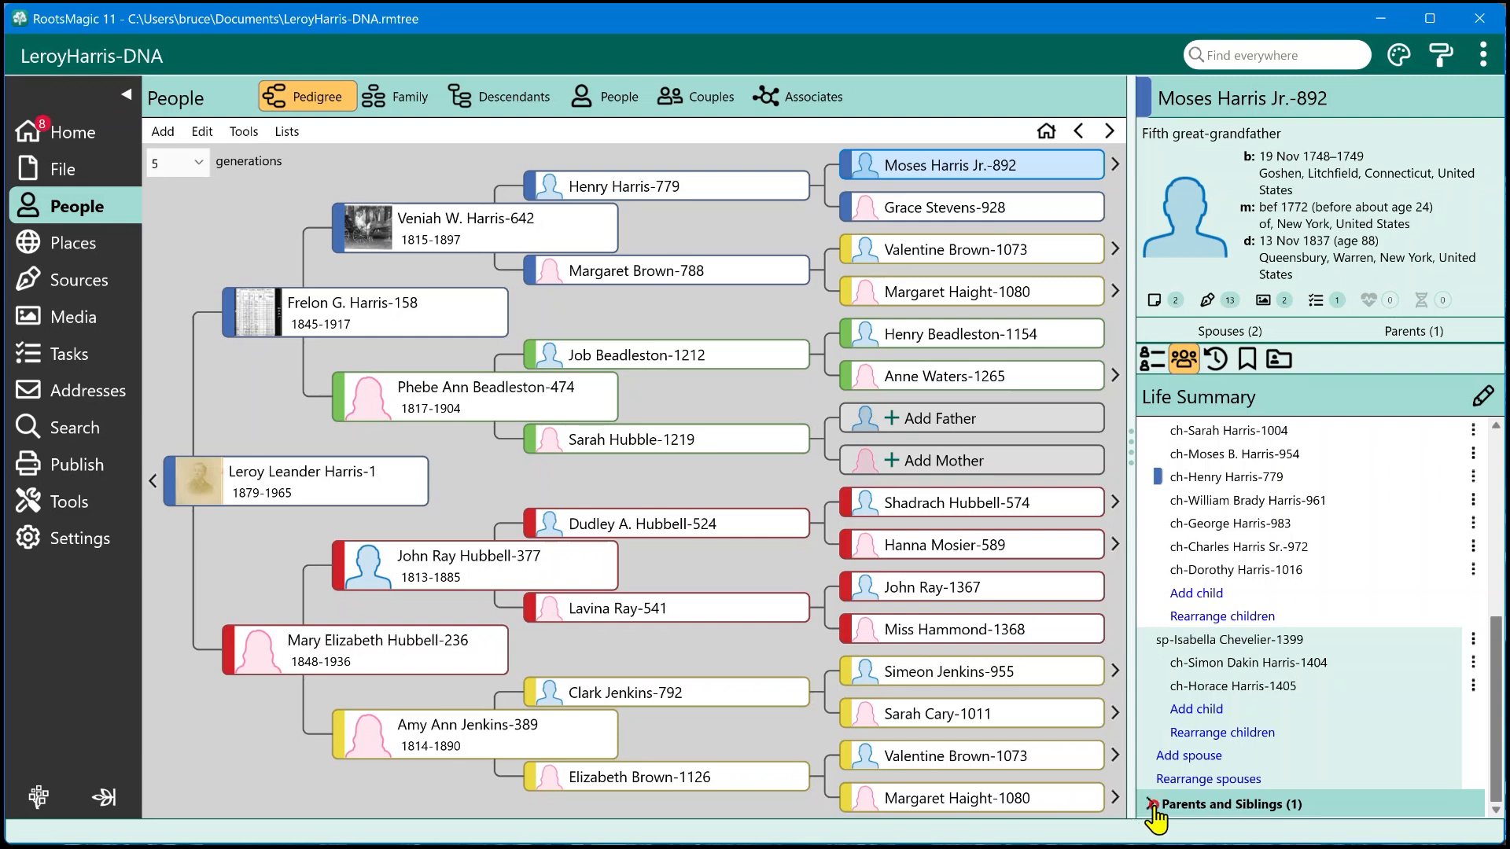
pyautogui.click(1151, 804)
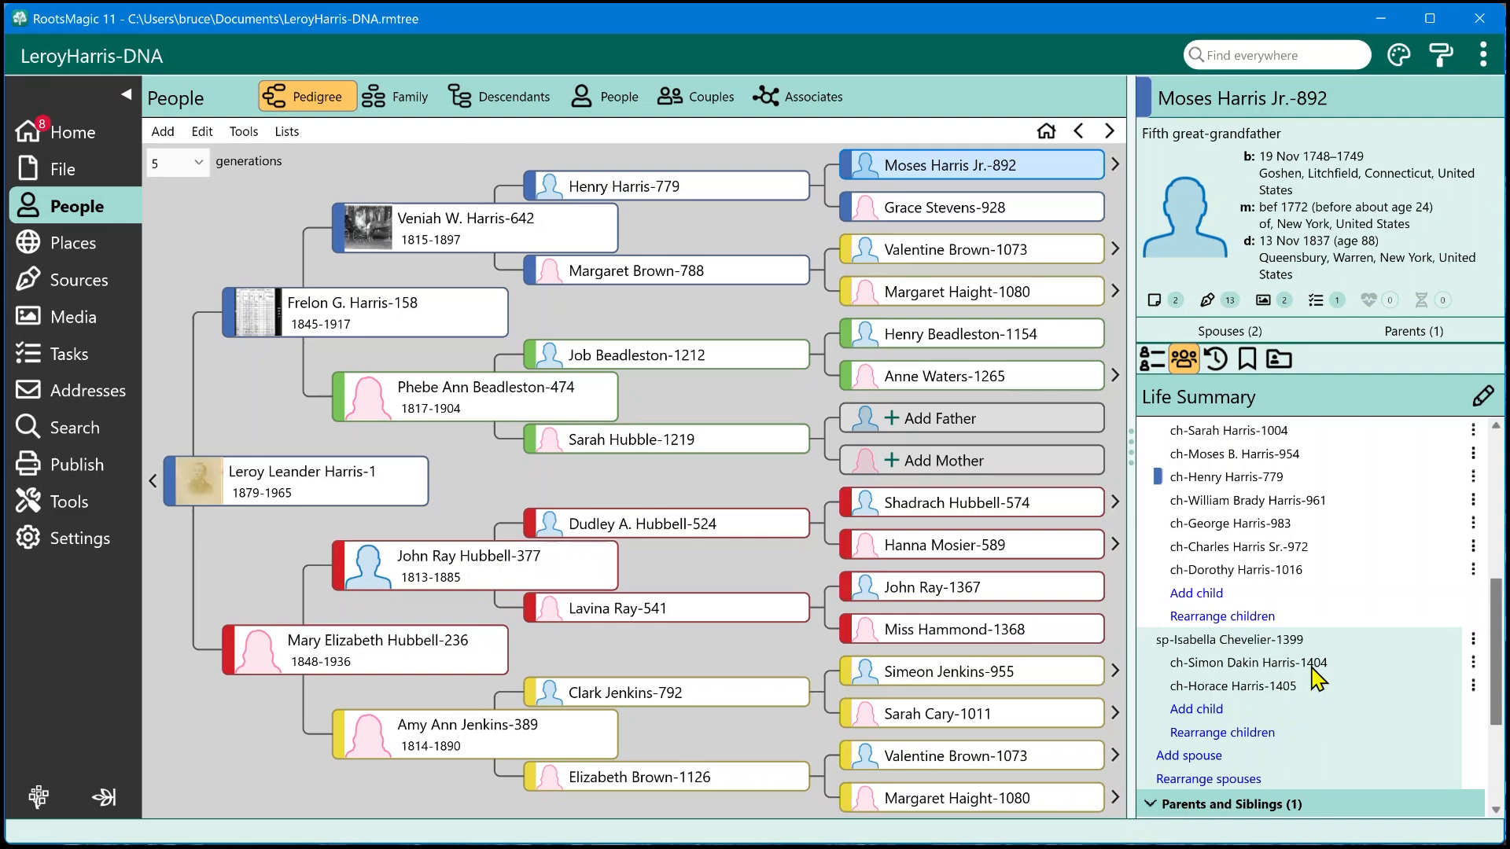
pyautogui.scroll(3)
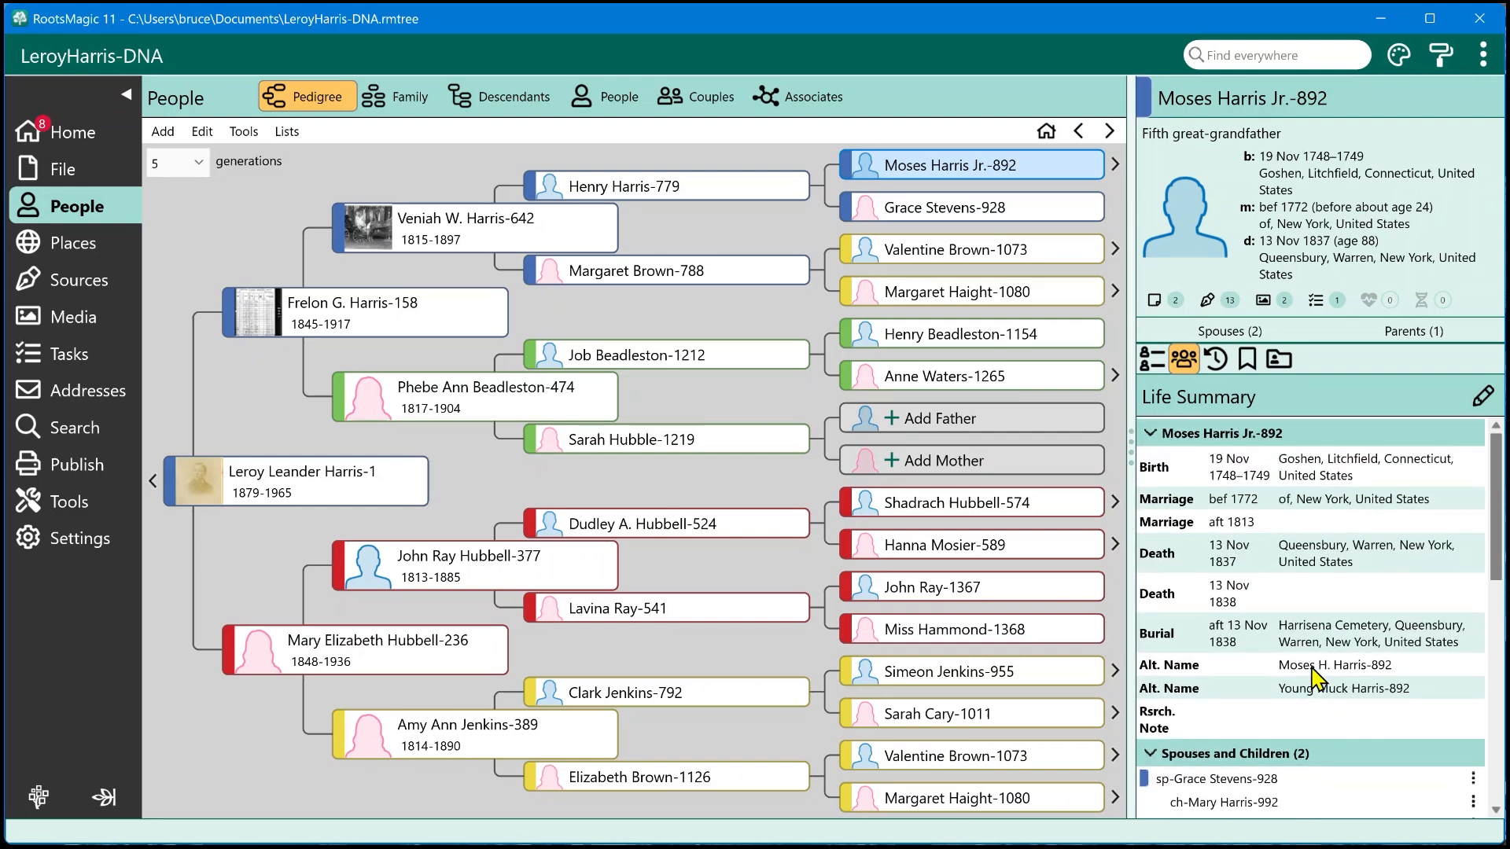
pyautogui.scroll(-3)
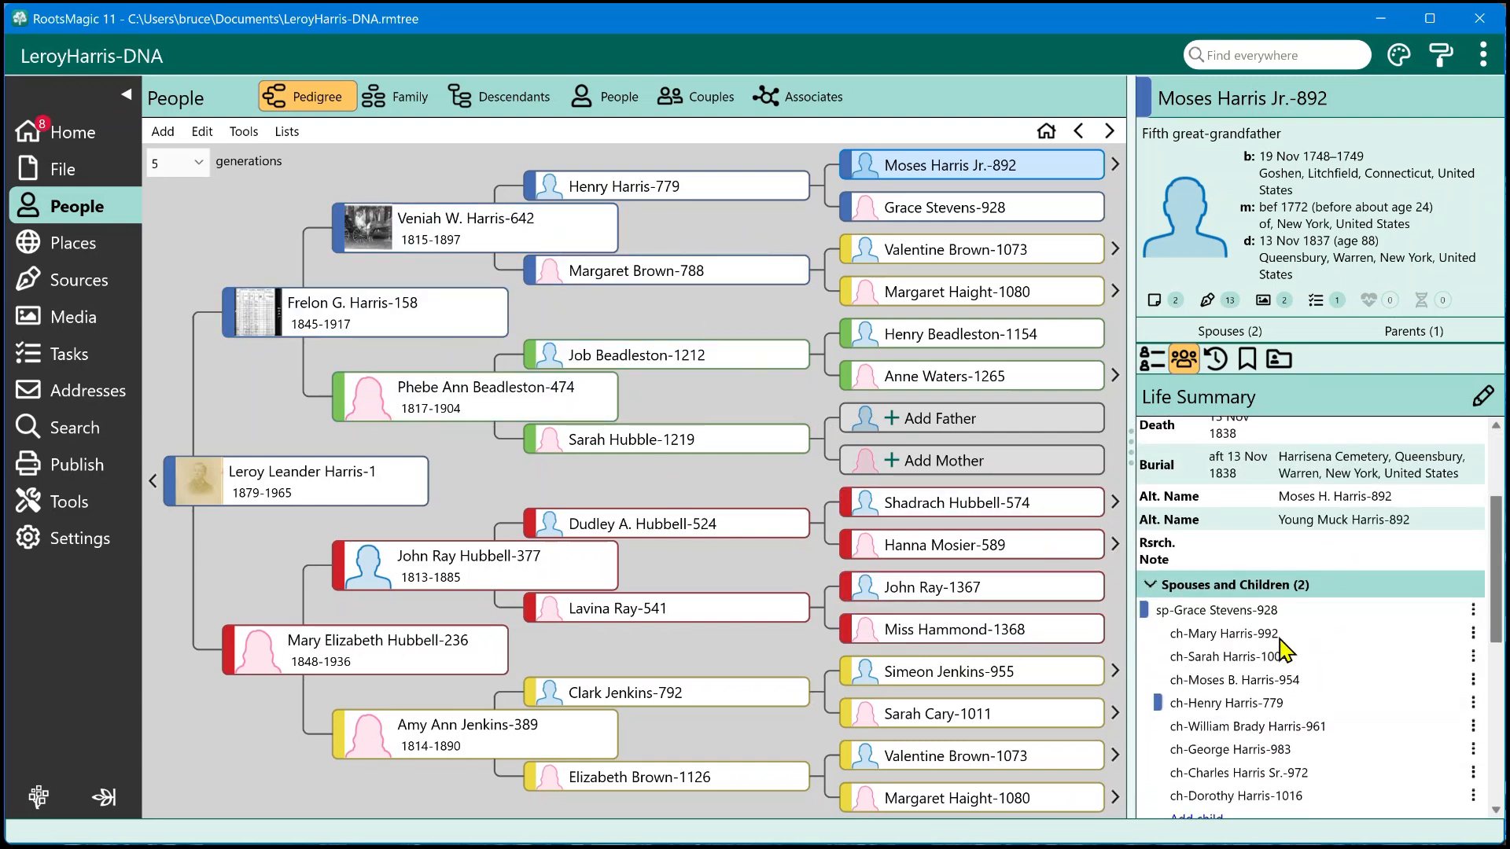
pyautogui.scroll(3)
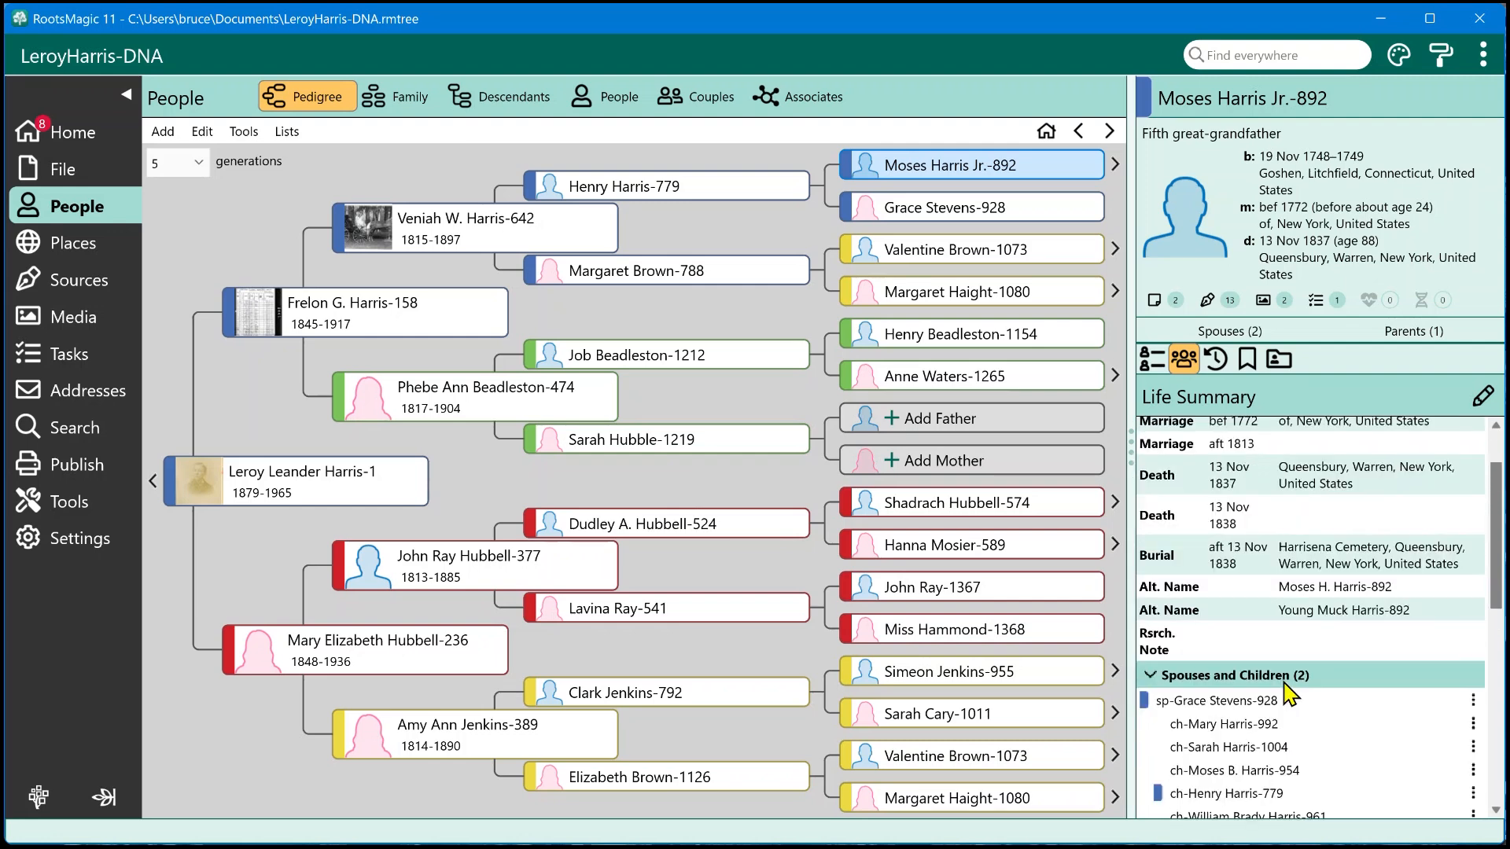
pyautogui.scroll(3)
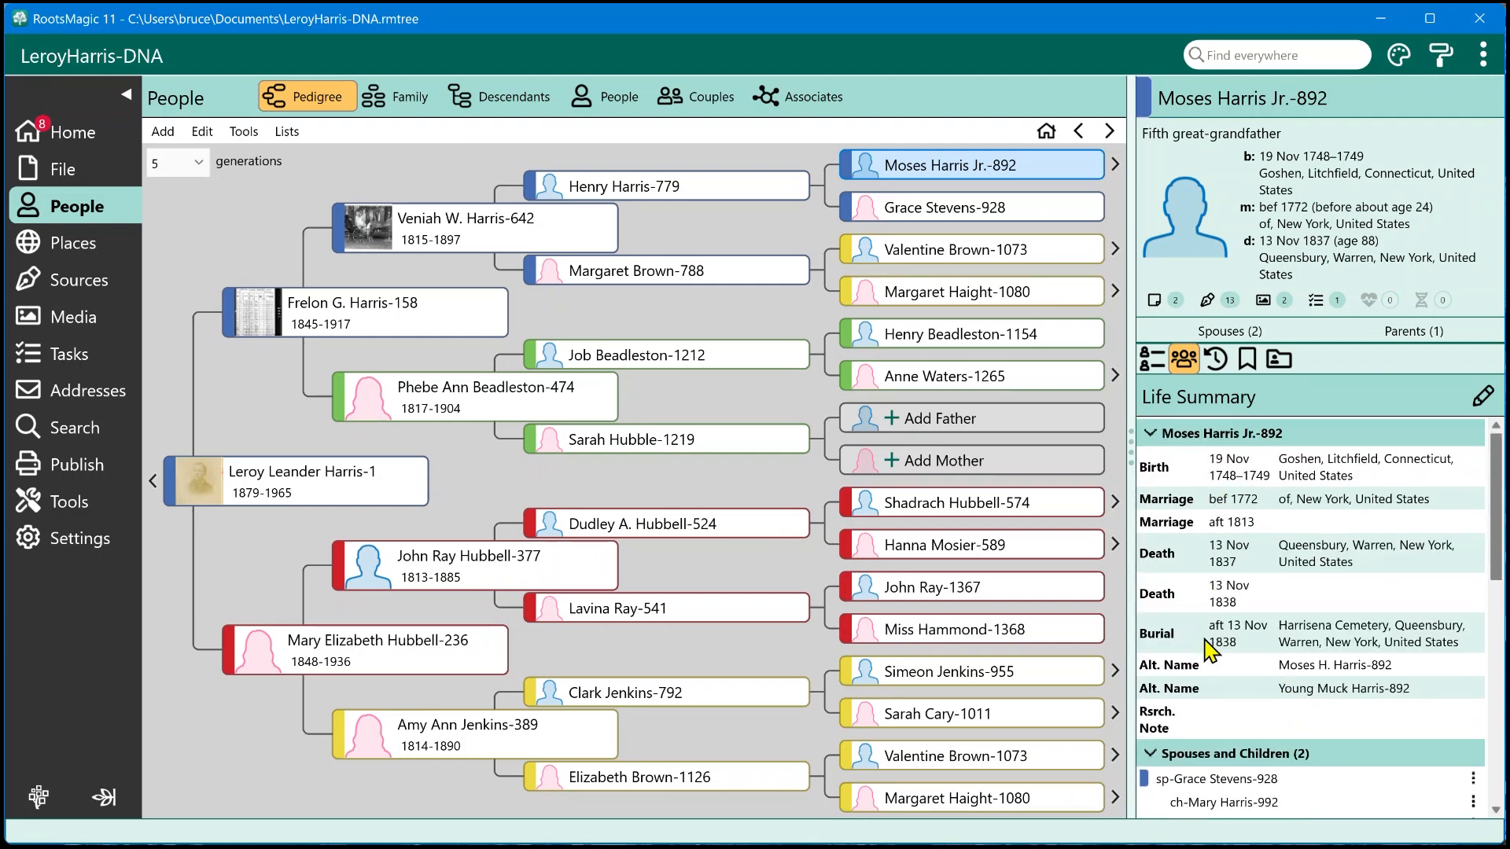
pyautogui.moveTo(1247, 707)
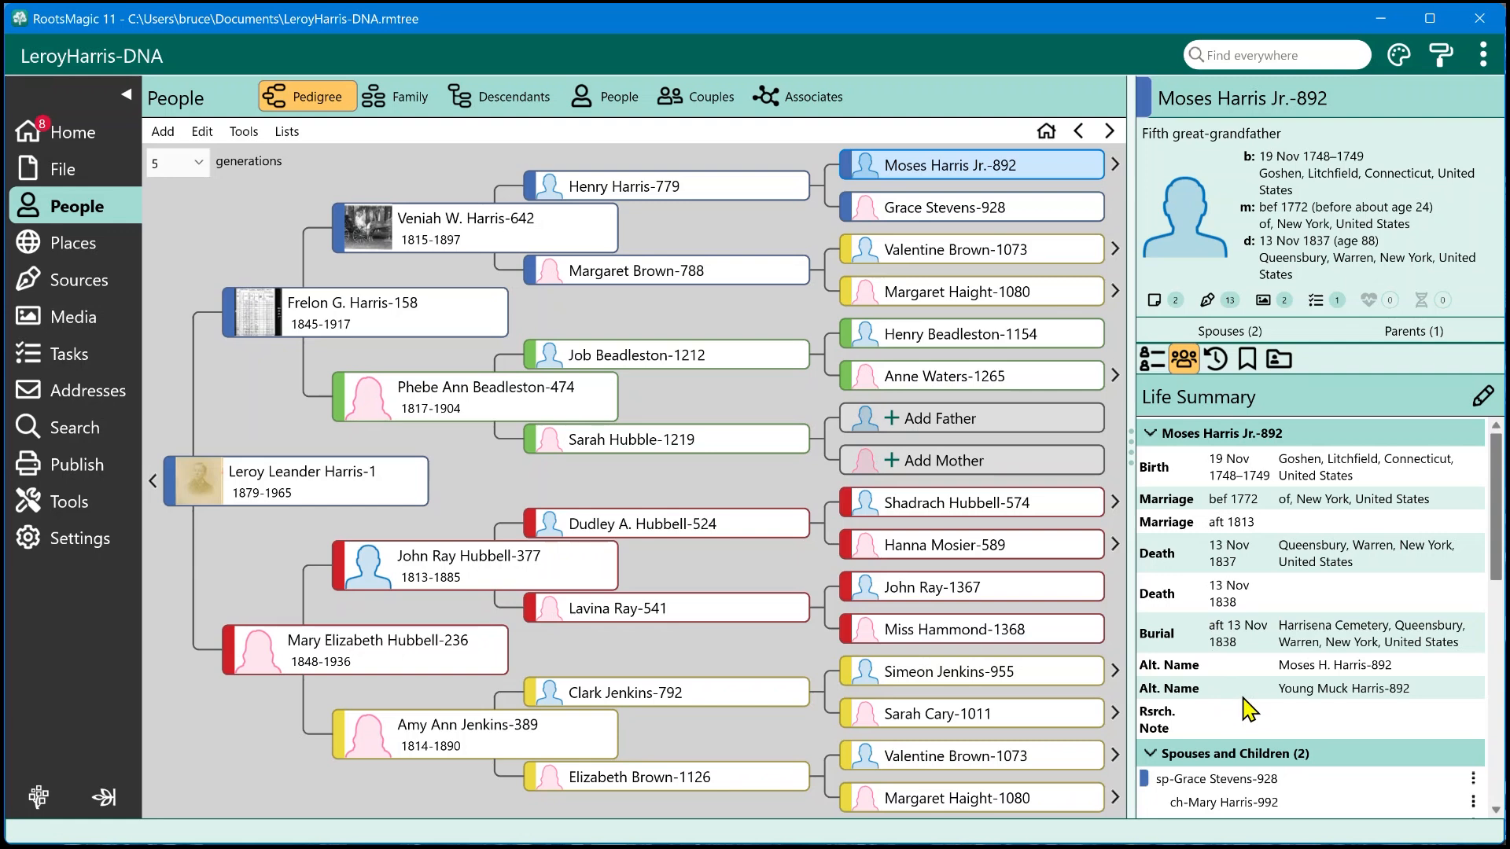
pyautogui.moveTo(1166, 453)
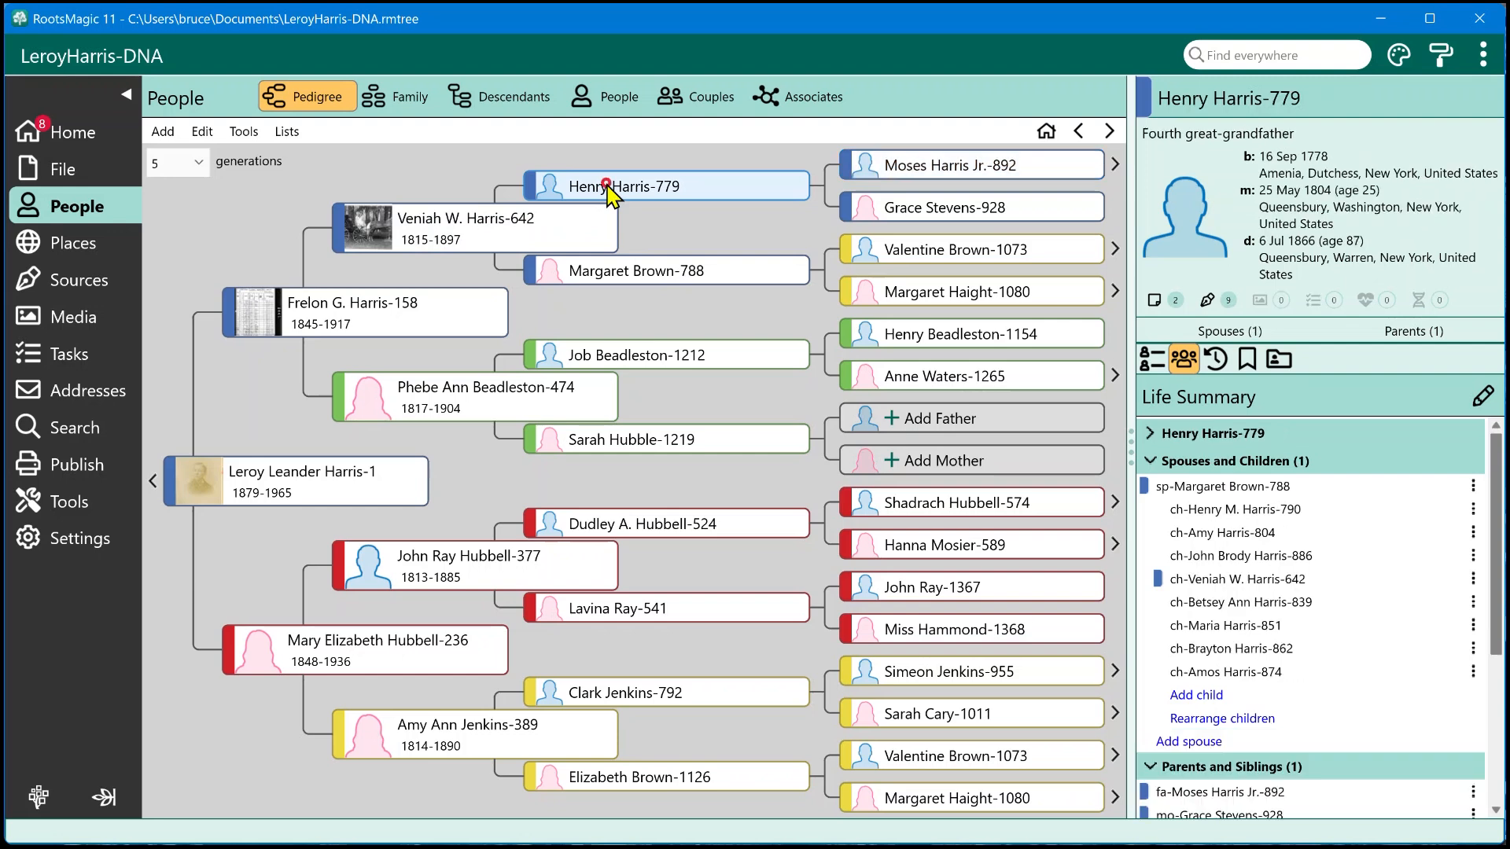
pyautogui.click(469, 228)
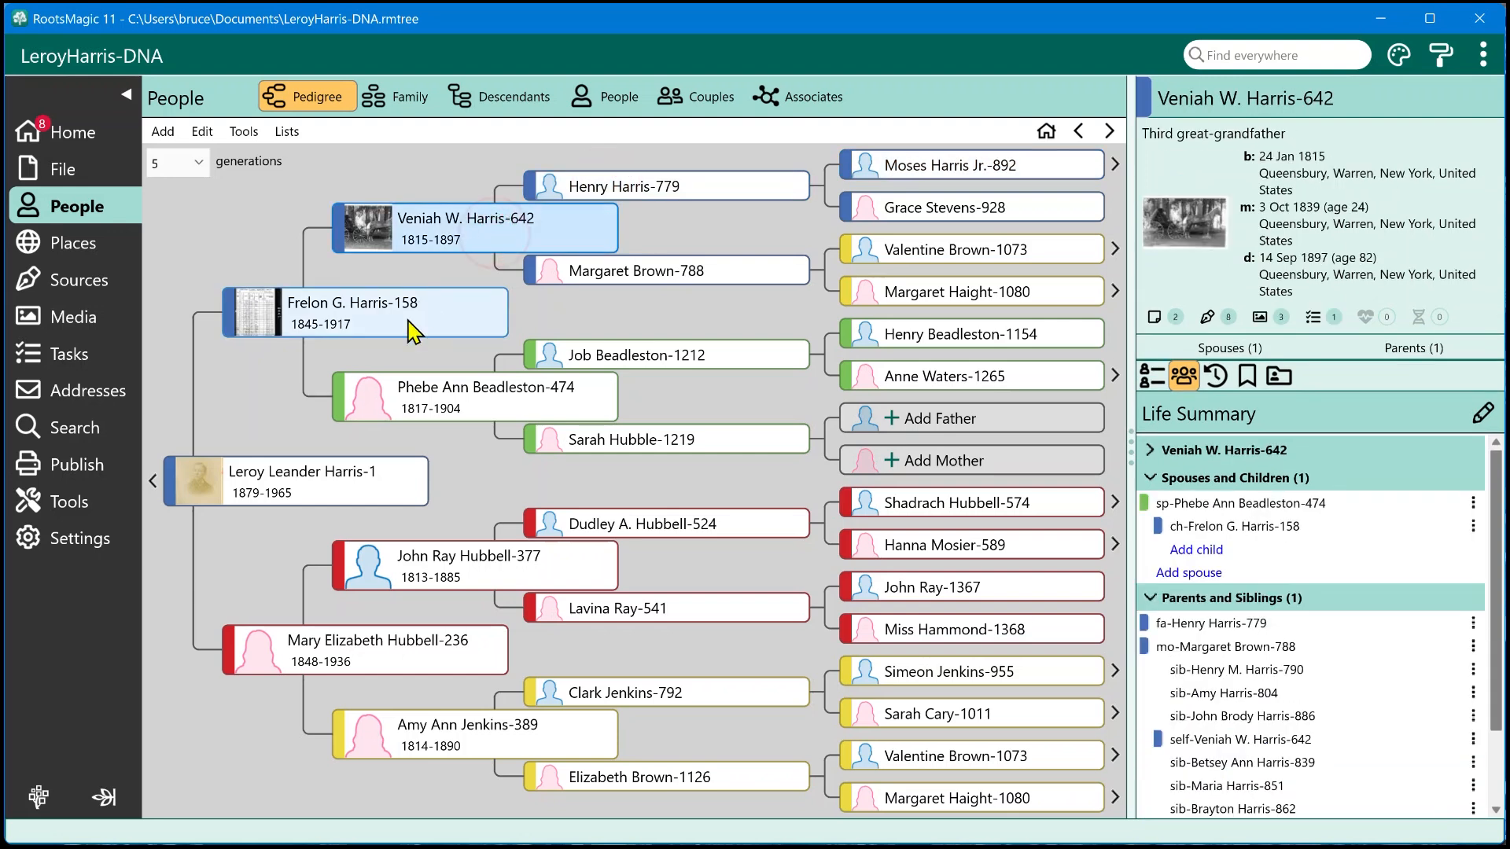
pyautogui.click(363, 311)
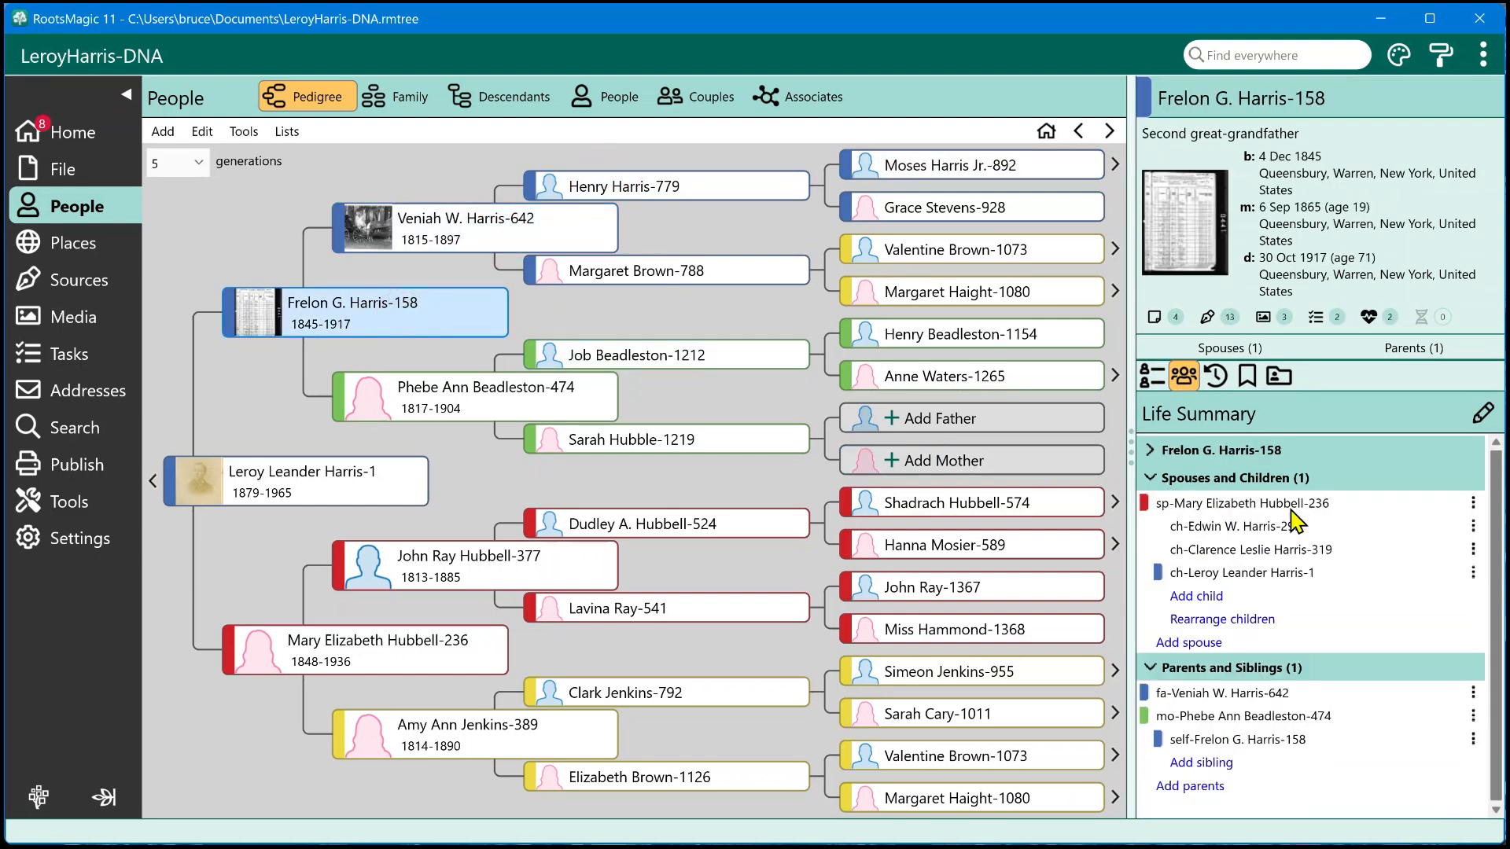
pyautogui.click(663, 354)
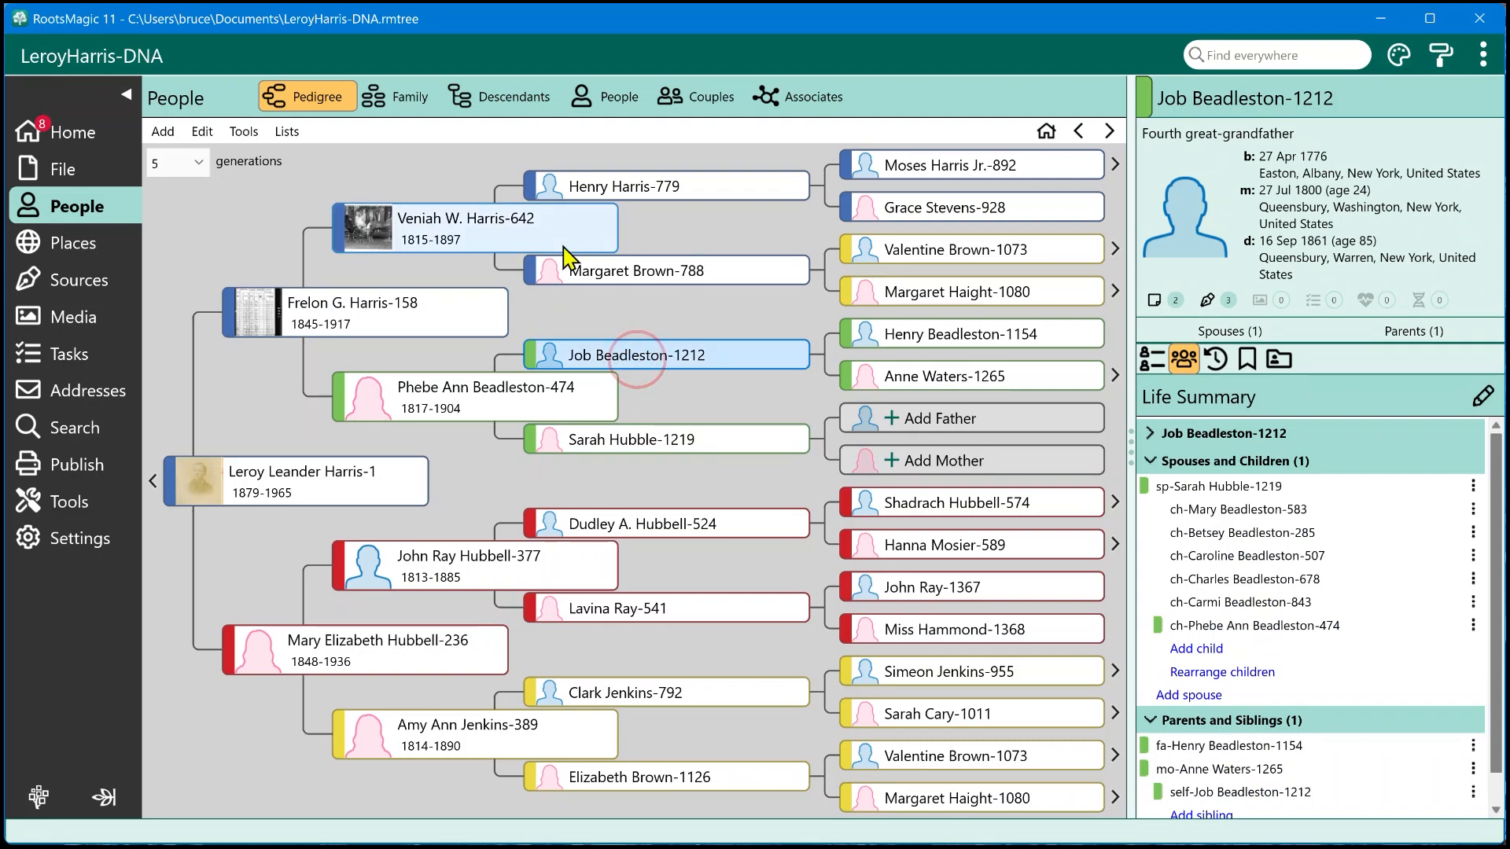
pyautogui.click(967, 163)
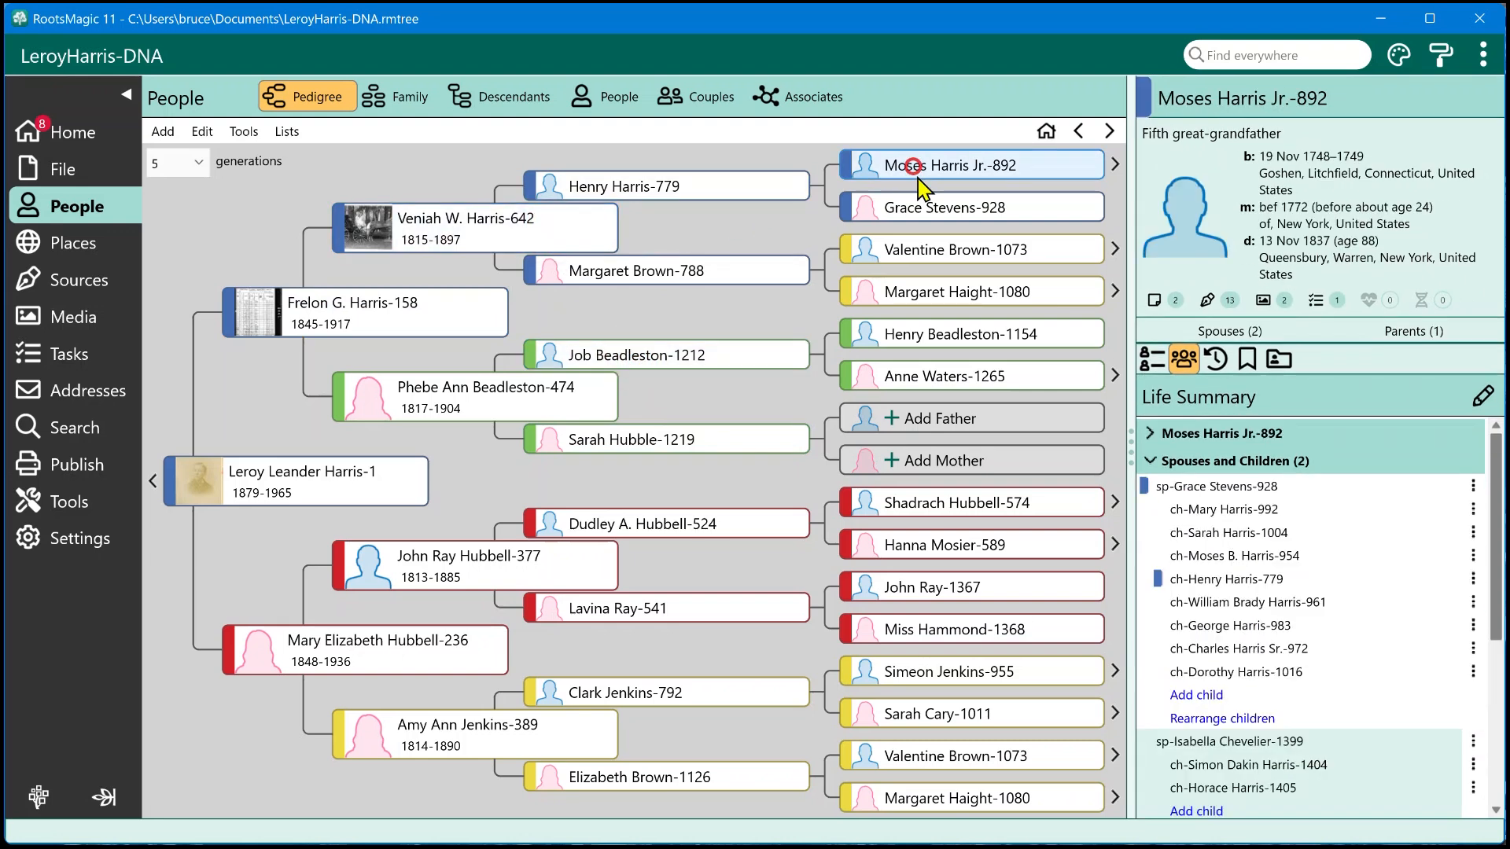
pyautogui.click(1147, 434)
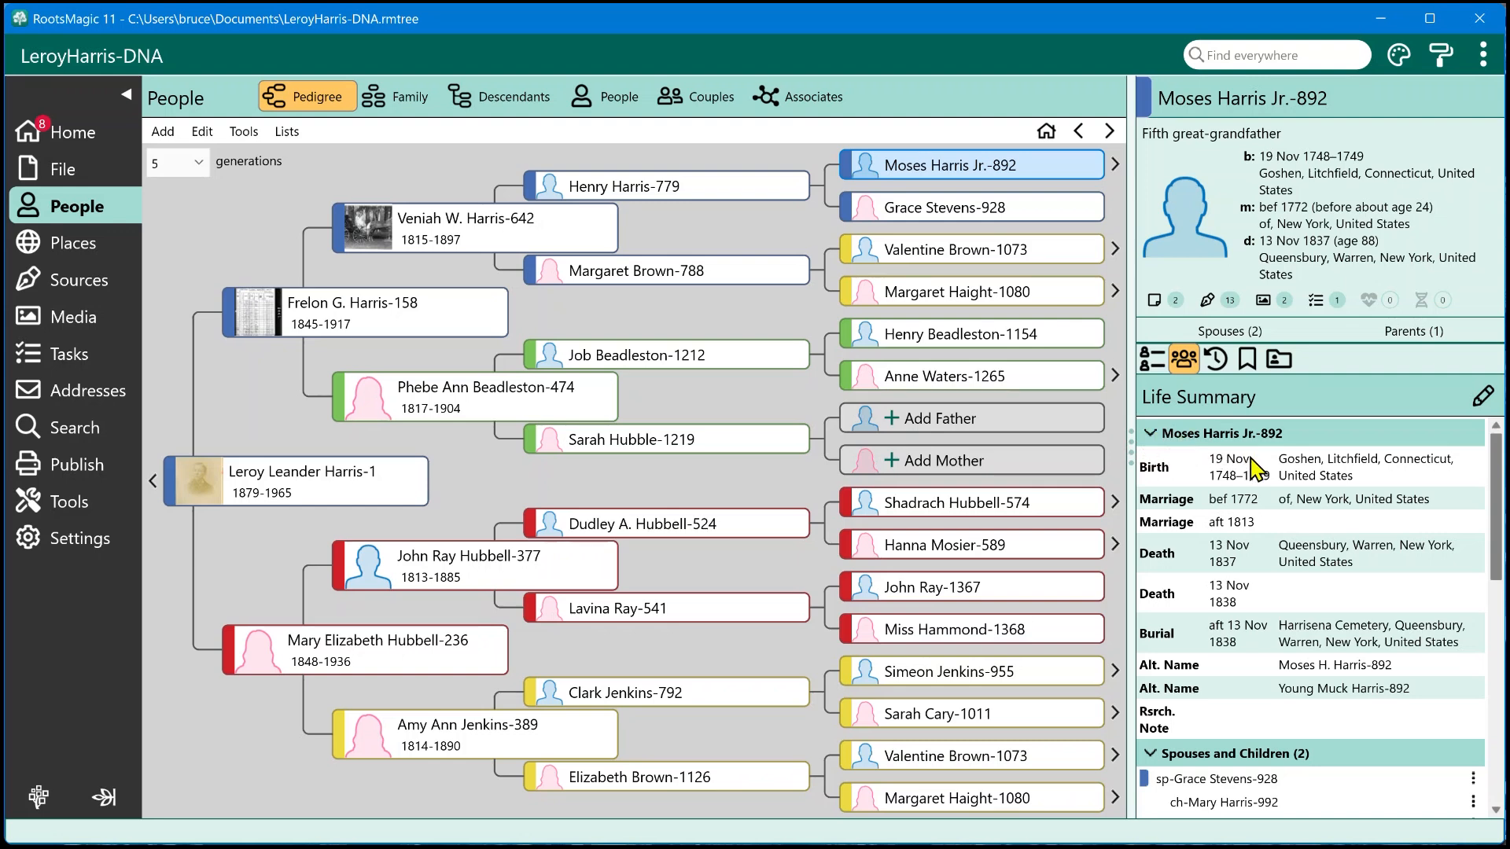
pyautogui.moveTo(1272, 534)
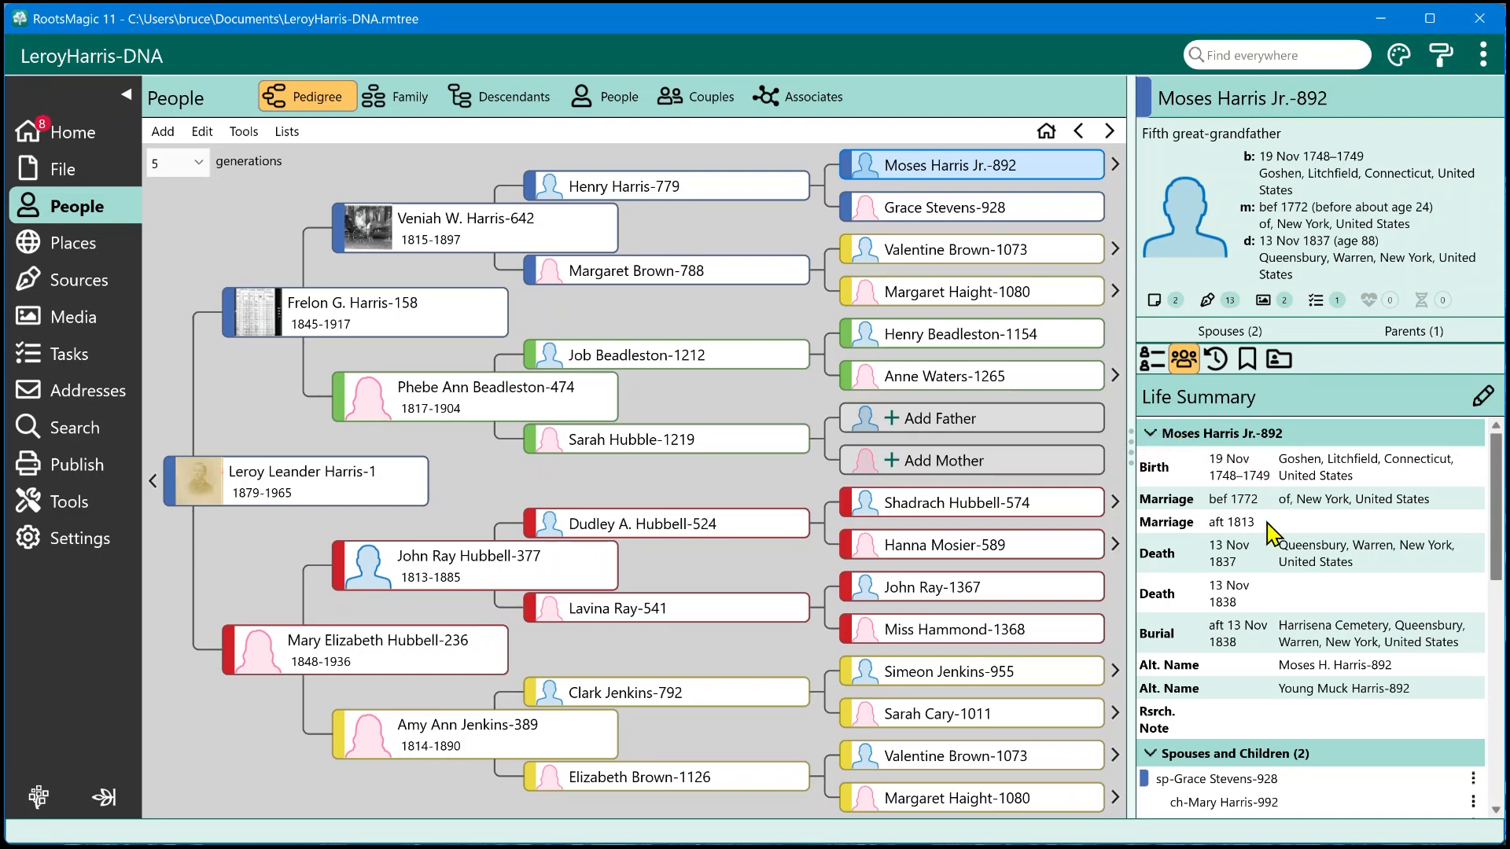
pyautogui.moveTo(1154, 475)
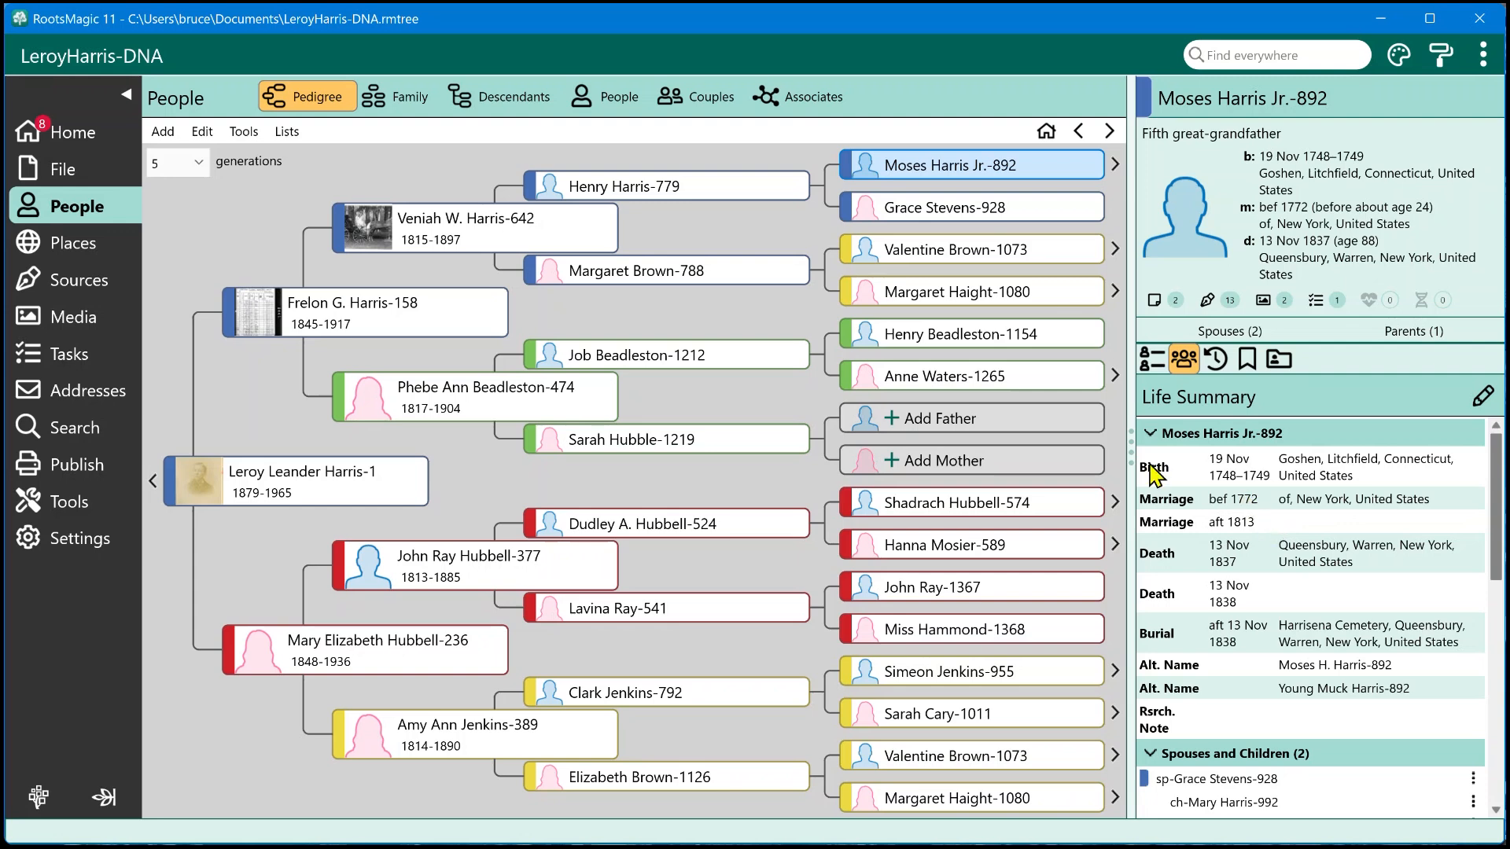
pyautogui.moveTo(1341, 540)
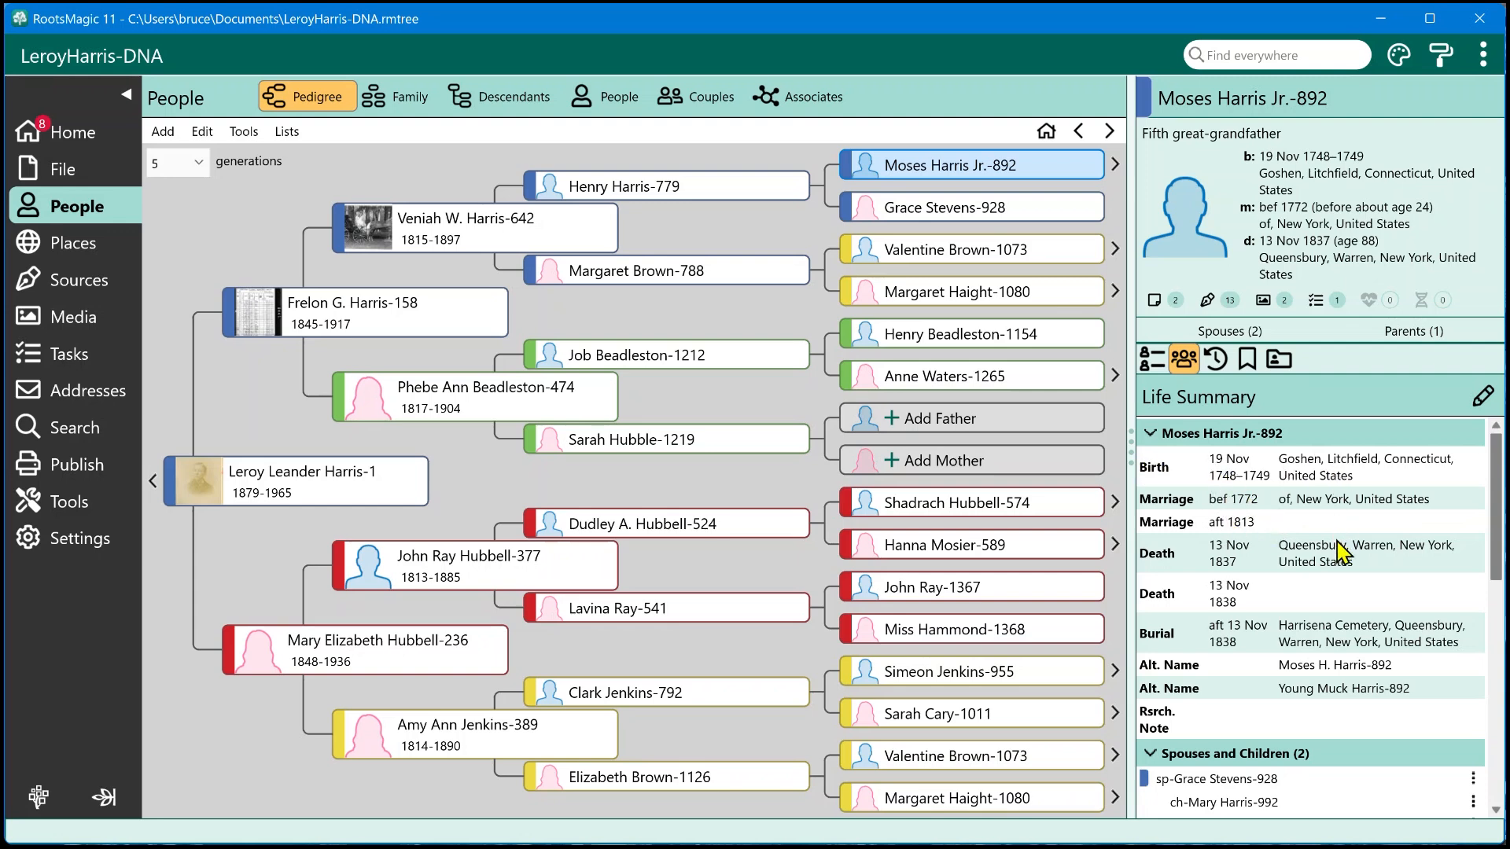
pyautogui.scroll(-3)
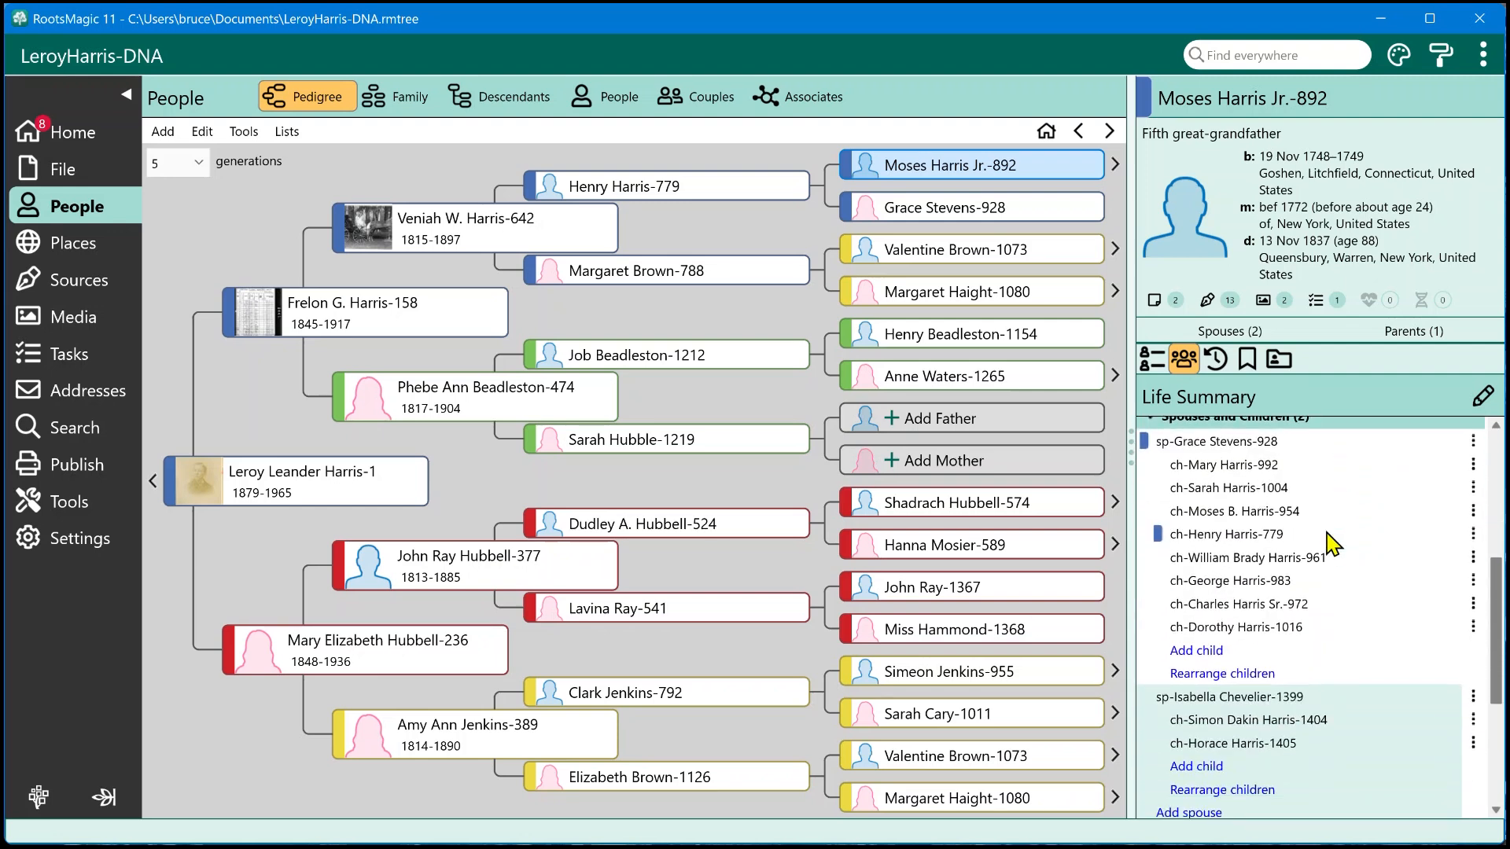
pyautogui.scroll(-3)
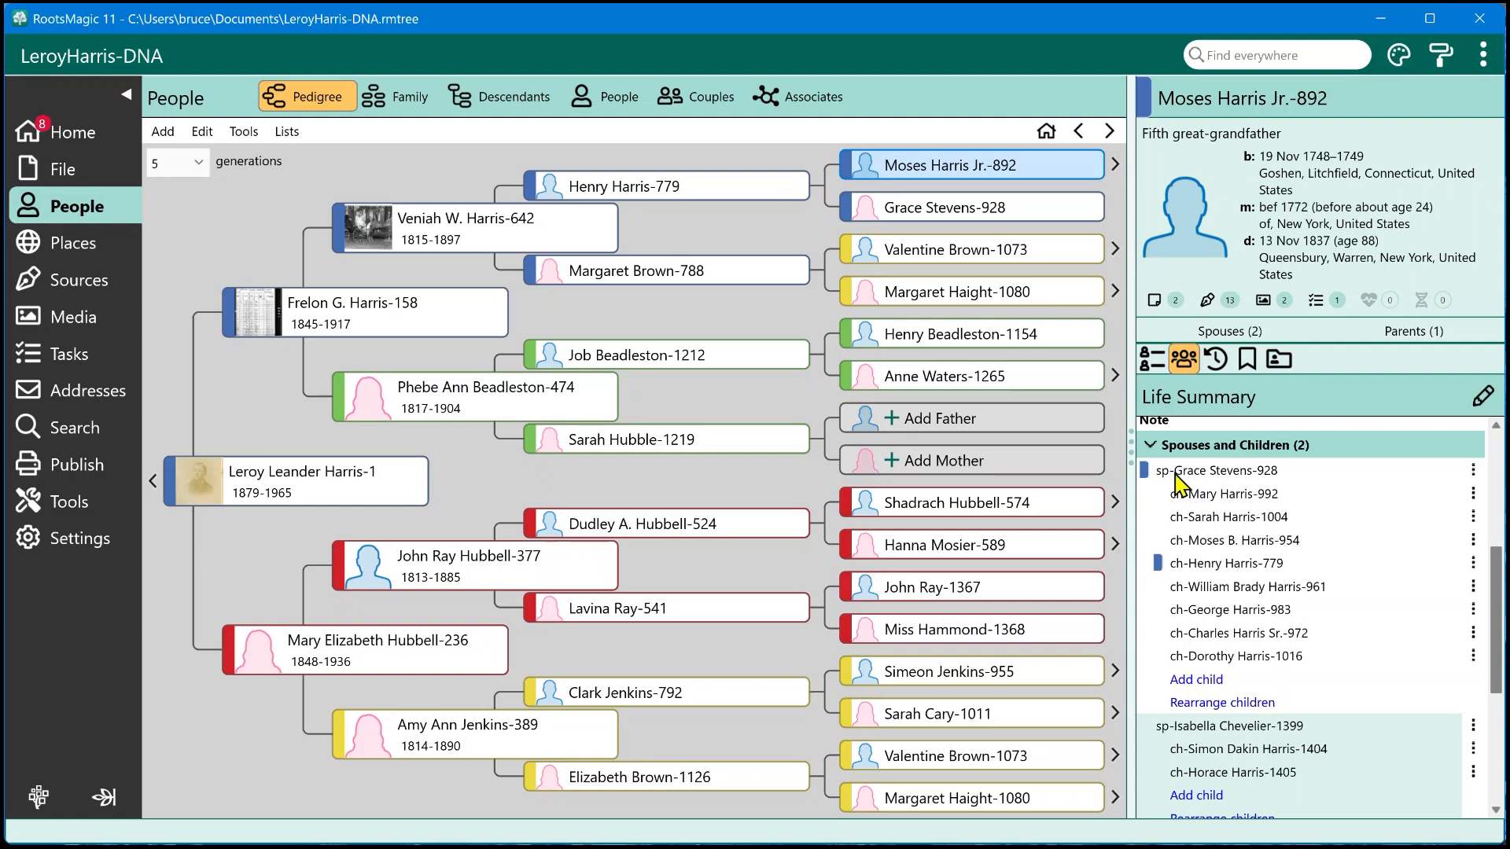
pyautogui.moveTo(1261, 745)
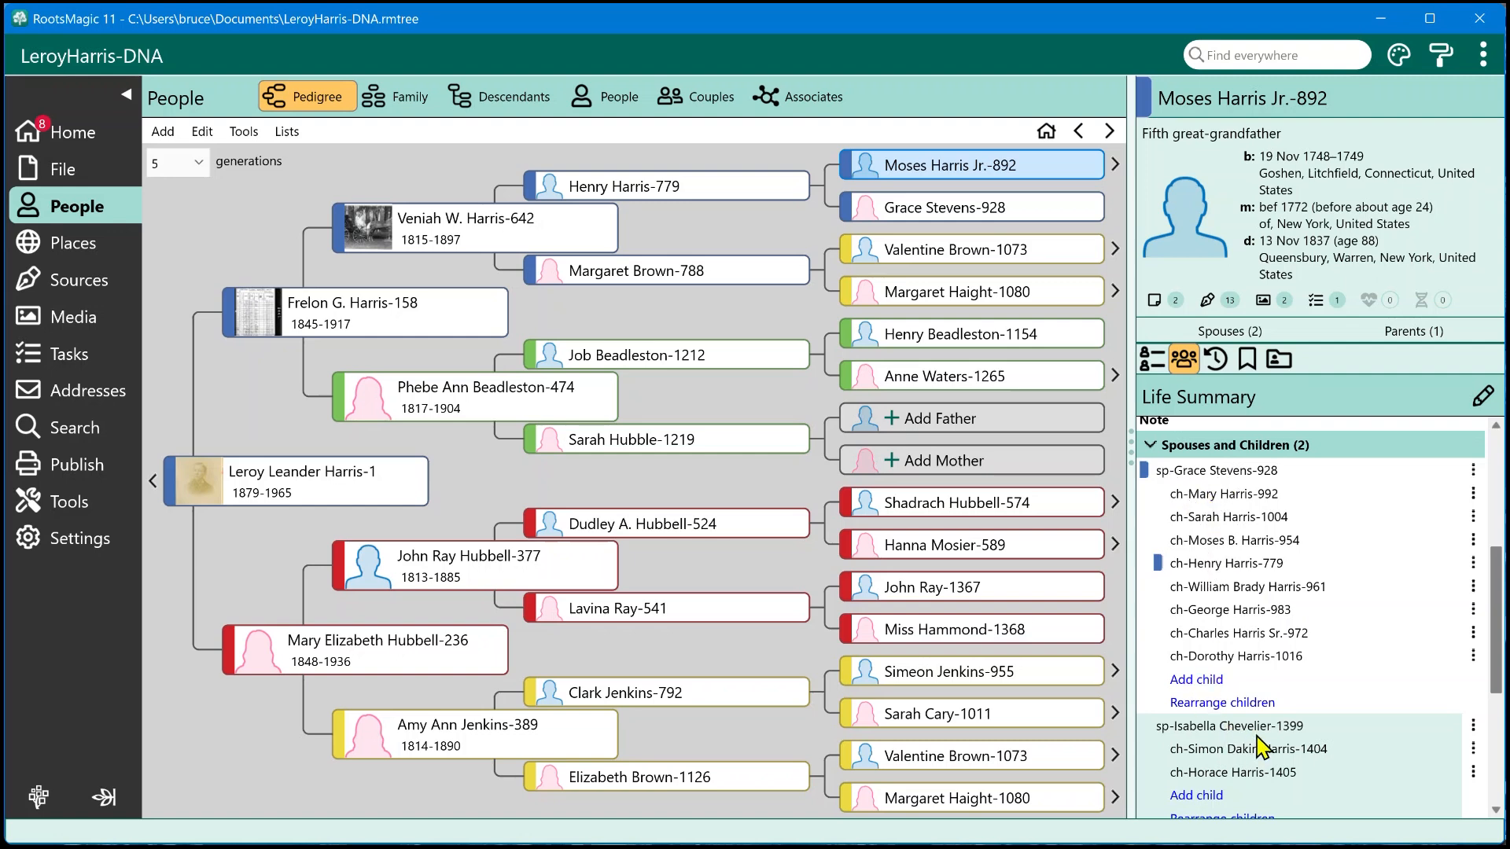
pyautogui.moveTo(1260, 740)
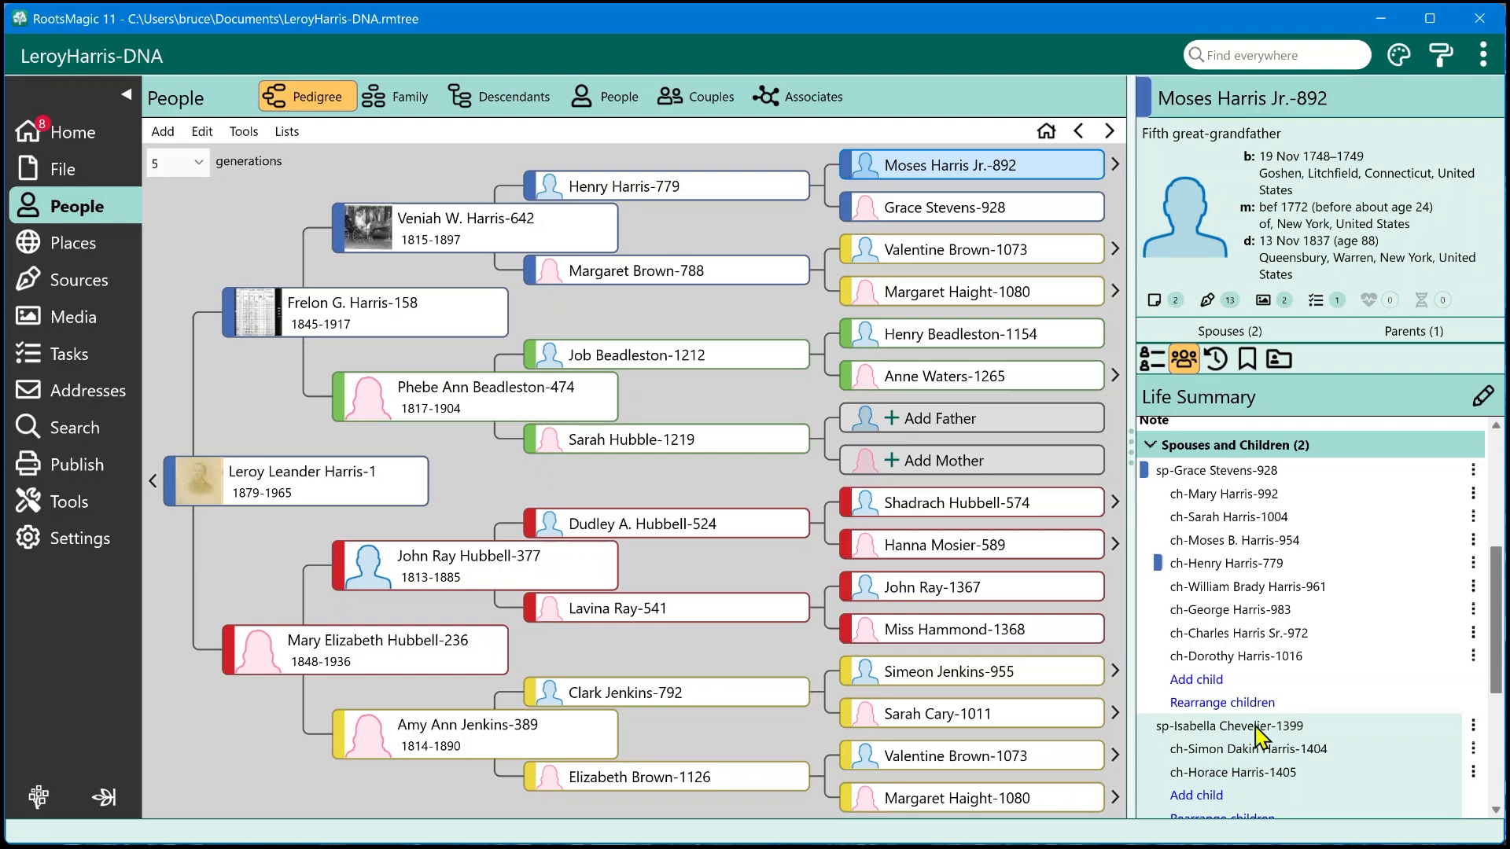
pyautogui.moveTo(1220, 701)
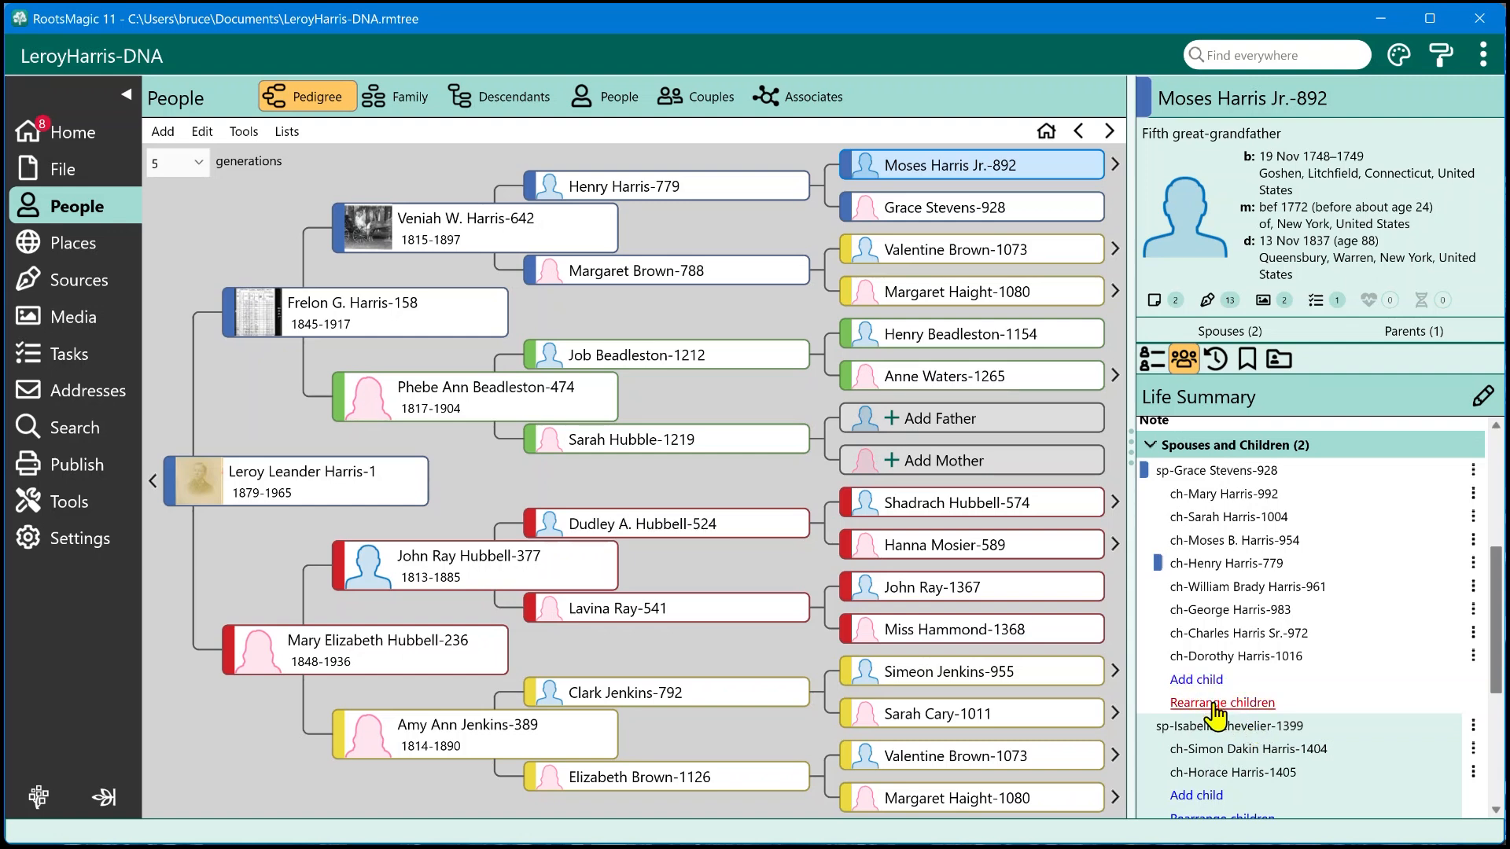
pyautogui.moveTo(1301, 688)
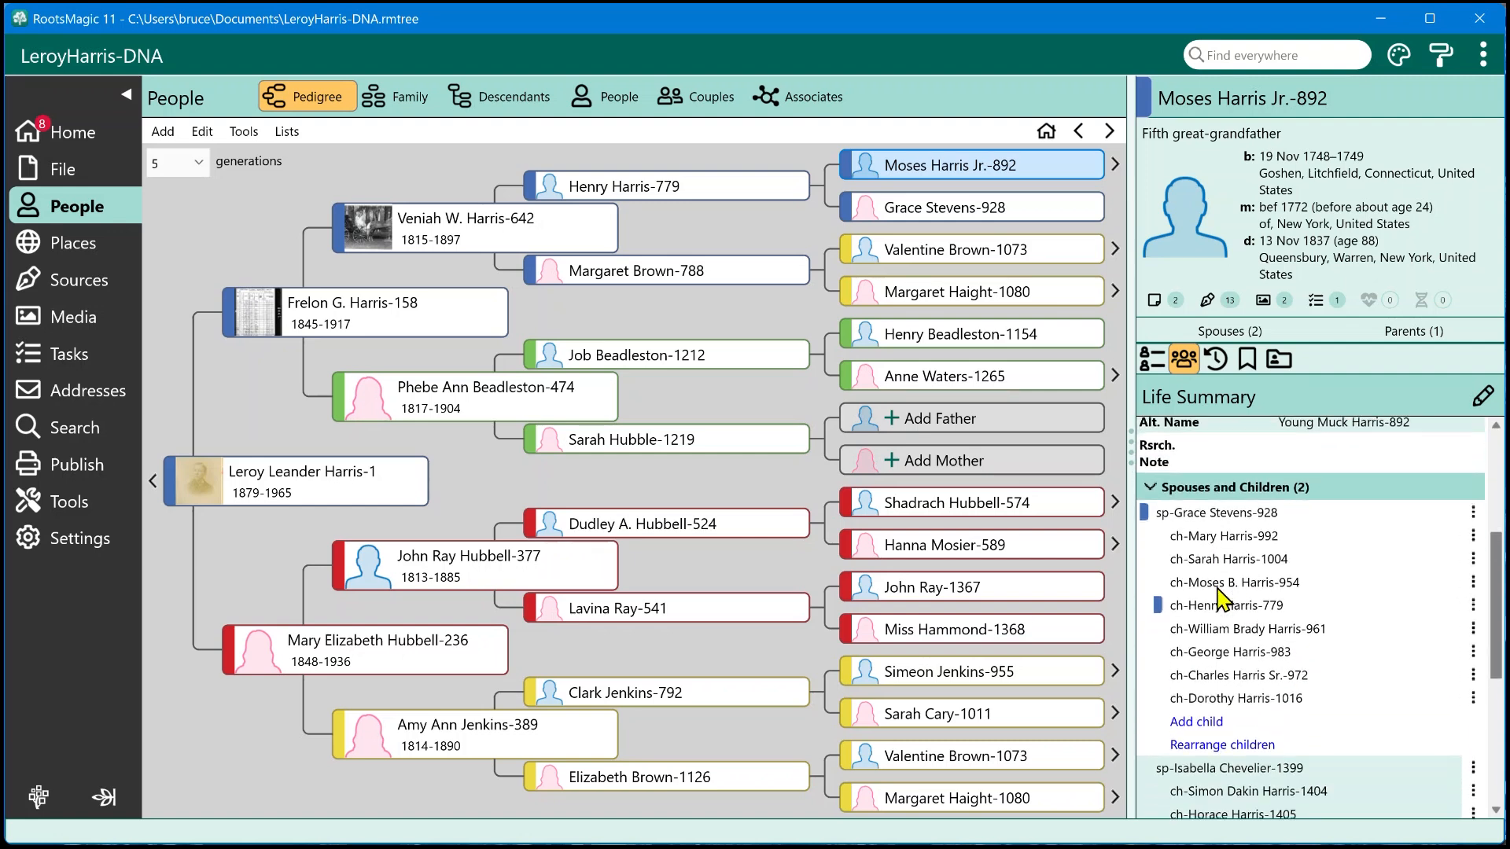
pyautogui.moveTo(1216, 634)
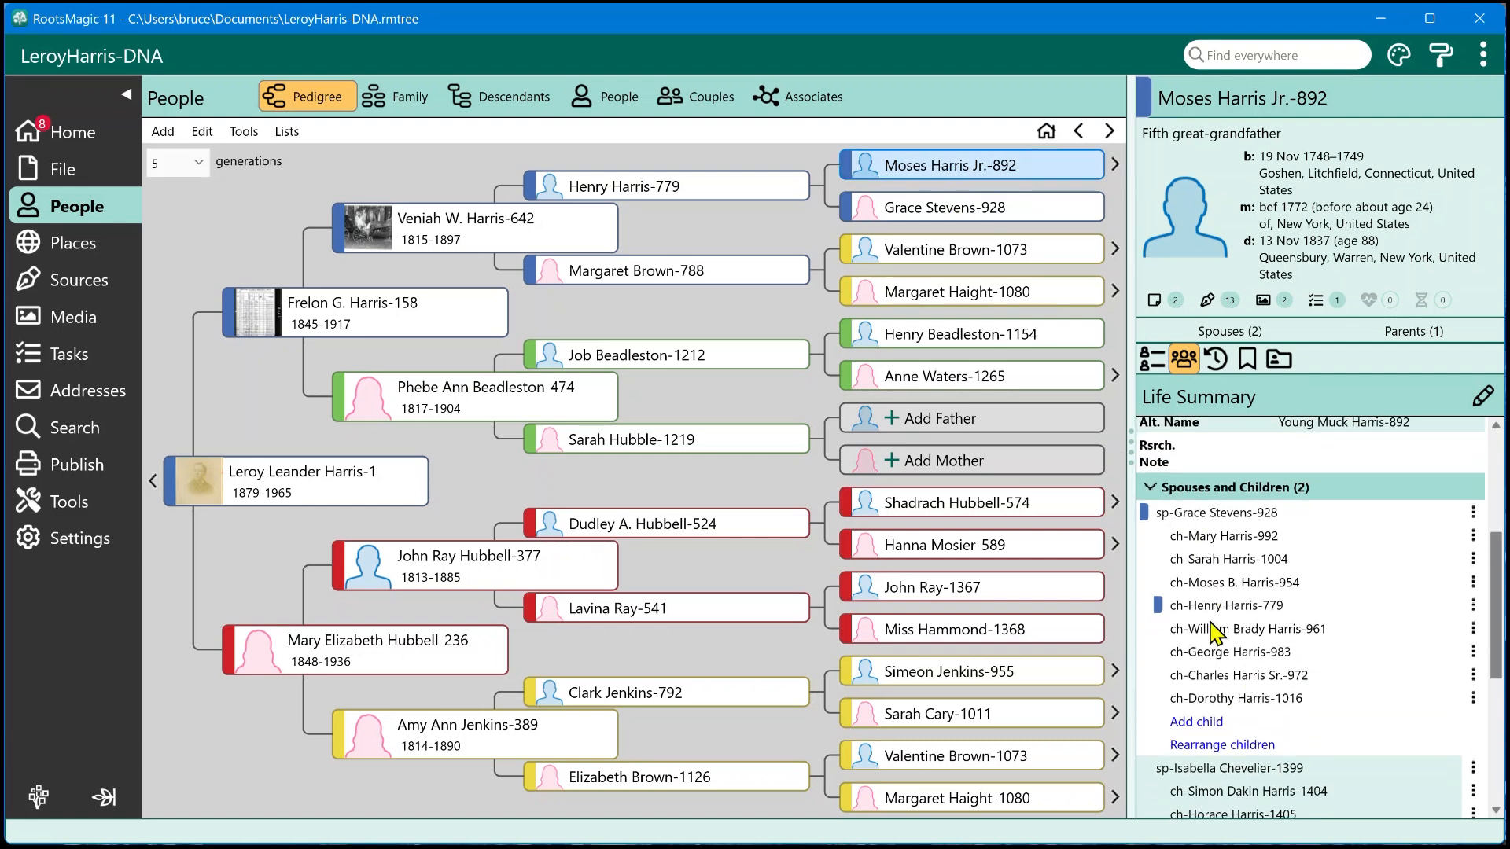
pyautogui.moveTo(1327, 513)
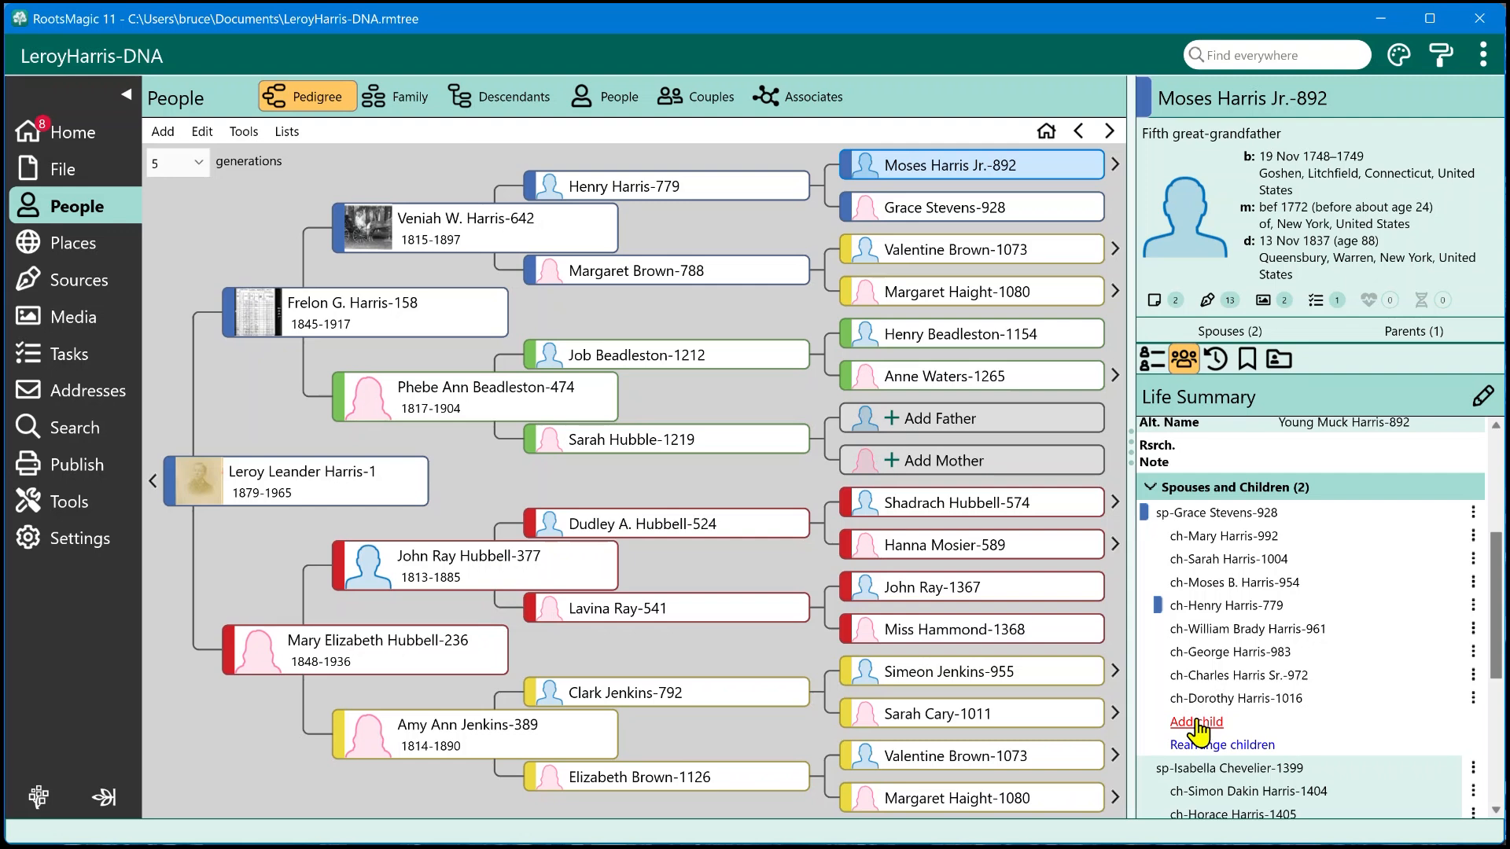
pyautogui.moveTo(1223, 634)
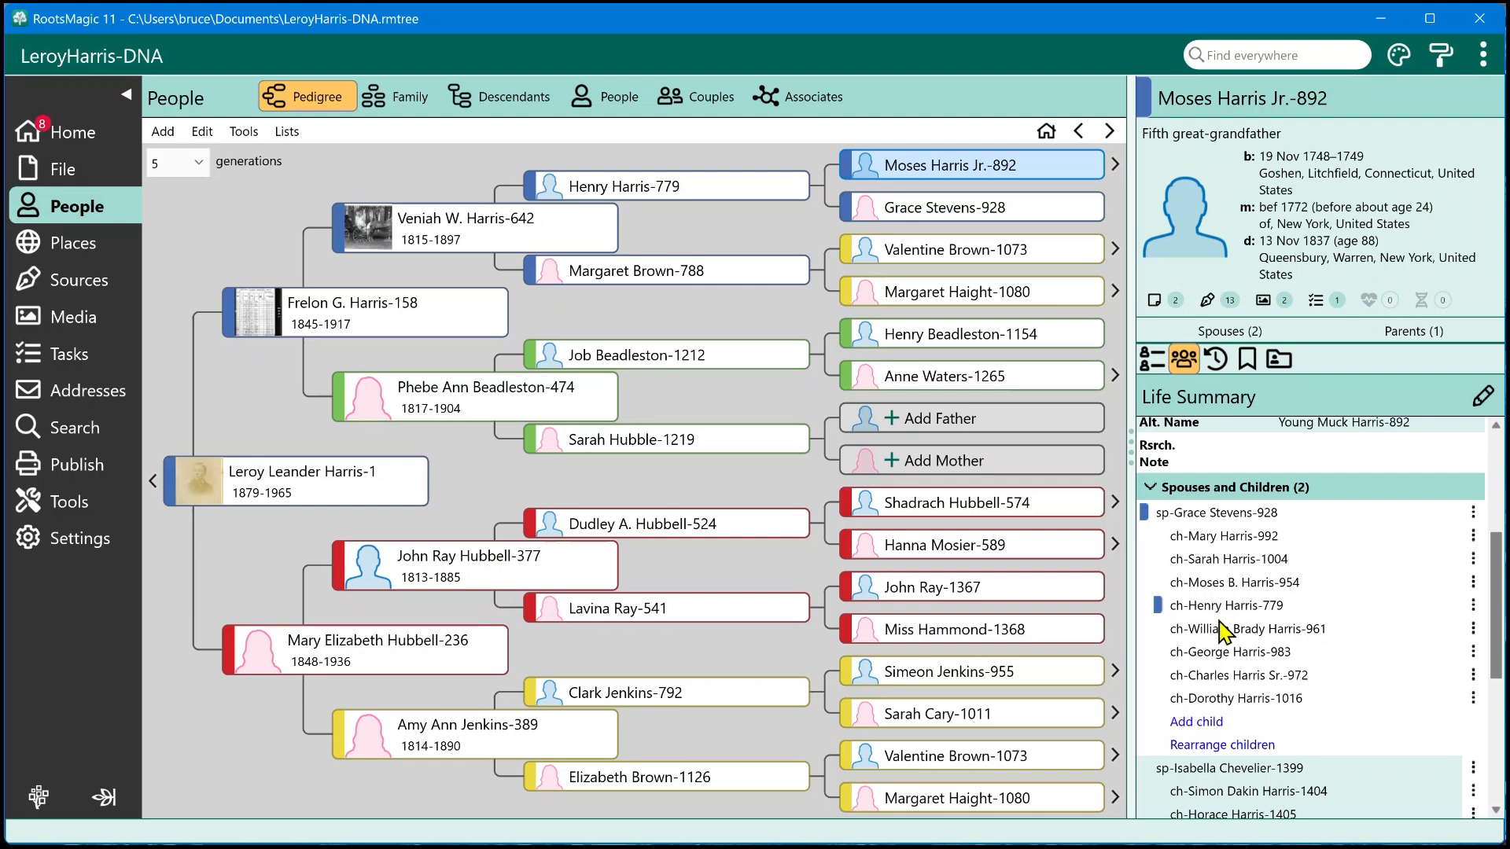
pyautogui.click(1195, 722)
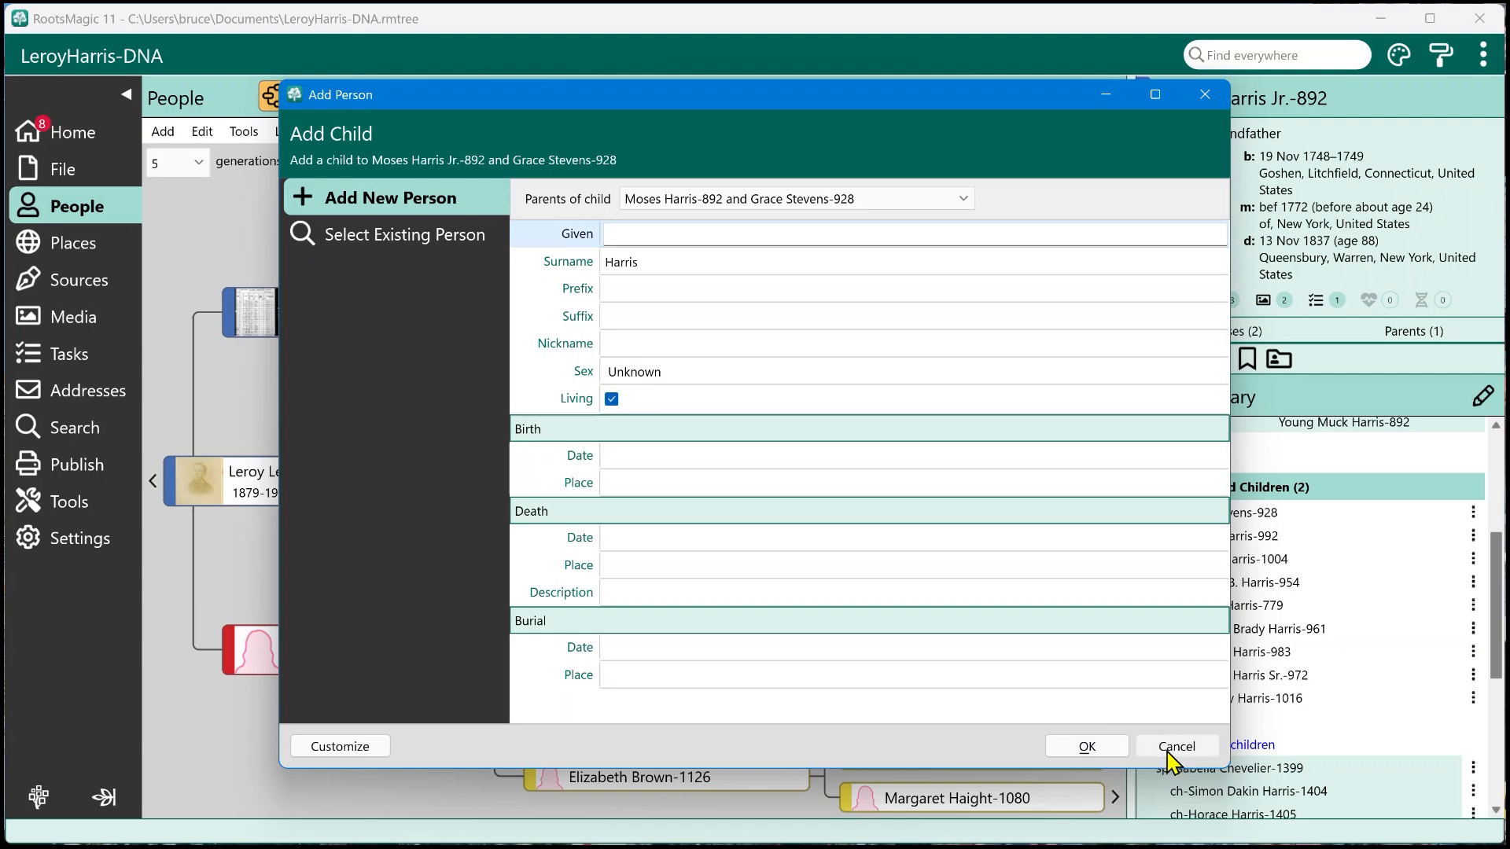
pyautogui.click(1175, 746)
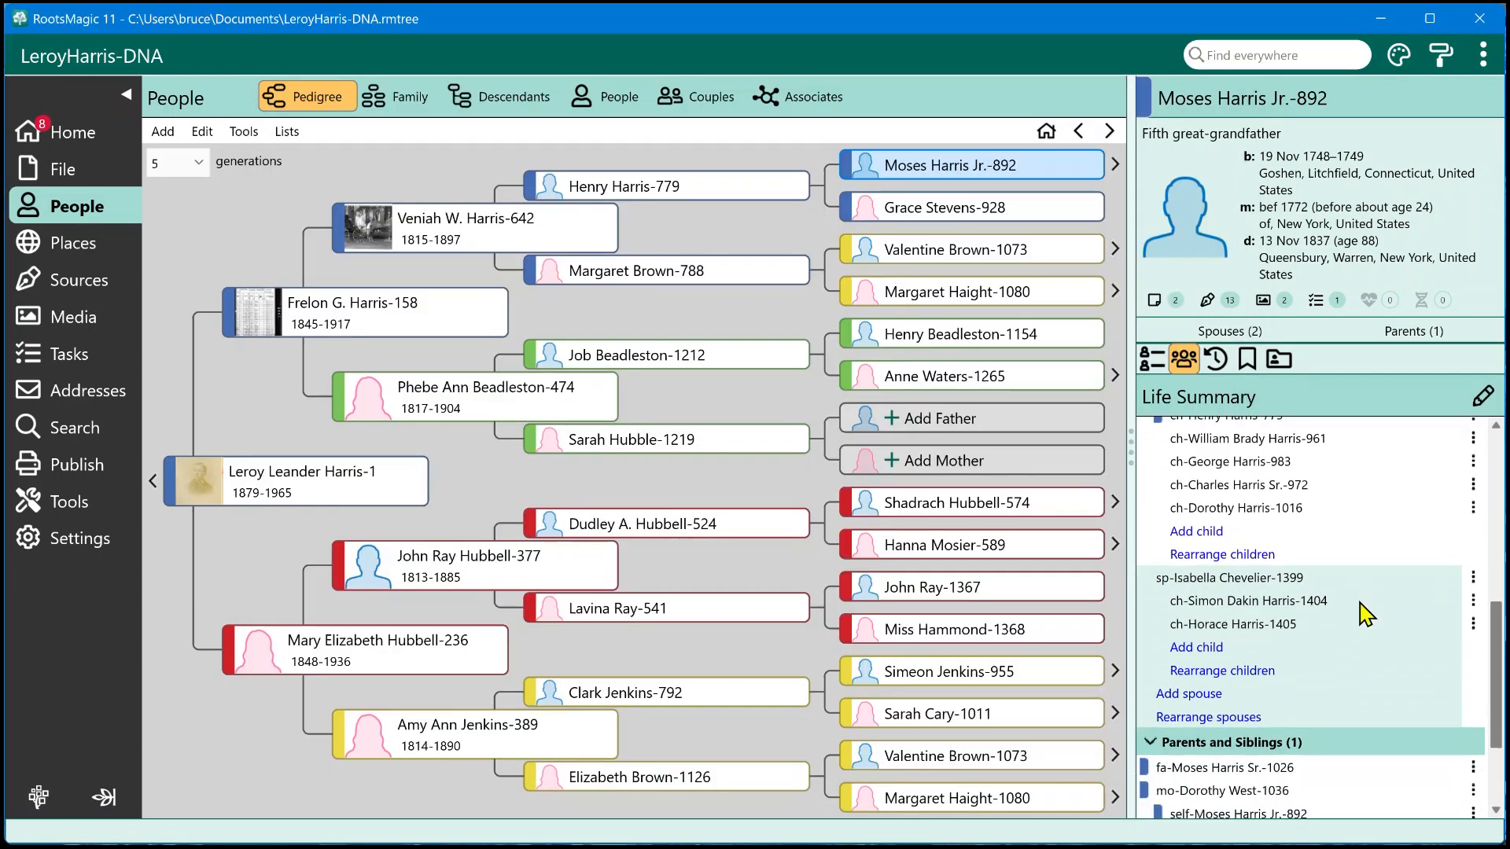
pyautogui.scroll(-3)
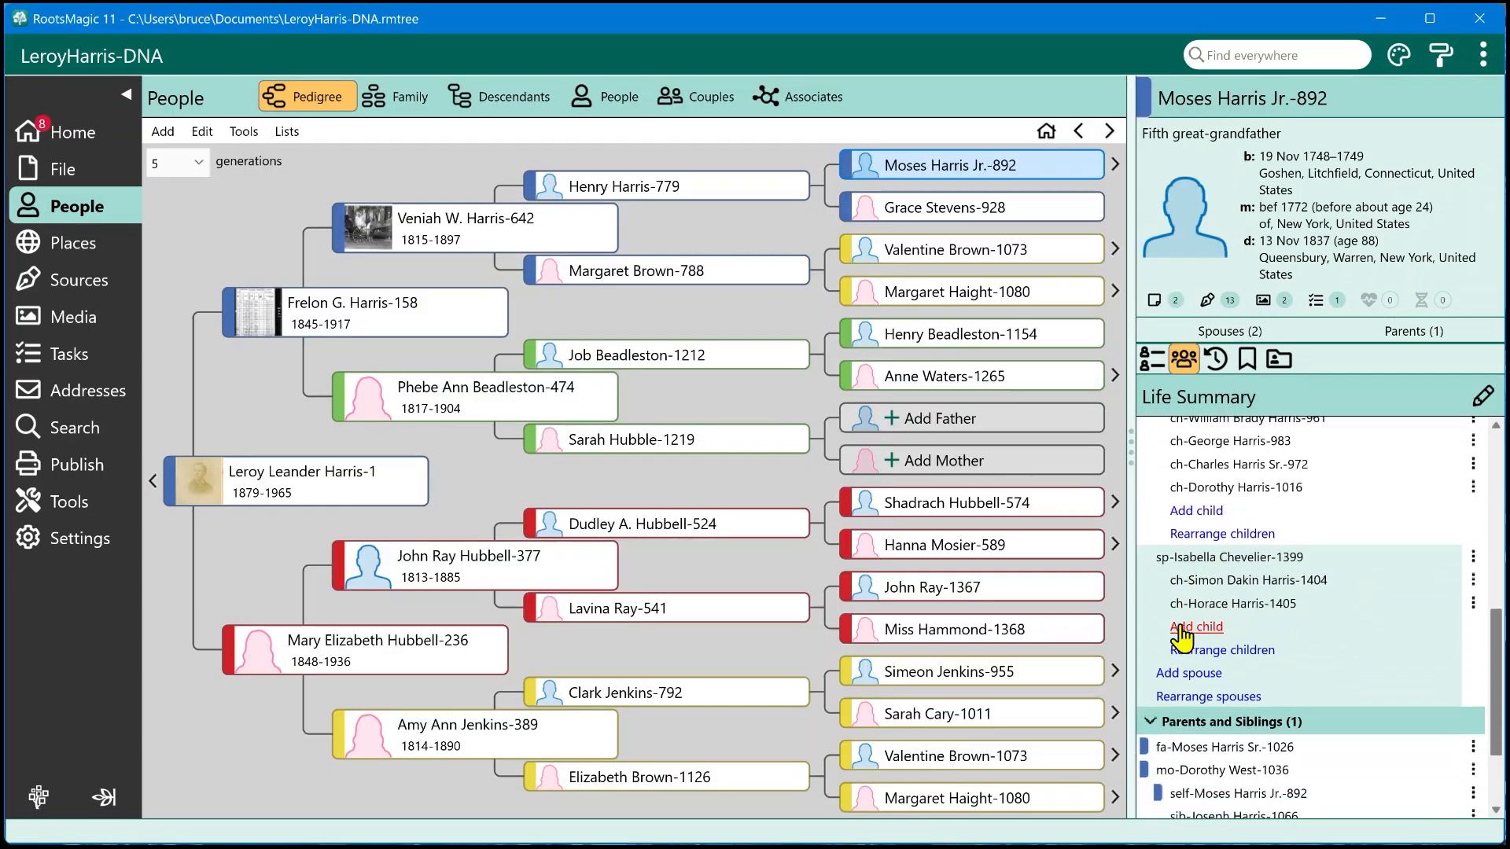
pyautogui.moveTo(1194, 639)
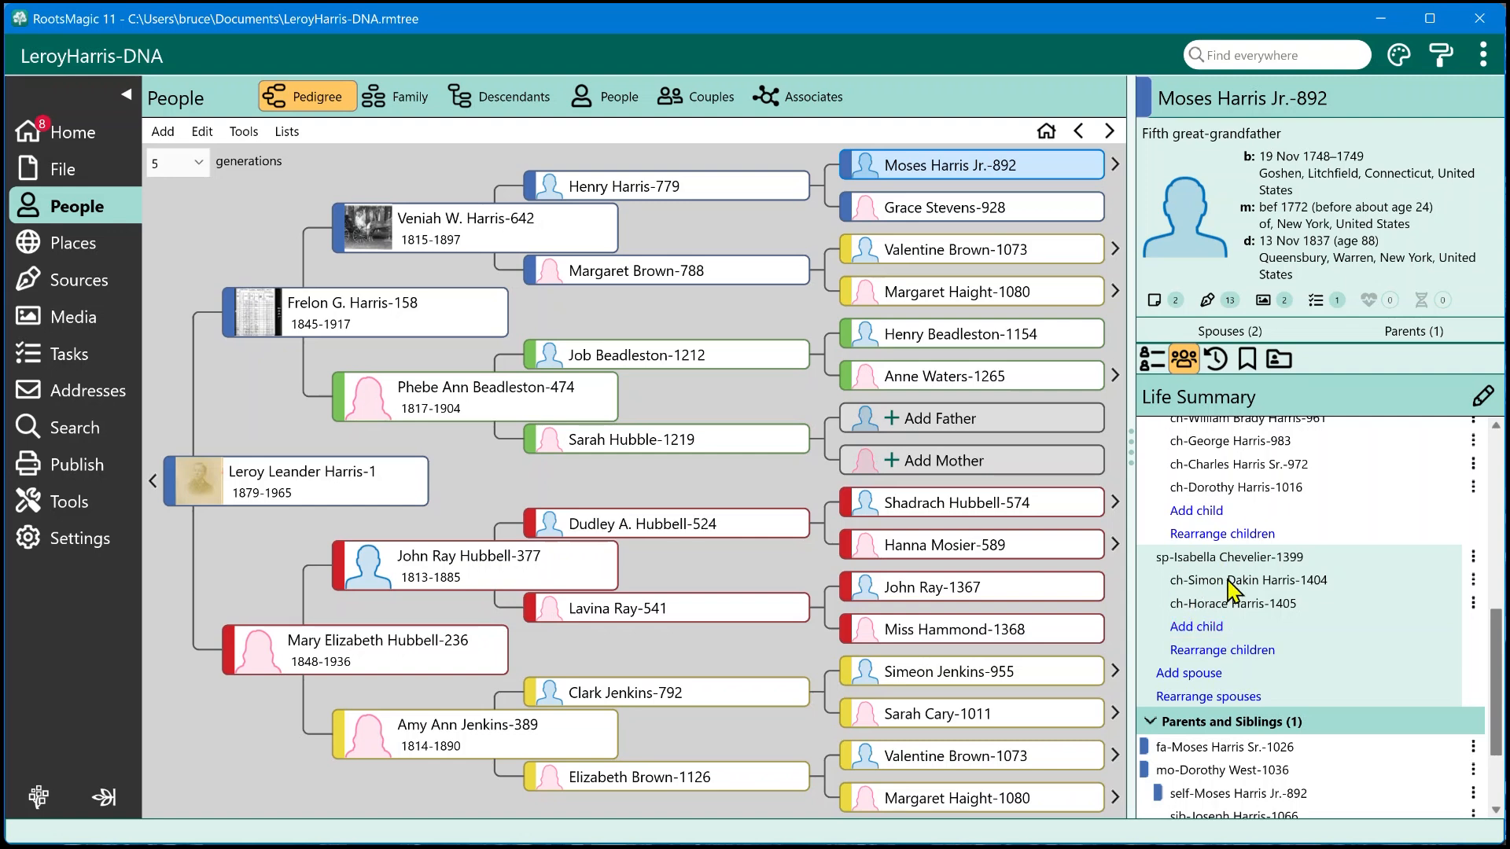
pyautogui.moveTo(1224, 533)
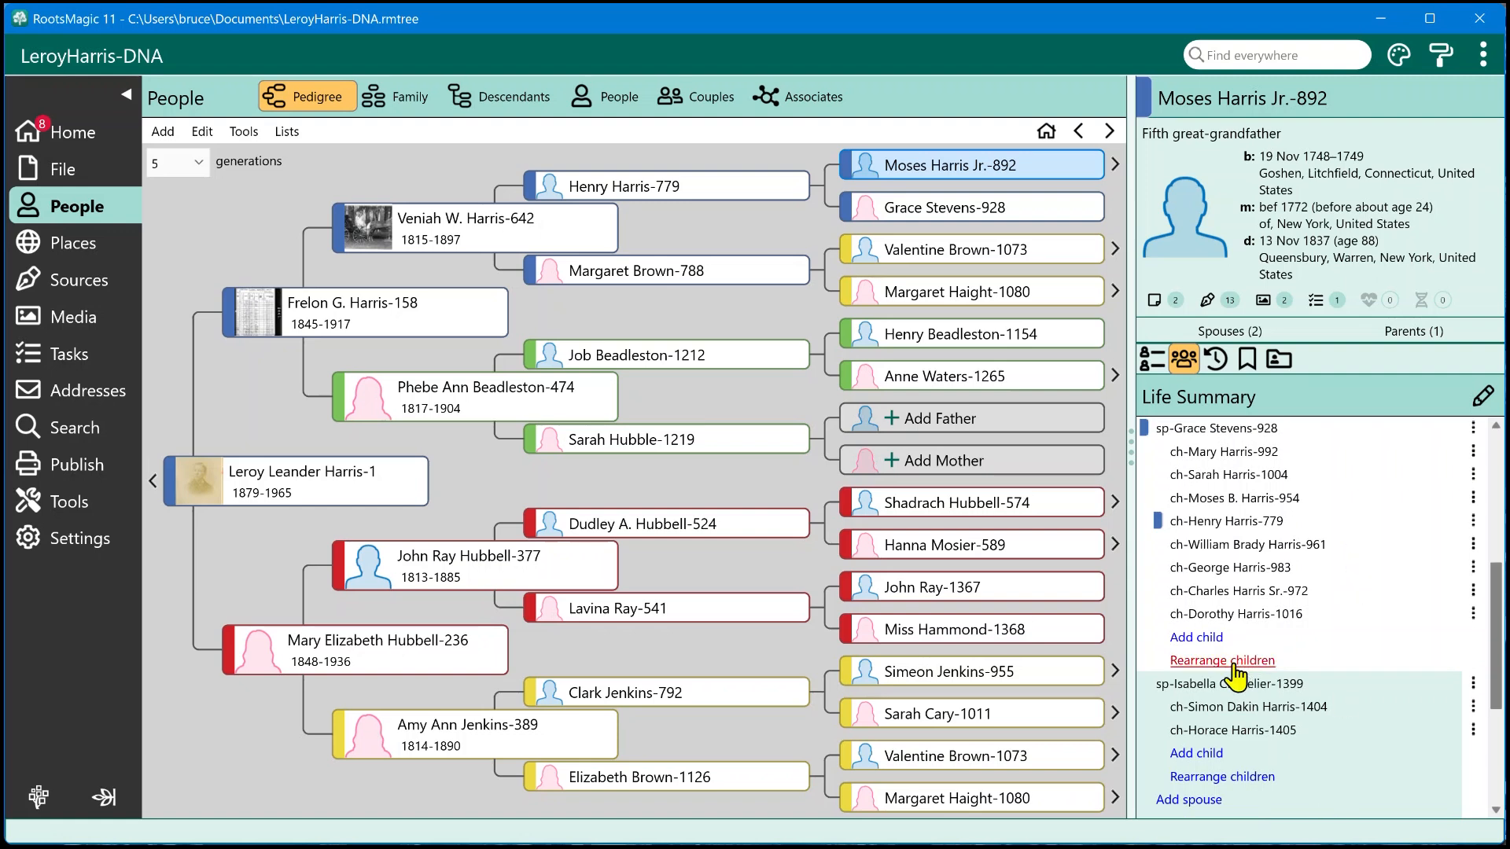
pyautogui.click(1222, 660)
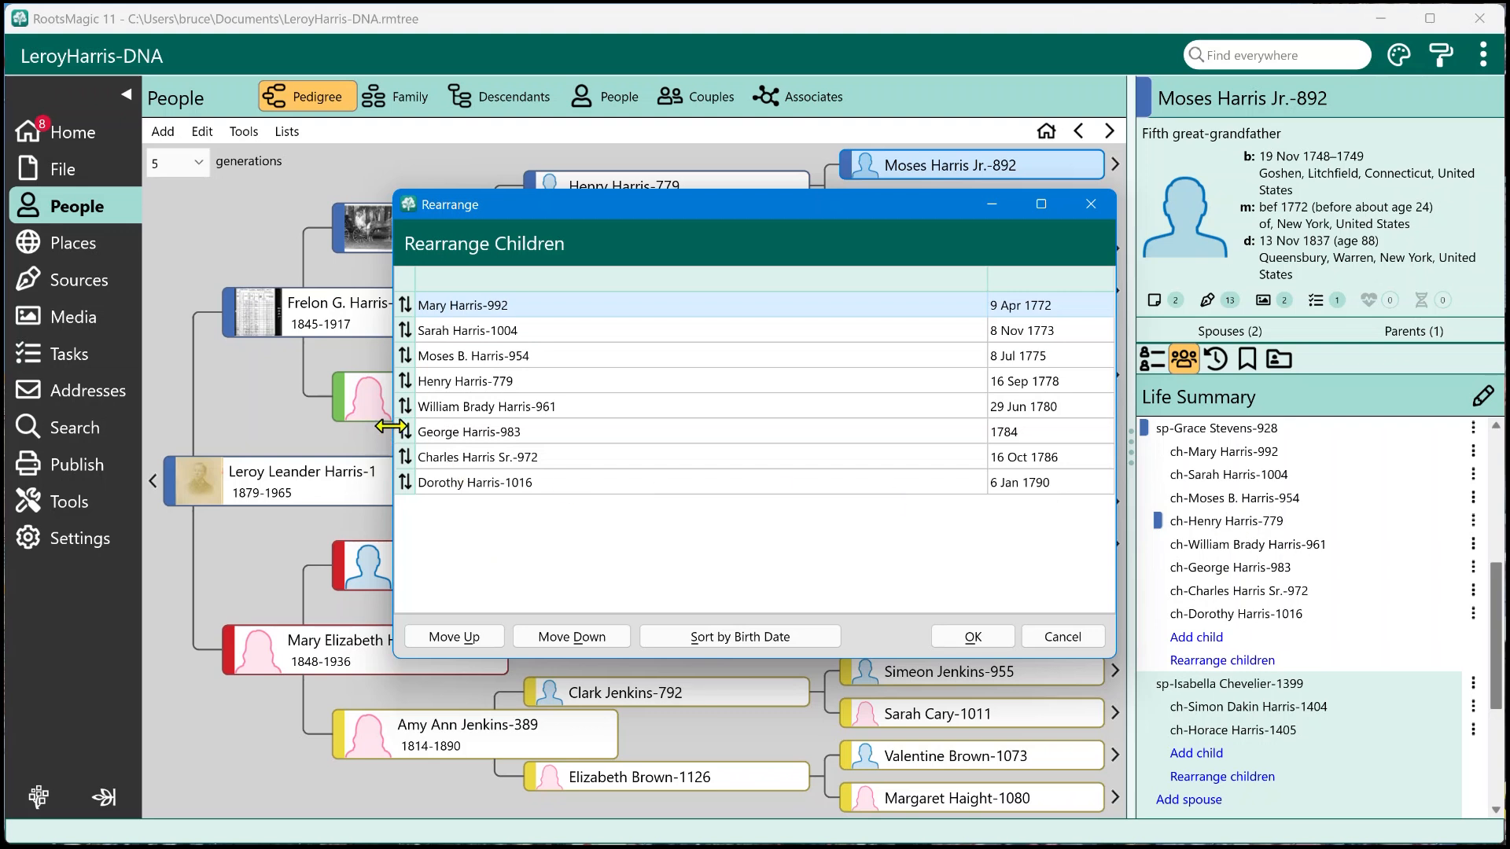
pyautogui.moveTo(510, 385)
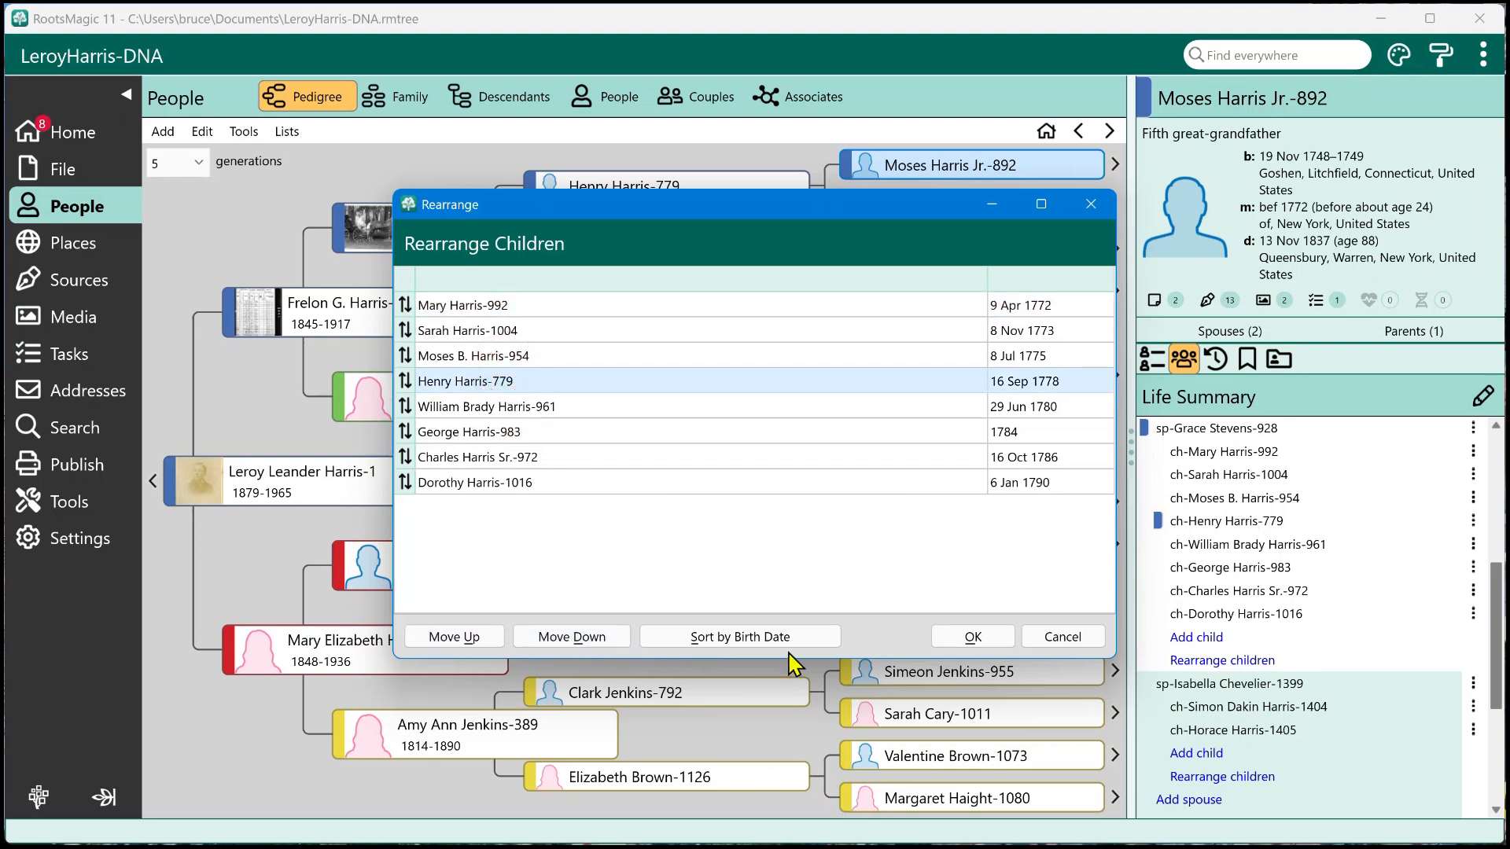
pyautogui.moveTo(965, 486)
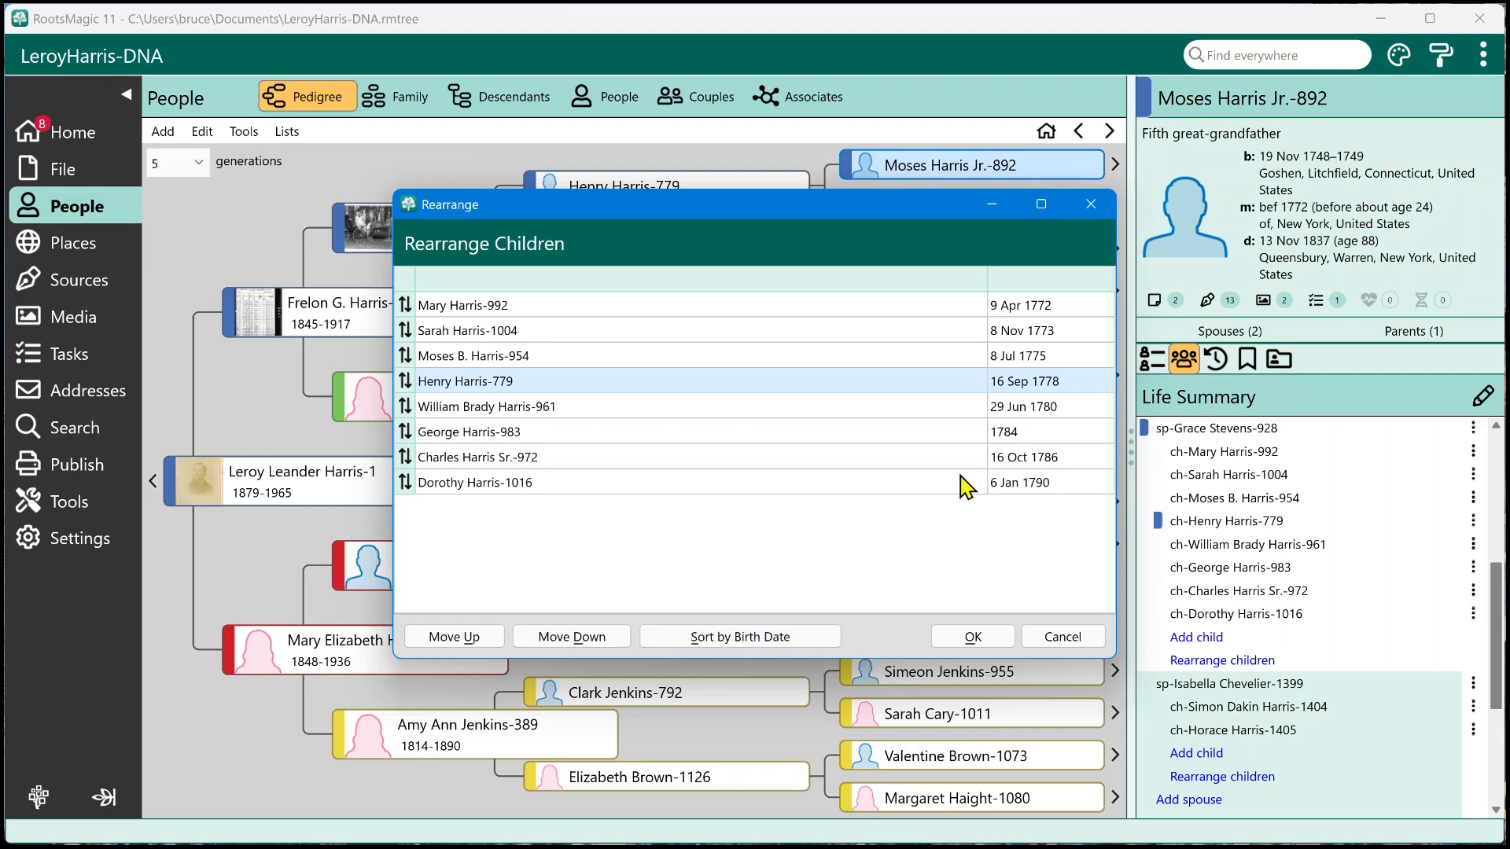
pyautogui.moveTo(714, 491)
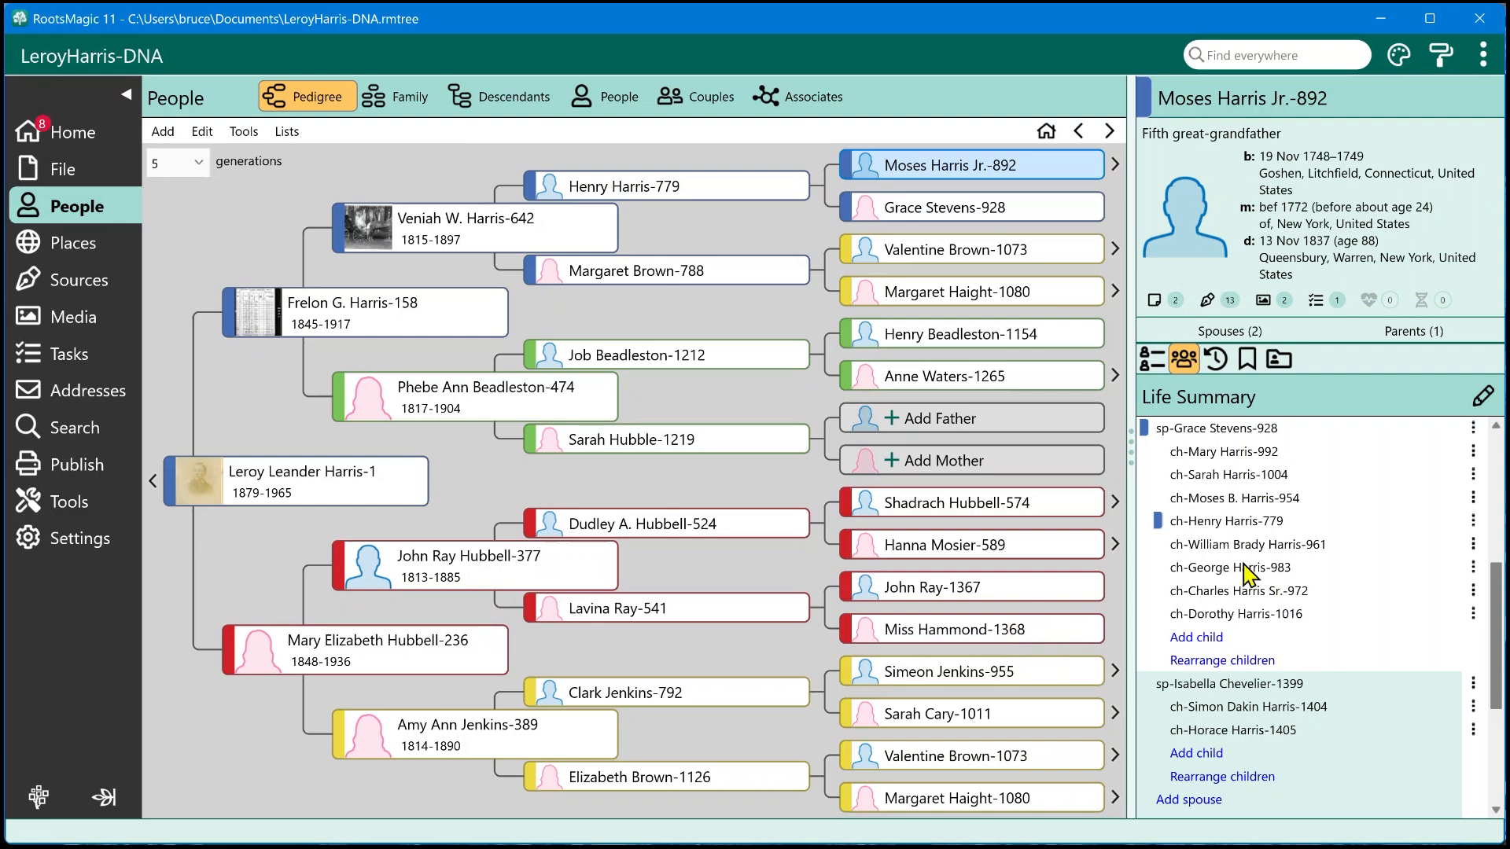
pyautogui.scroll(-3)
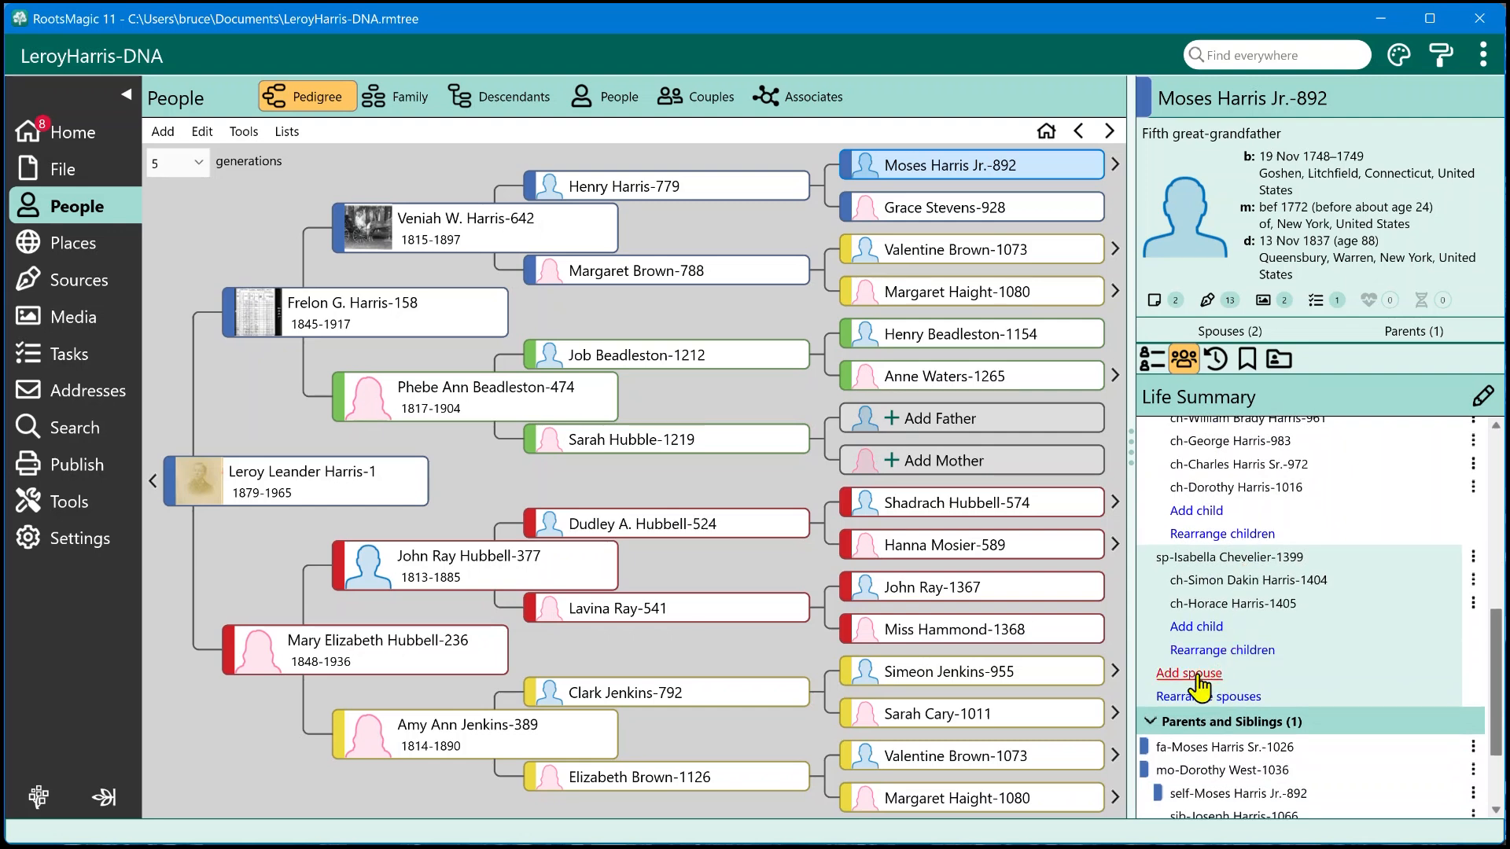
pyautogui.scroll(3)
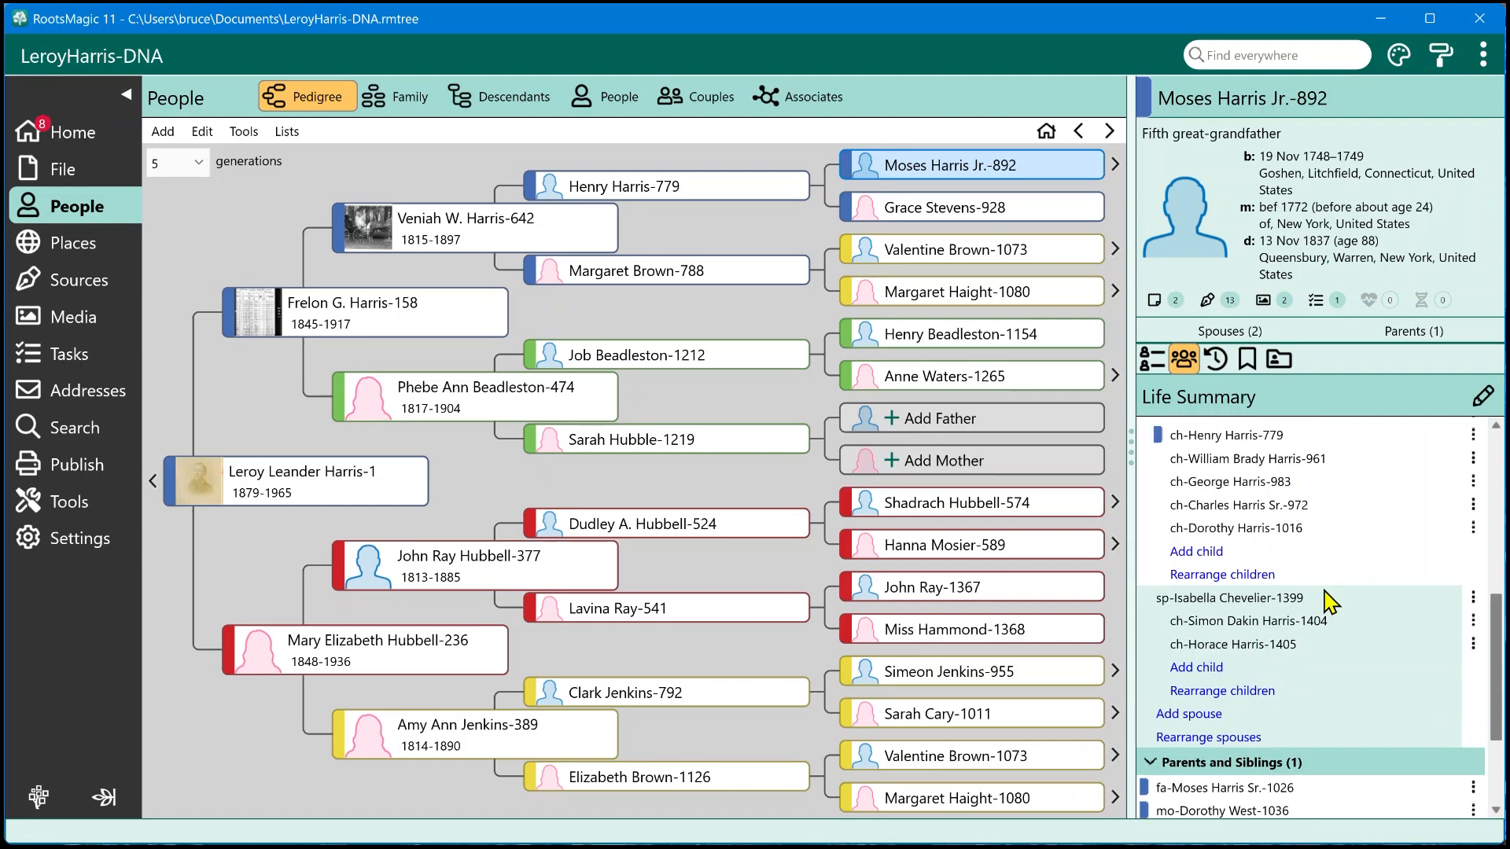
pyautogui.scroll(-3)
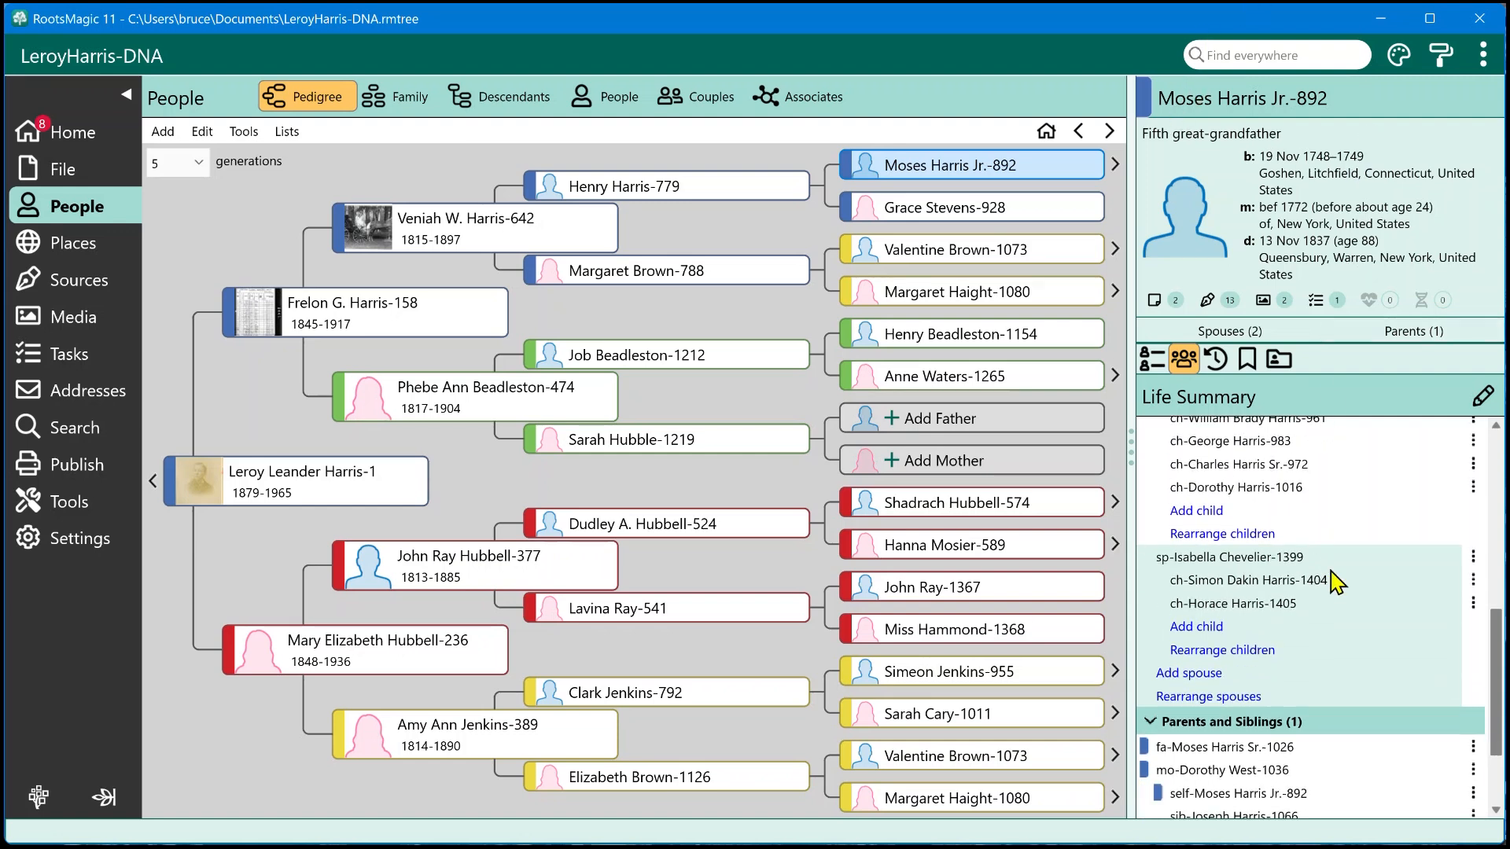
pyautogui.scroll(3)
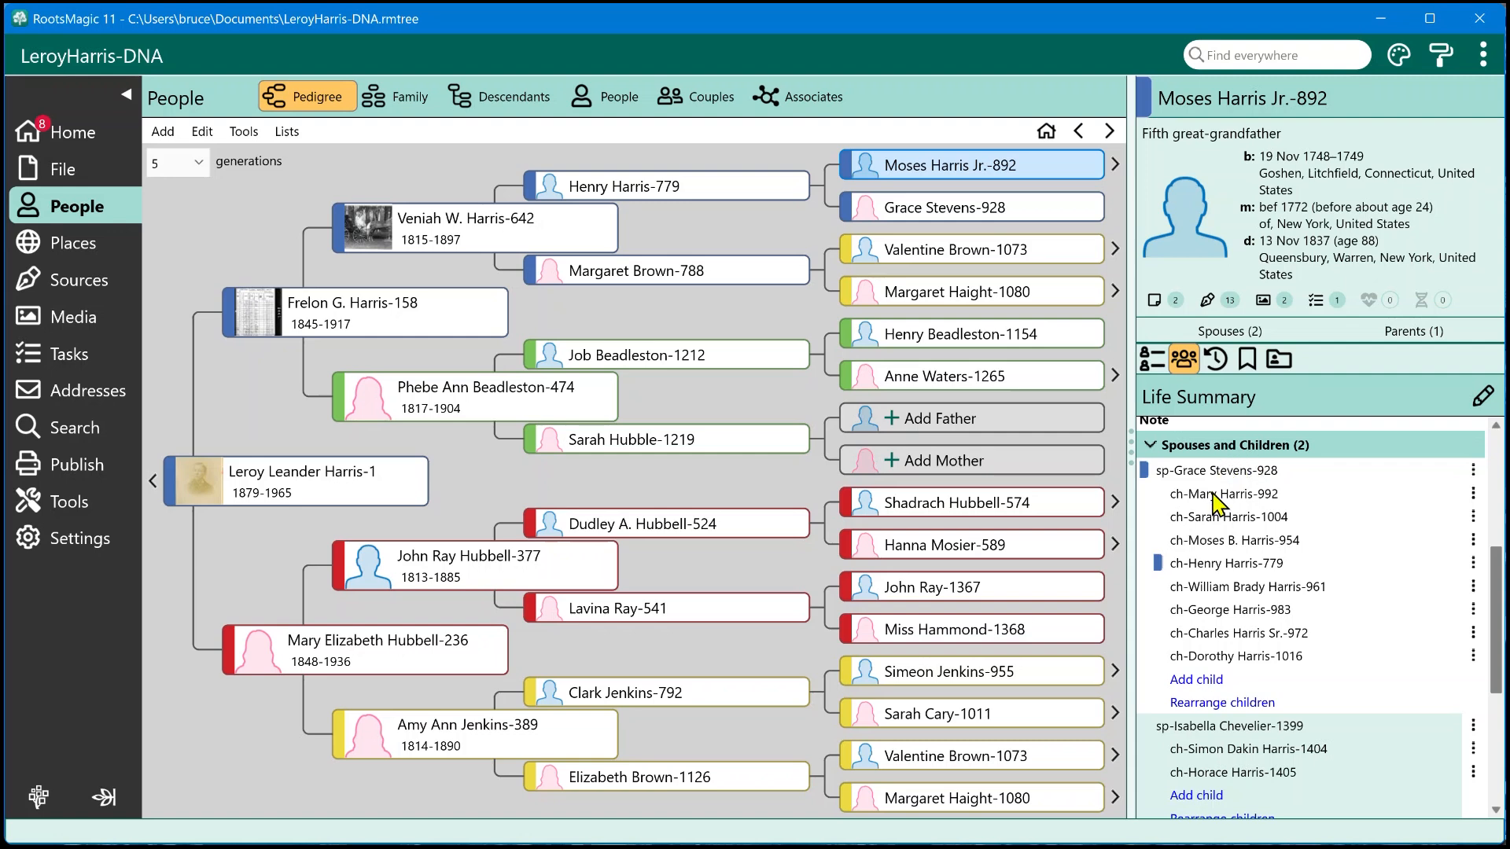
pyautogui.scroll(-3)
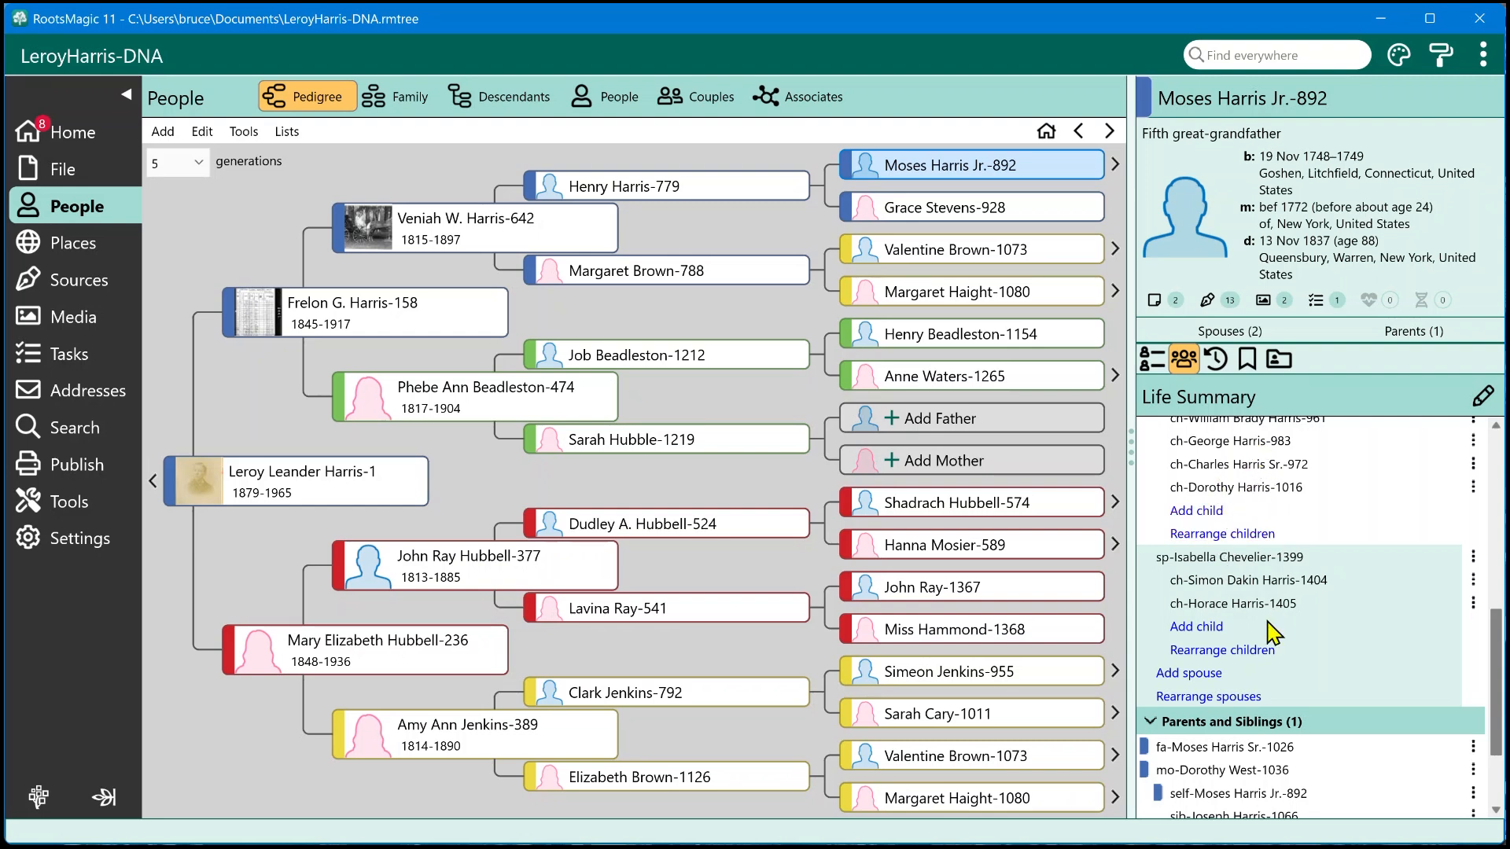
pyautogui.moveTo(1207, 696)
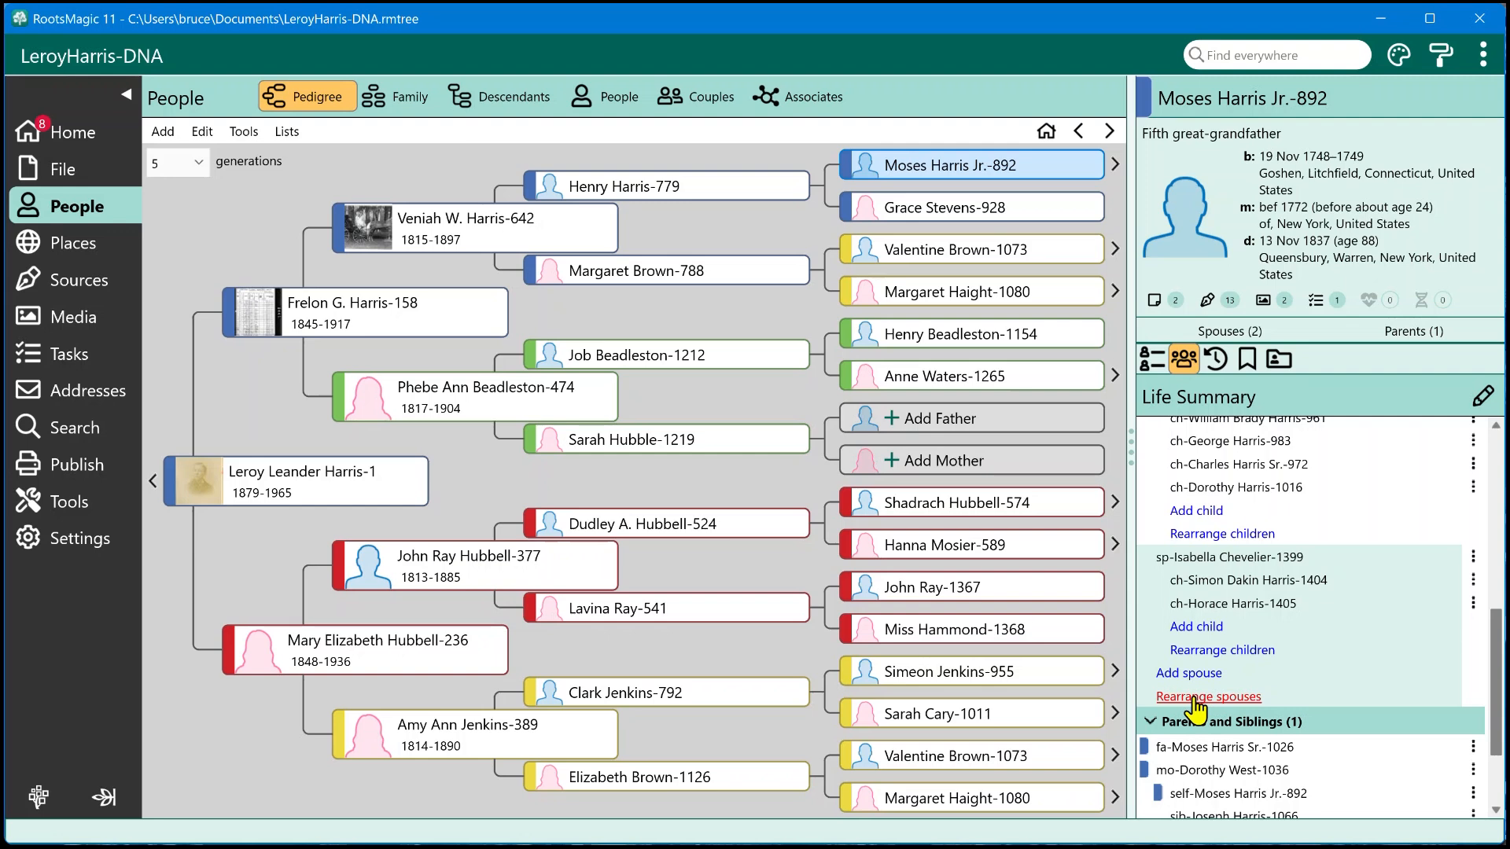
pyautogui.scroll(-3)
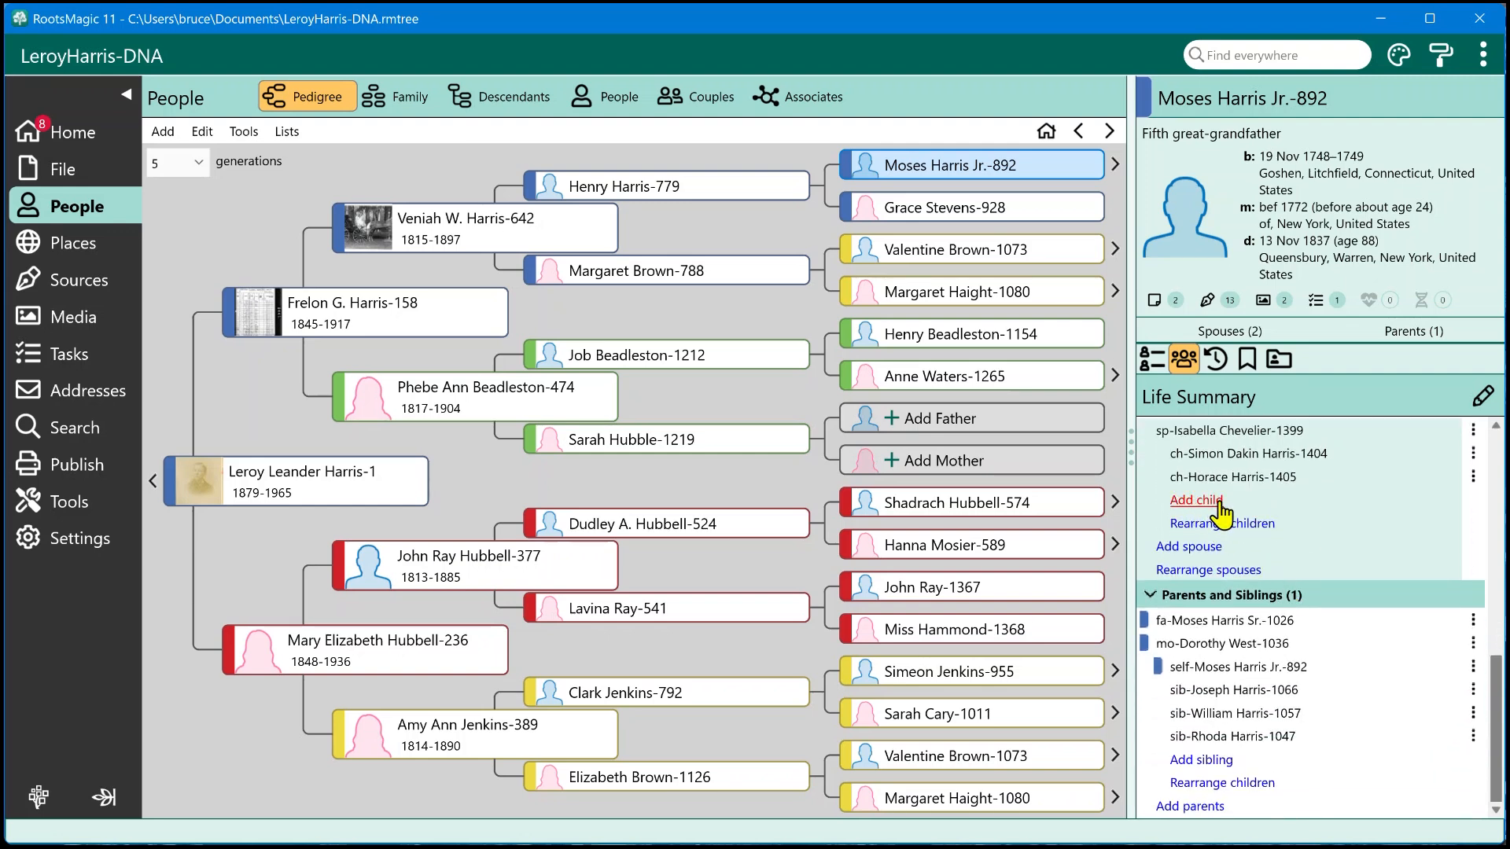
pyautogui.moveTo(1233, 607)
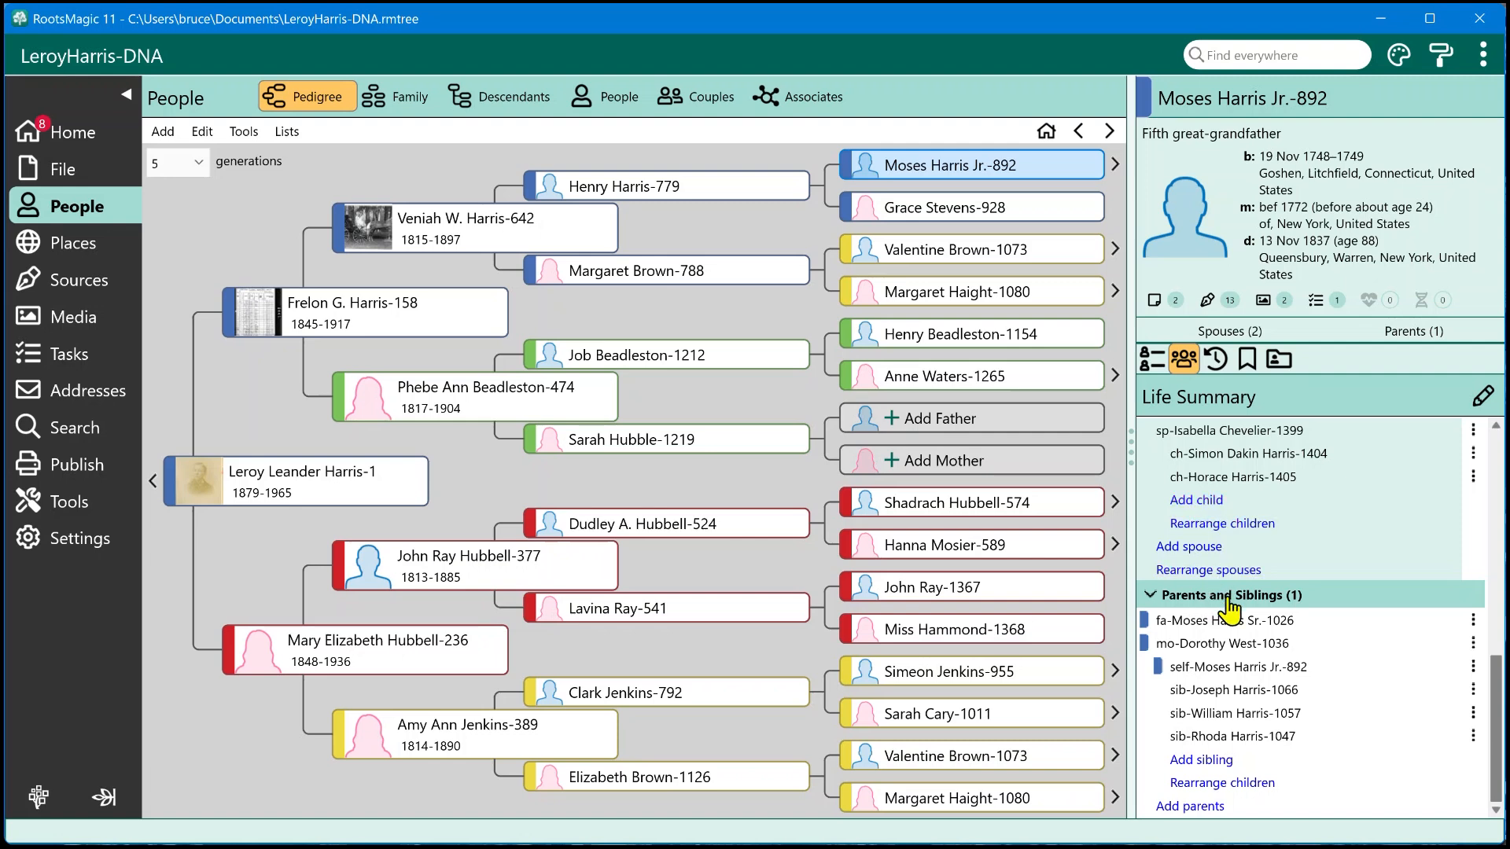
pyautogui.moveTo(1201, 760)
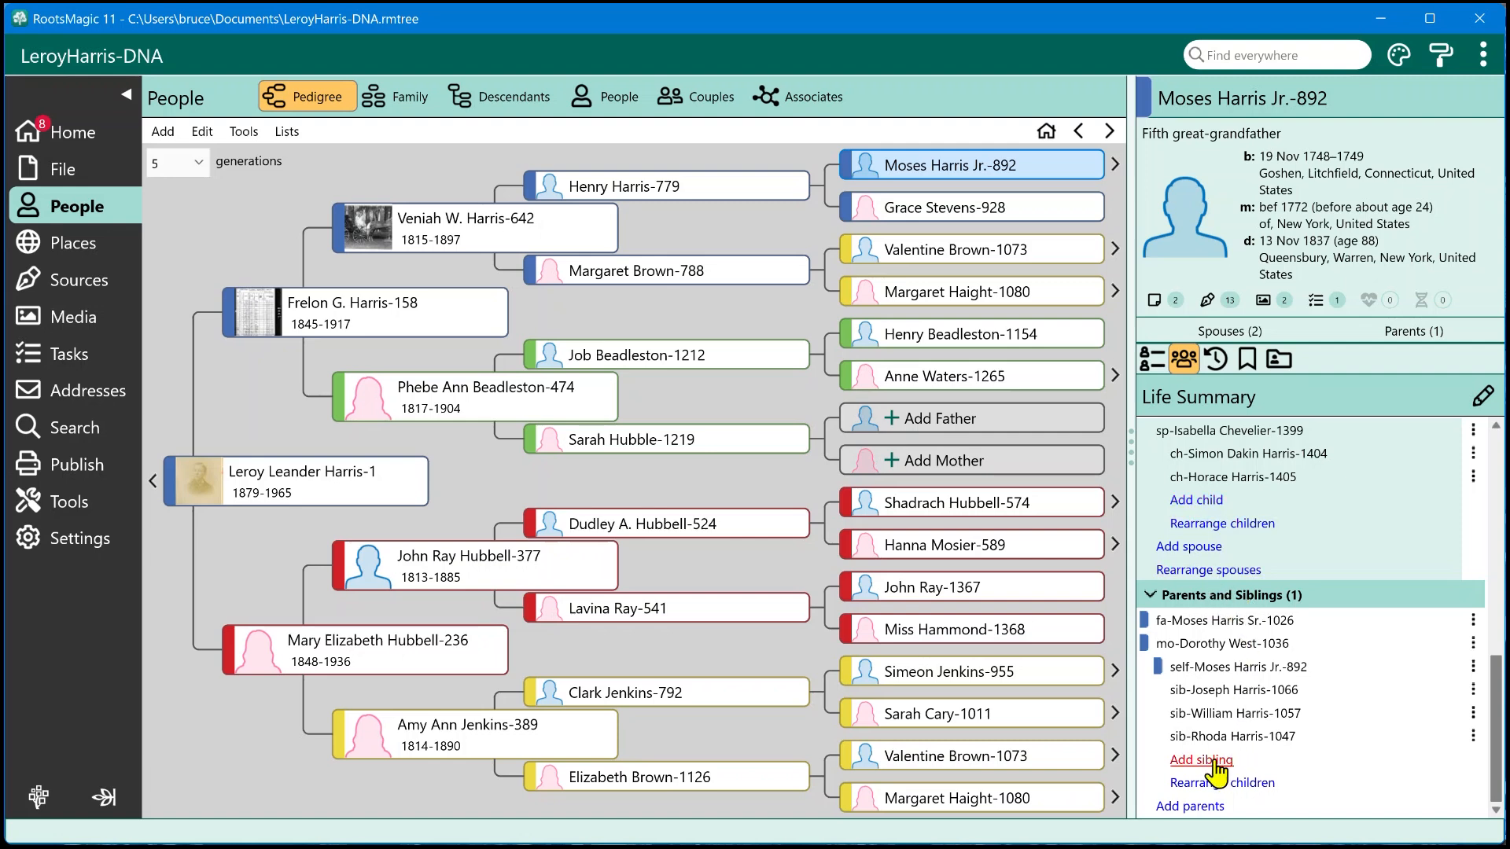
pyautogui.moveTo(1198, 670)
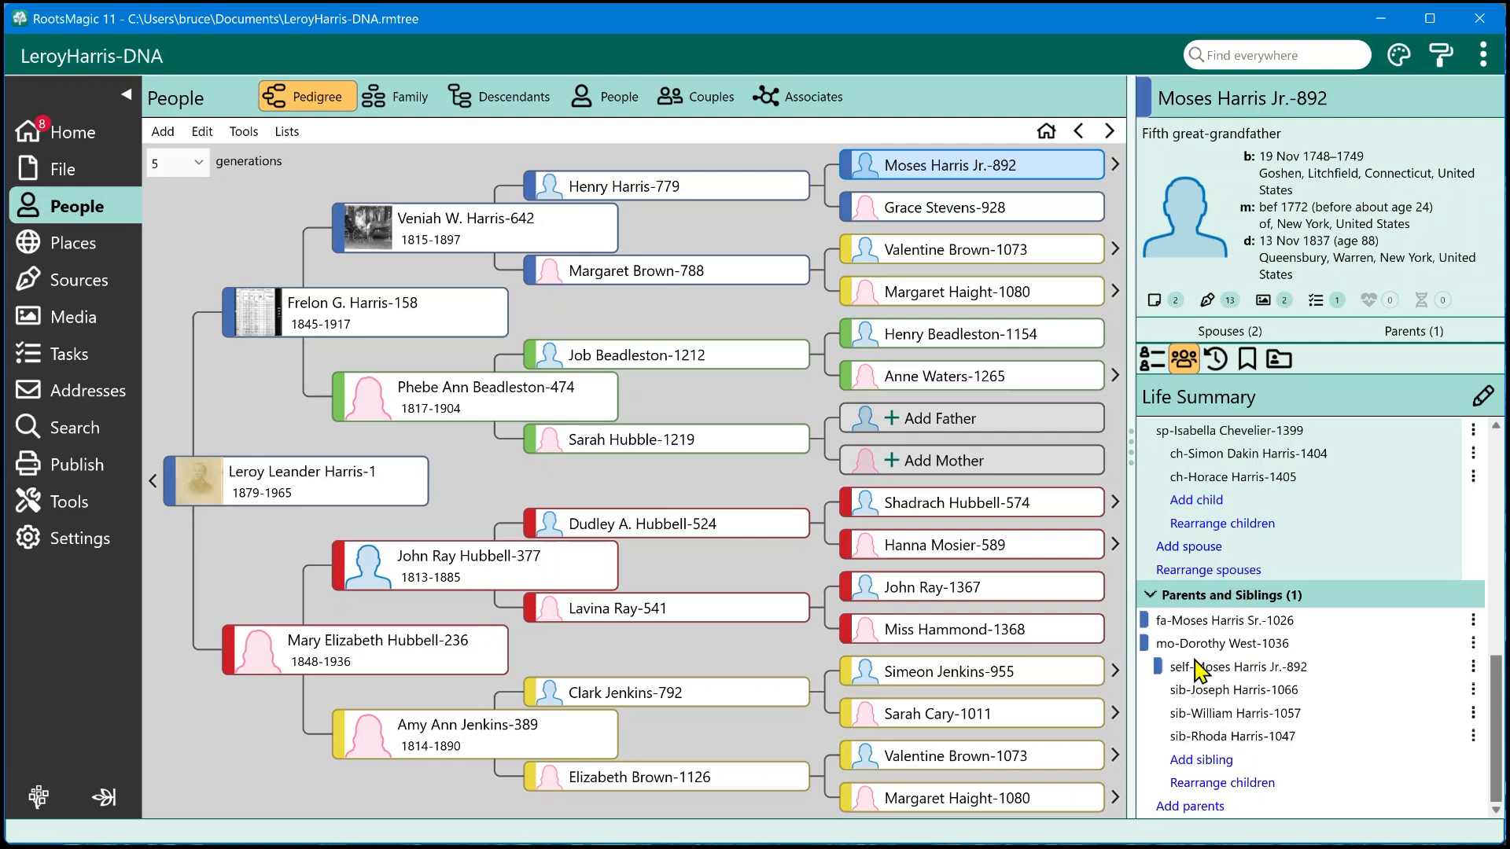
pyautogui.moveTo(1205, 686)
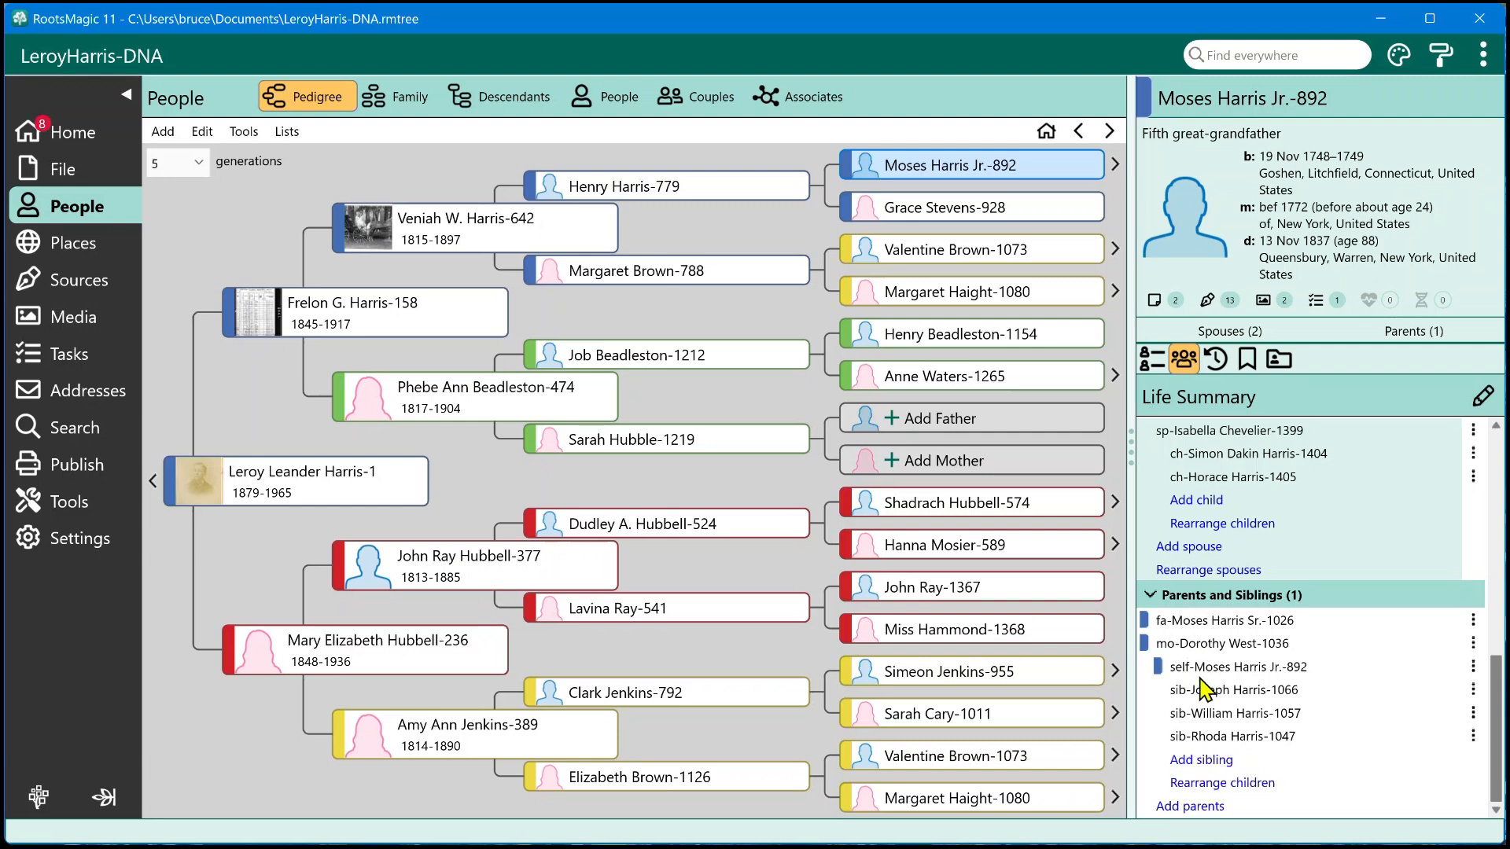
pyautogui.moveTo(1198, 702)
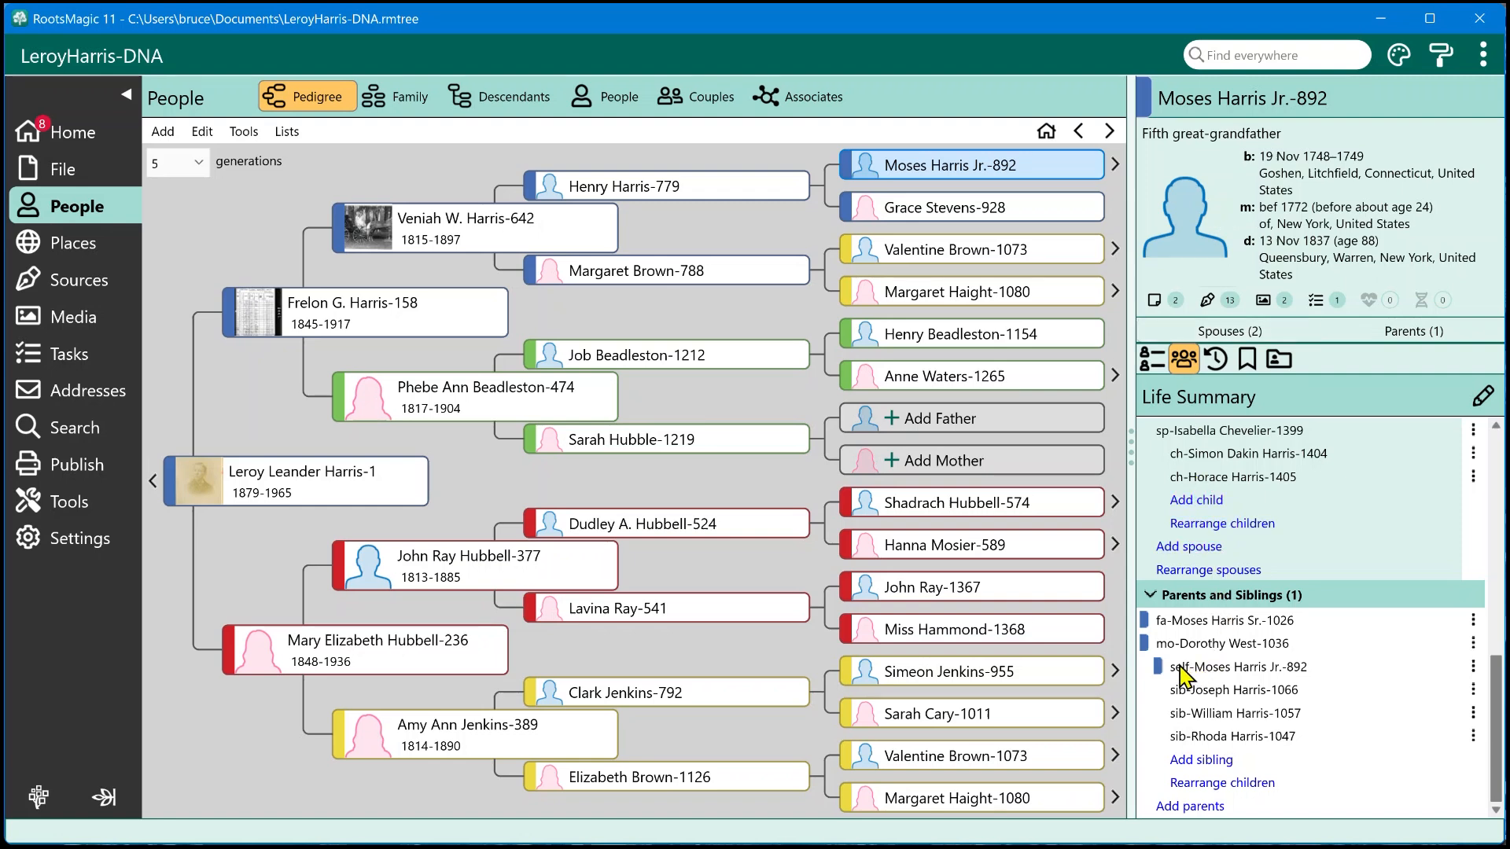
pyautogui.moveTo(1211, 681)
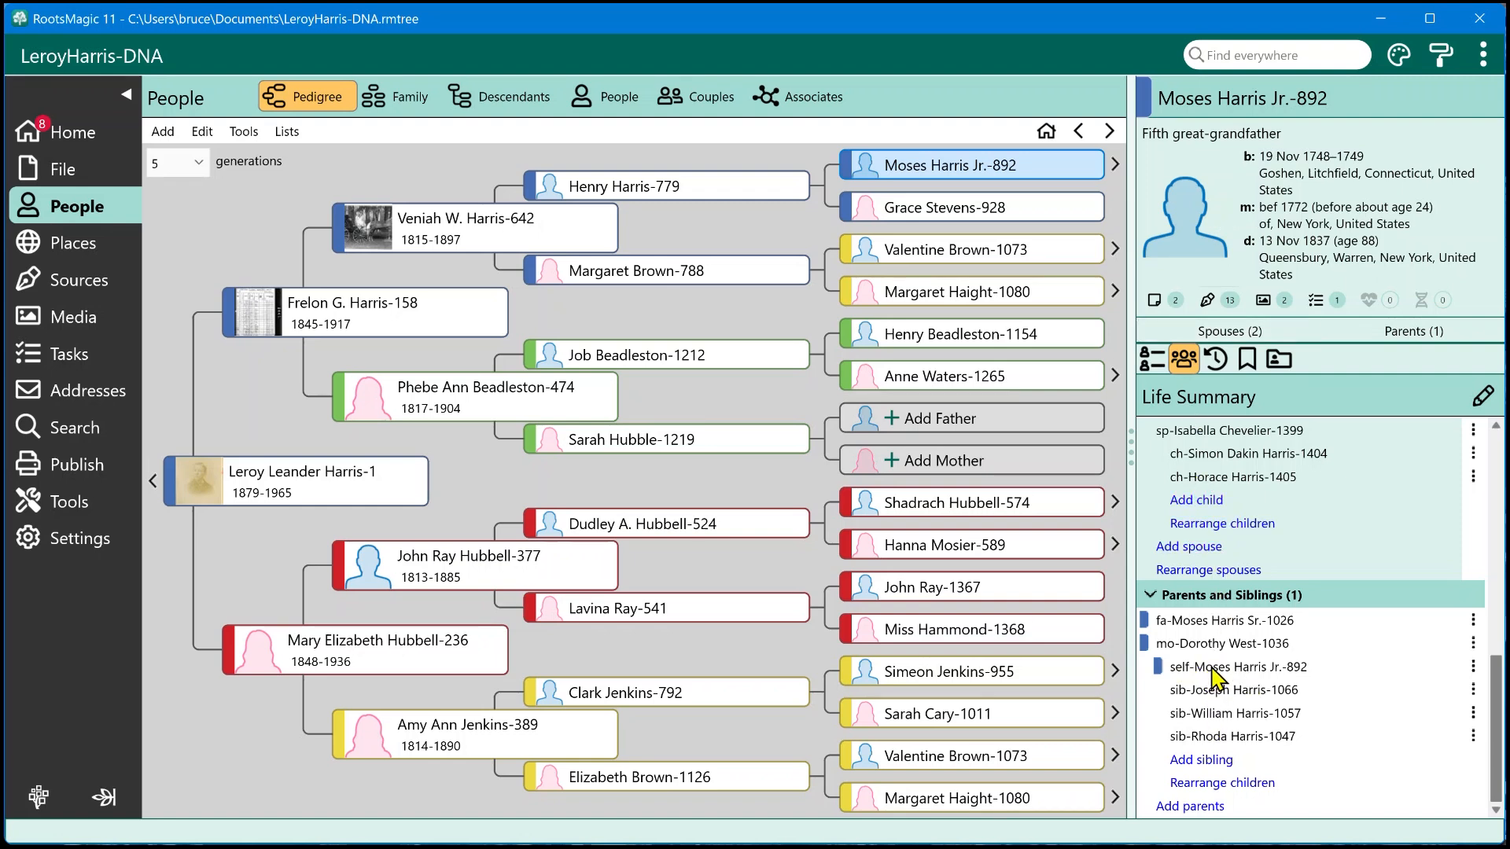
pyautogui.moveTo(1216, 722)
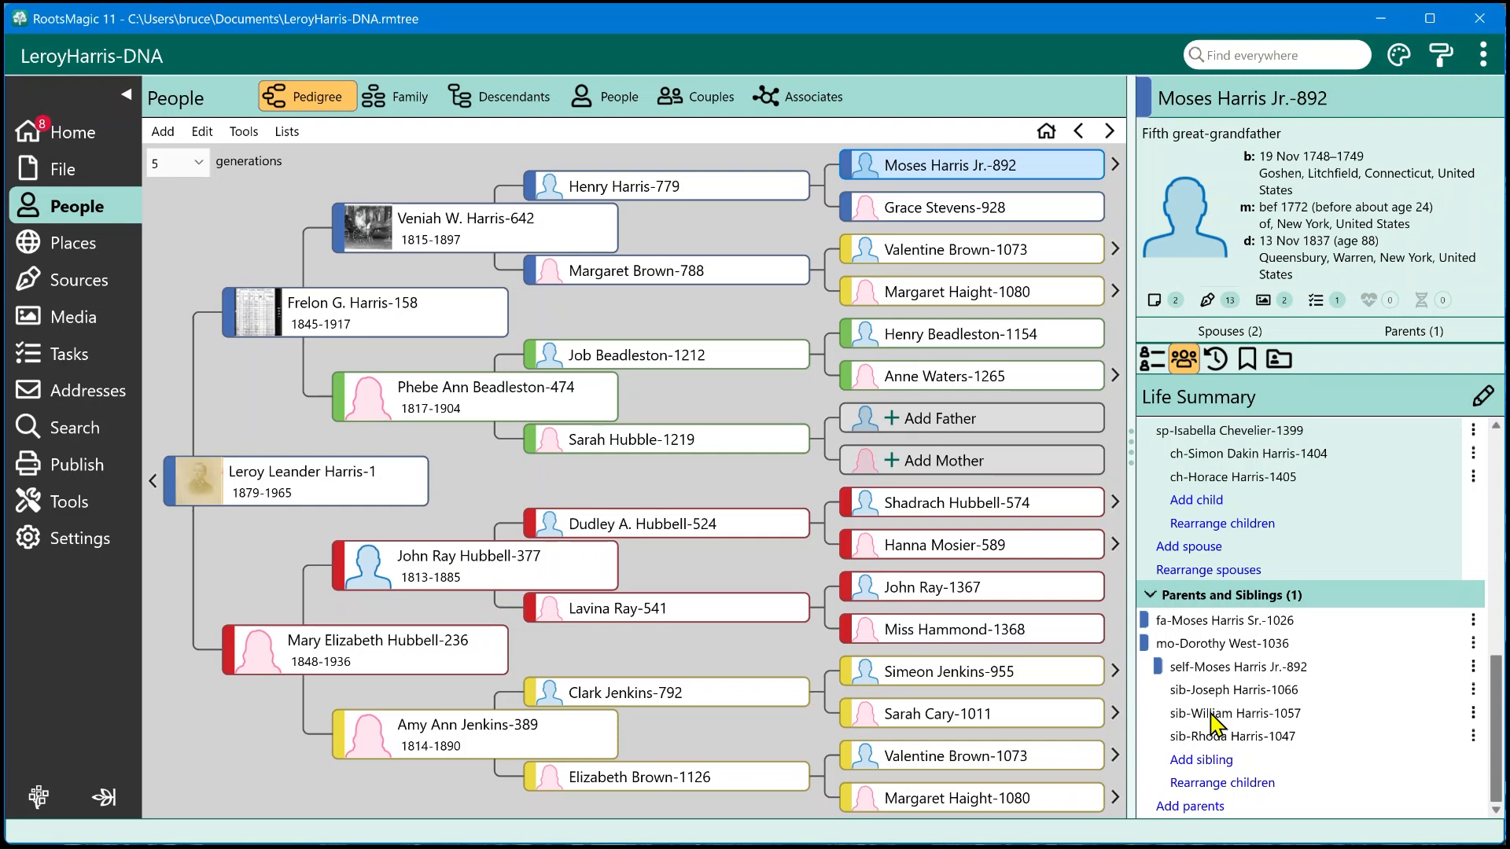
pyautogui.moveTo(1223, 676)
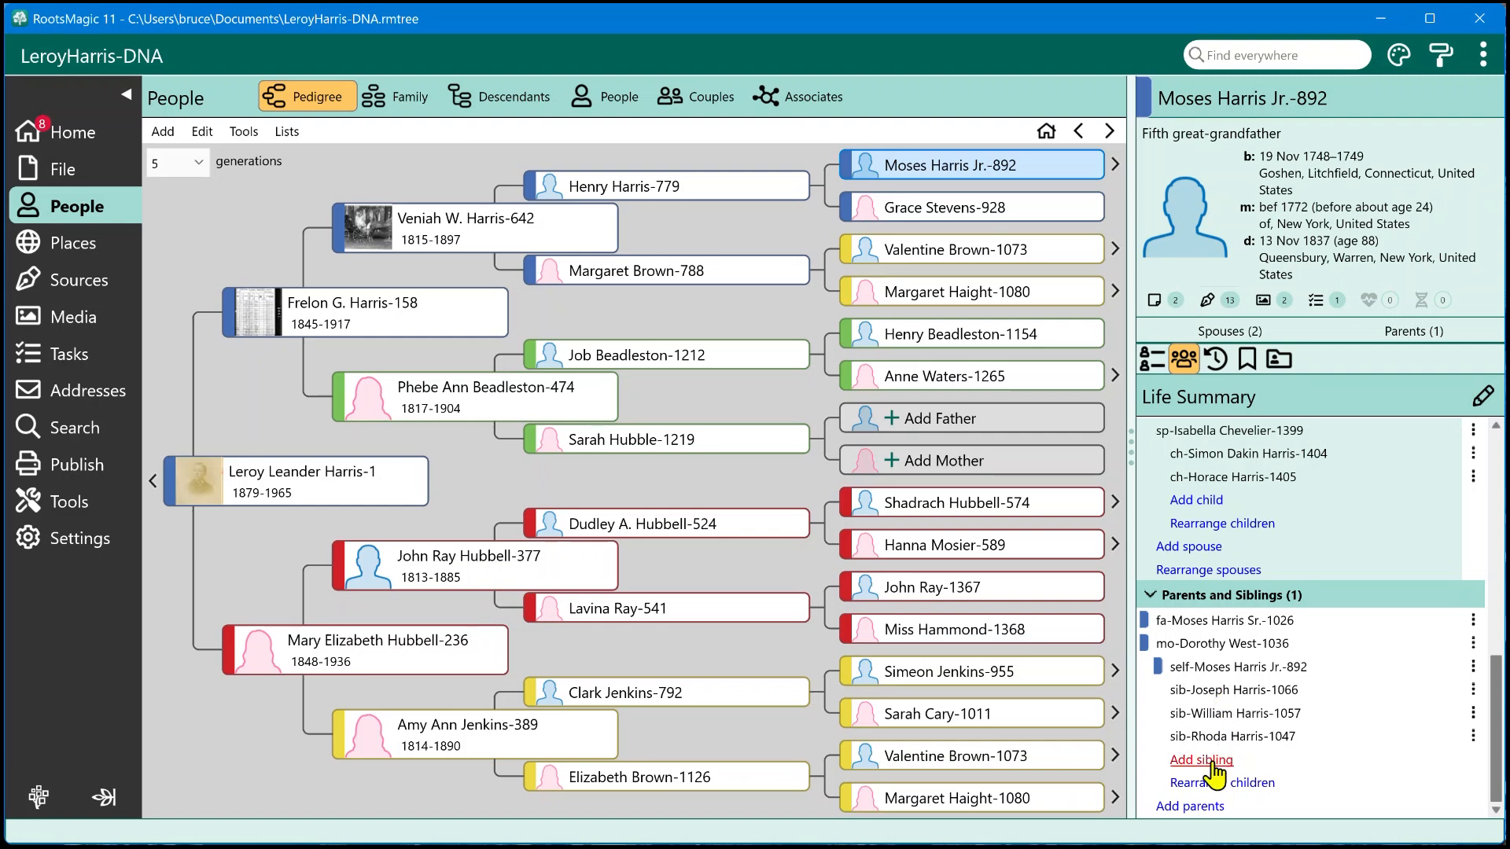
pyautogui.moveTo(1196, 814)
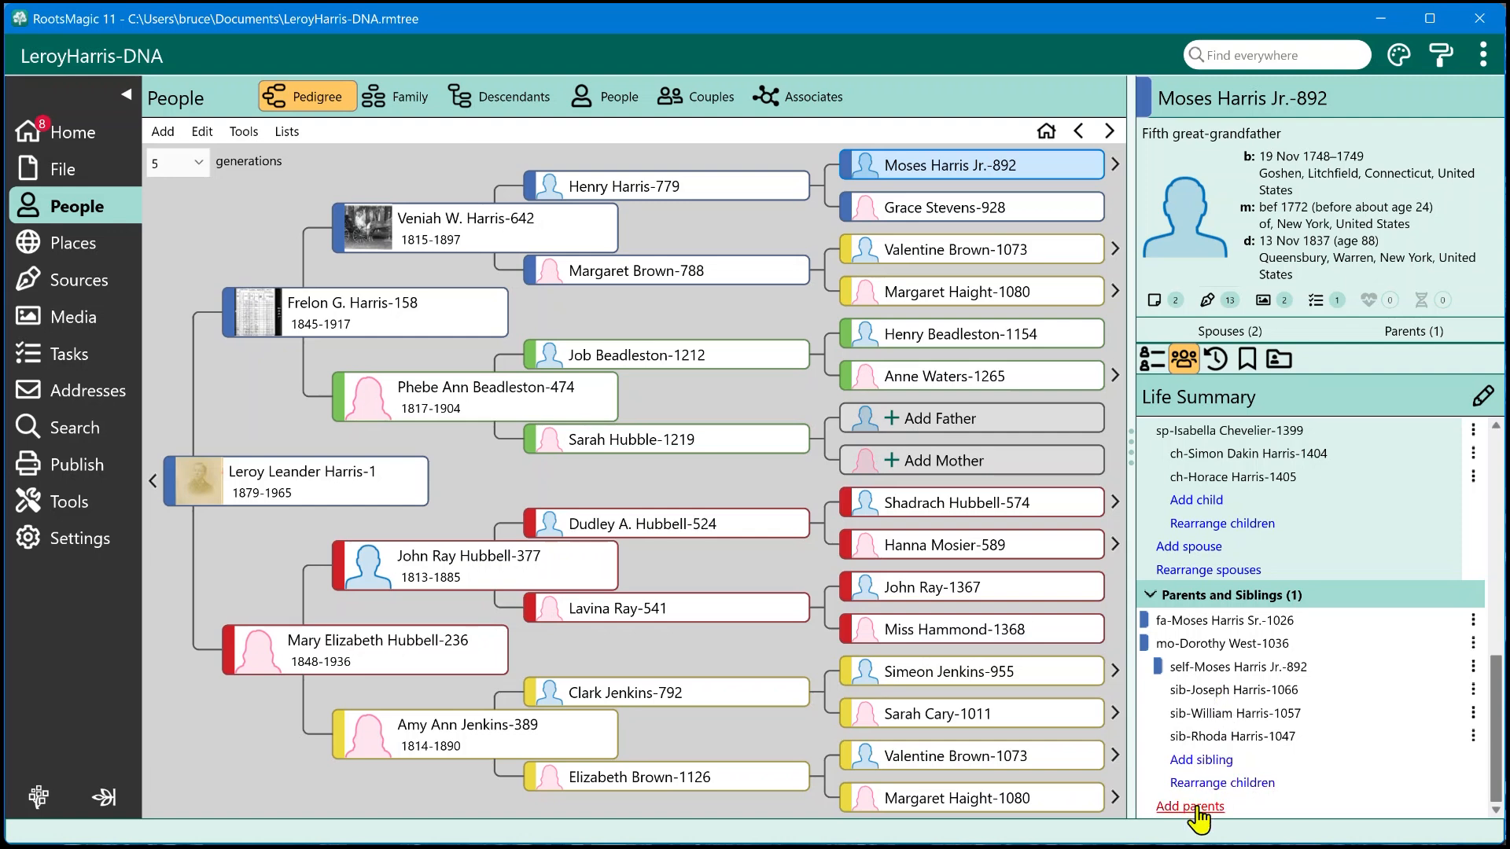
pyautogui.scroll(3)
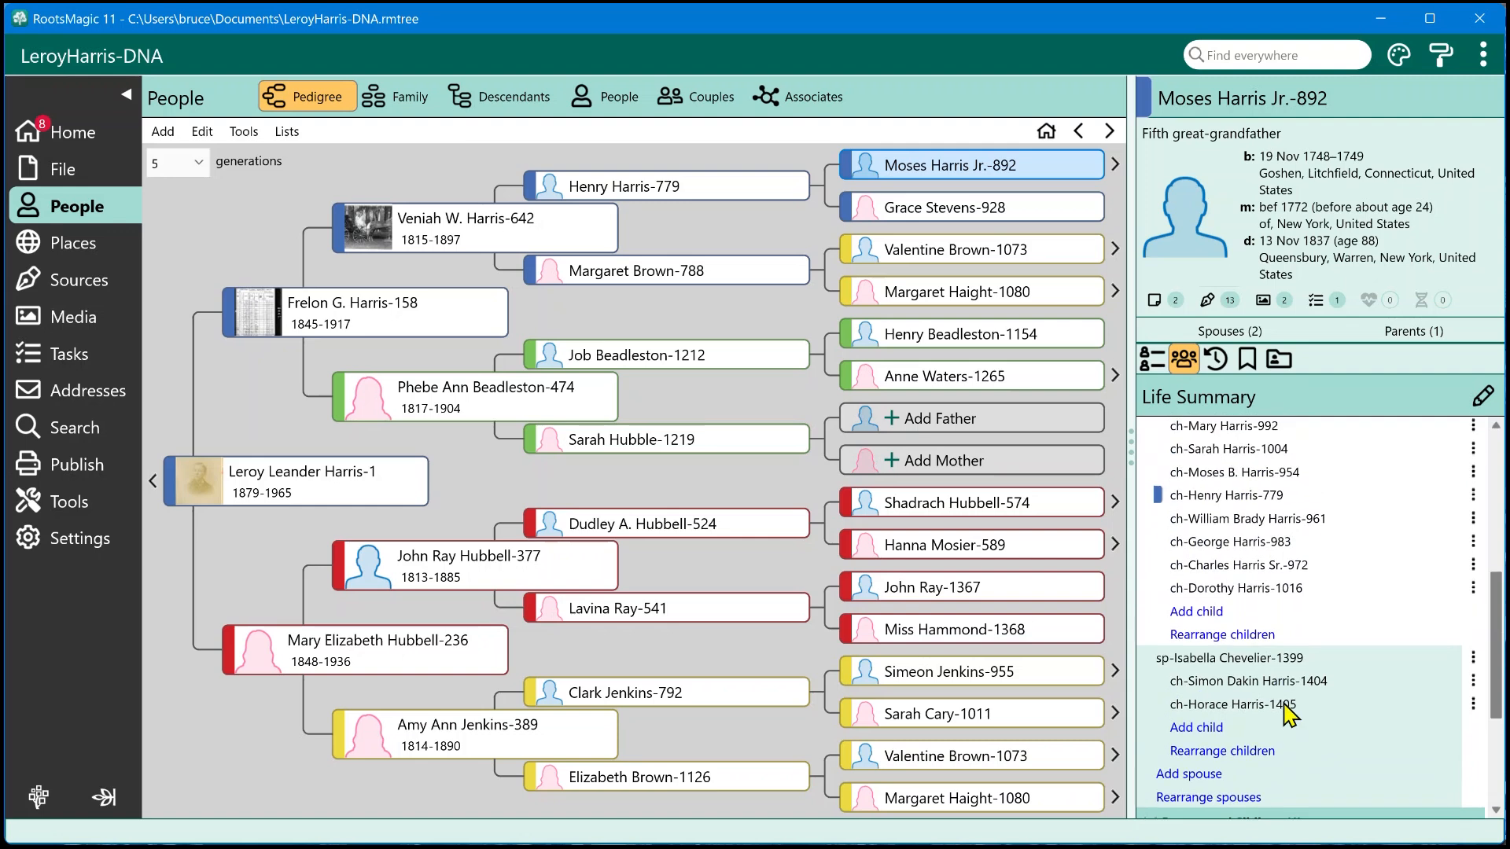
pyautogui.scroll(3)
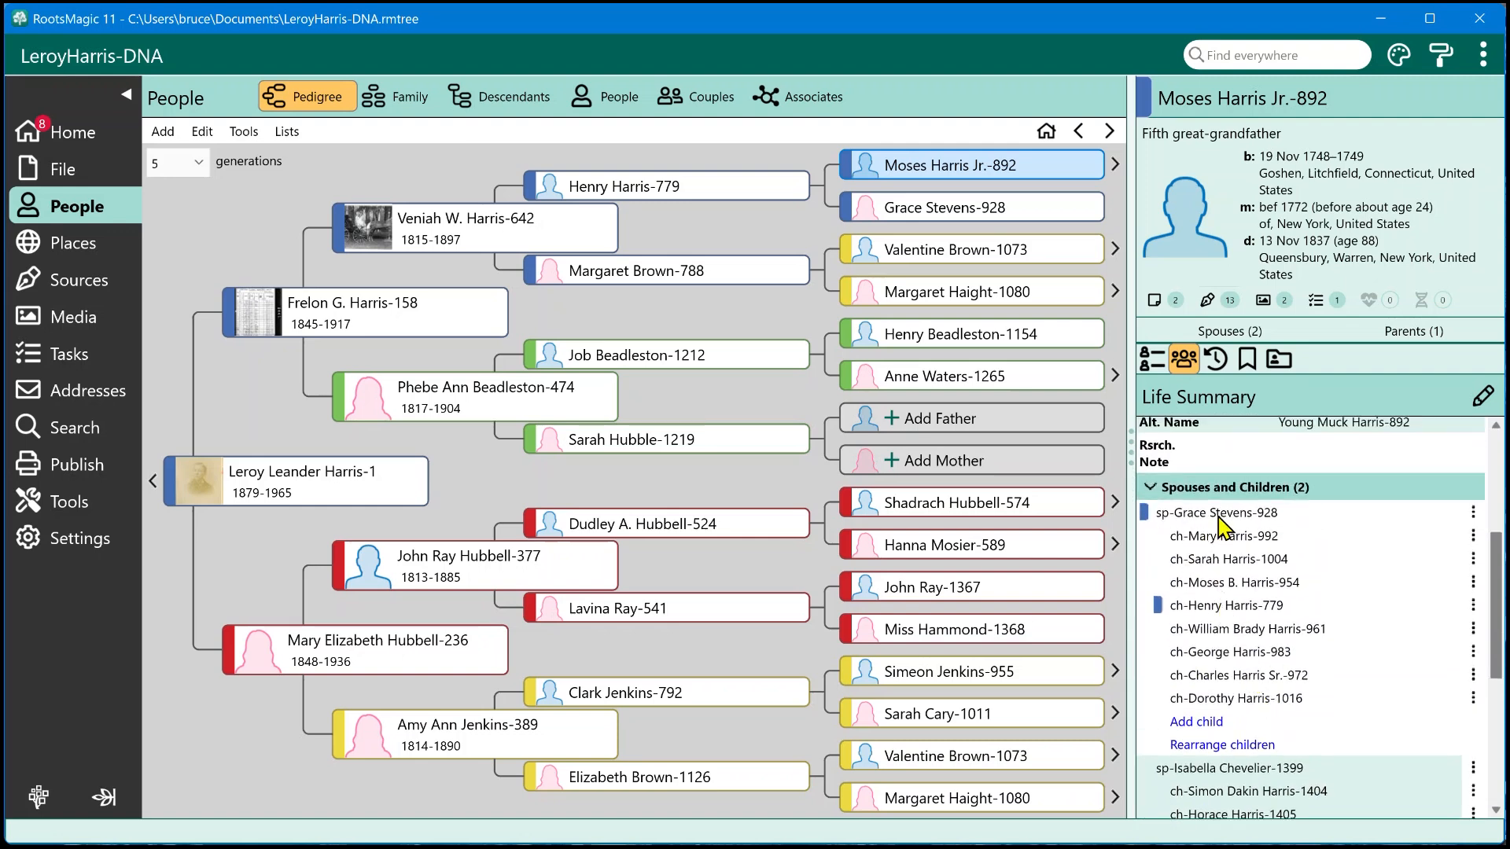
pyautogui.moveTo(1147, 536)
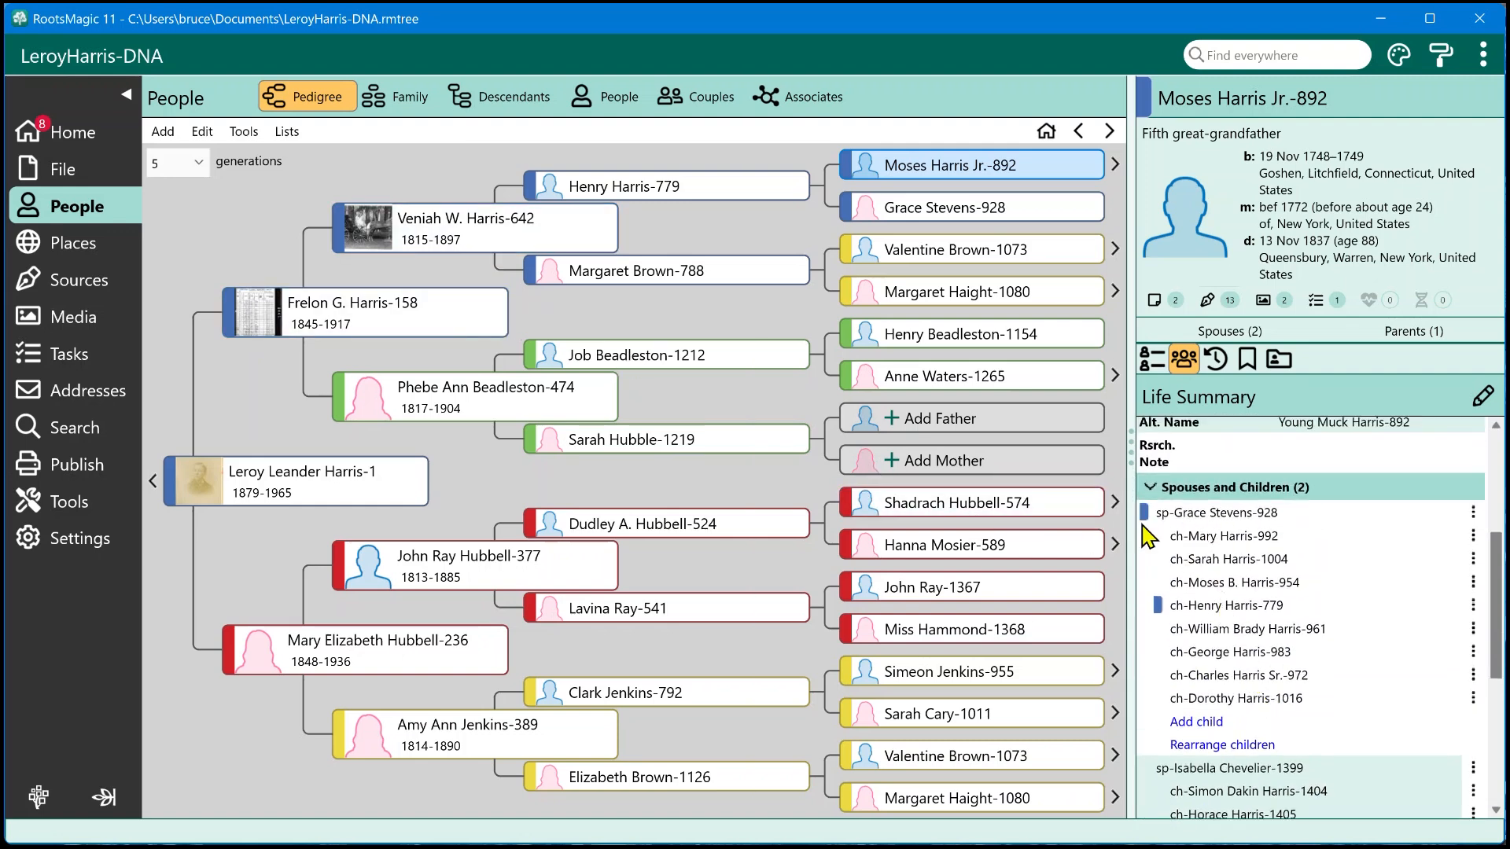
pyautogui.moveTo(1175, 725)
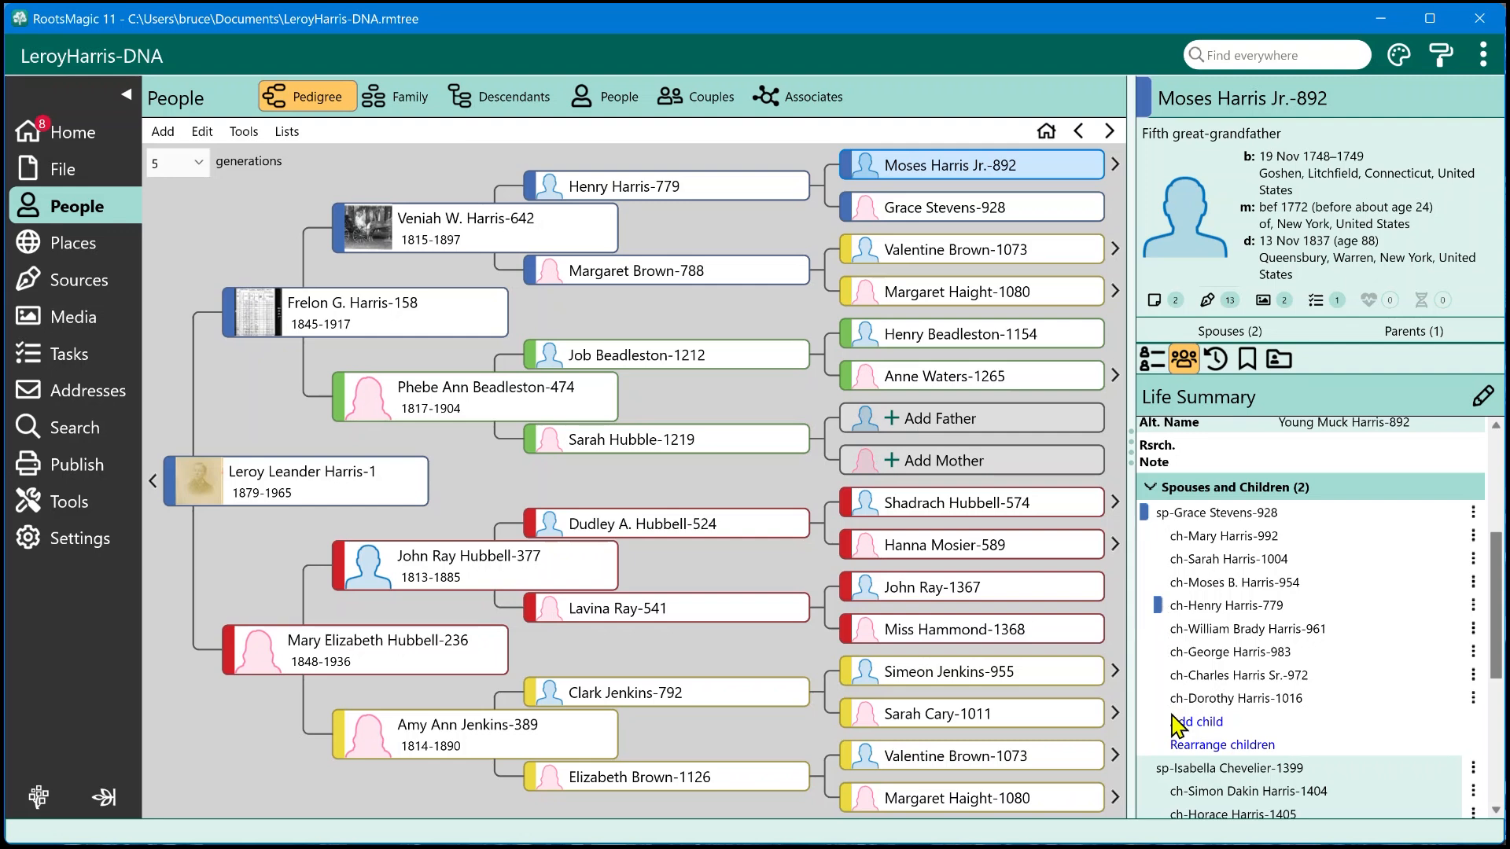
pyautogui.moveTo(1263, 555)
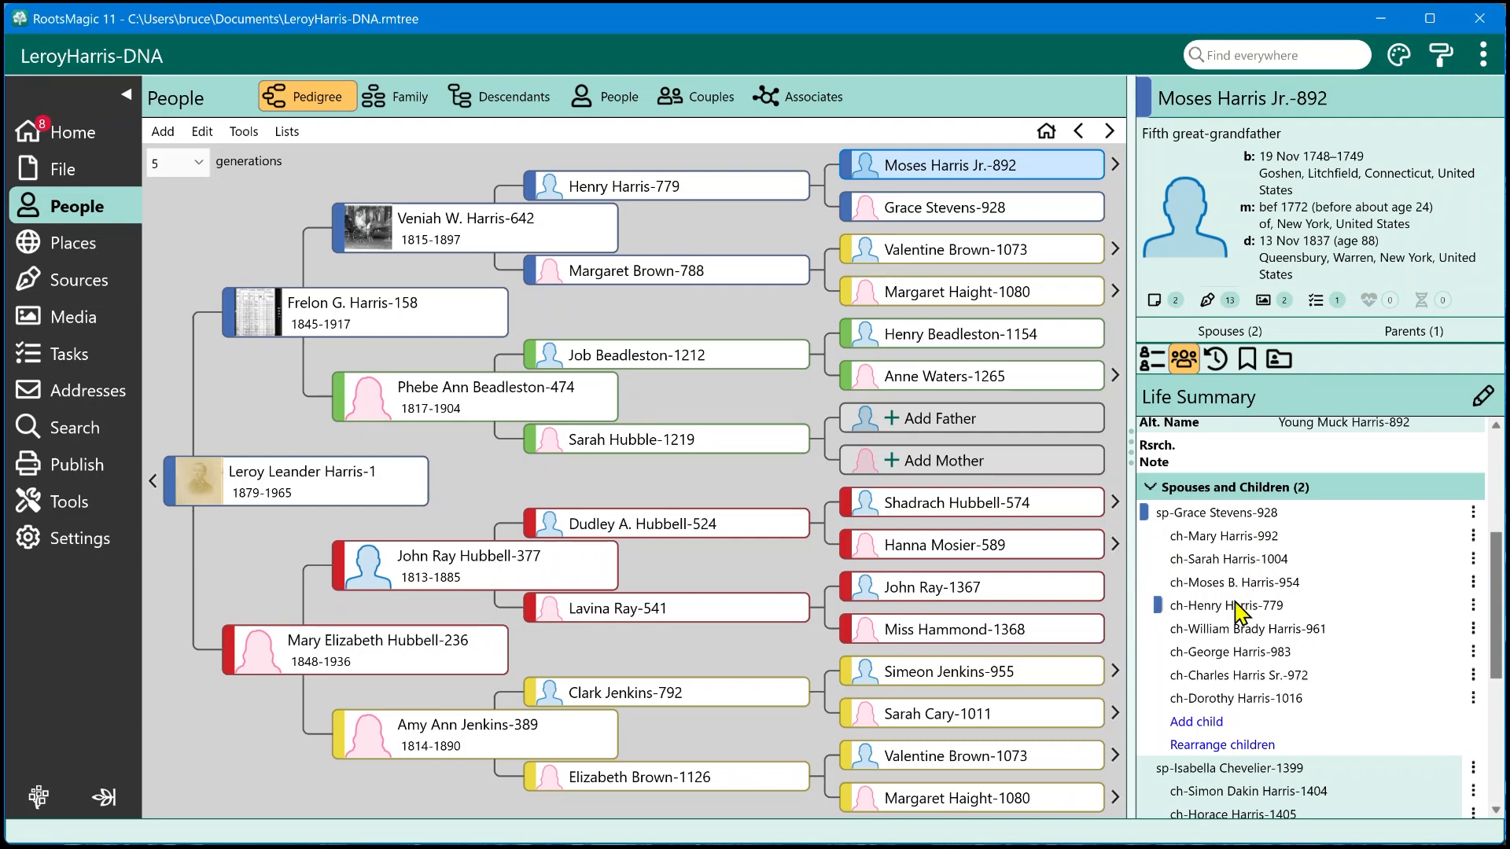
pyautogui.moveTo(1434, 574)
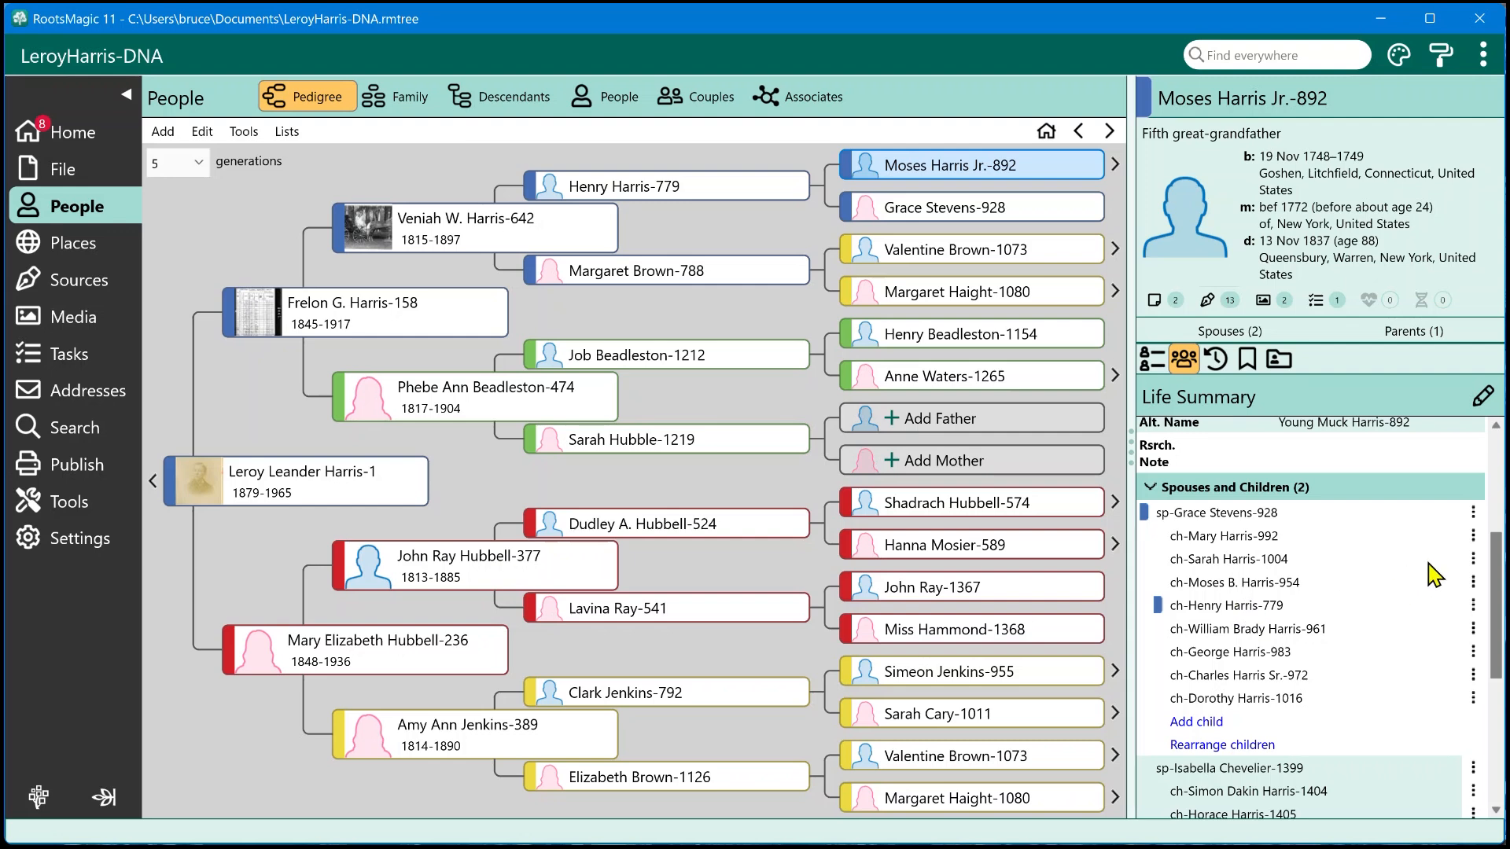
pyautogui.moveTo(1286, 552)
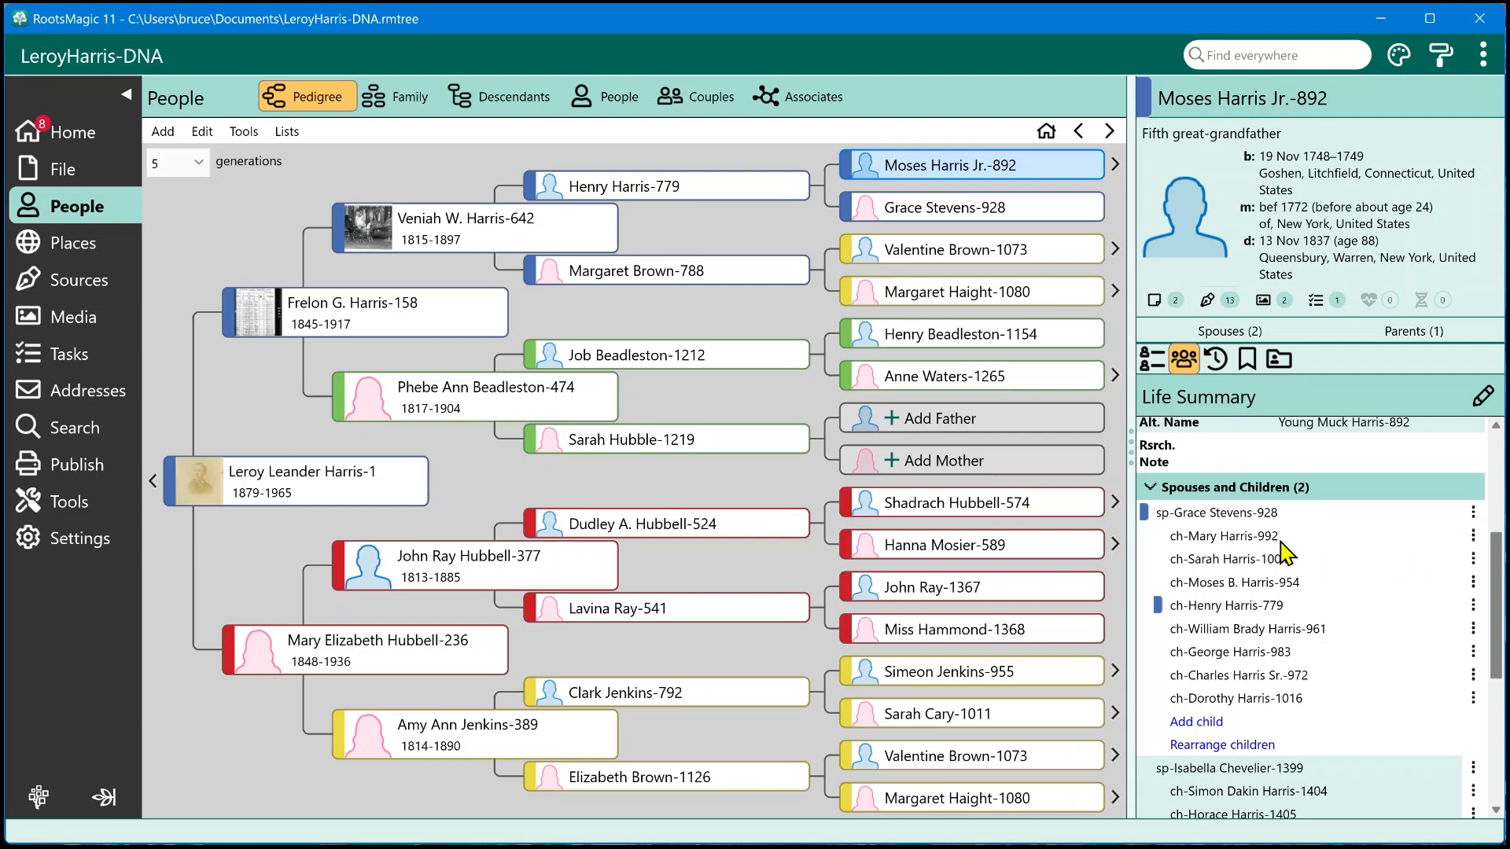
pyautogui.scroll(-3)
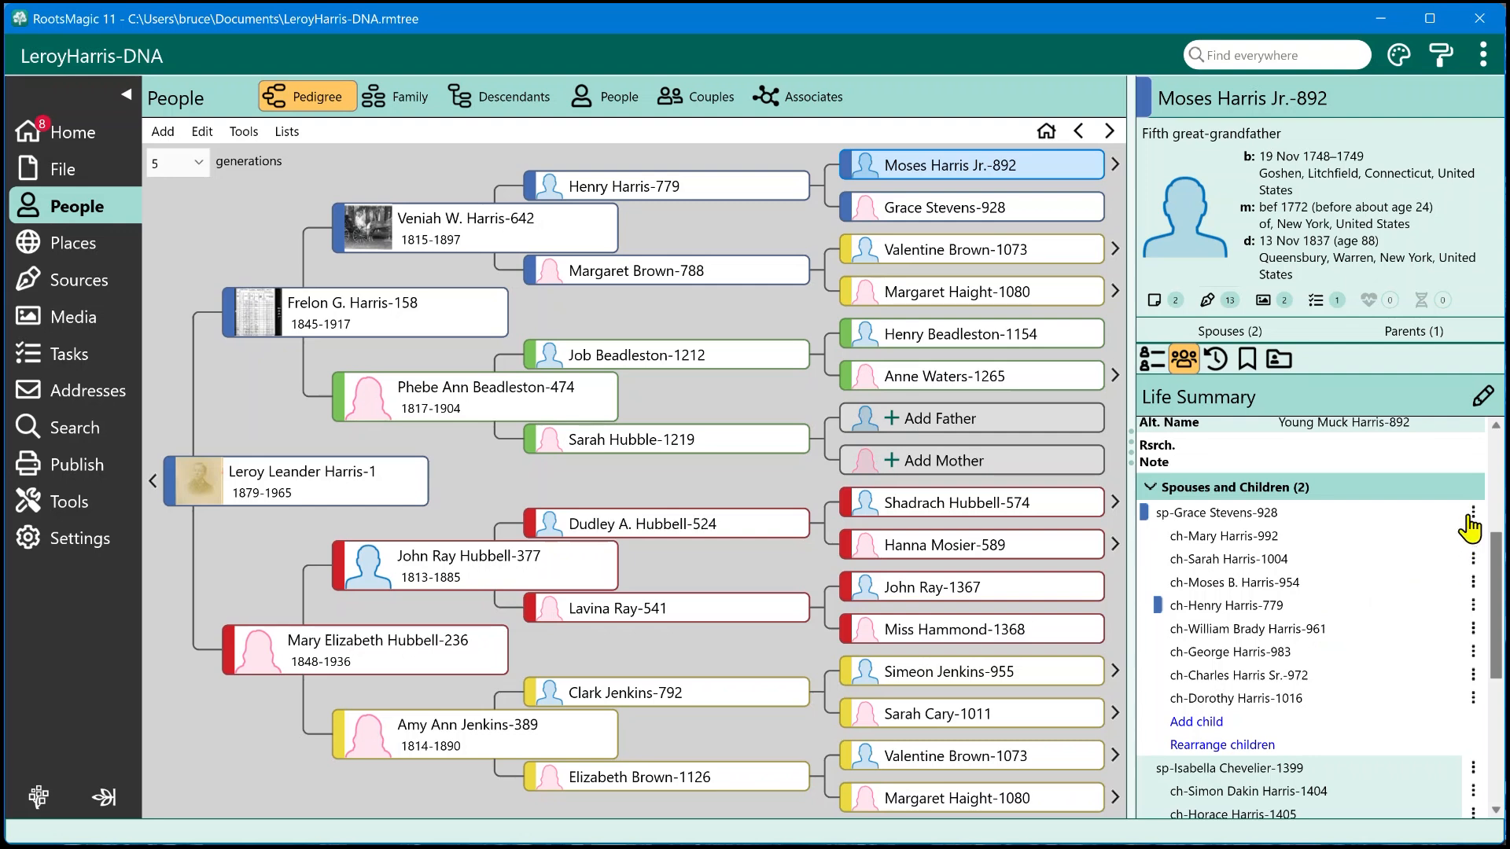
pyautogui.moveTo(1480, 563)
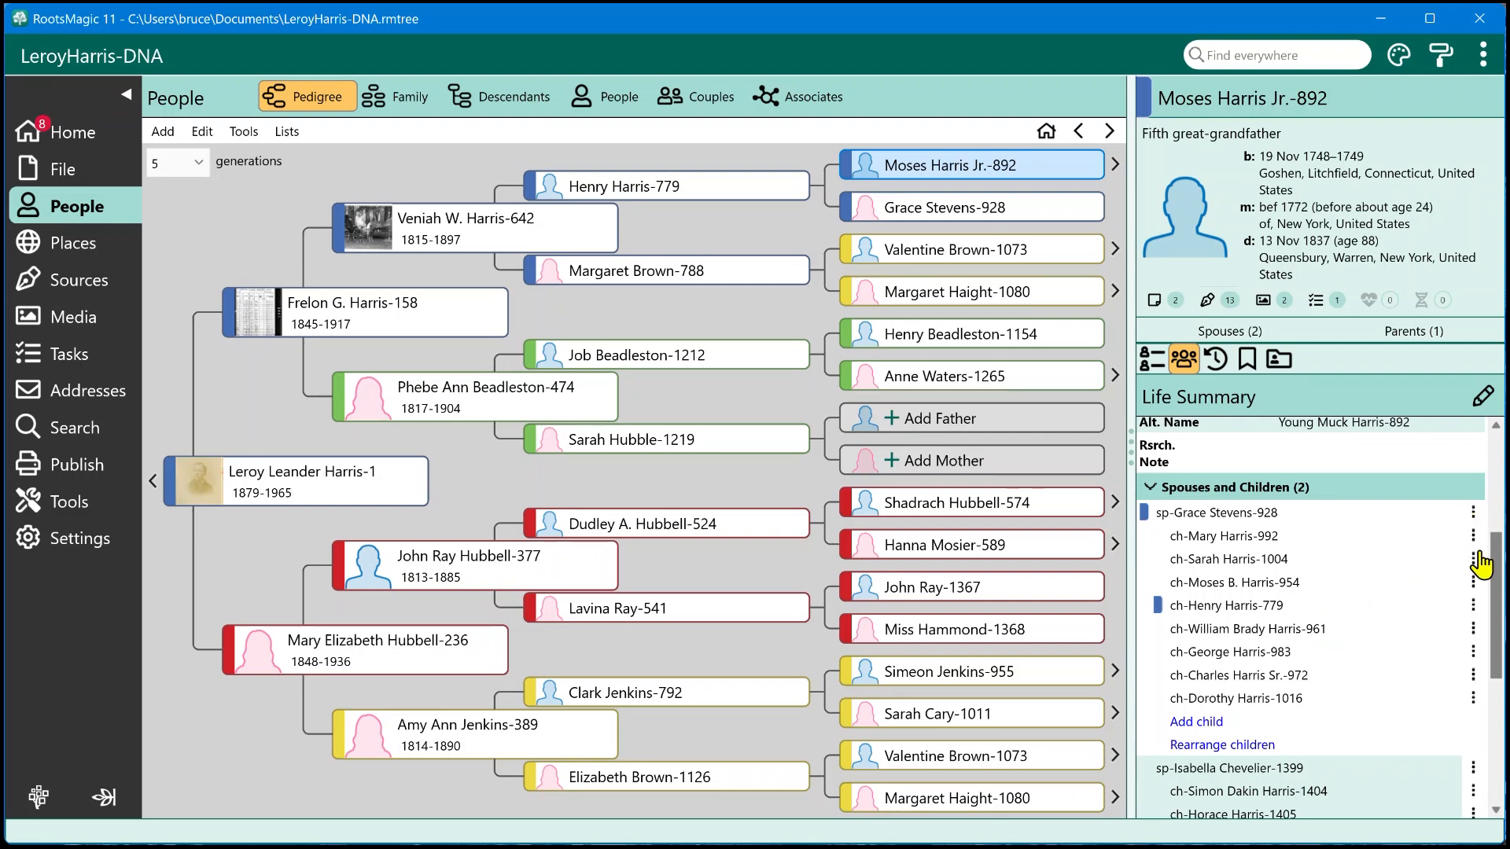
pyautogui.moveTo(1475, 566)
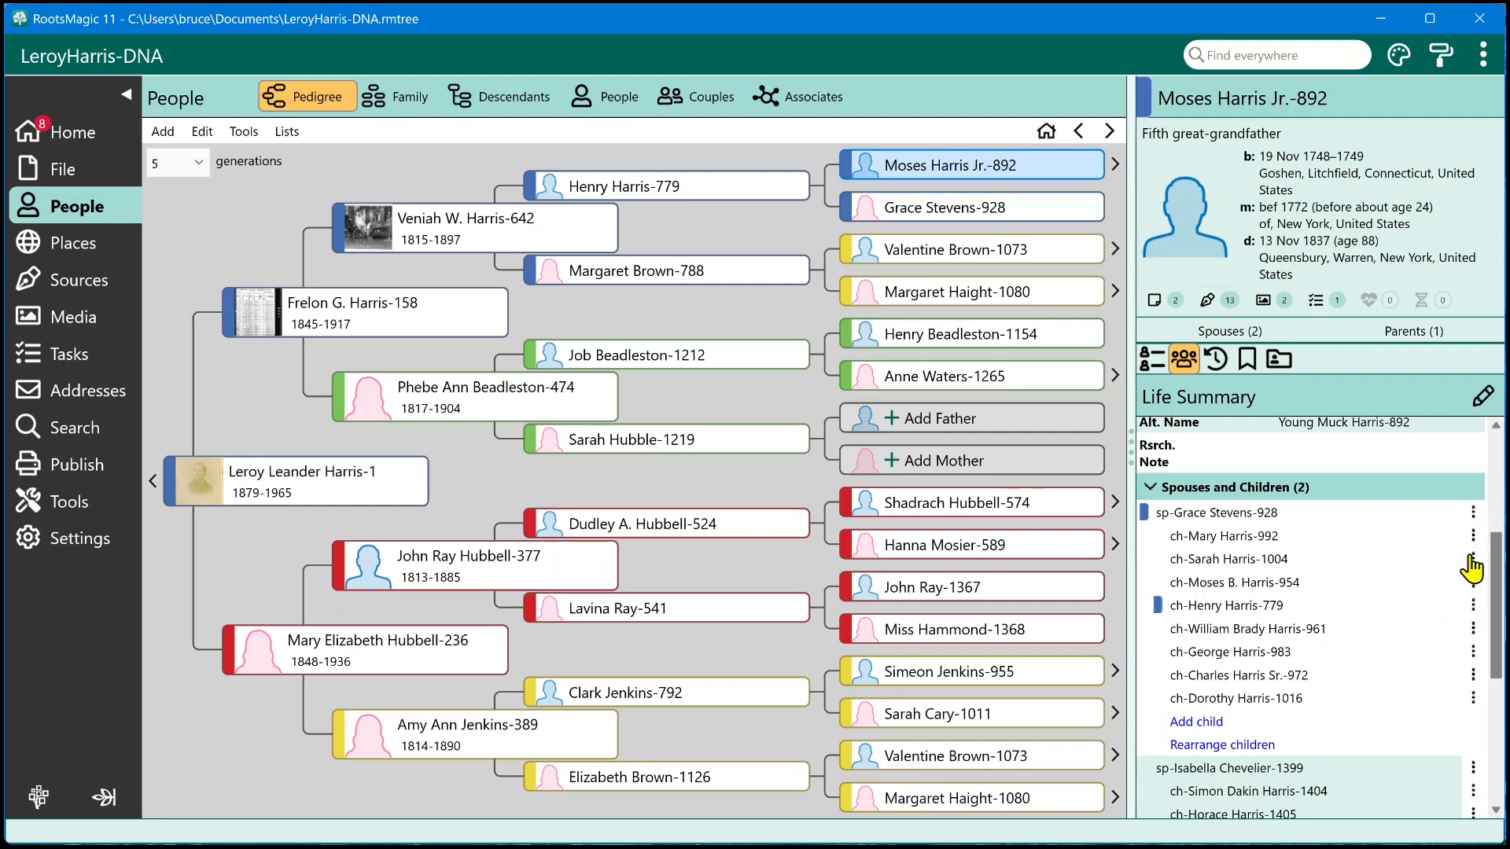
pyautogui.click(1473, 560)
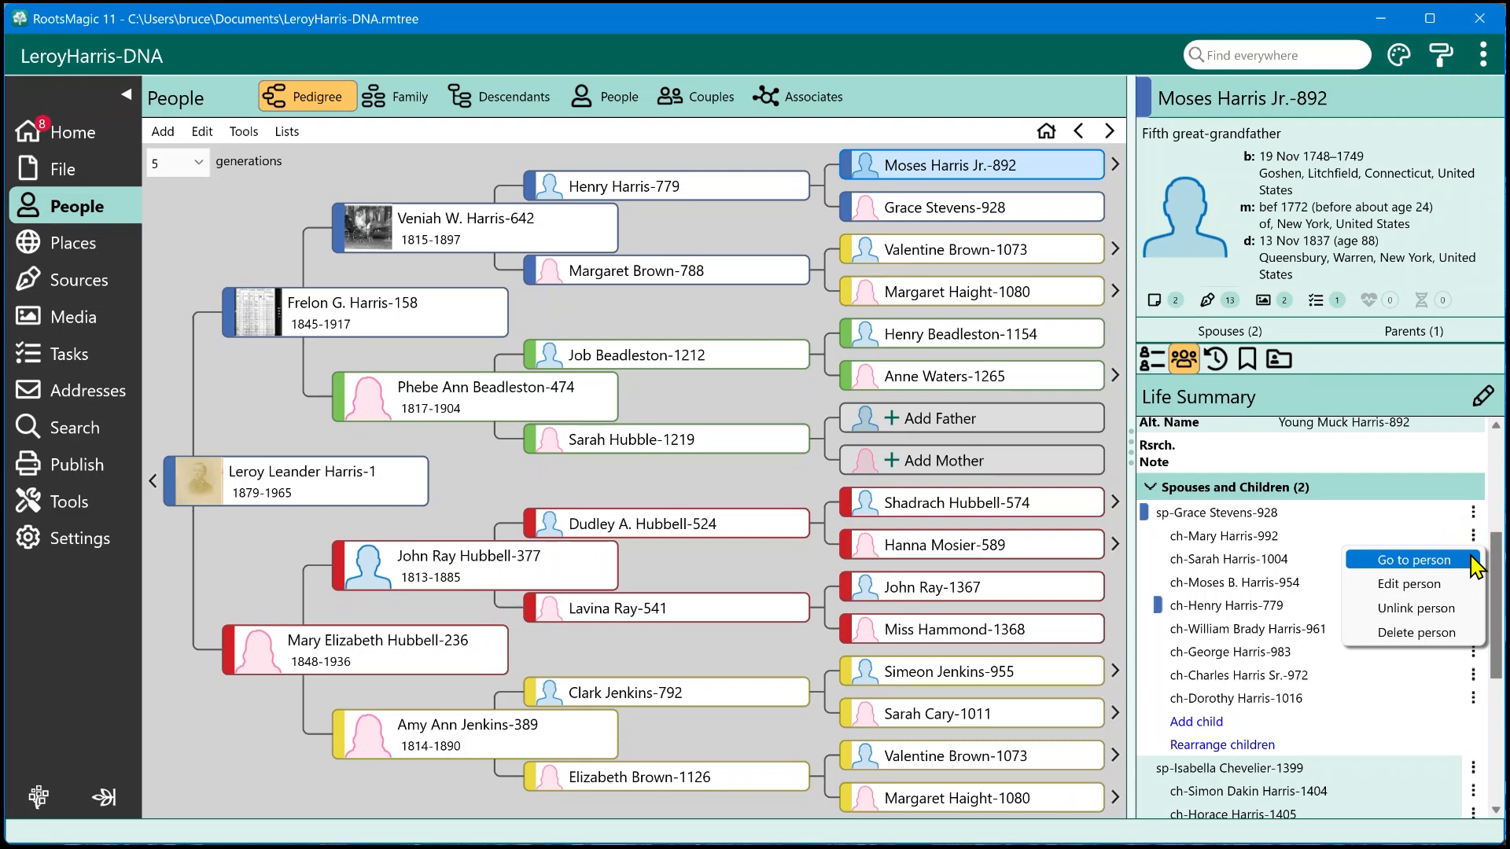
pyautogui.moveTo(1449, 568)
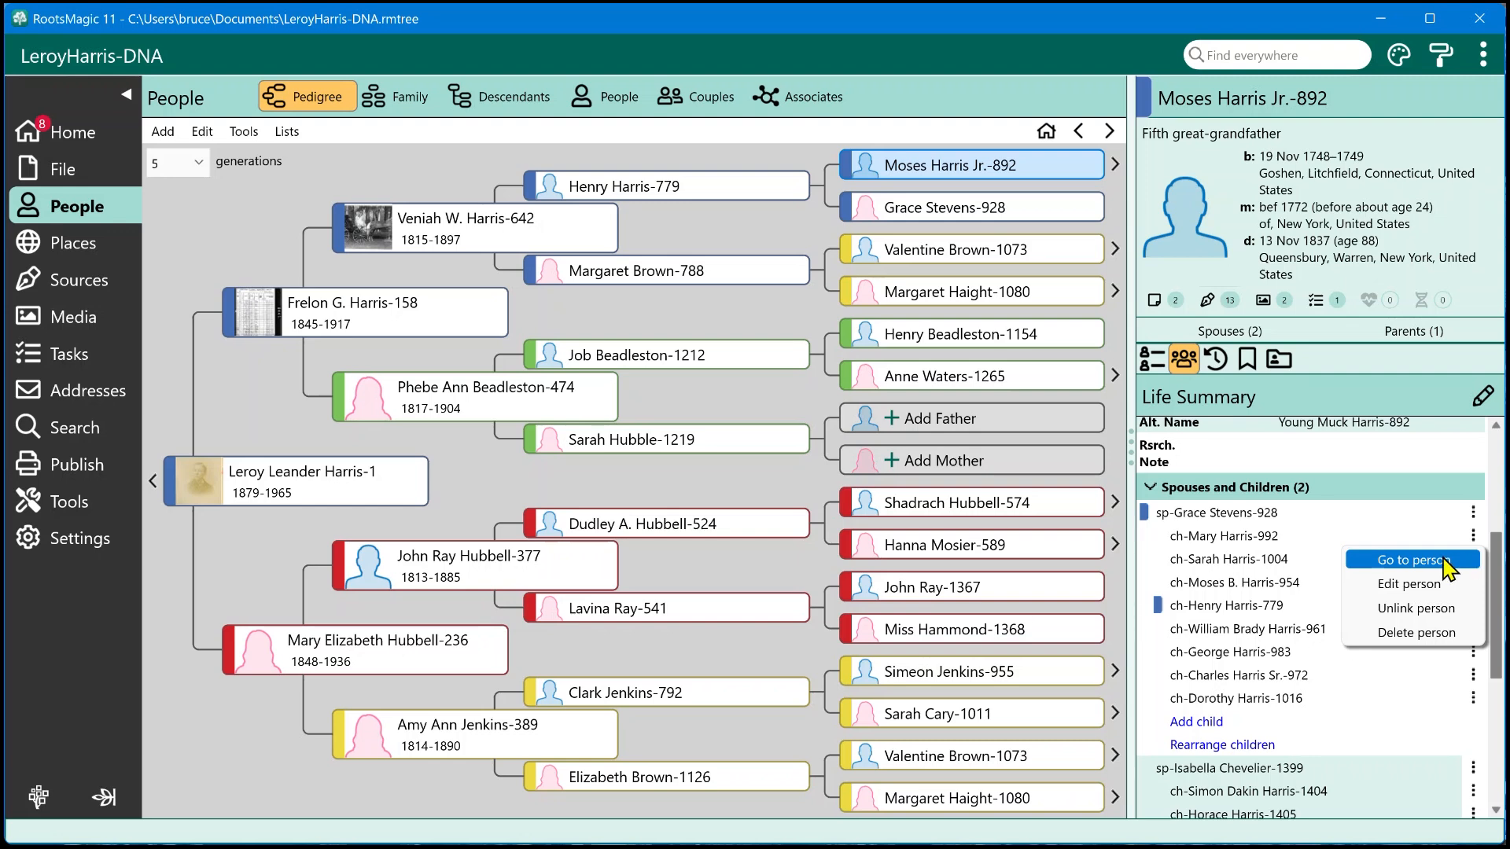
pyautogui.moveTo(1412, 584)
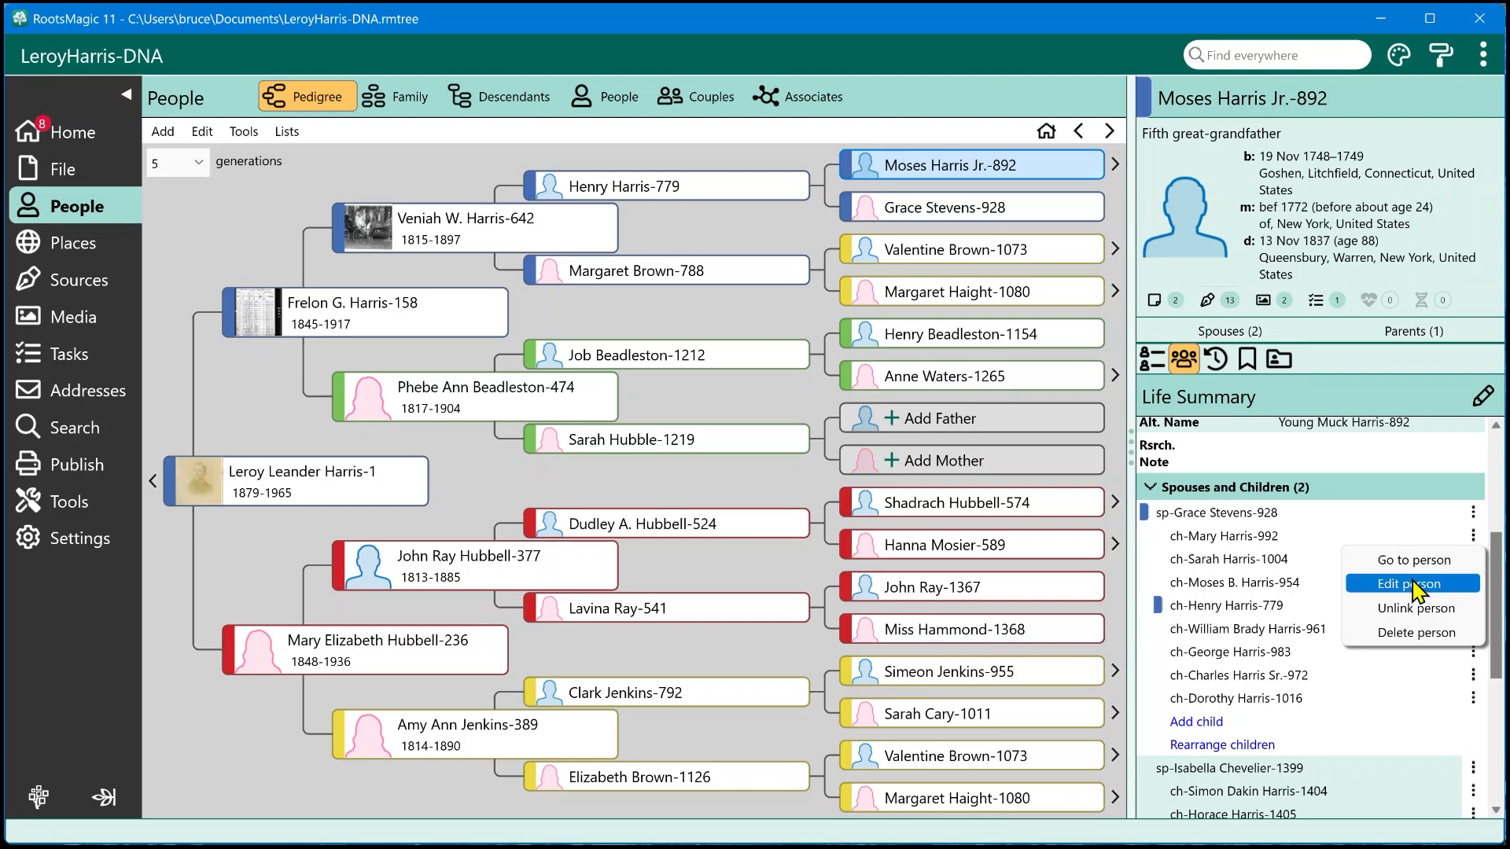
pyautogui.moveTo(1411, 632)
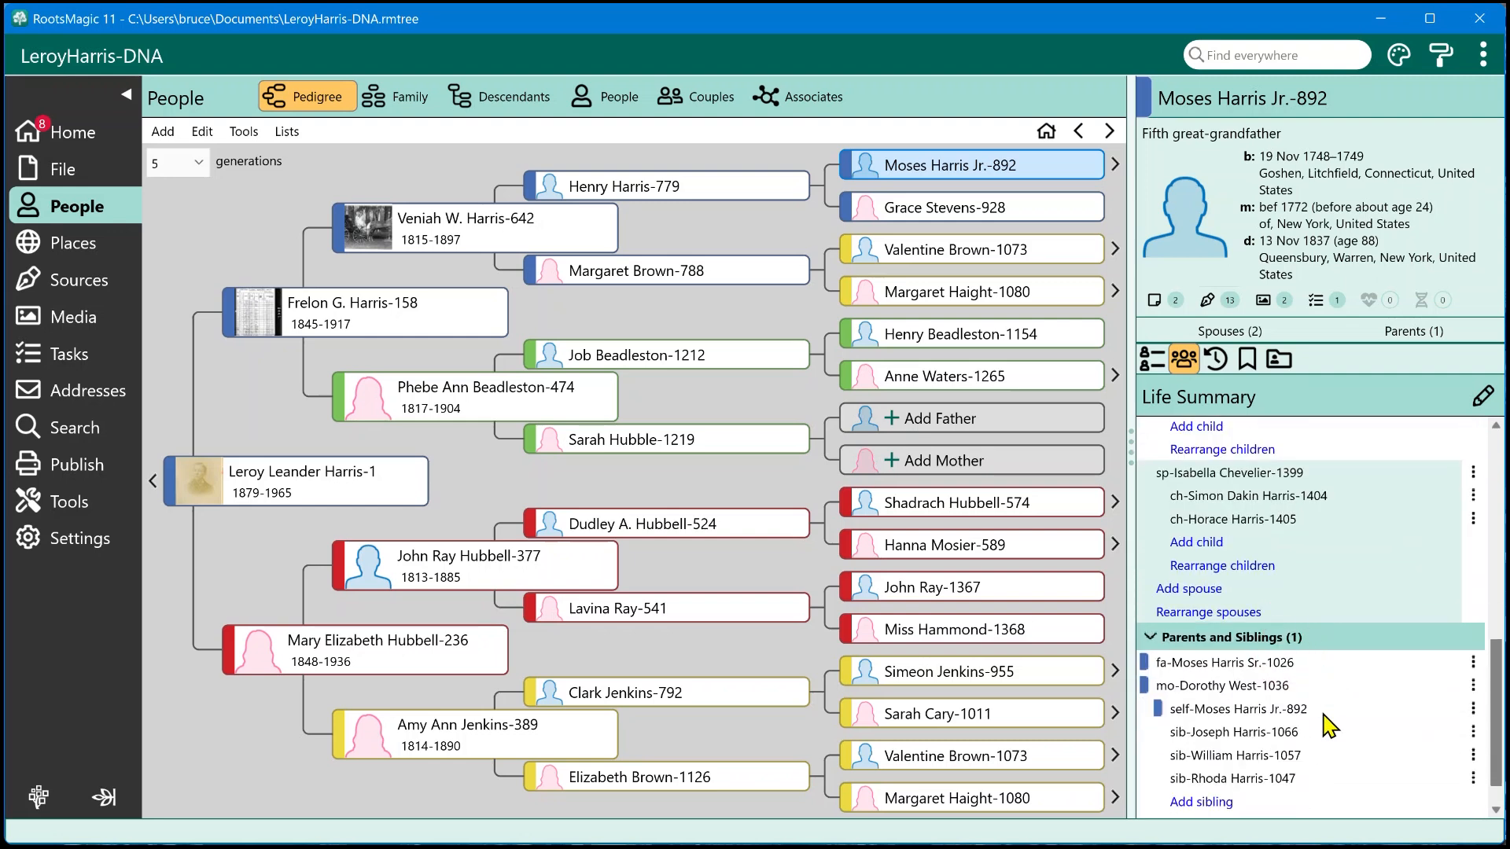
pyautogui.scroll(-3)
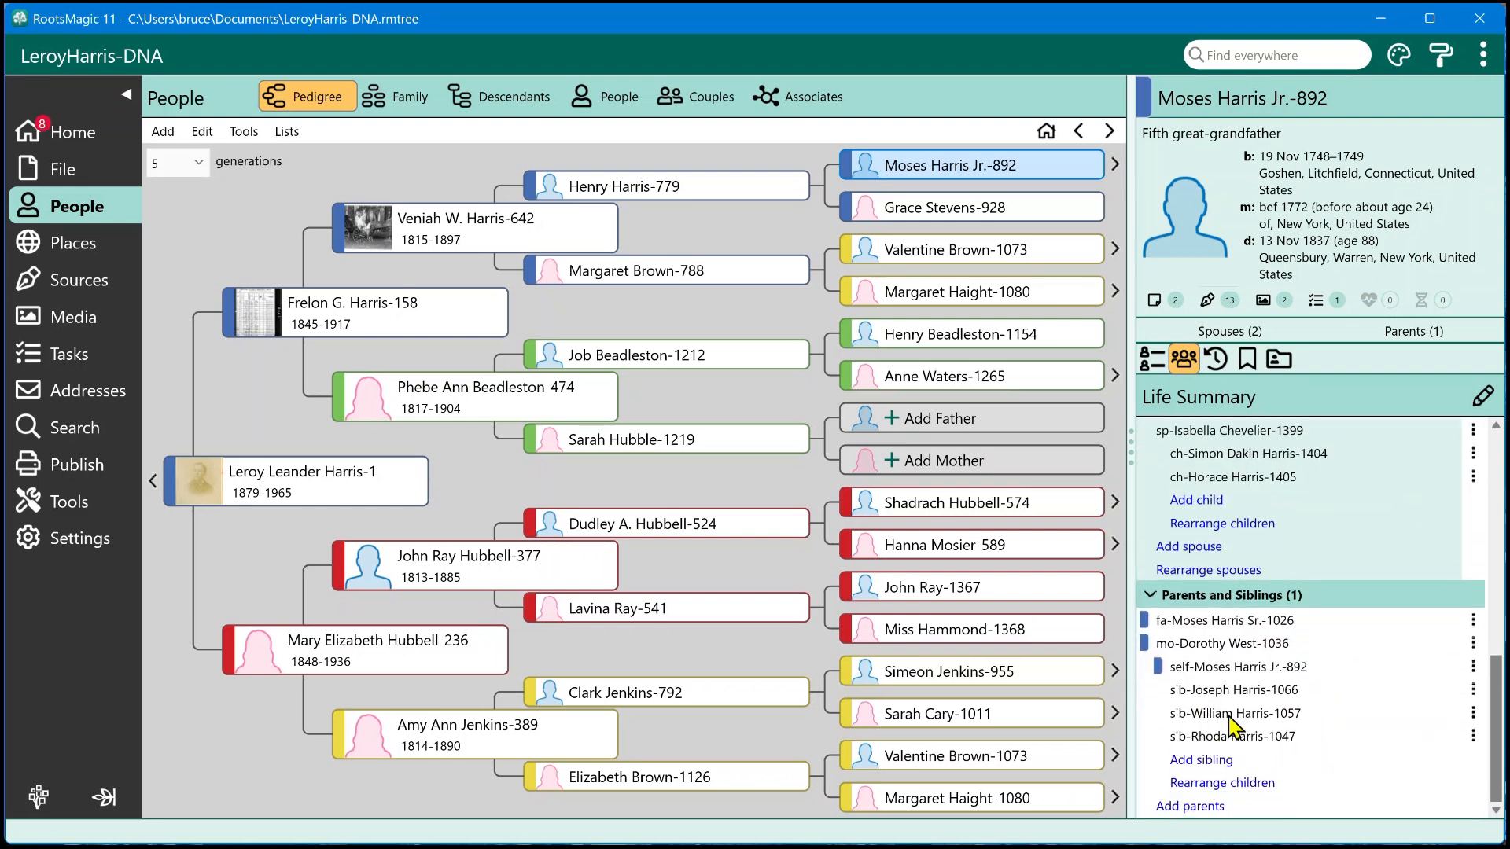
pyautogui.moveTo(1273, 698)
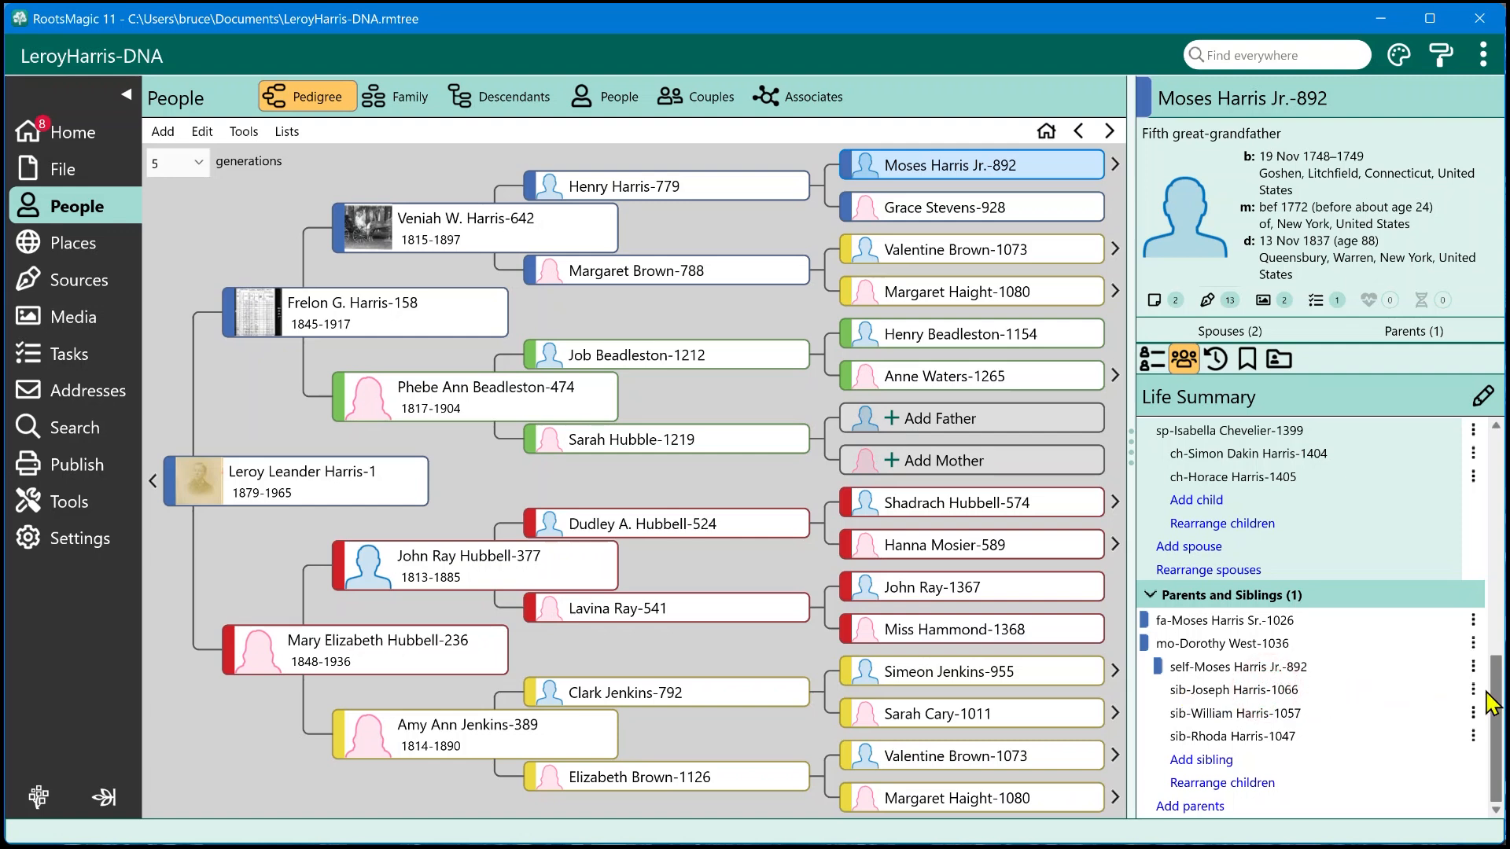
pyautogui.click(1474, 667)
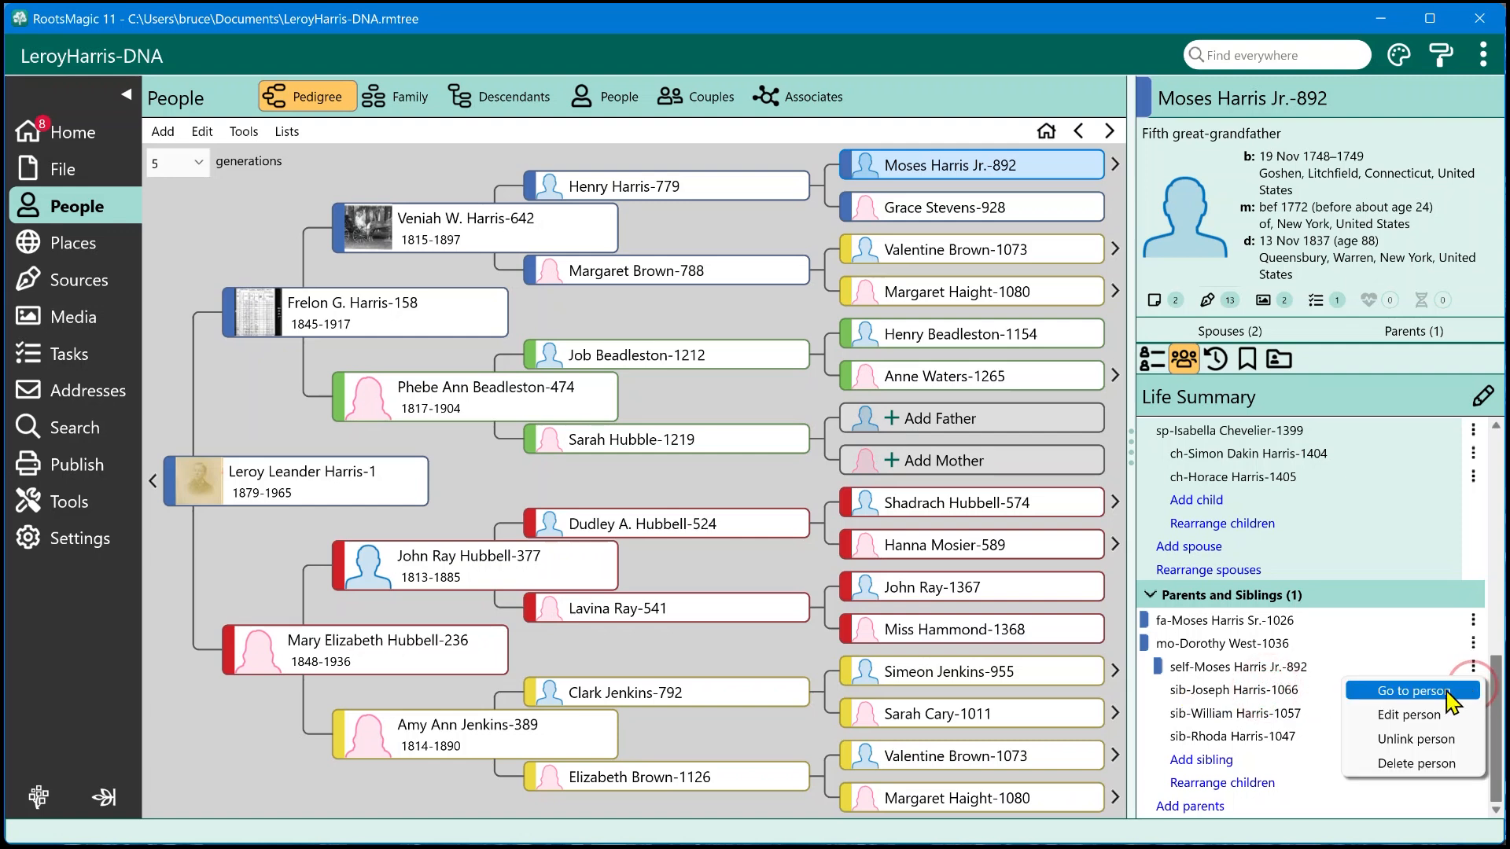
pyautogui.click(1411, 690)
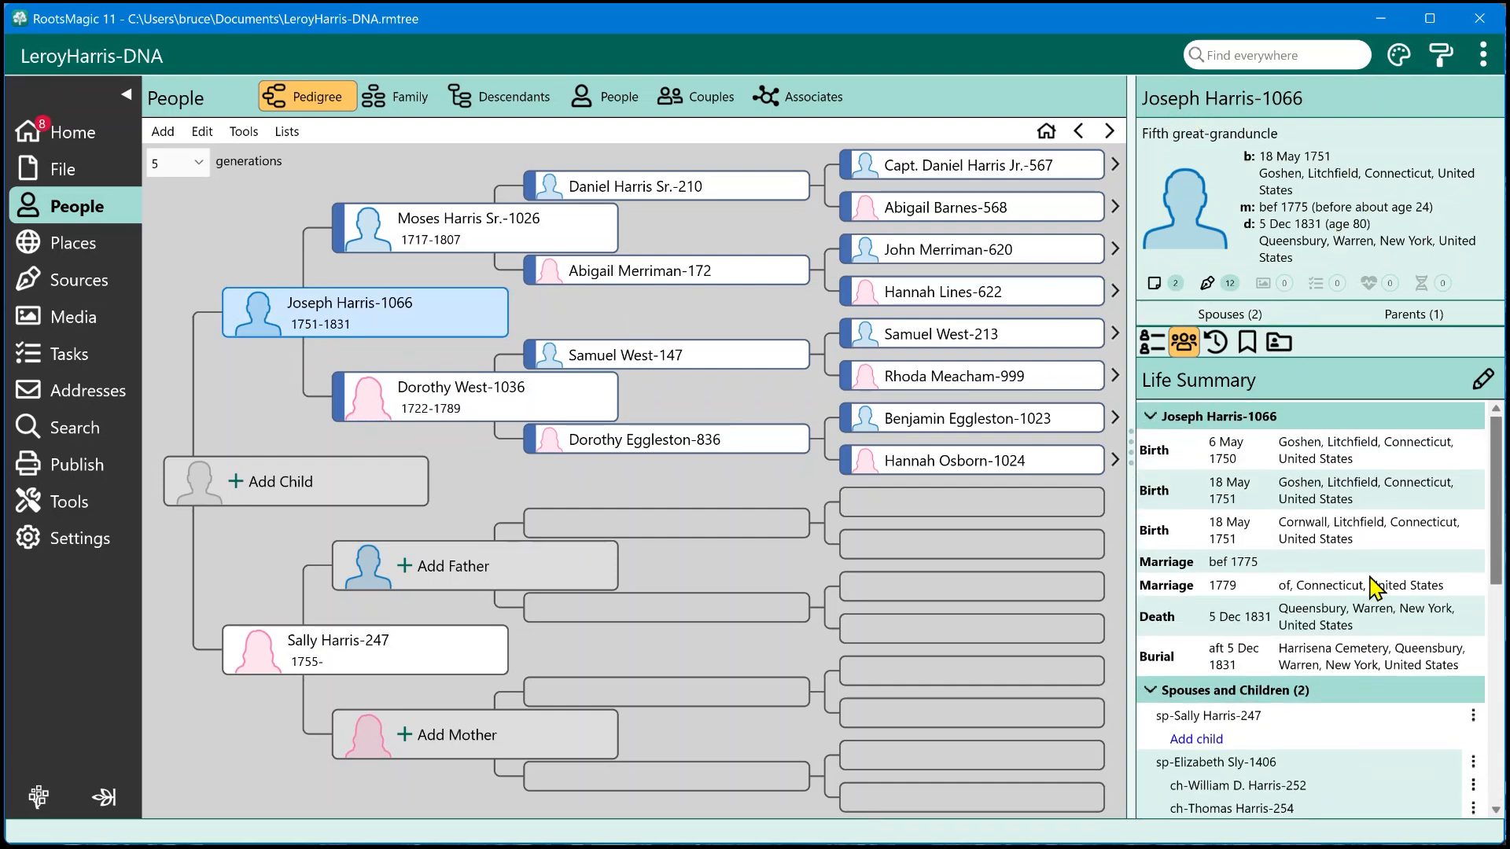
pyautogui.scroll(-3)
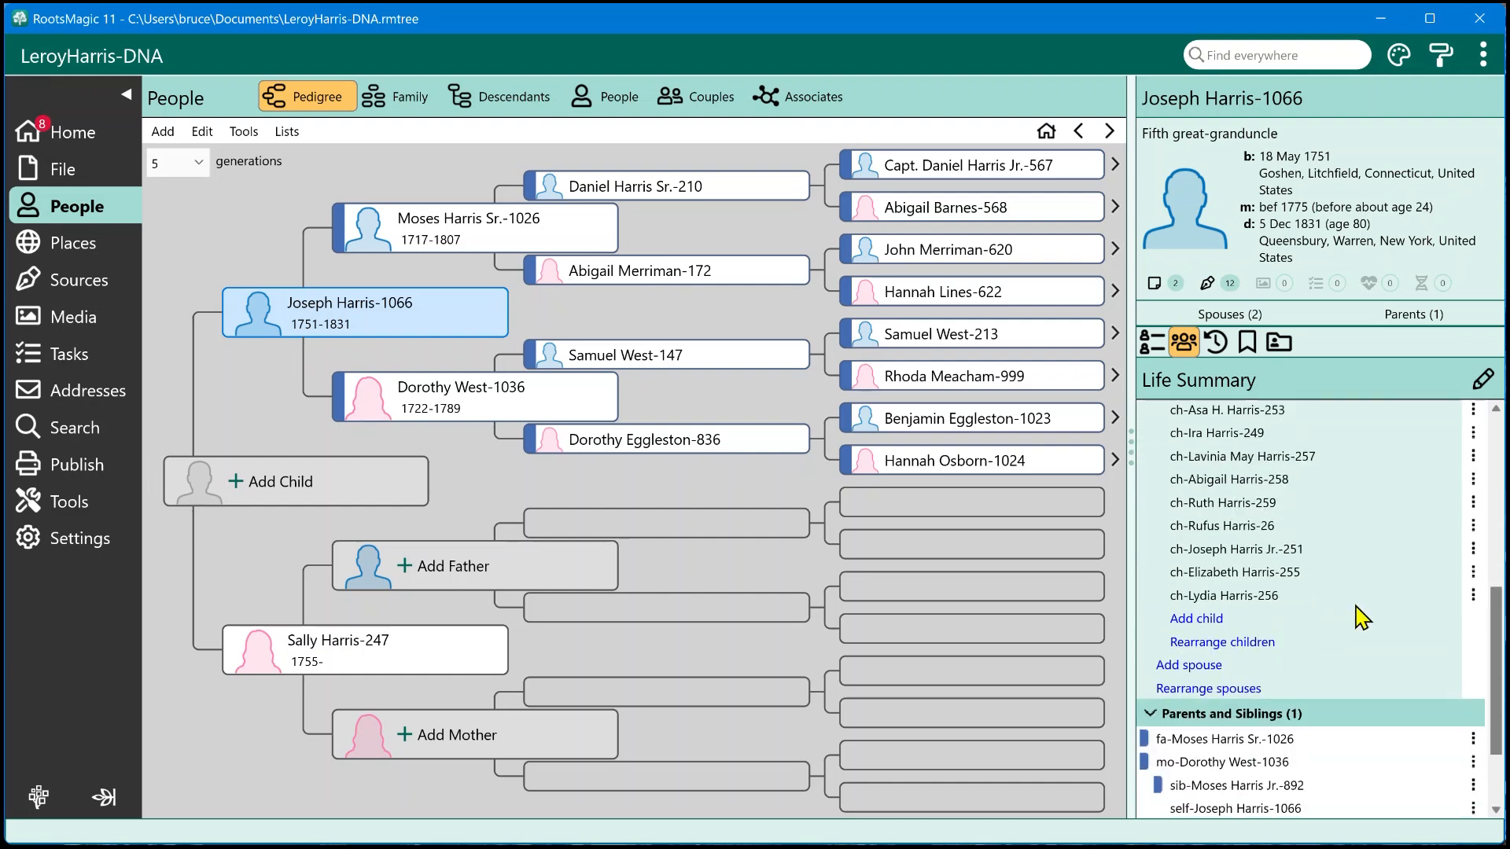
pyautogui.scroll(-3)
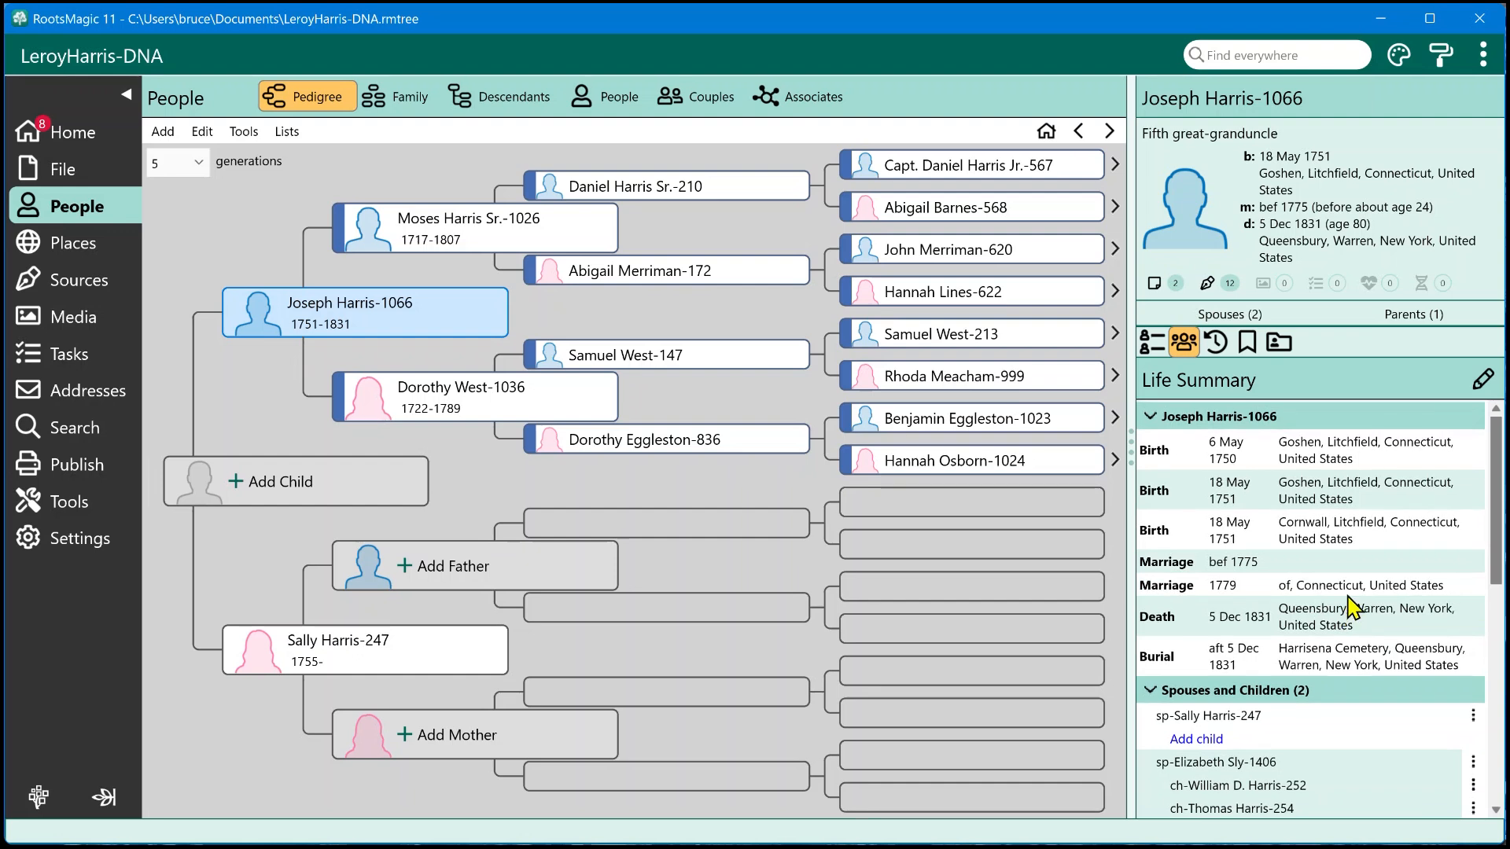
pyautogui.scroll(-3)
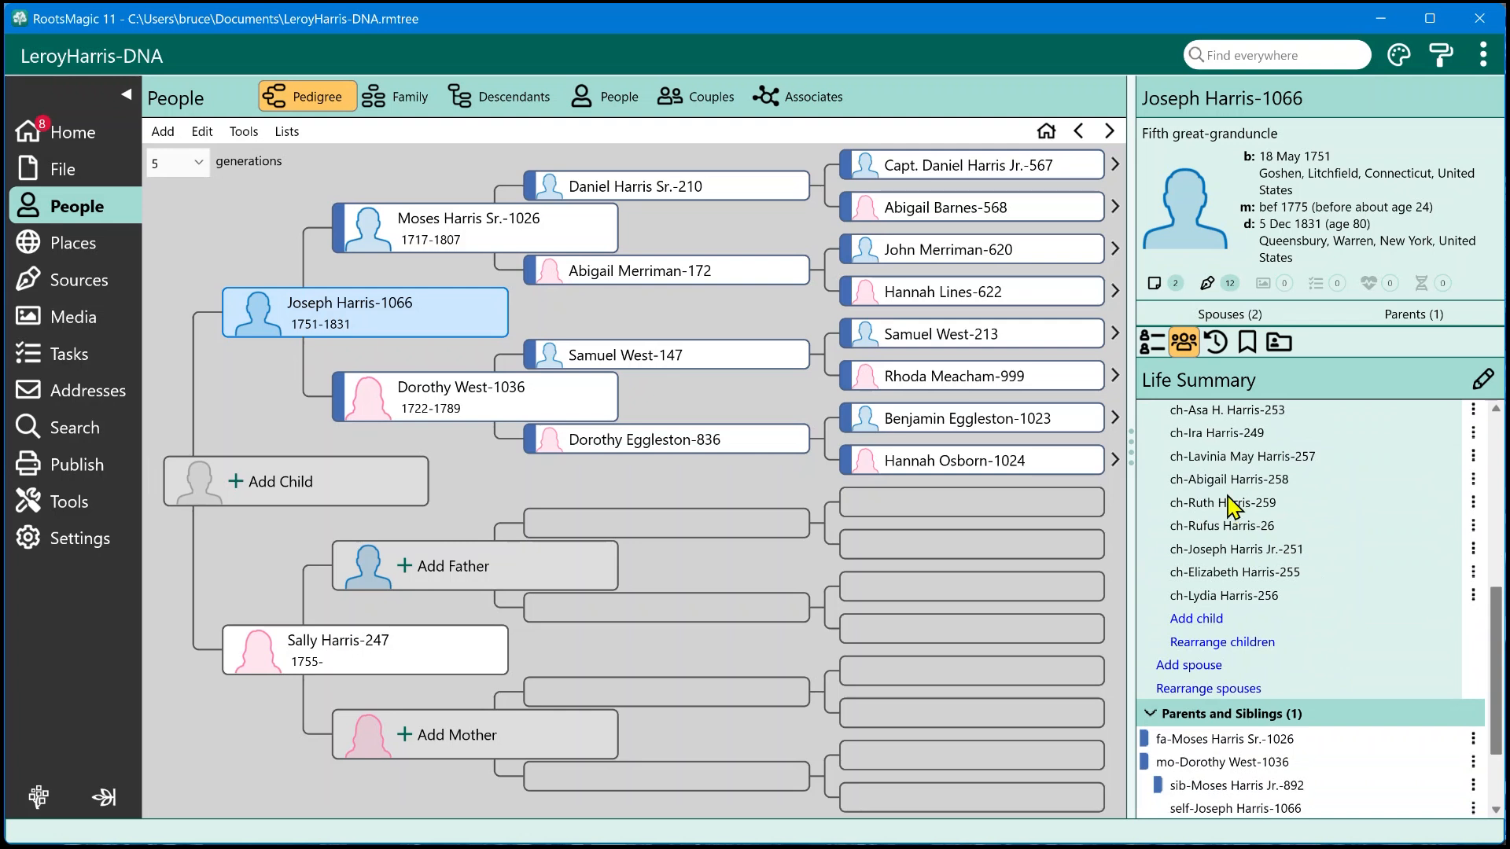
pyautogui.scroll(-3)
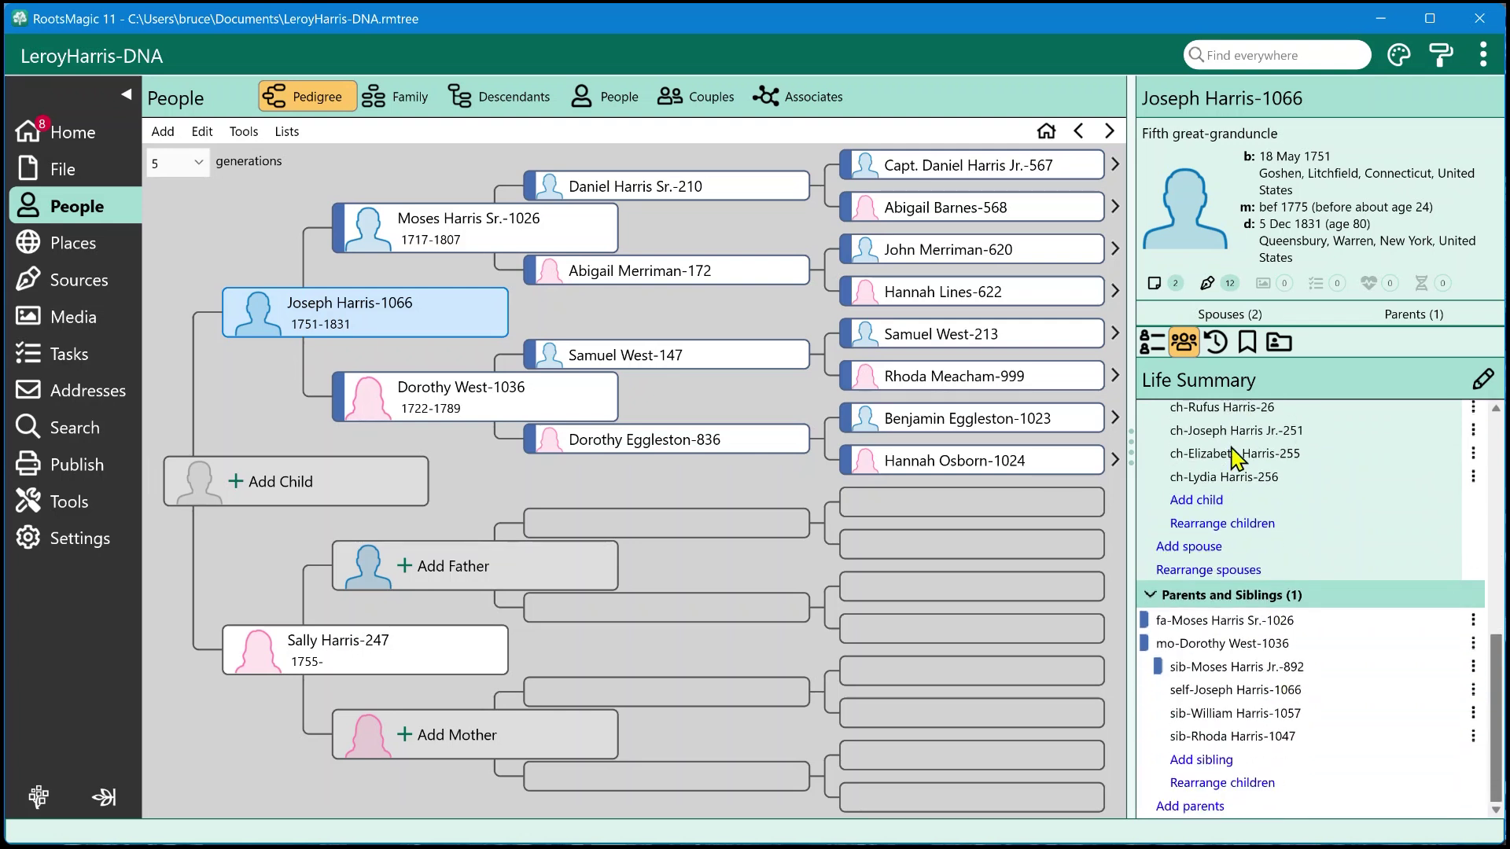
pyautogui.moveTo(1252, 589)
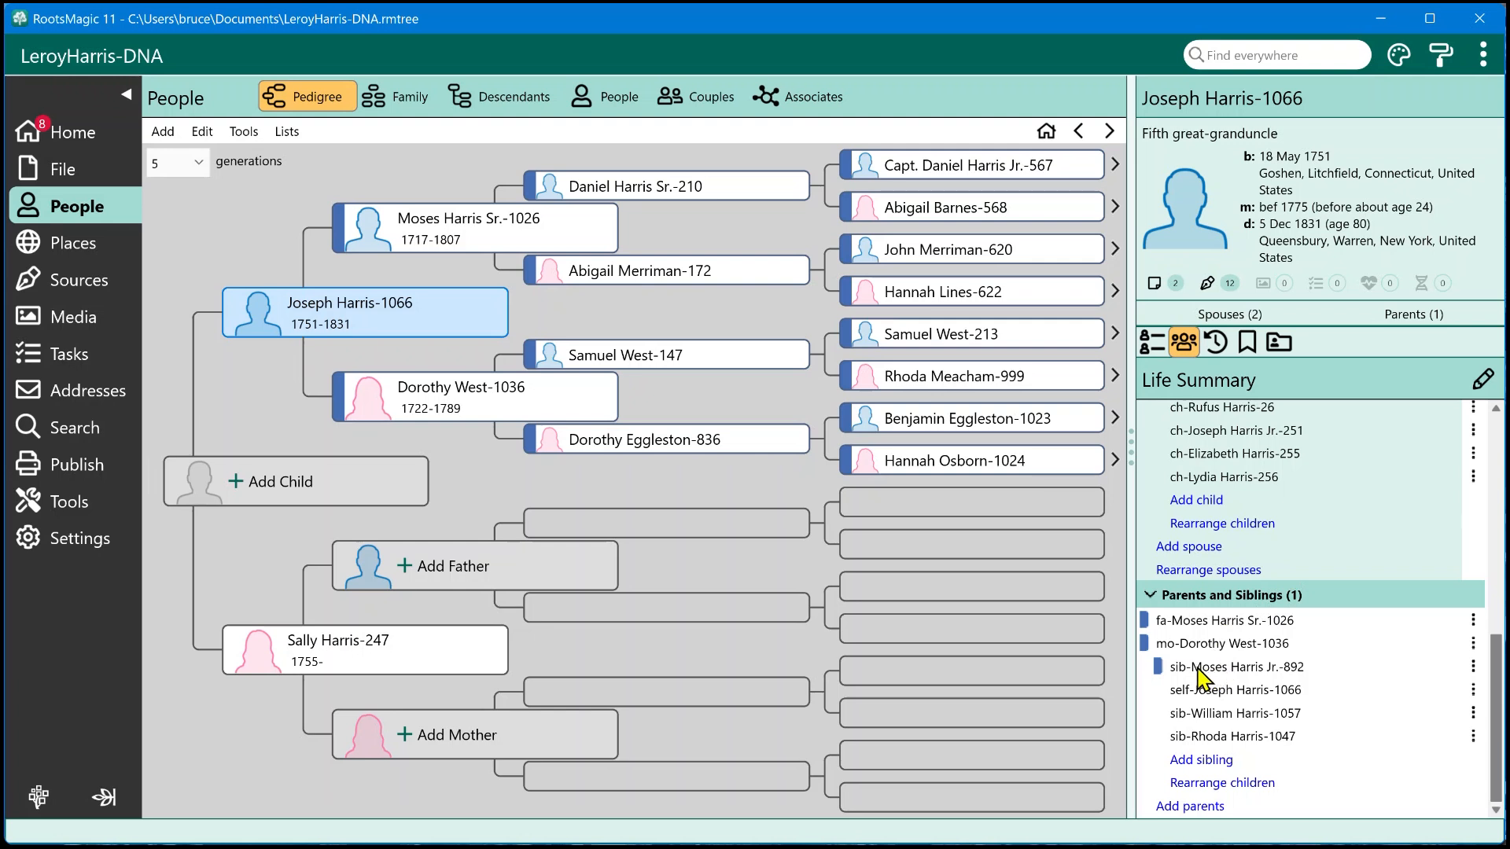
pyautogui.moveTo(1428, 686)
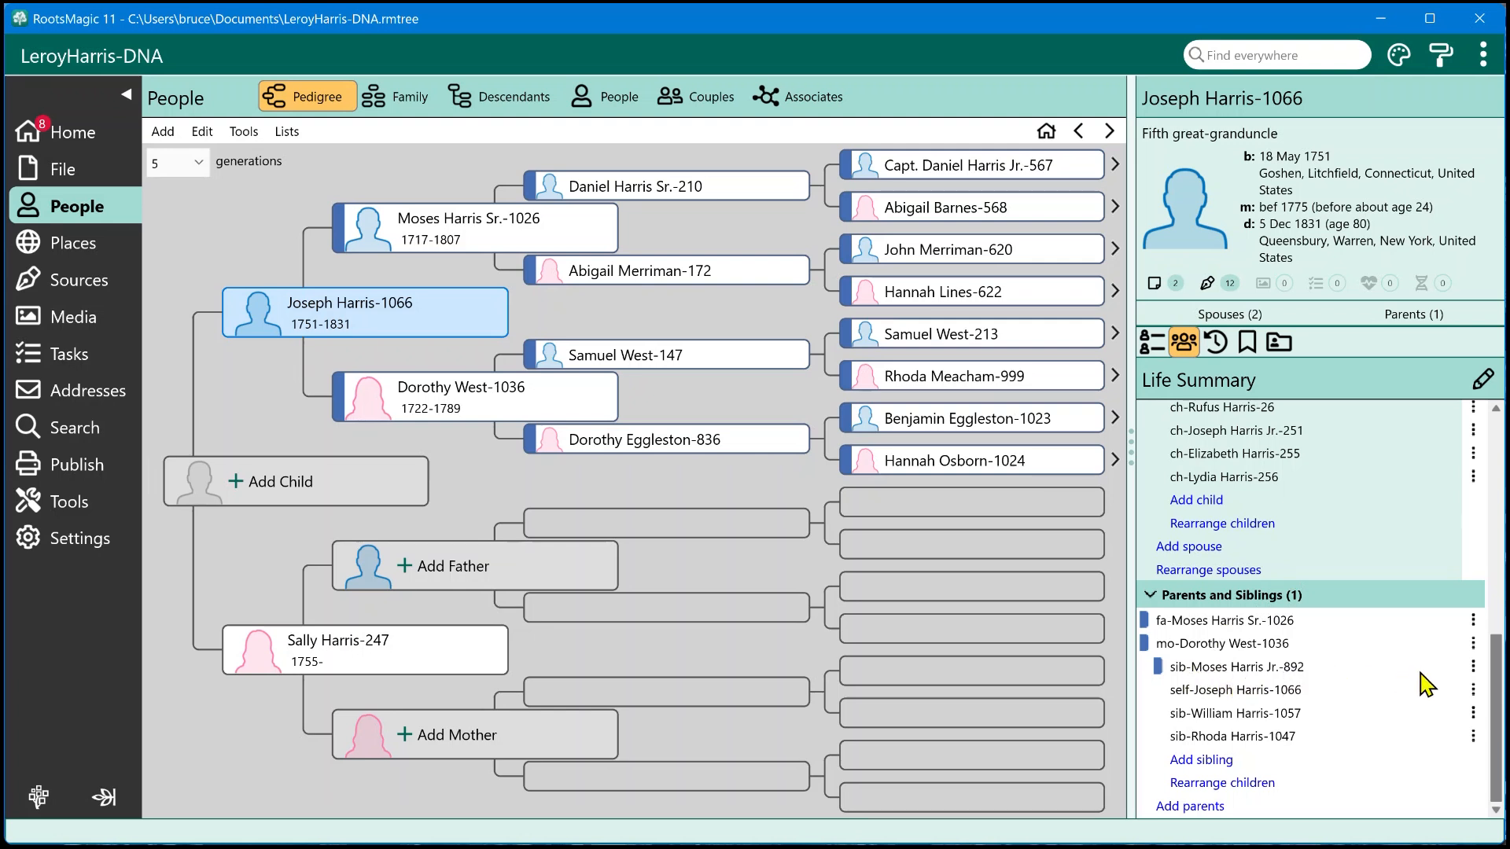
pyautogui.moveTo(1388, 681)
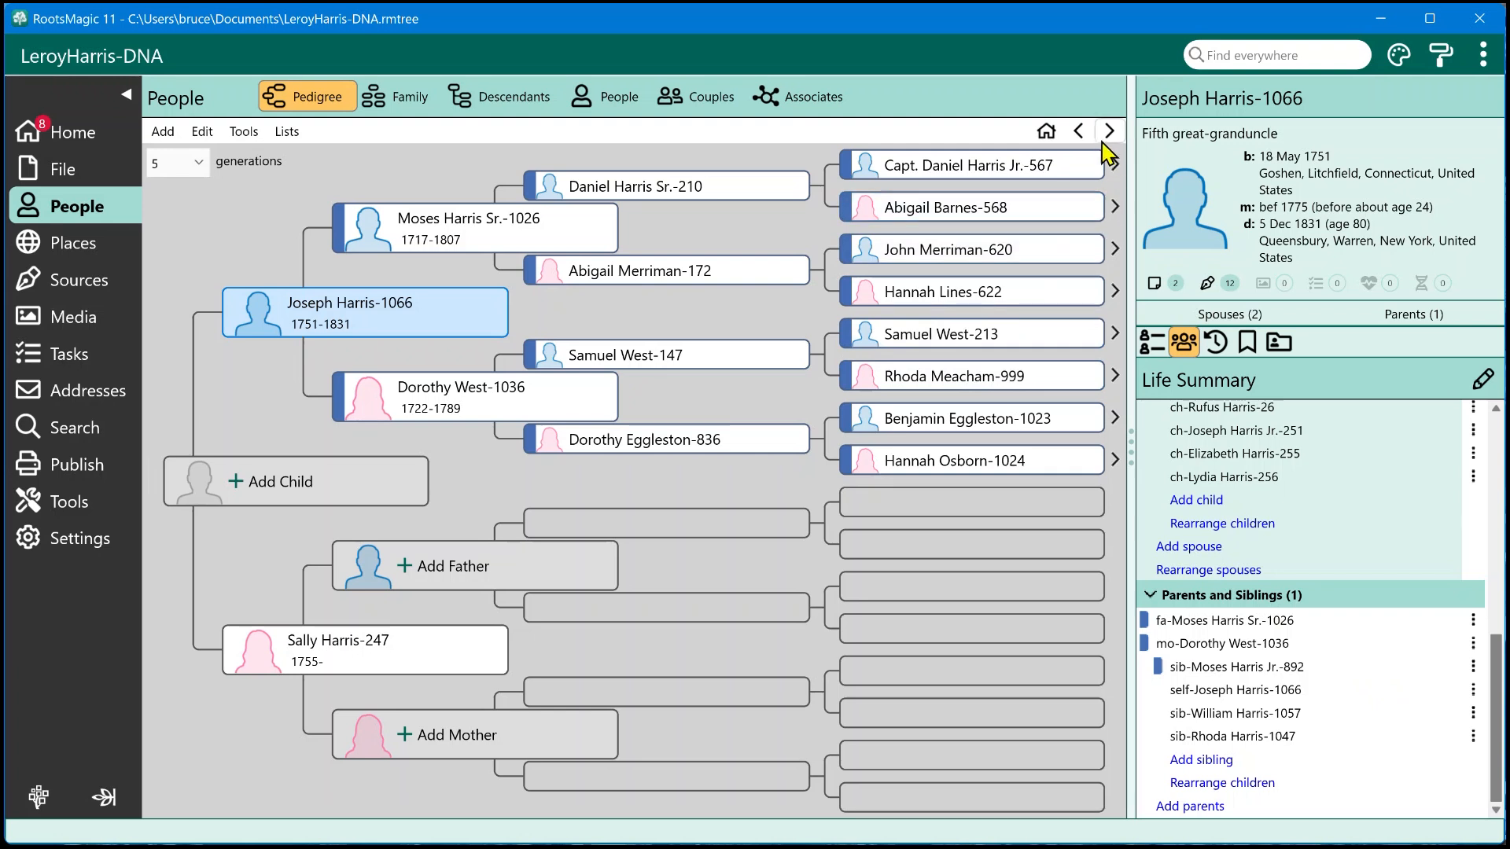
pyautogui.moveTo(1077, 141)
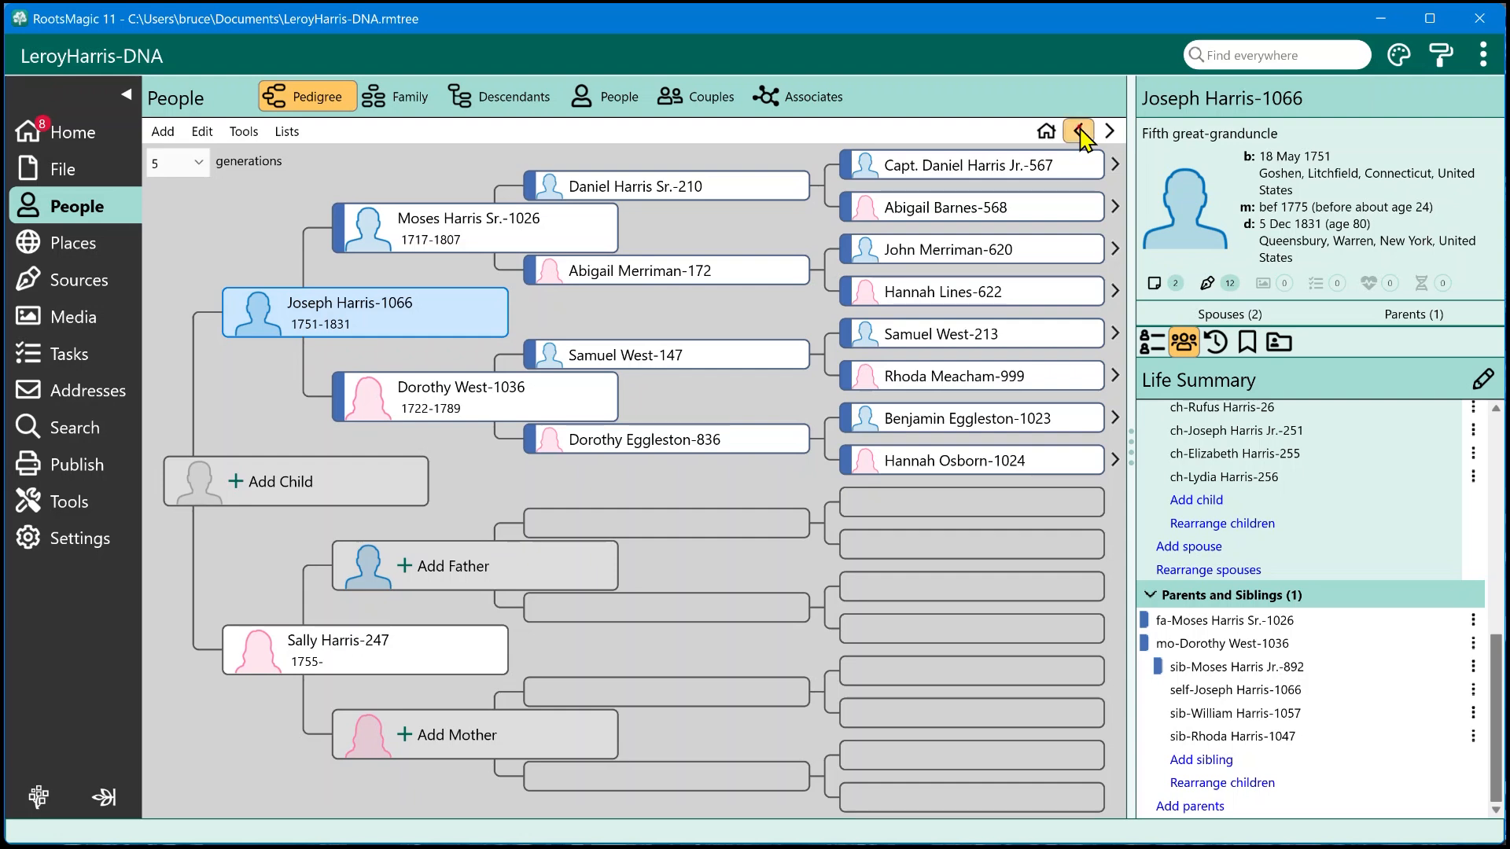
pyautogui.click(1077, 131)
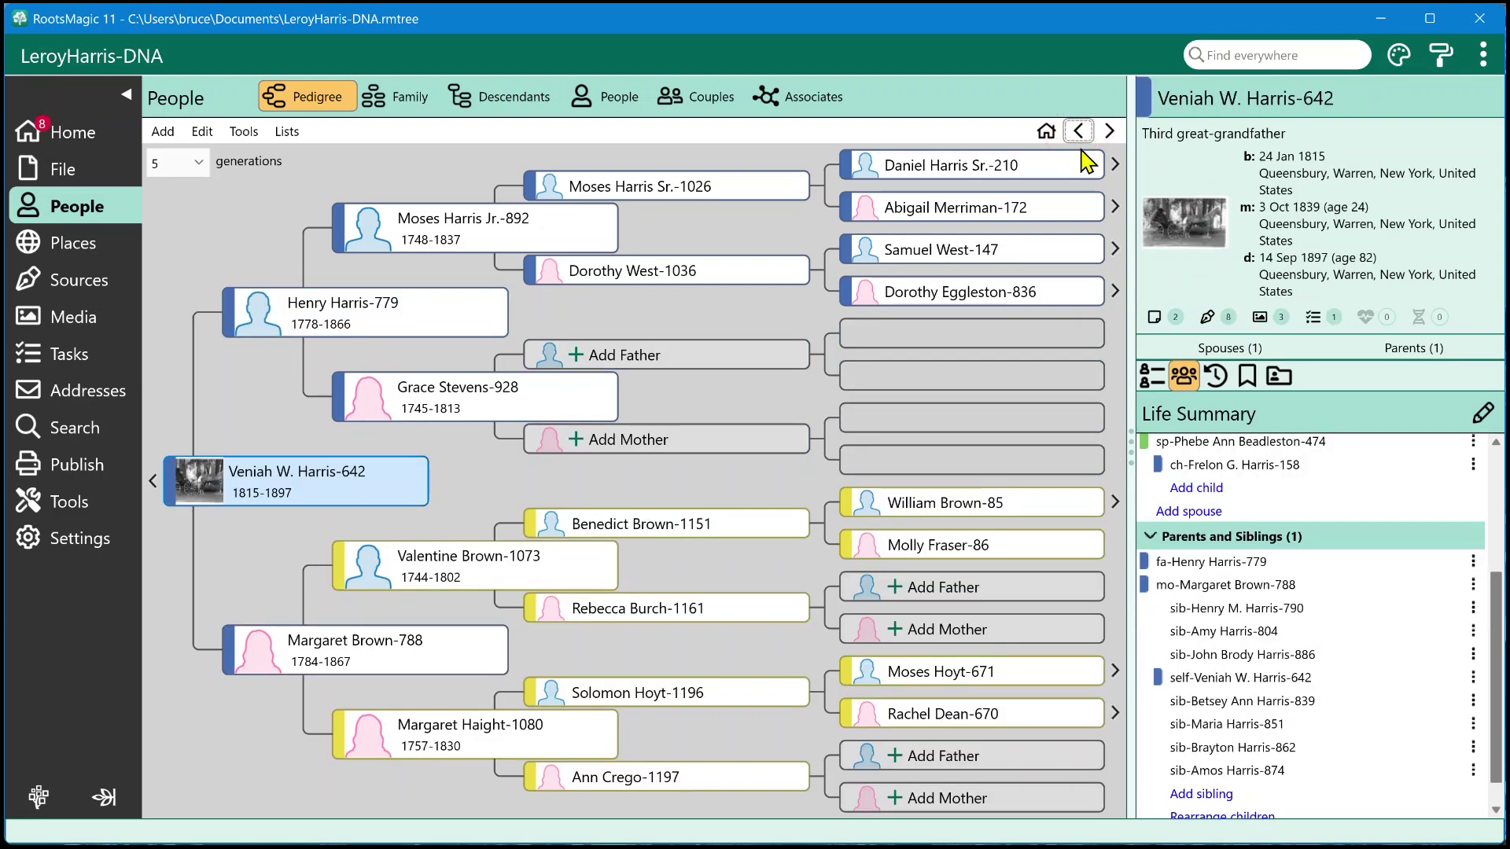
pyautogui.scroll(-3)
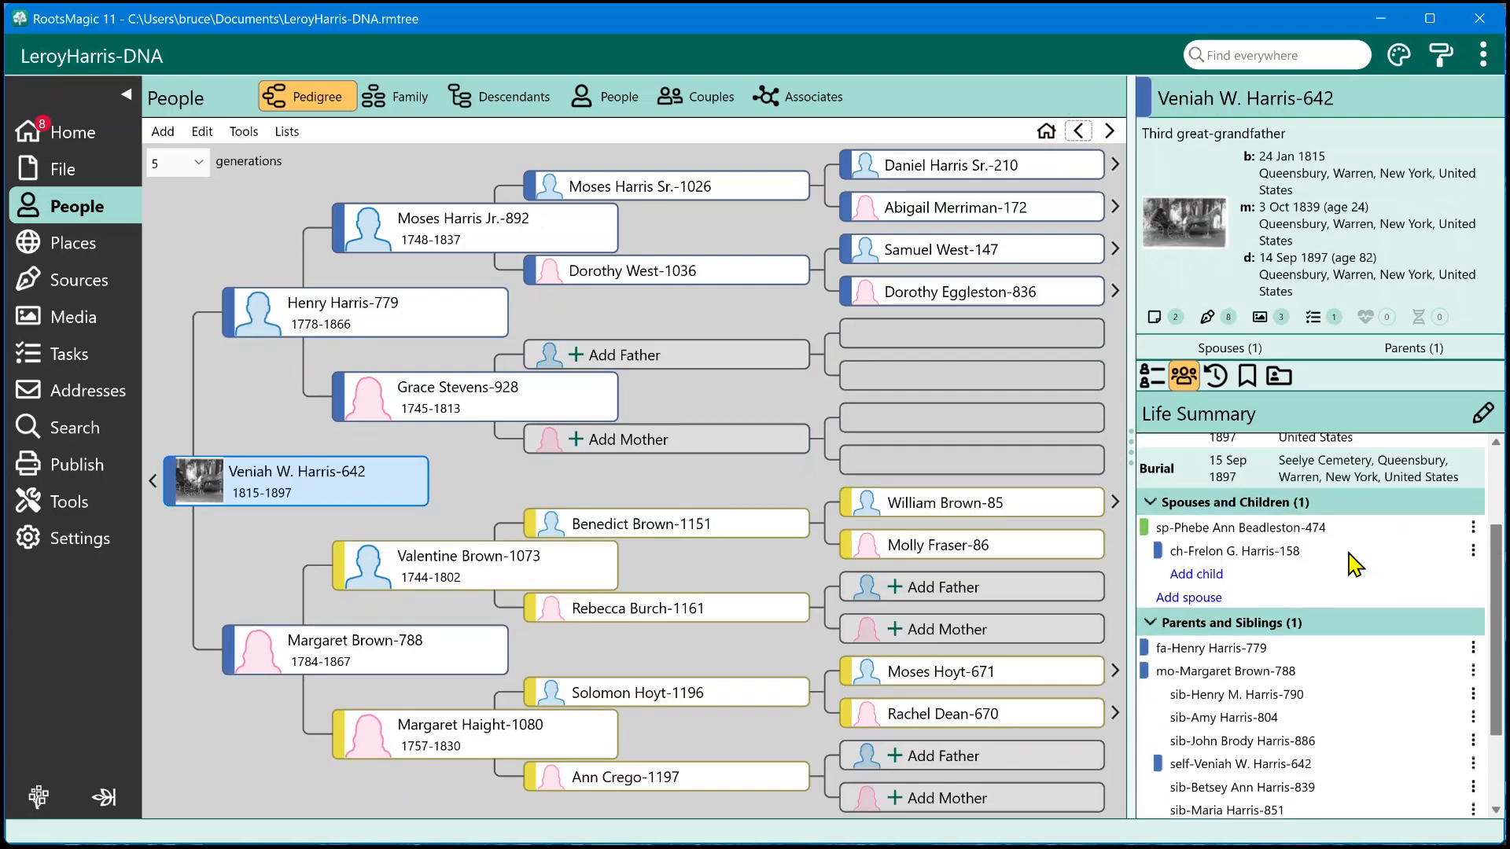
pyautogui.scroll(-3)
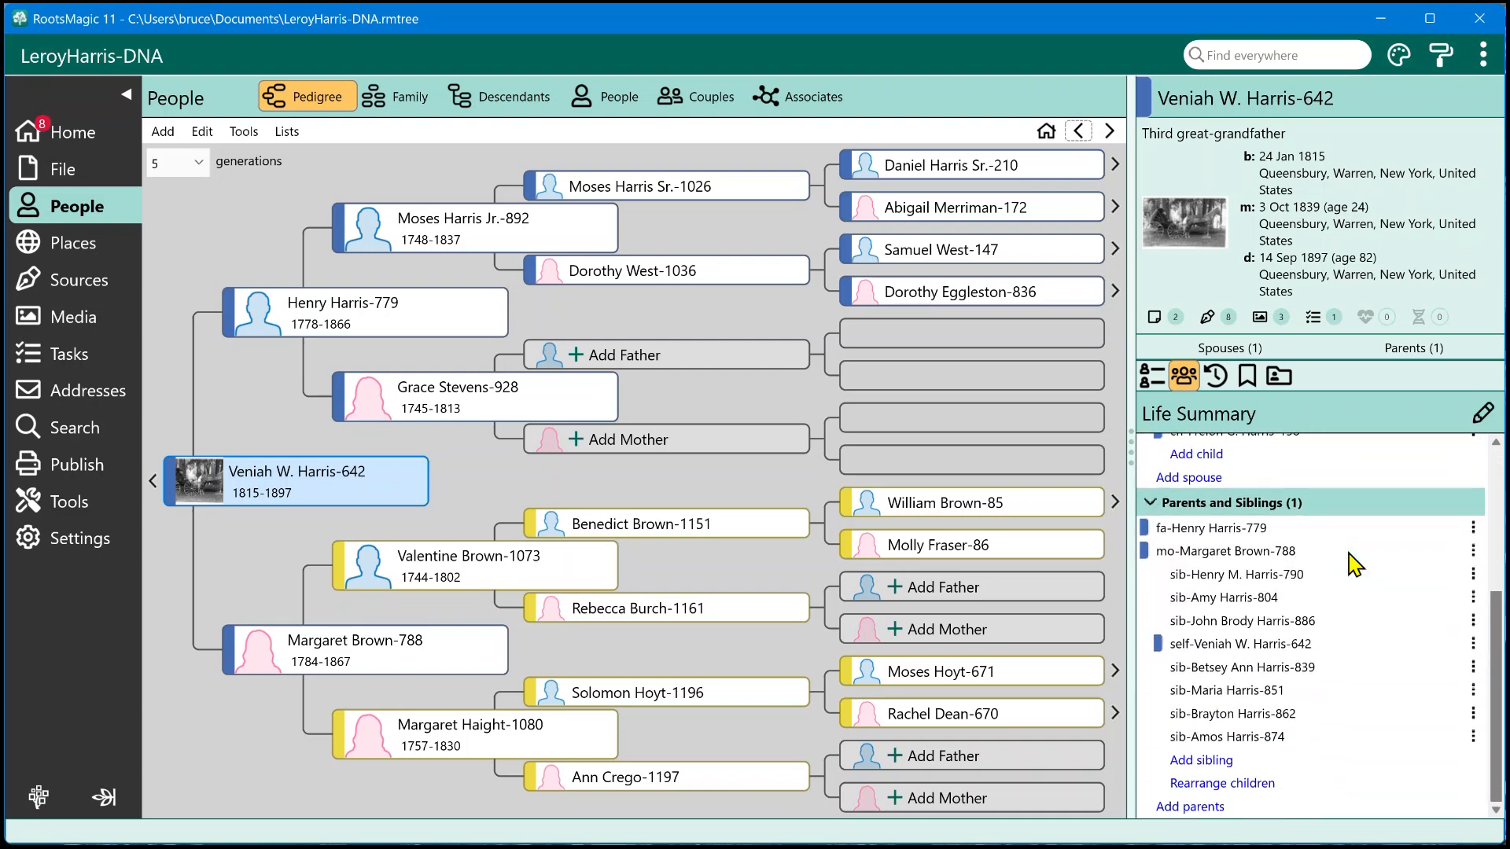
pyautogui.moveTo(1243, 631)
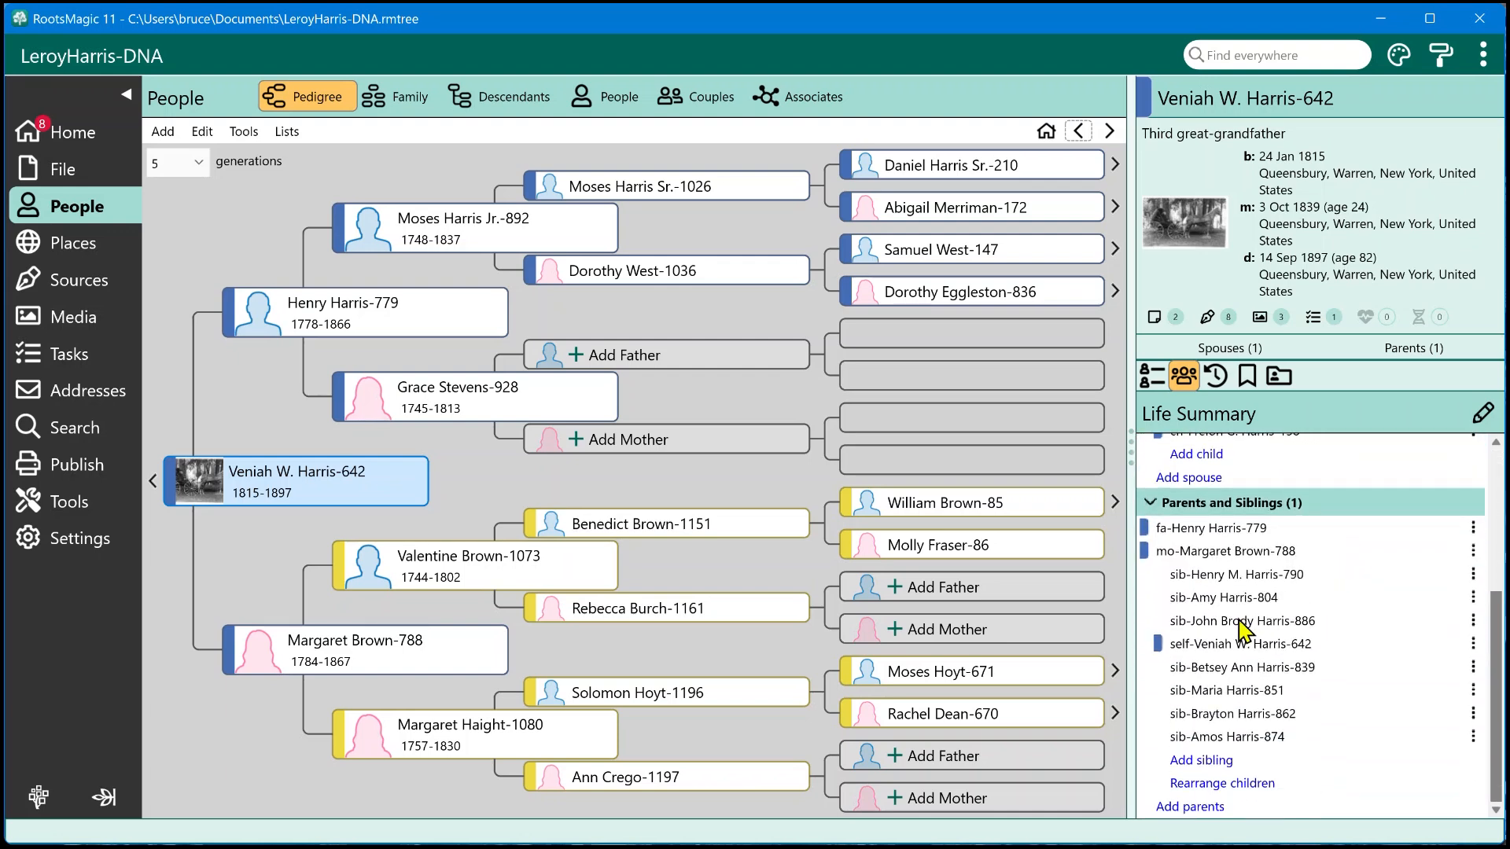
pyautogui.scroll(3)
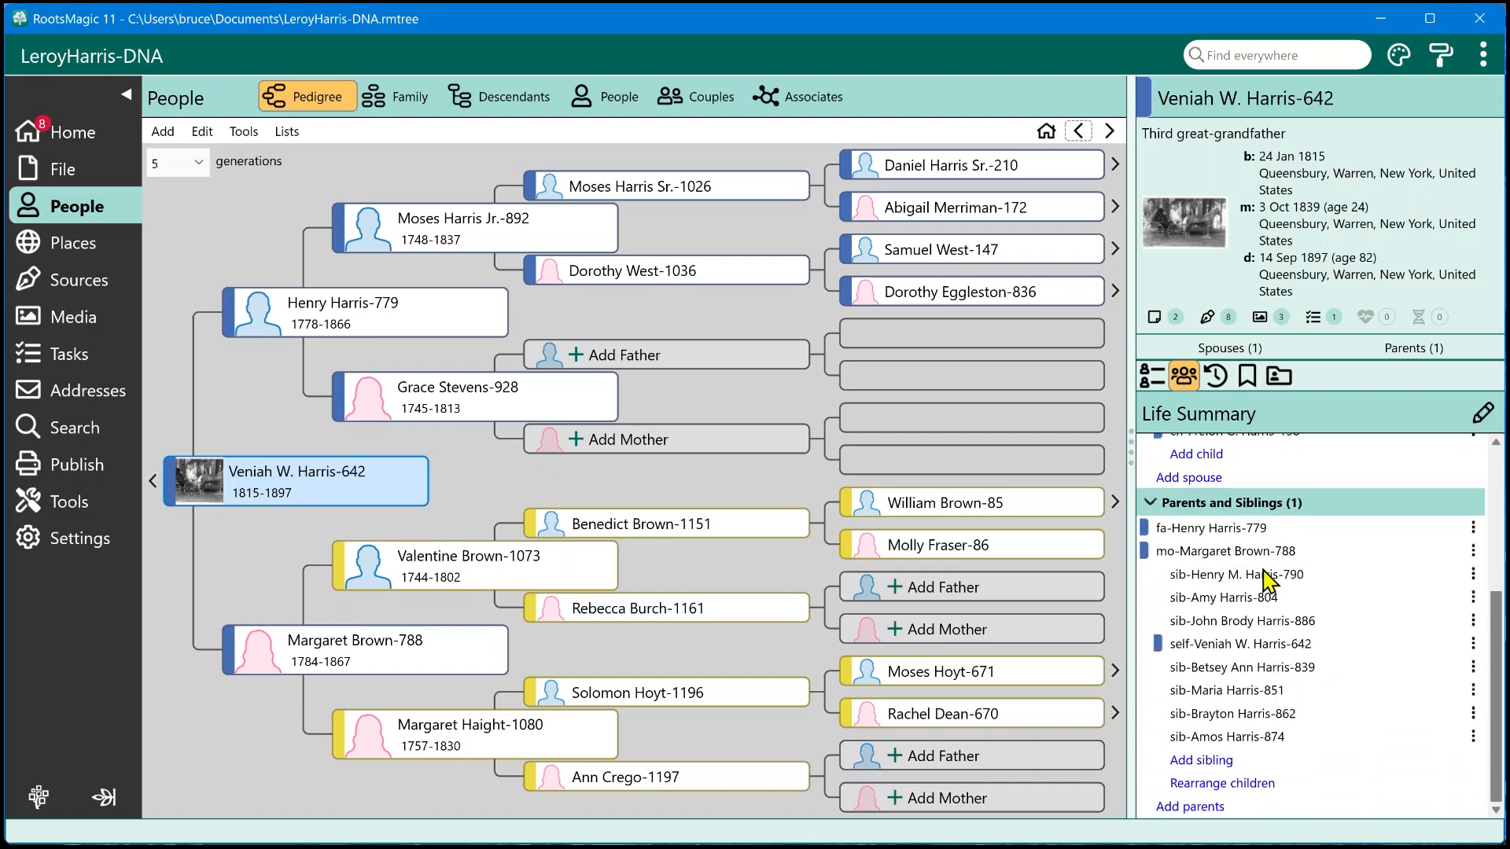
# Open and close the father's three-dot action menu, then review spouse, child, parents and siblings
pyautogui.click(1474, 528)
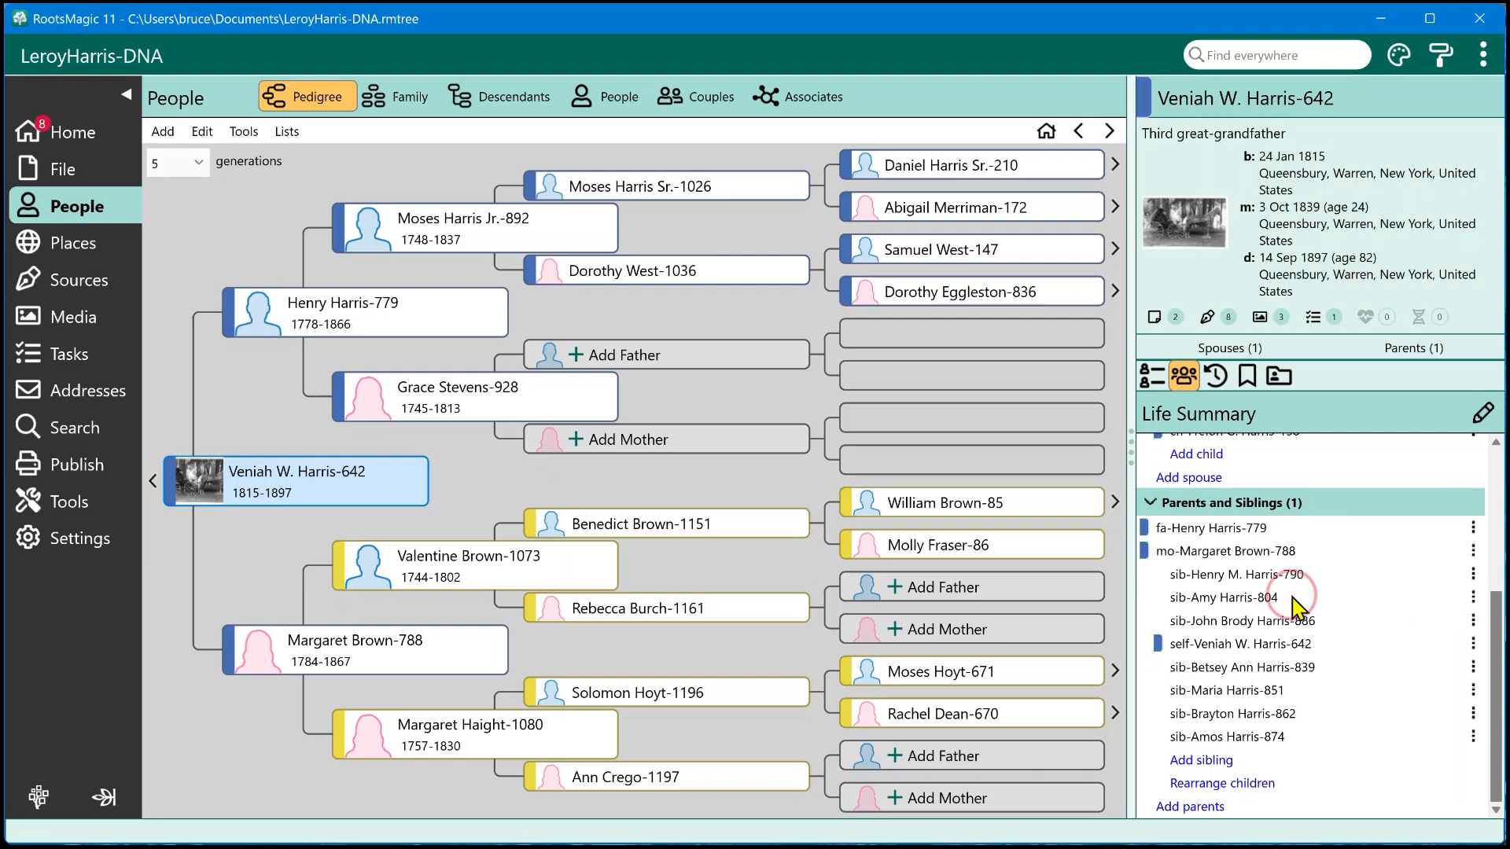
pyautogui.moveTo(1079, 130)
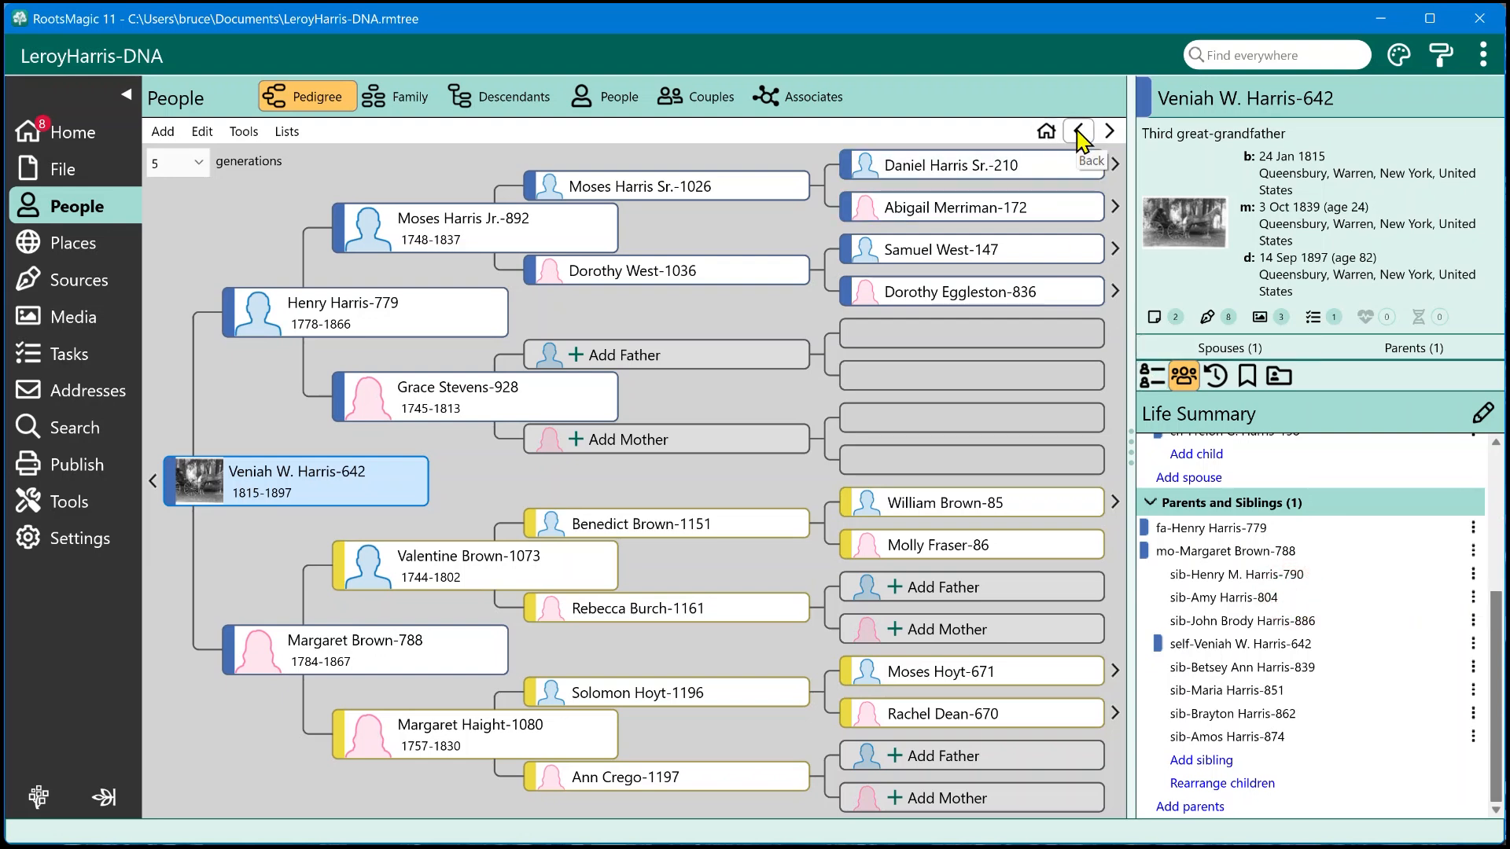
pyautogui.moveTo(1452, 576)
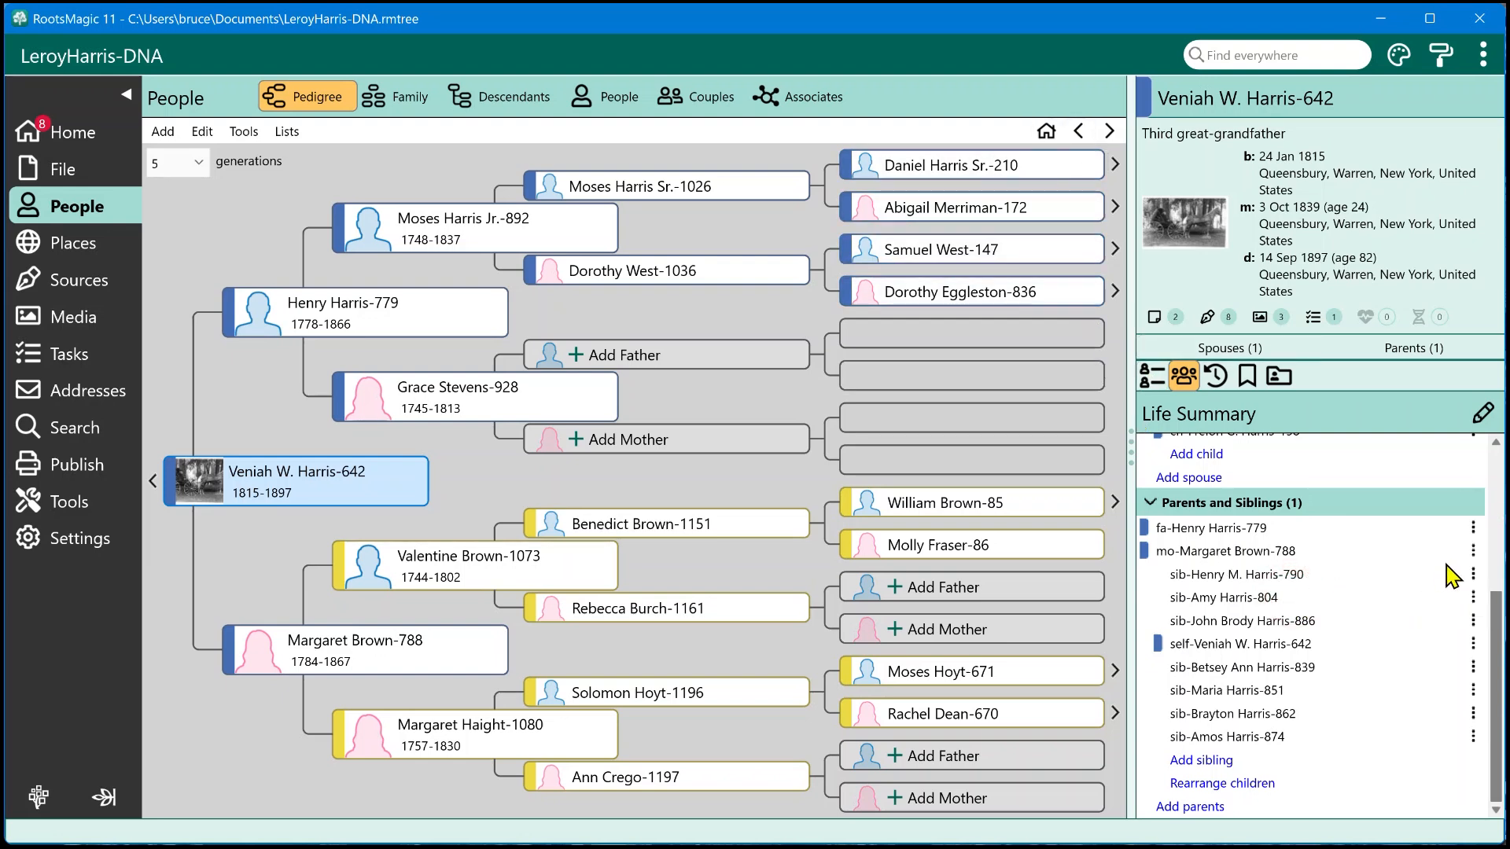
pyautogui.moveTo(1473, 539)
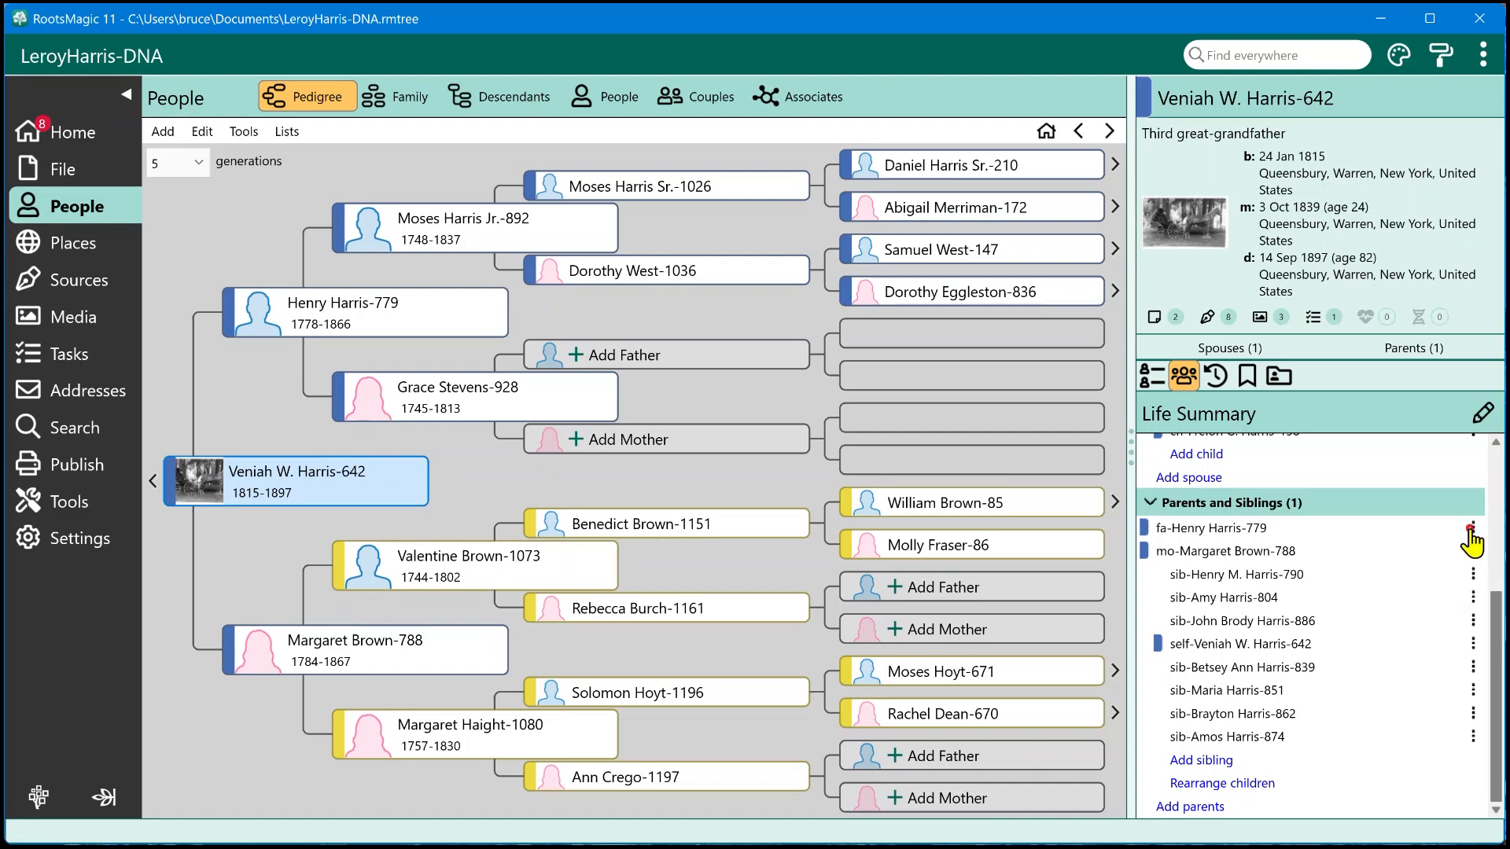
pyautogui.click(1474, 538)
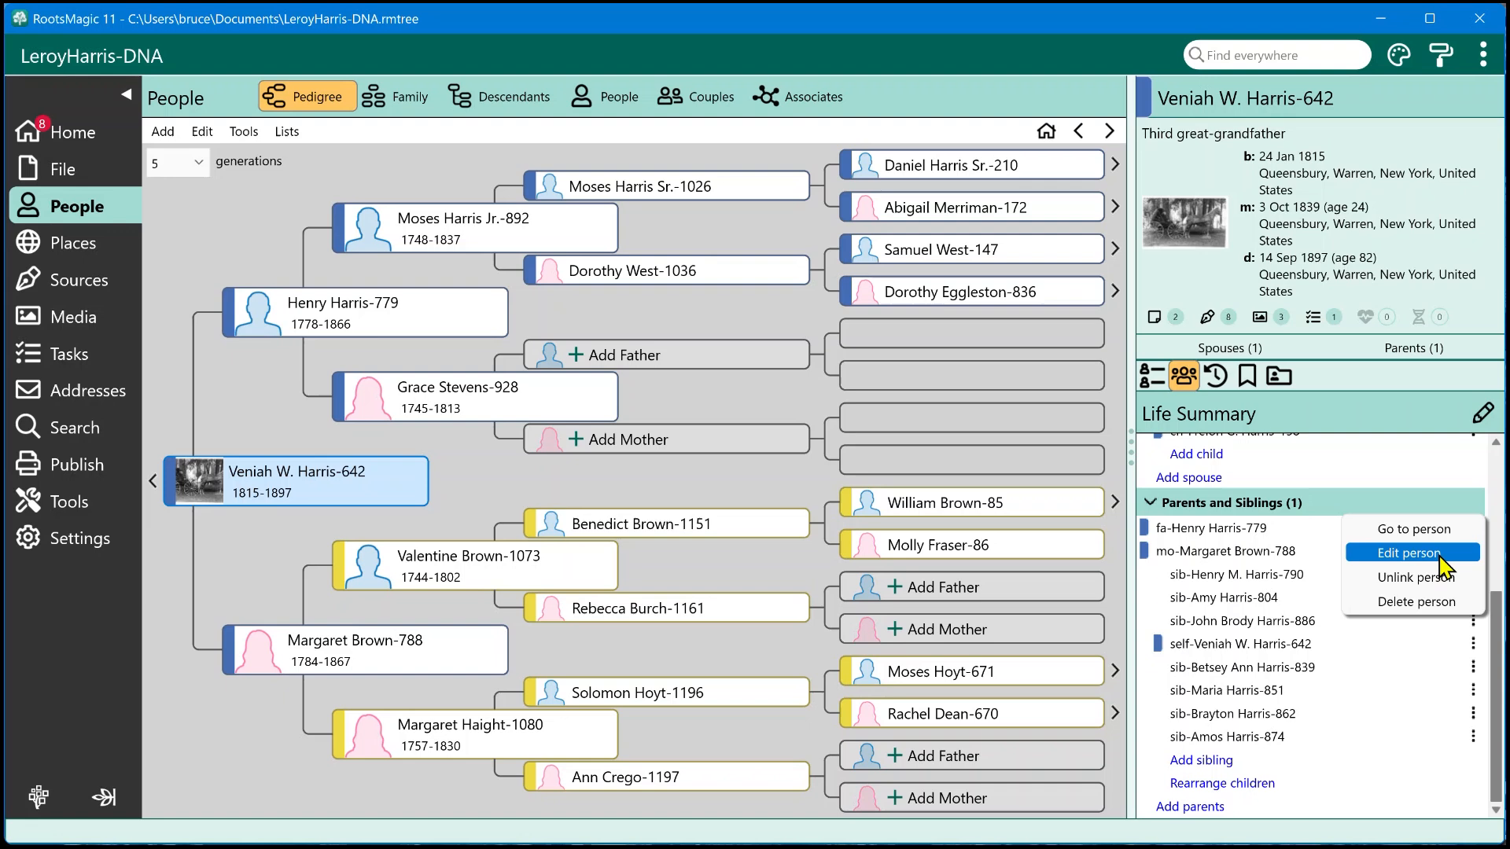
pyautogui.moveTo(534, 400)
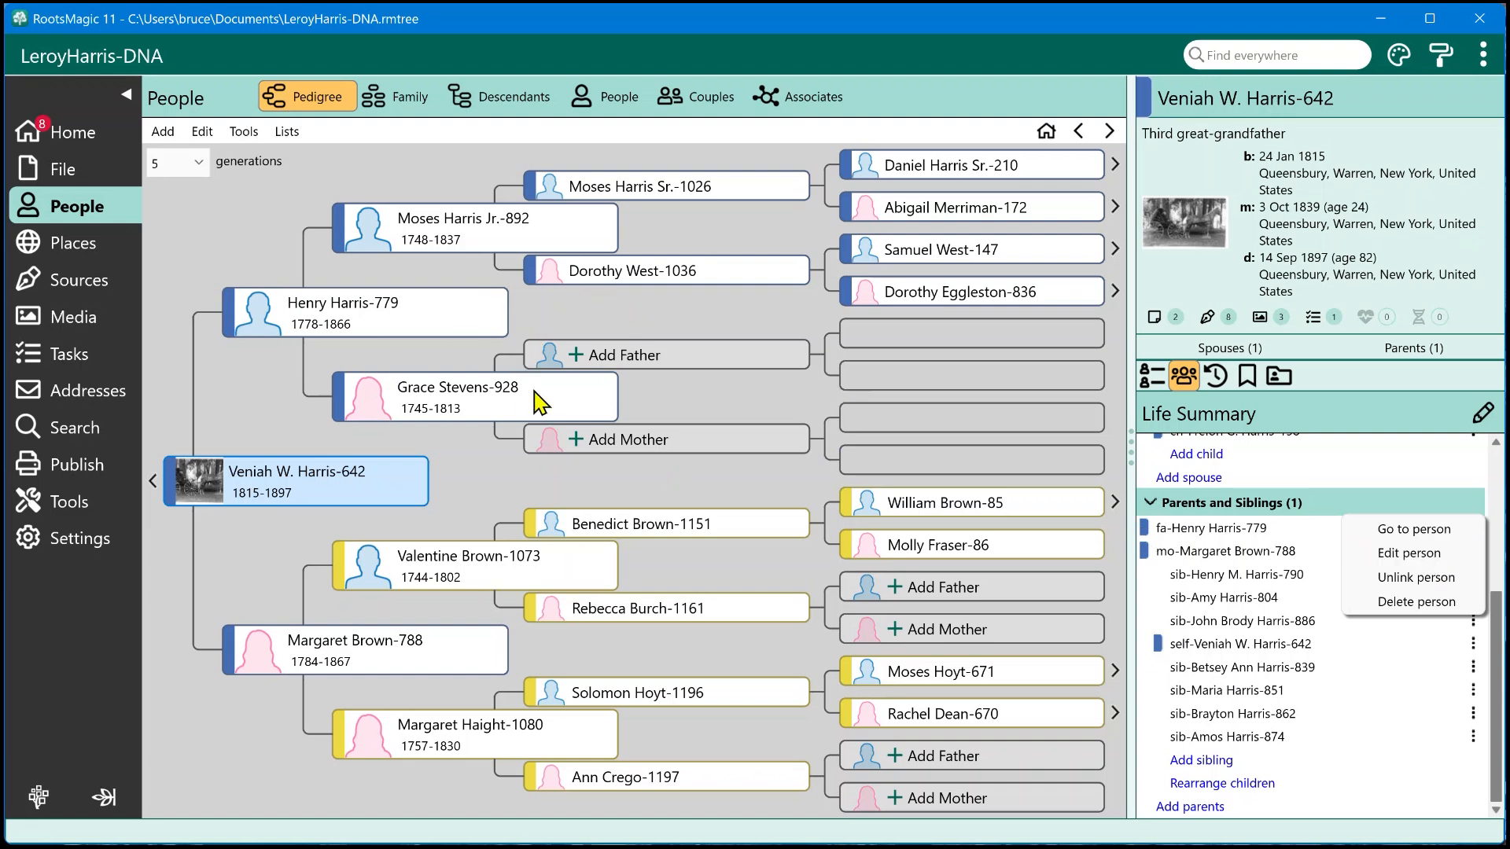
pyautogui.moveTo(508, 374)
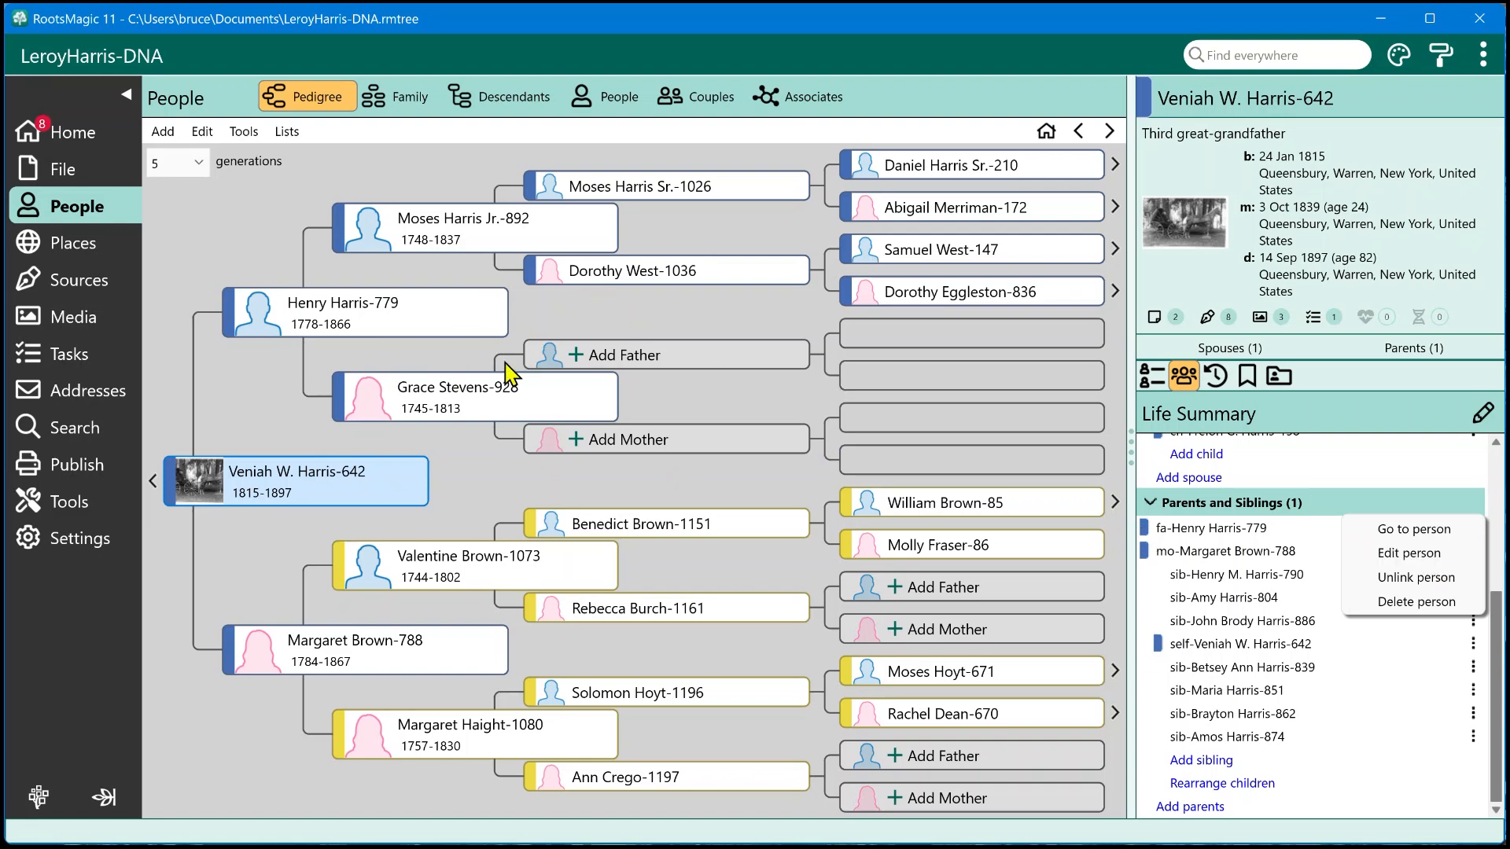
pyautogui.moveTo(895, 486)
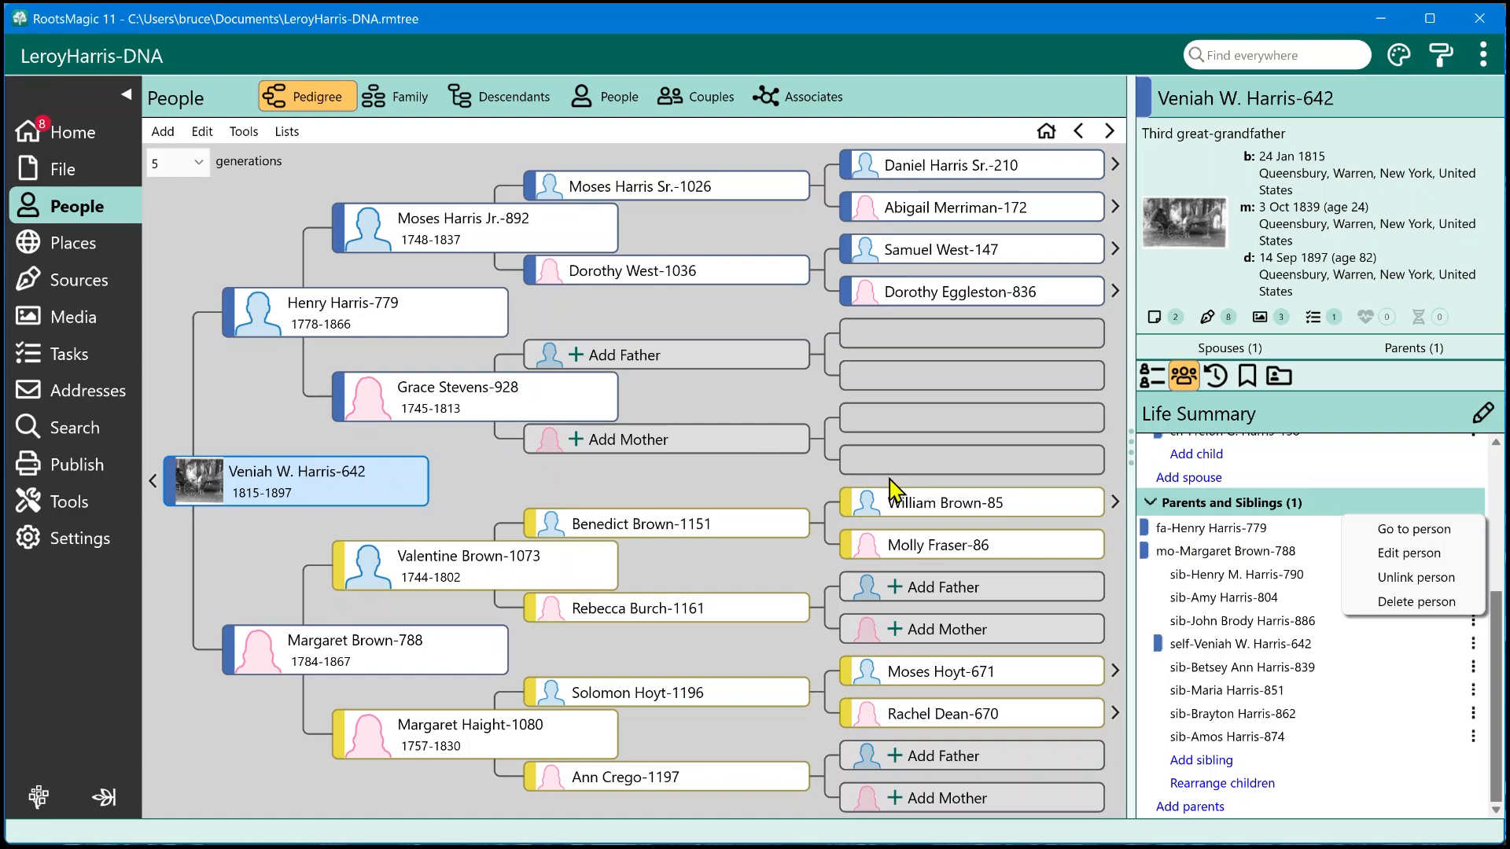
pyautogui.moveTo(1410, 552)
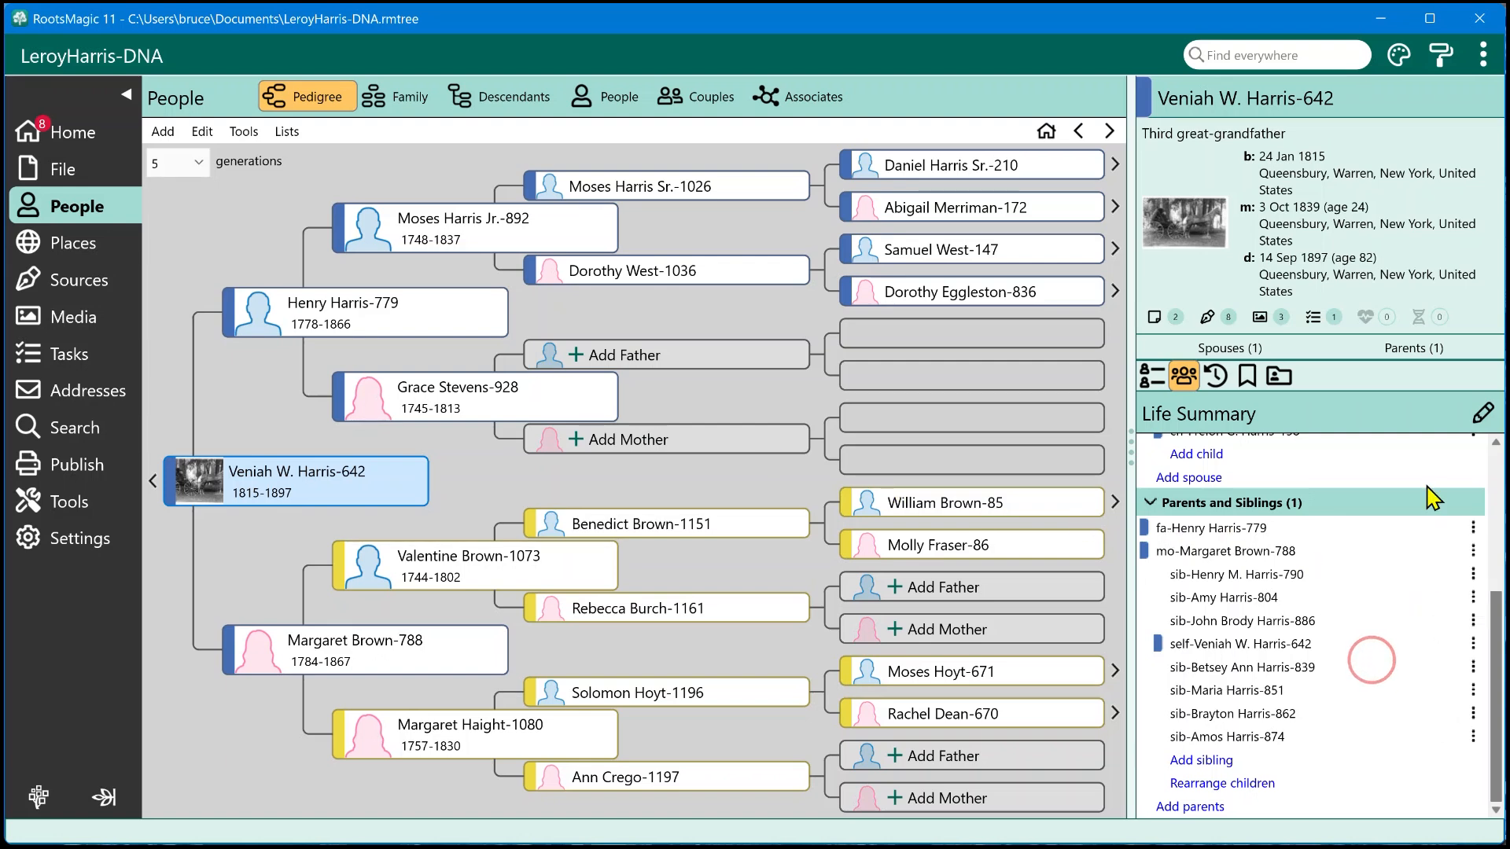
pyautogui.scroll(3)
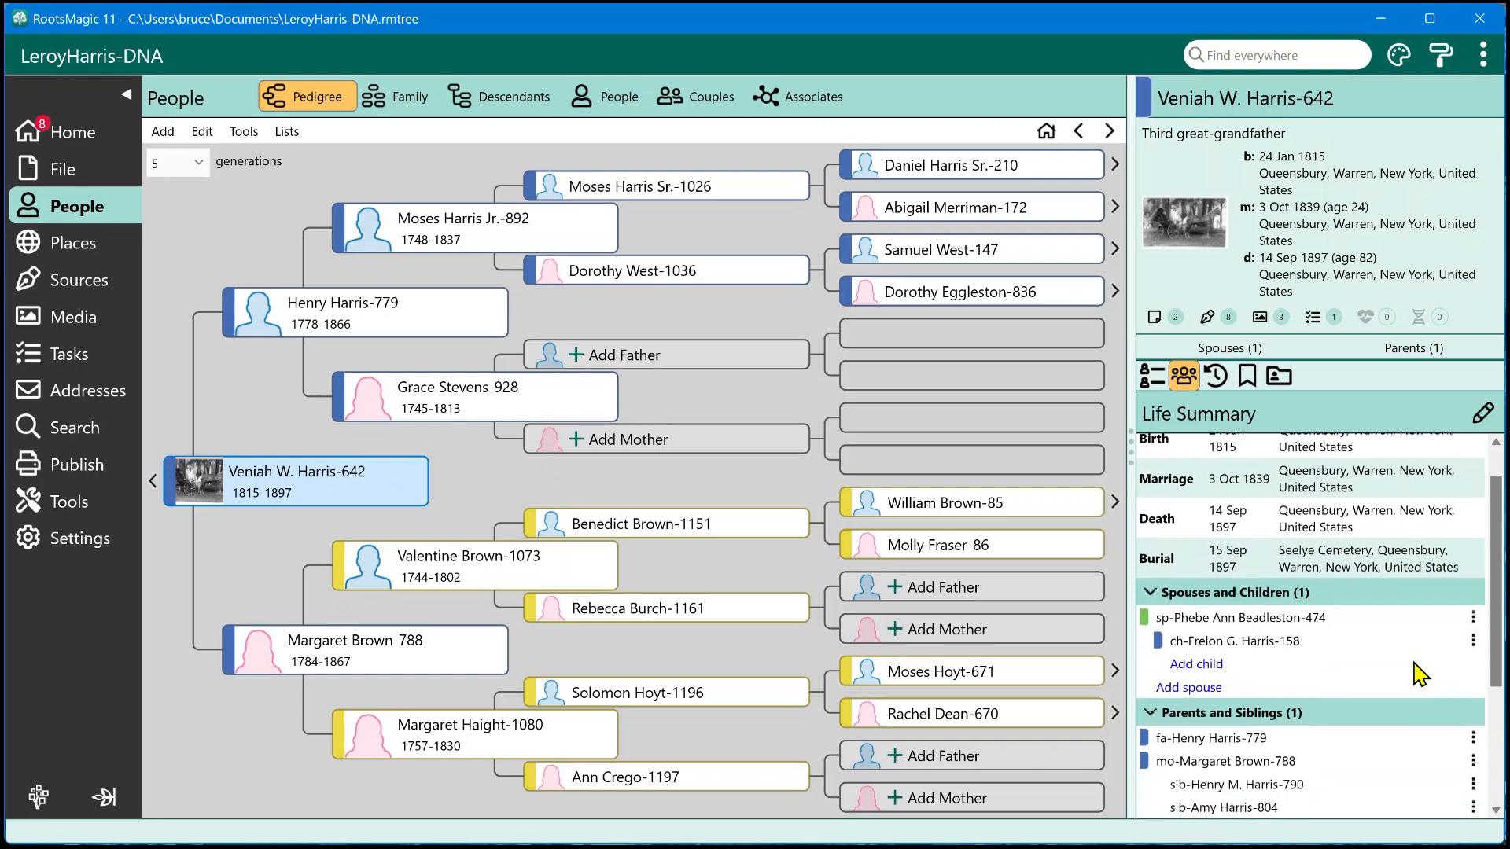
pyautogui.scroll(-3)
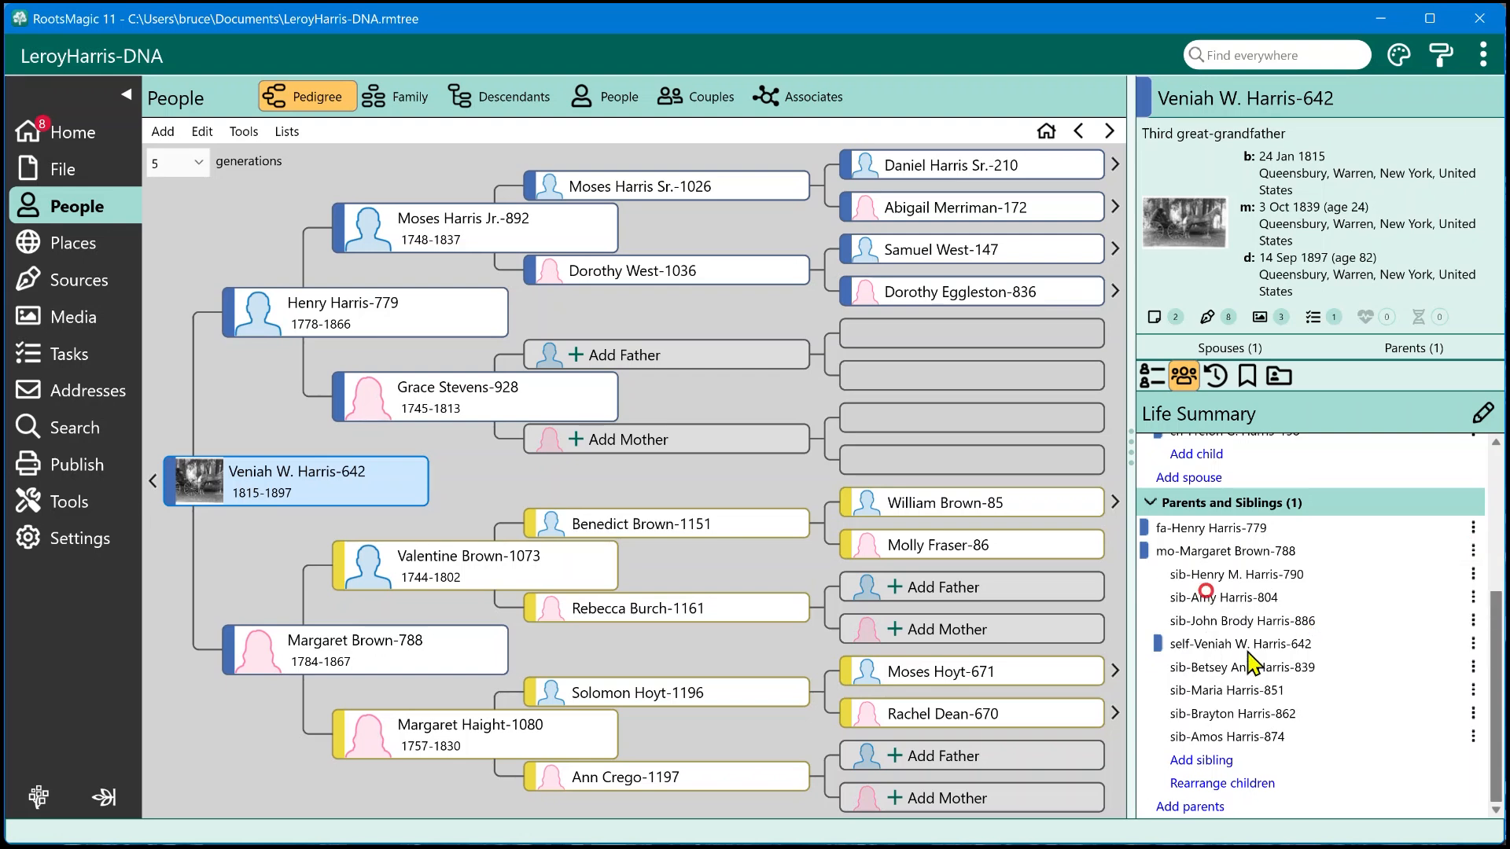
pyautogui.scroll(3)
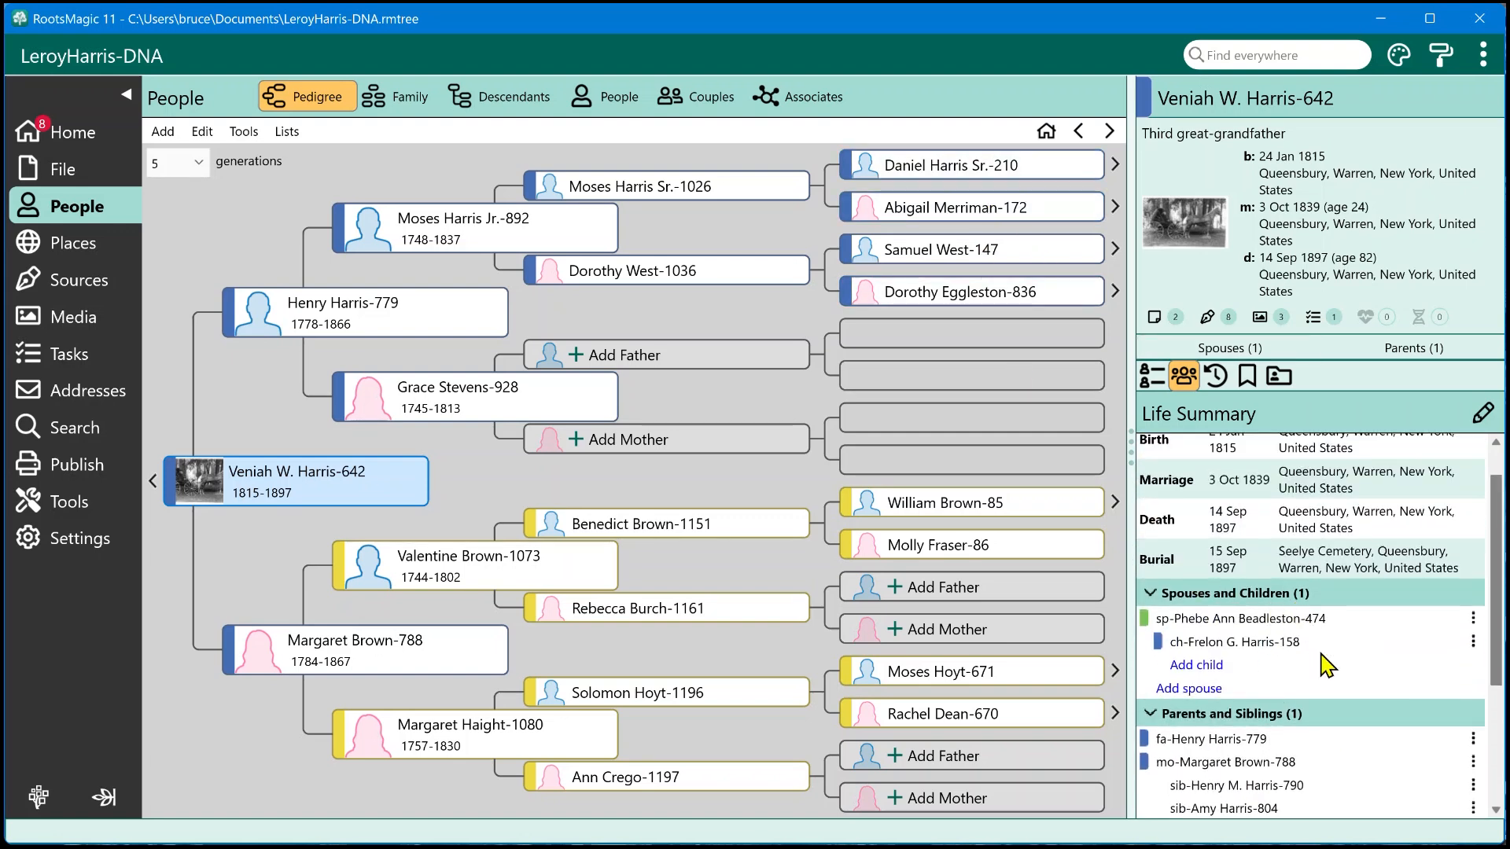
pyautogui.scroll(-3)
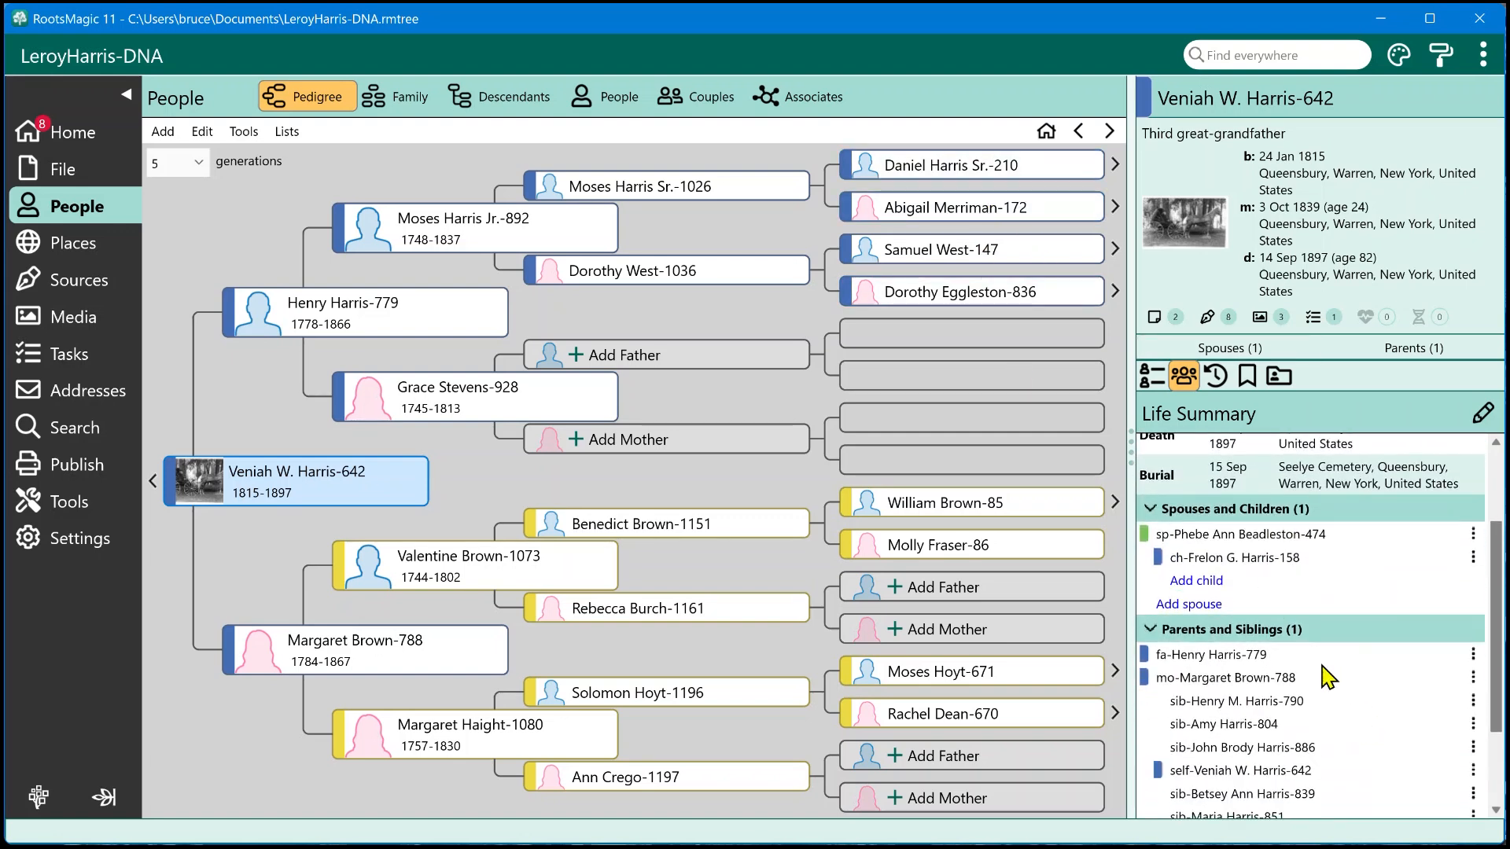
pyautogui.moveTo(1297, 590)
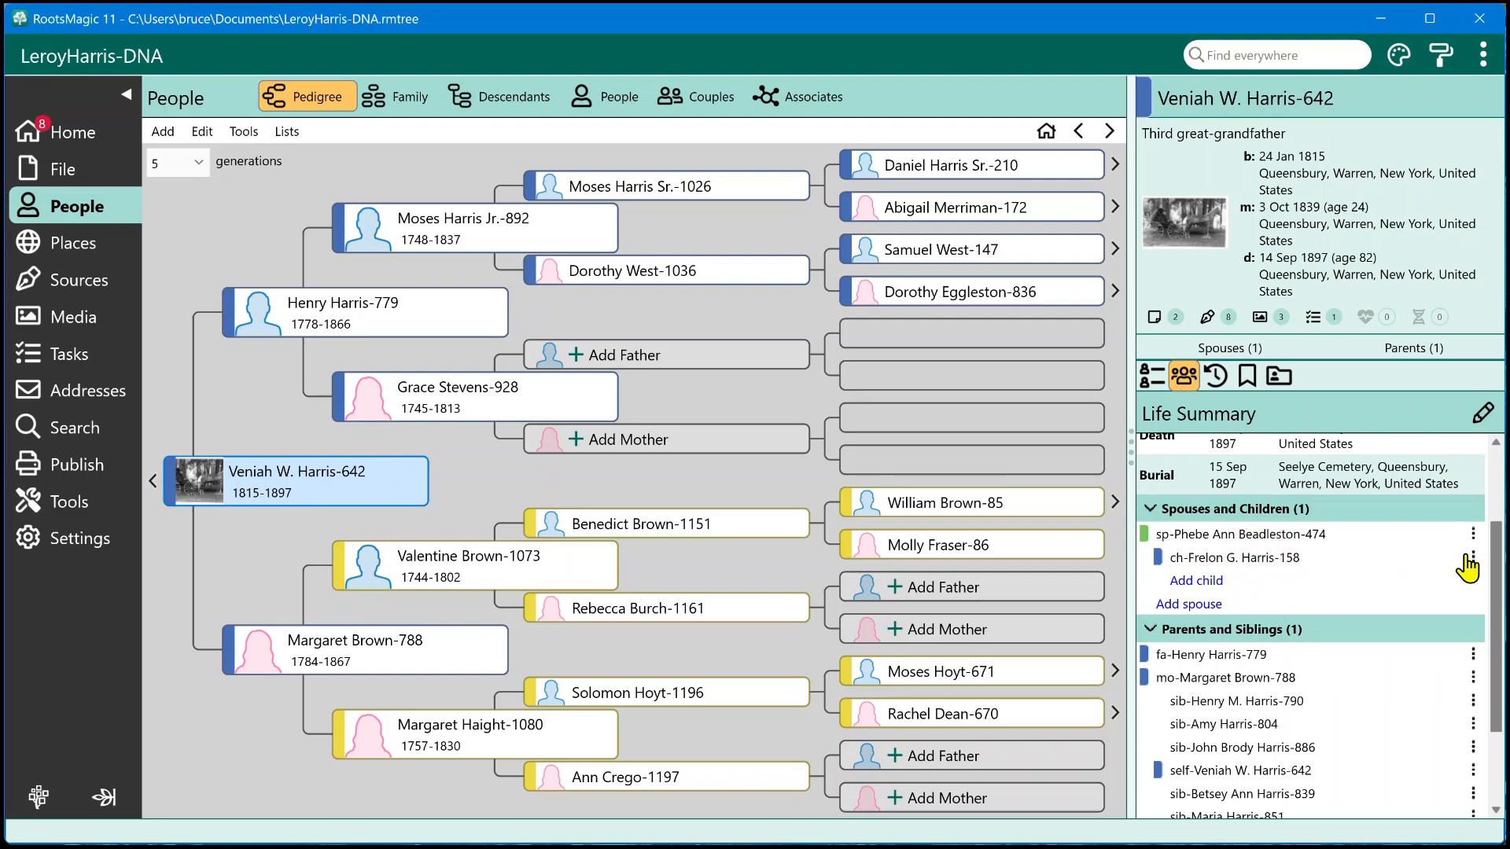
pyautogui.click(1474, 533)
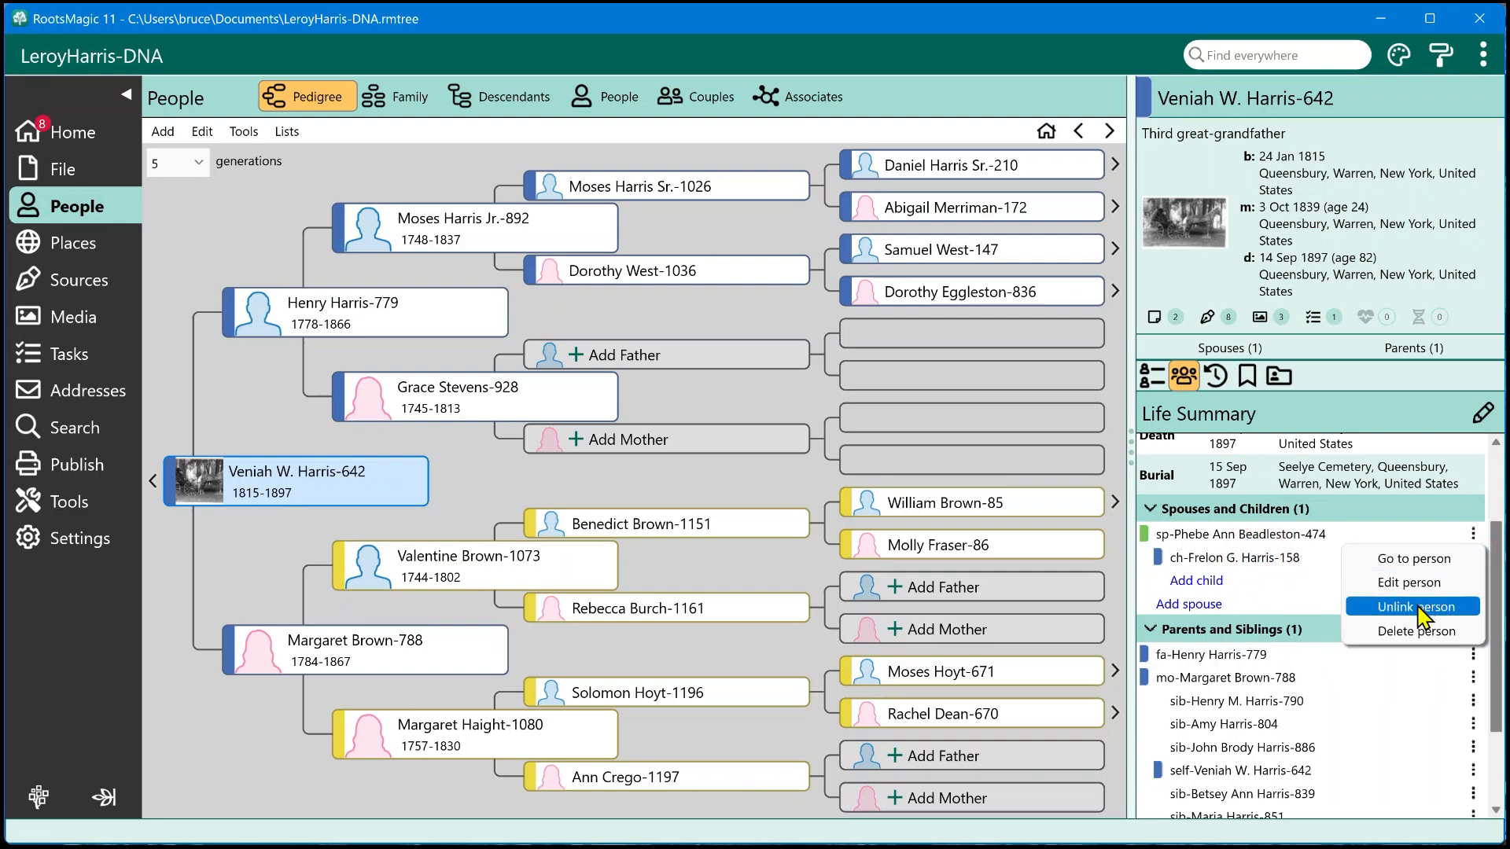
pyautogui.click(1412, 607)
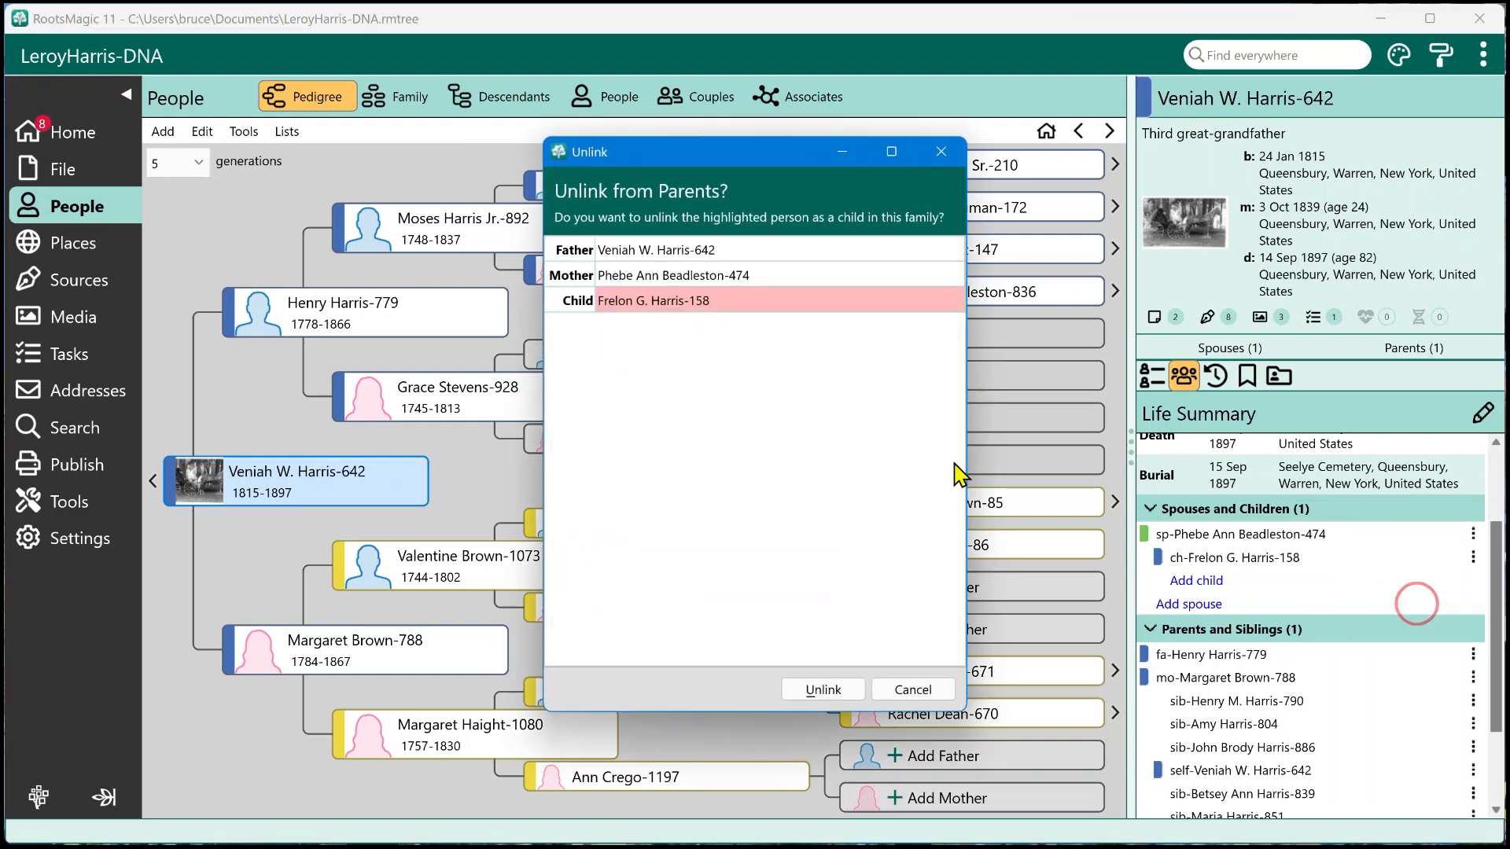
pyautogui.moveTo(698, 226)
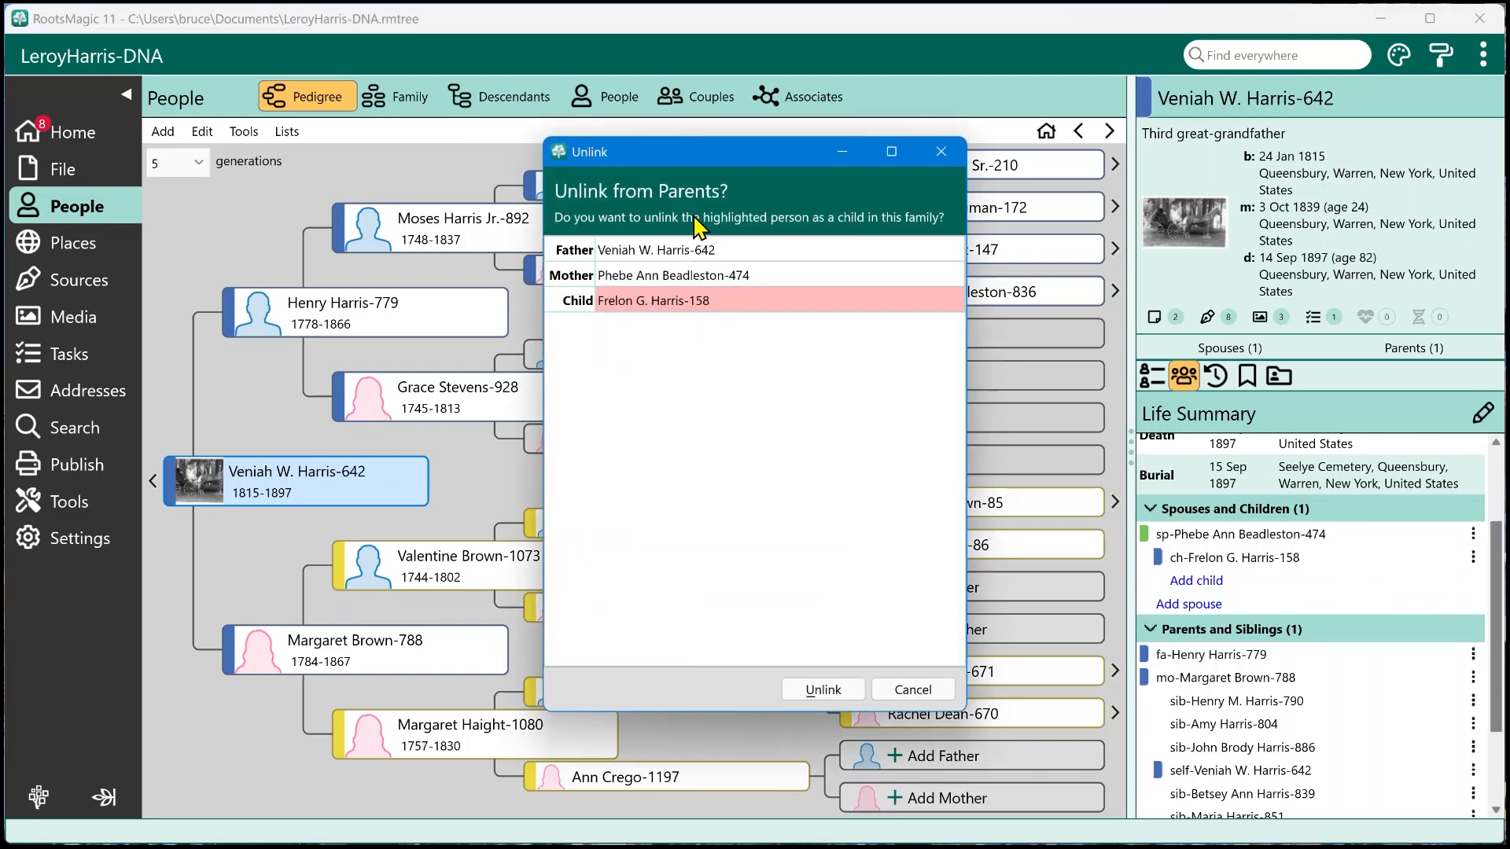
pyautogui.moveTo(1217, 563)
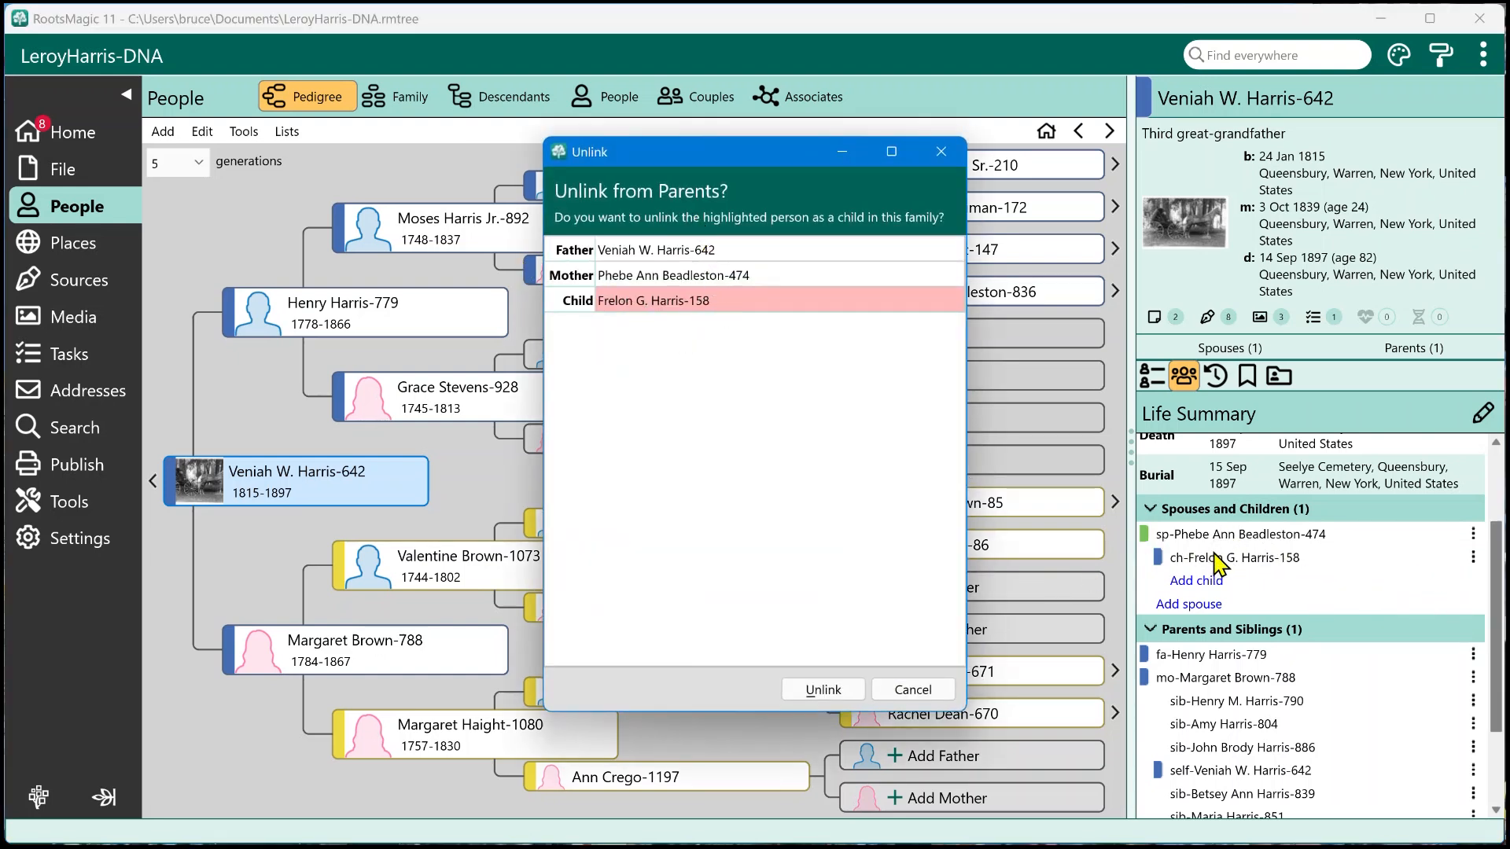
pyautogui.click(911, 689)
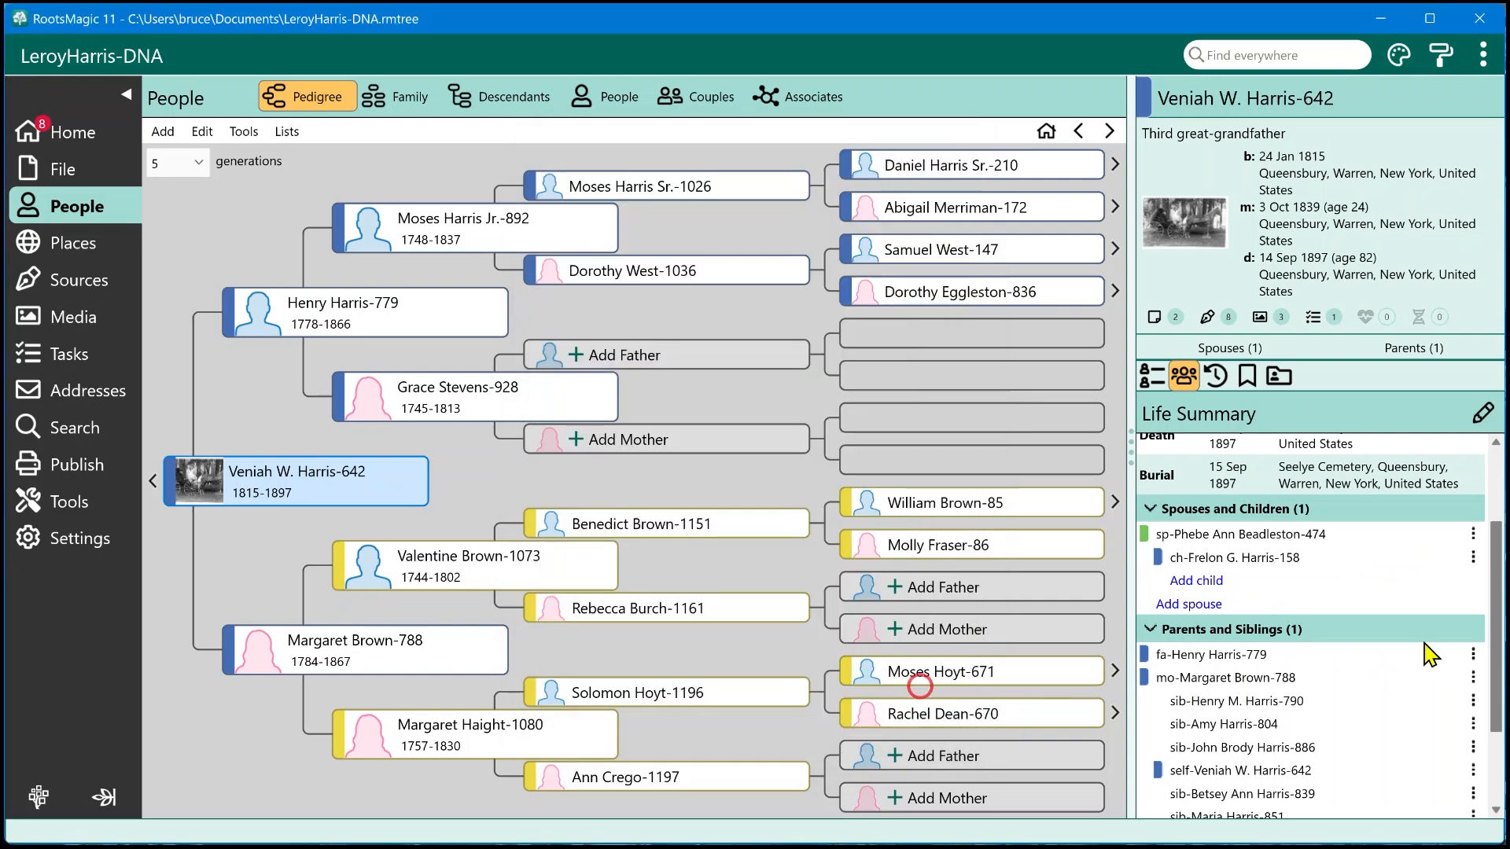
pyautogui.click(1474, 531)
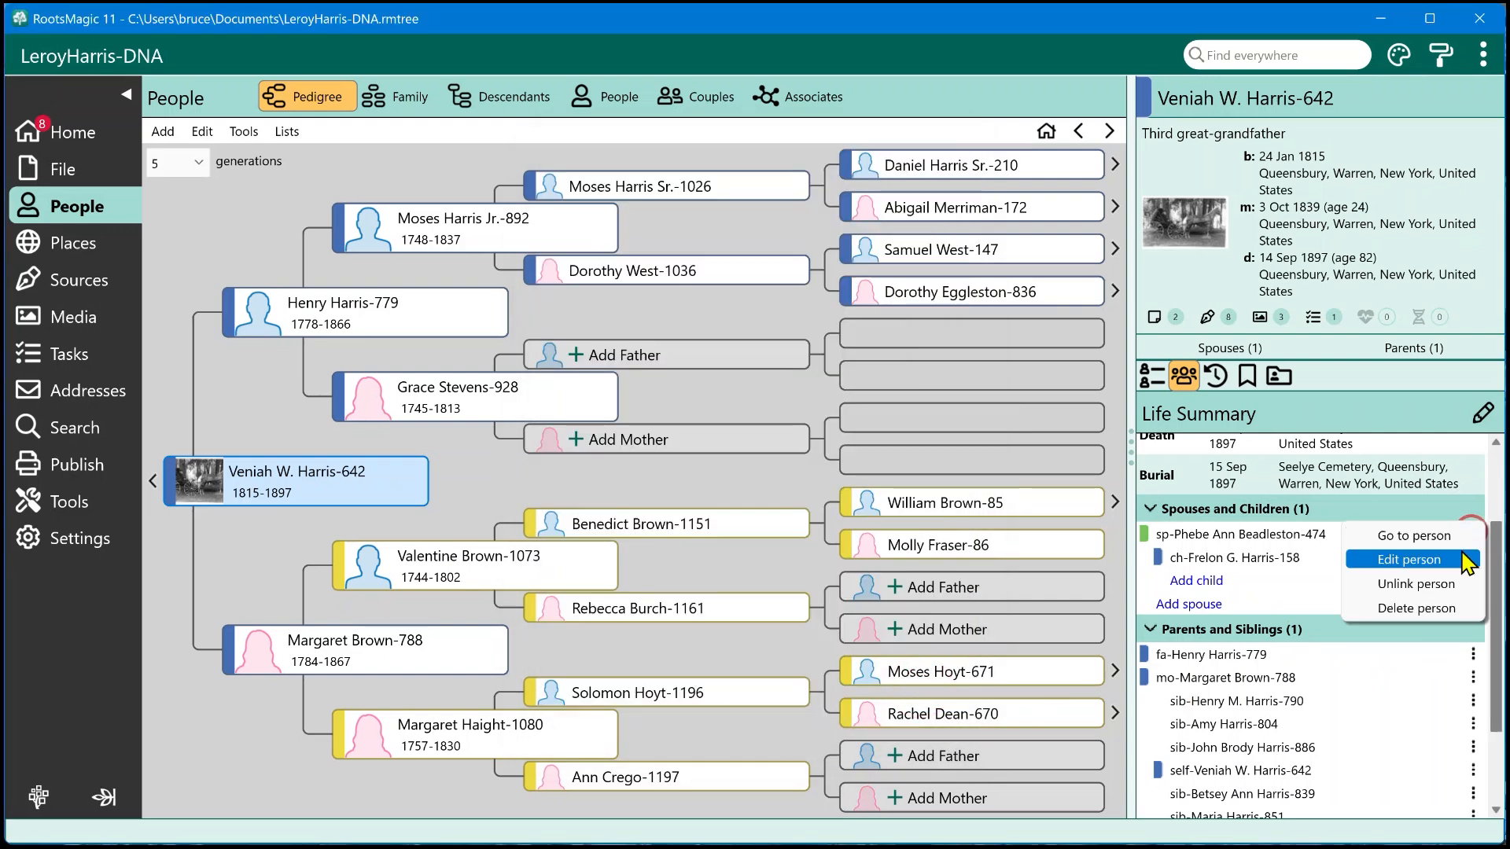
pyautogui.click(1417, 584)
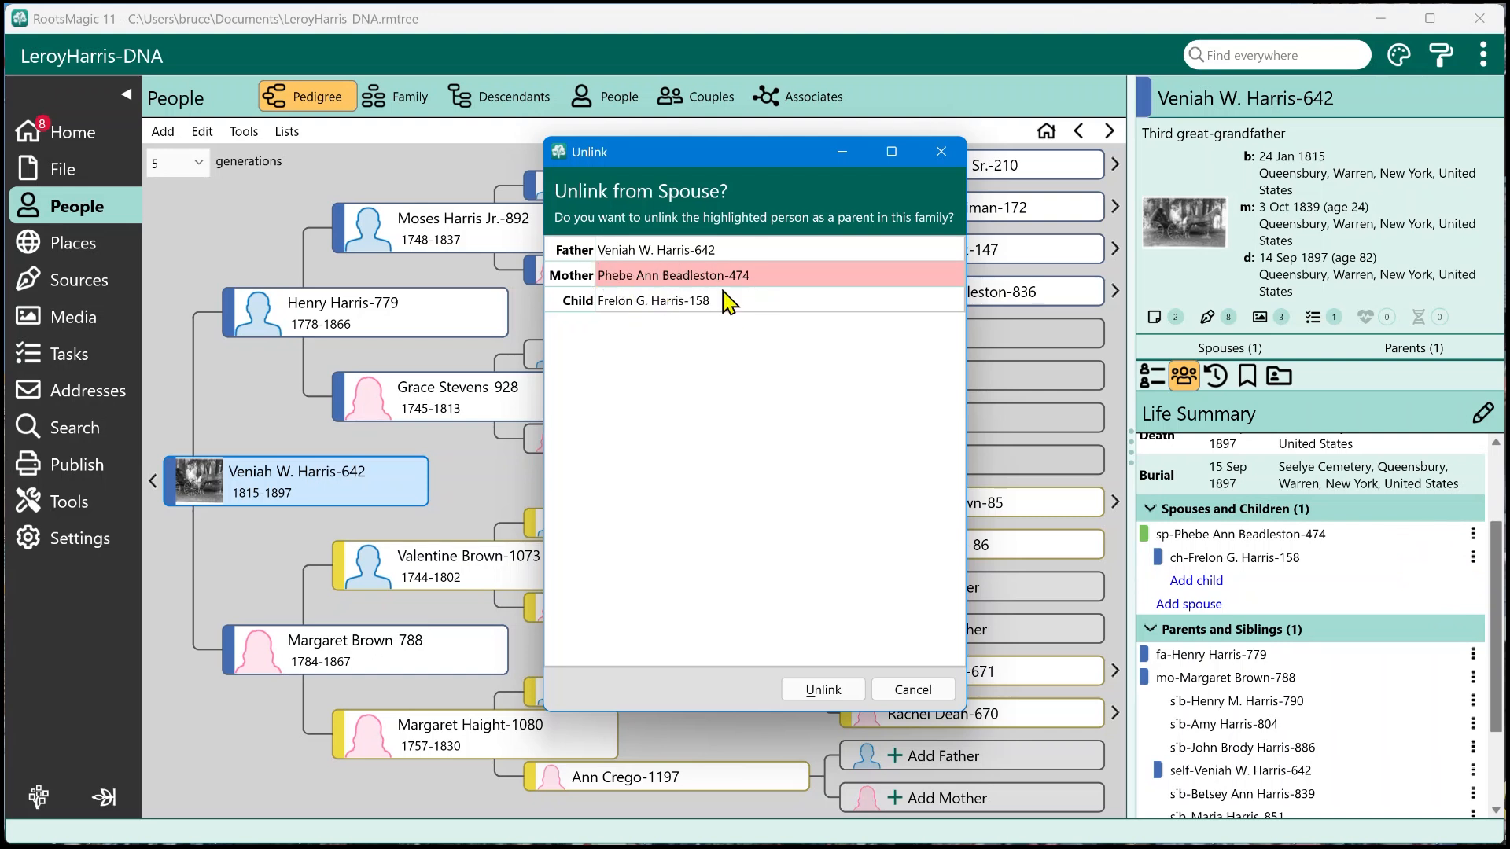
pyautogui.moveTo(912, 689)
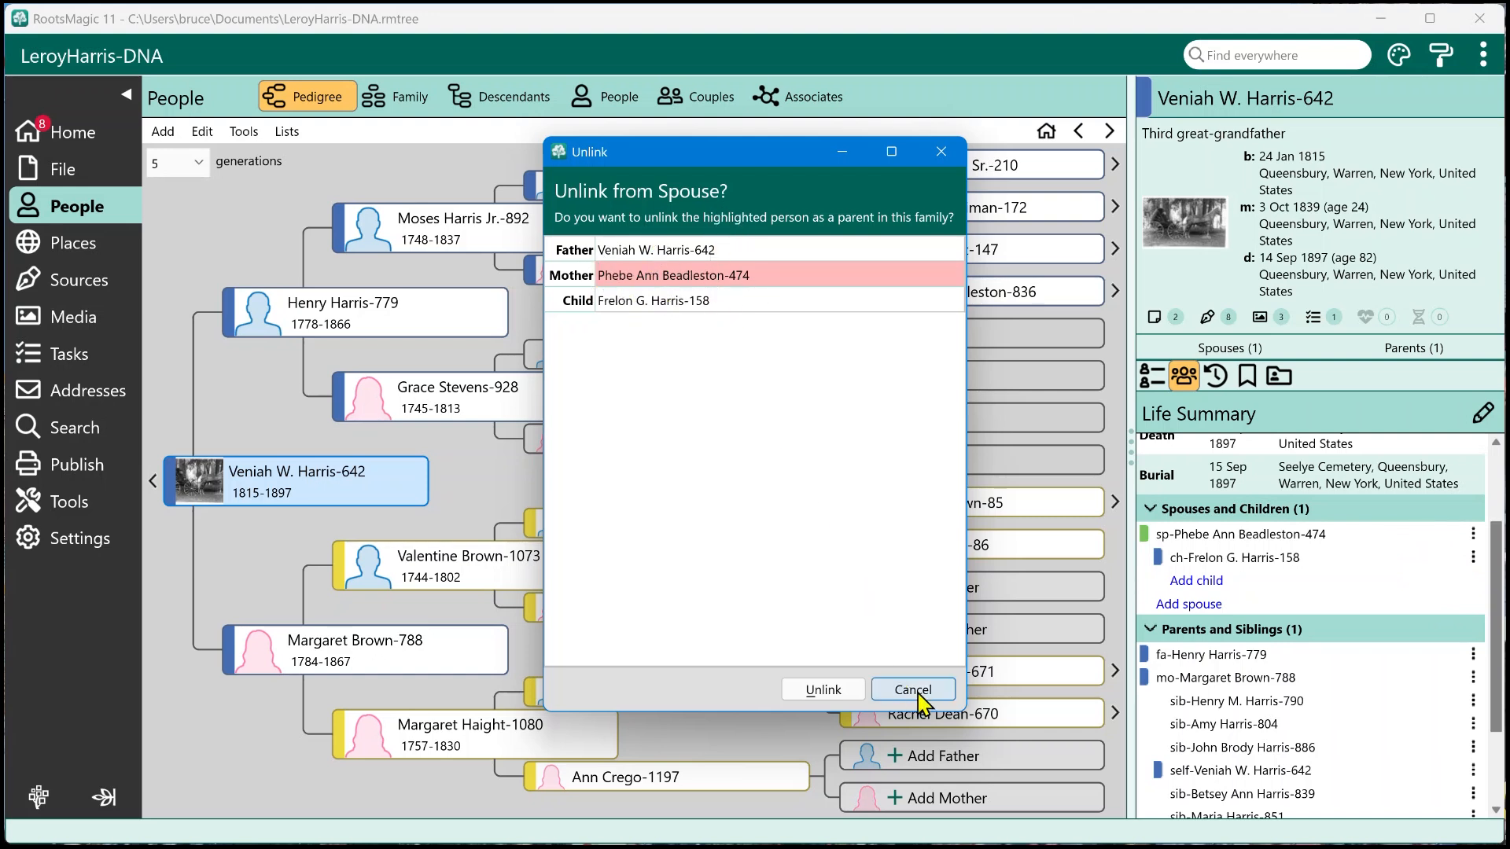
pyautogui.click(912, 689)
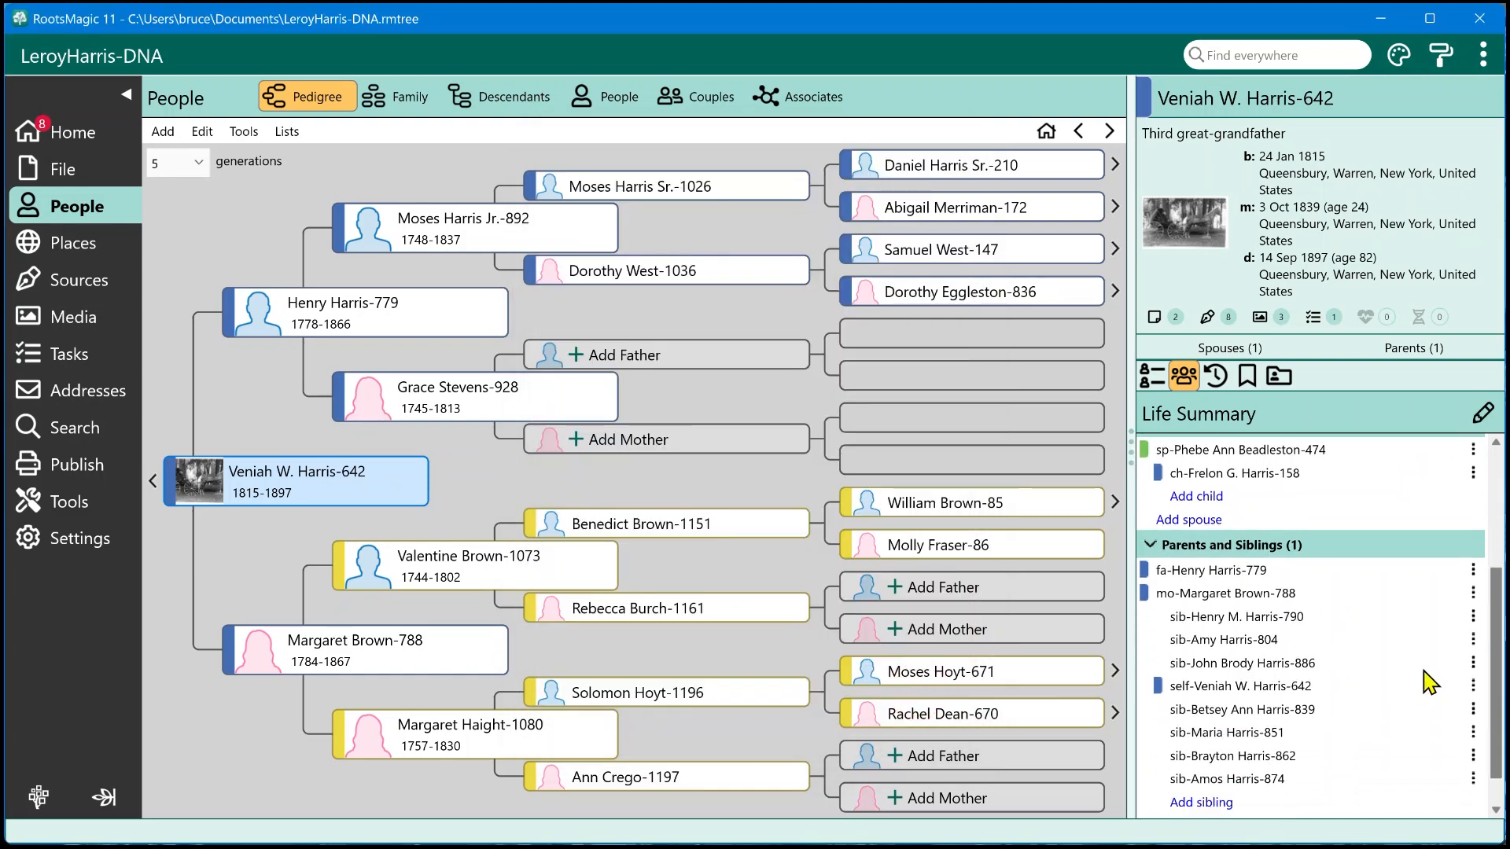
pyautogui.moveTo(1488, 681)
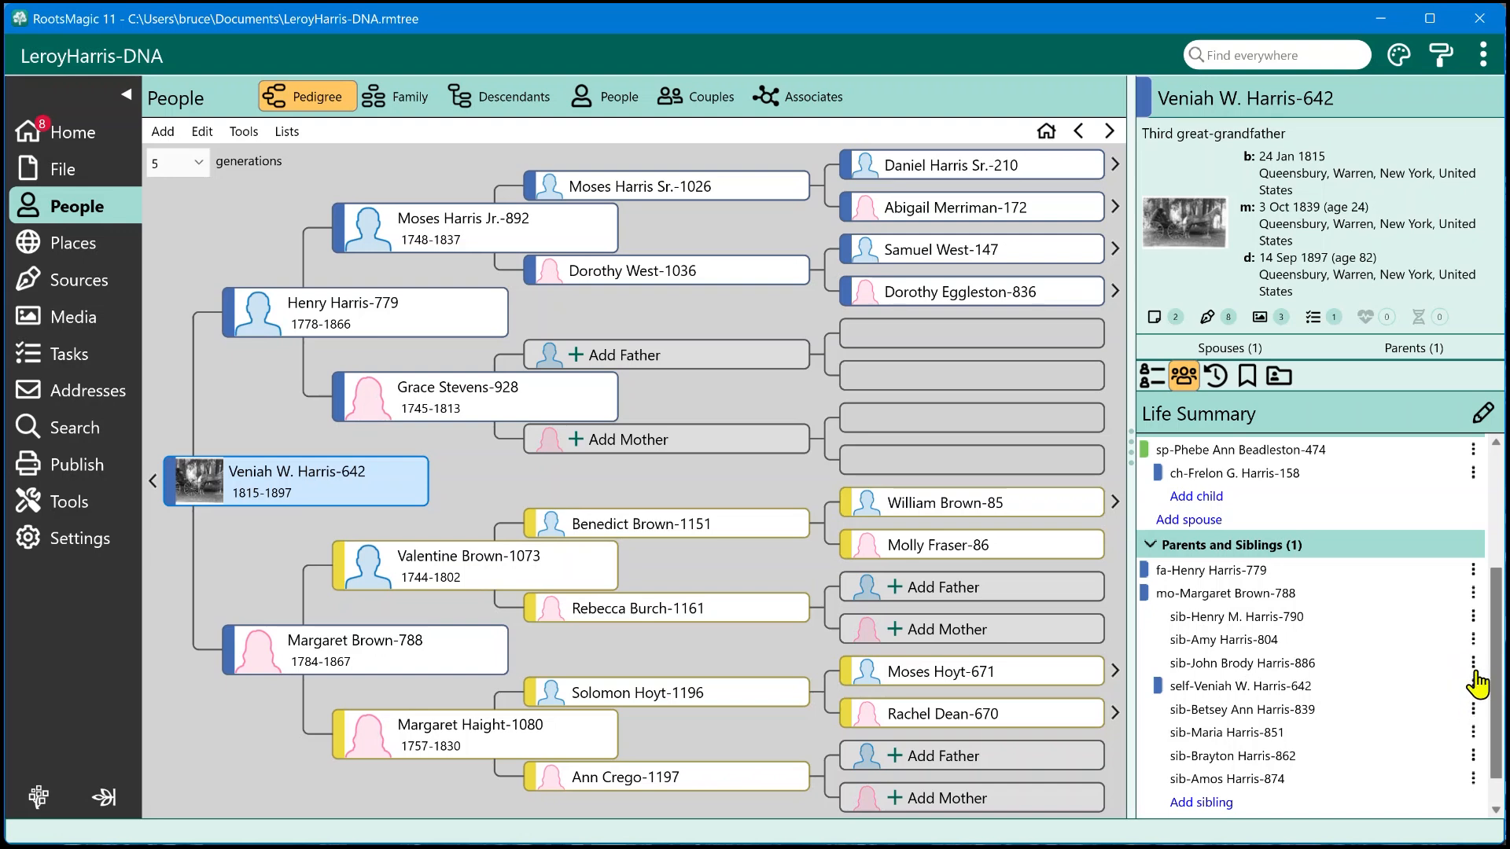
pyautogui.moveTo(1425, 719)
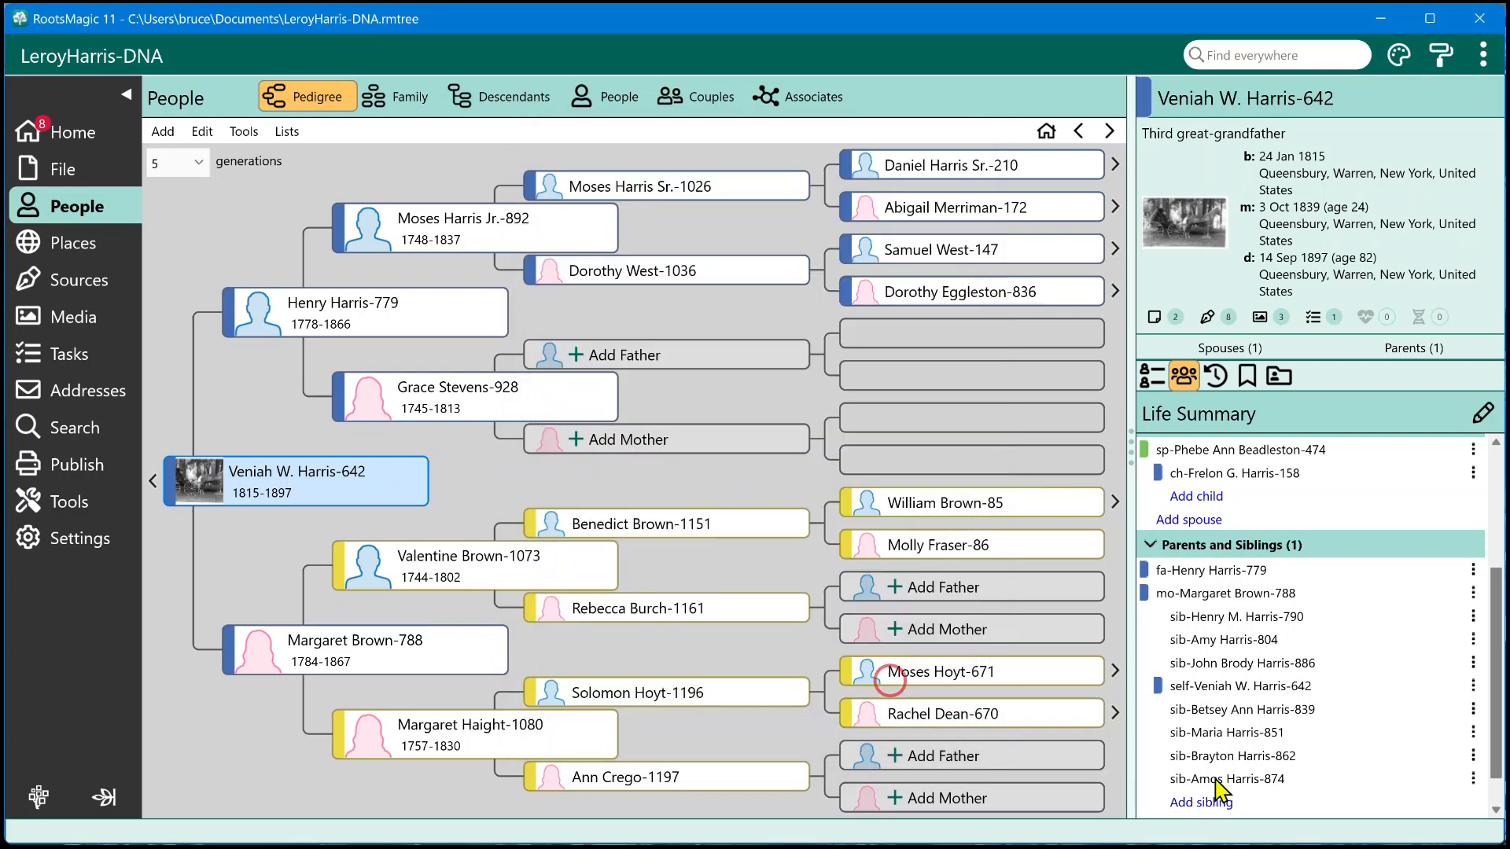
pyautogui.moveTo(1289, 701)
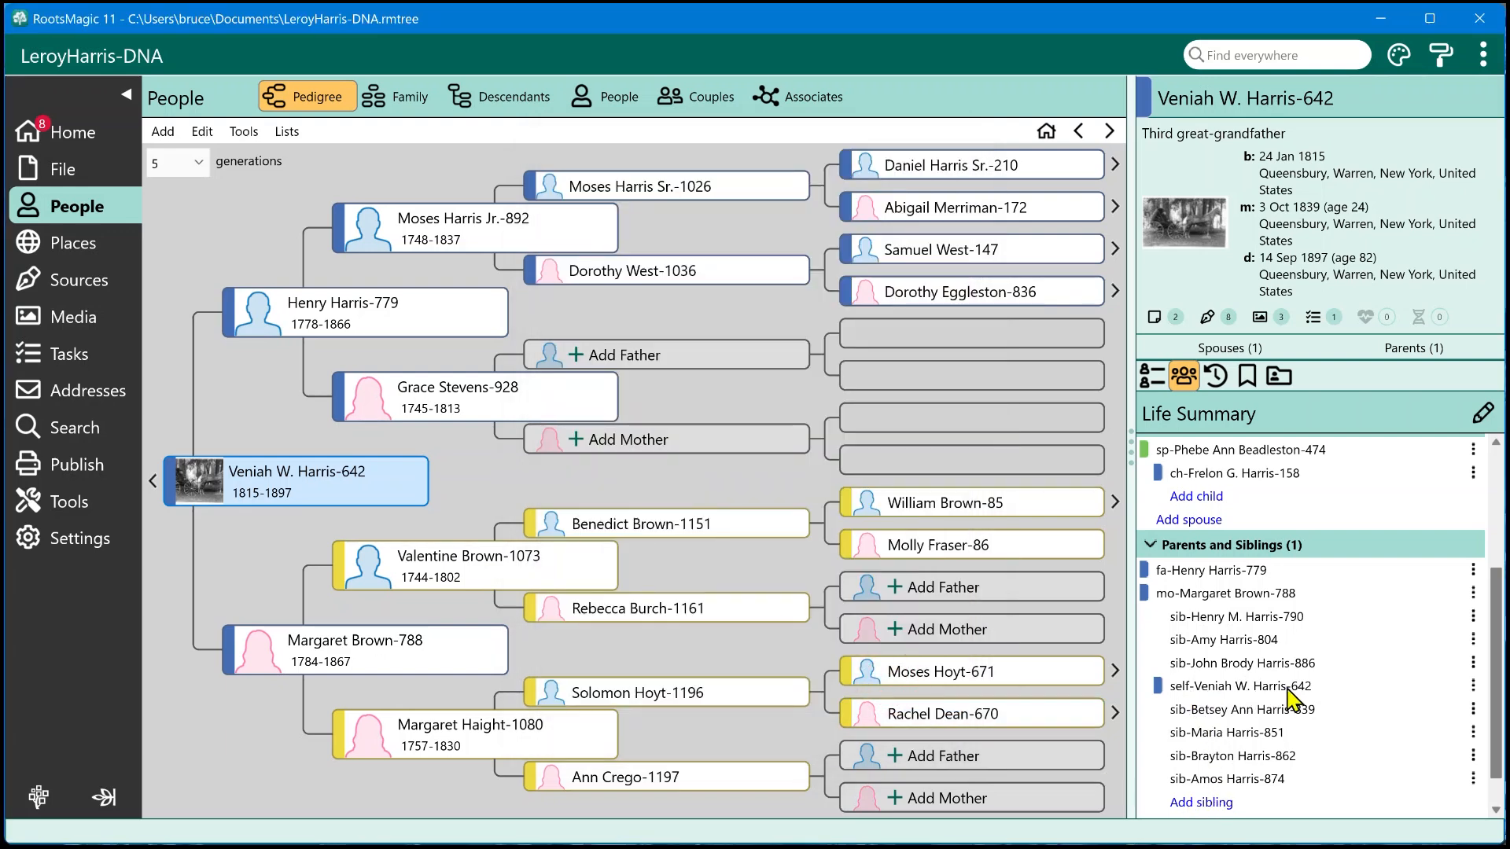
pyautogui.moveTo(1276, 145)
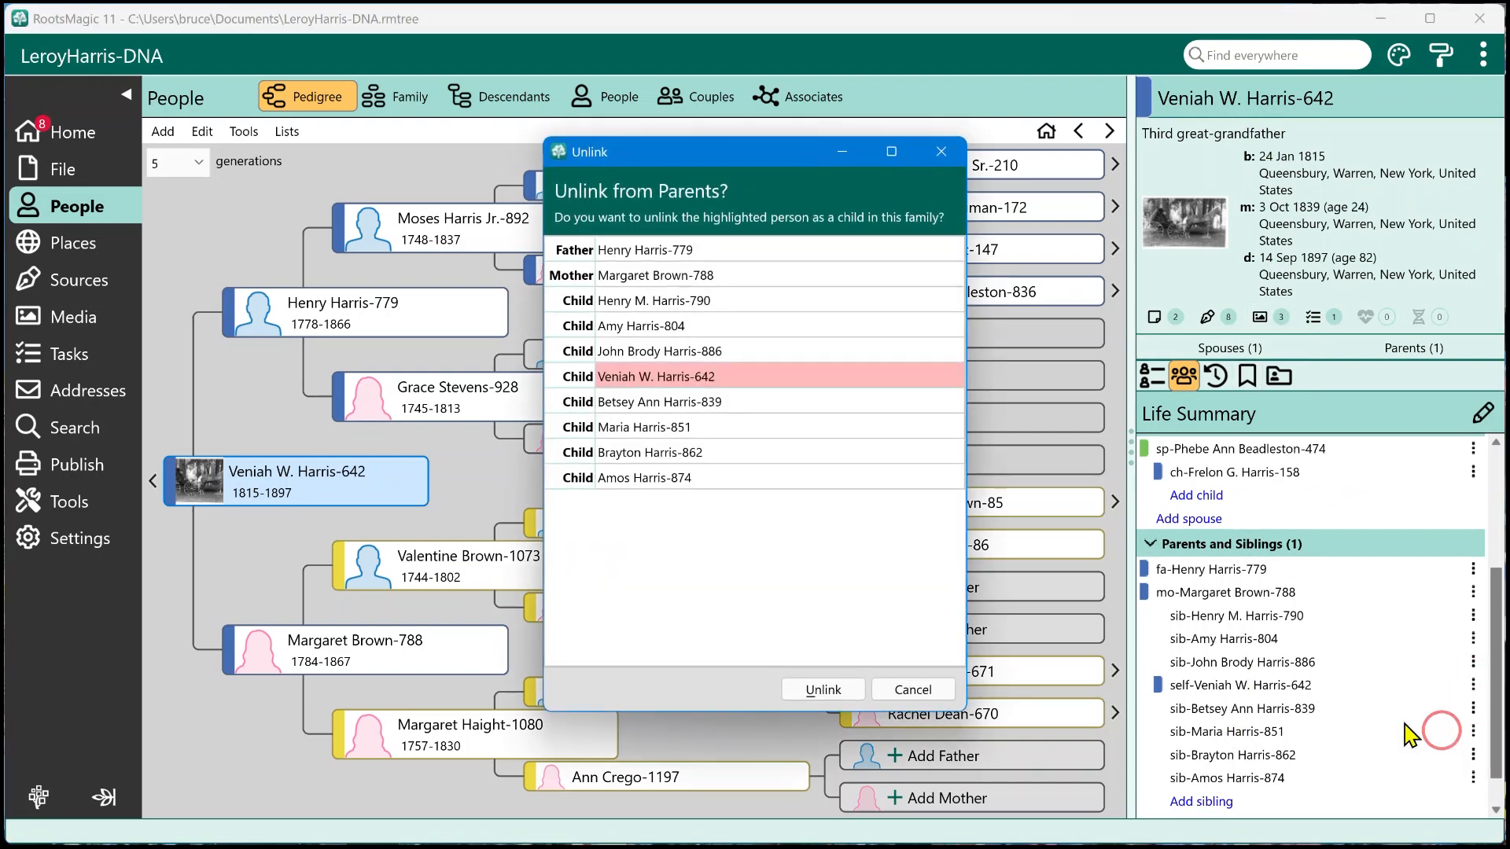
pyautogui.moveTo(1315, 682)
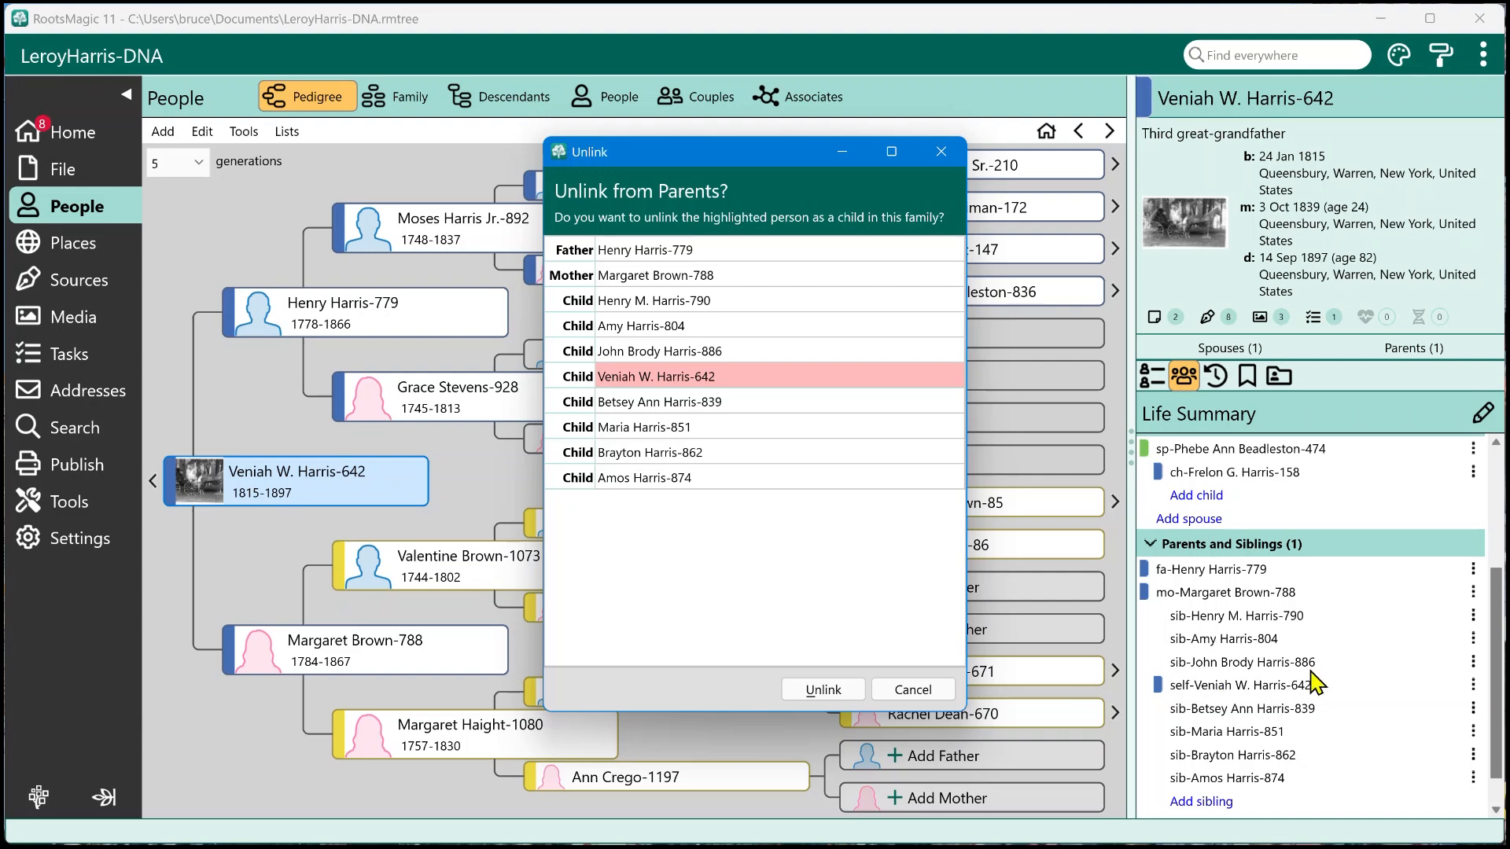
pyautogui.moveTo(1086, 453)
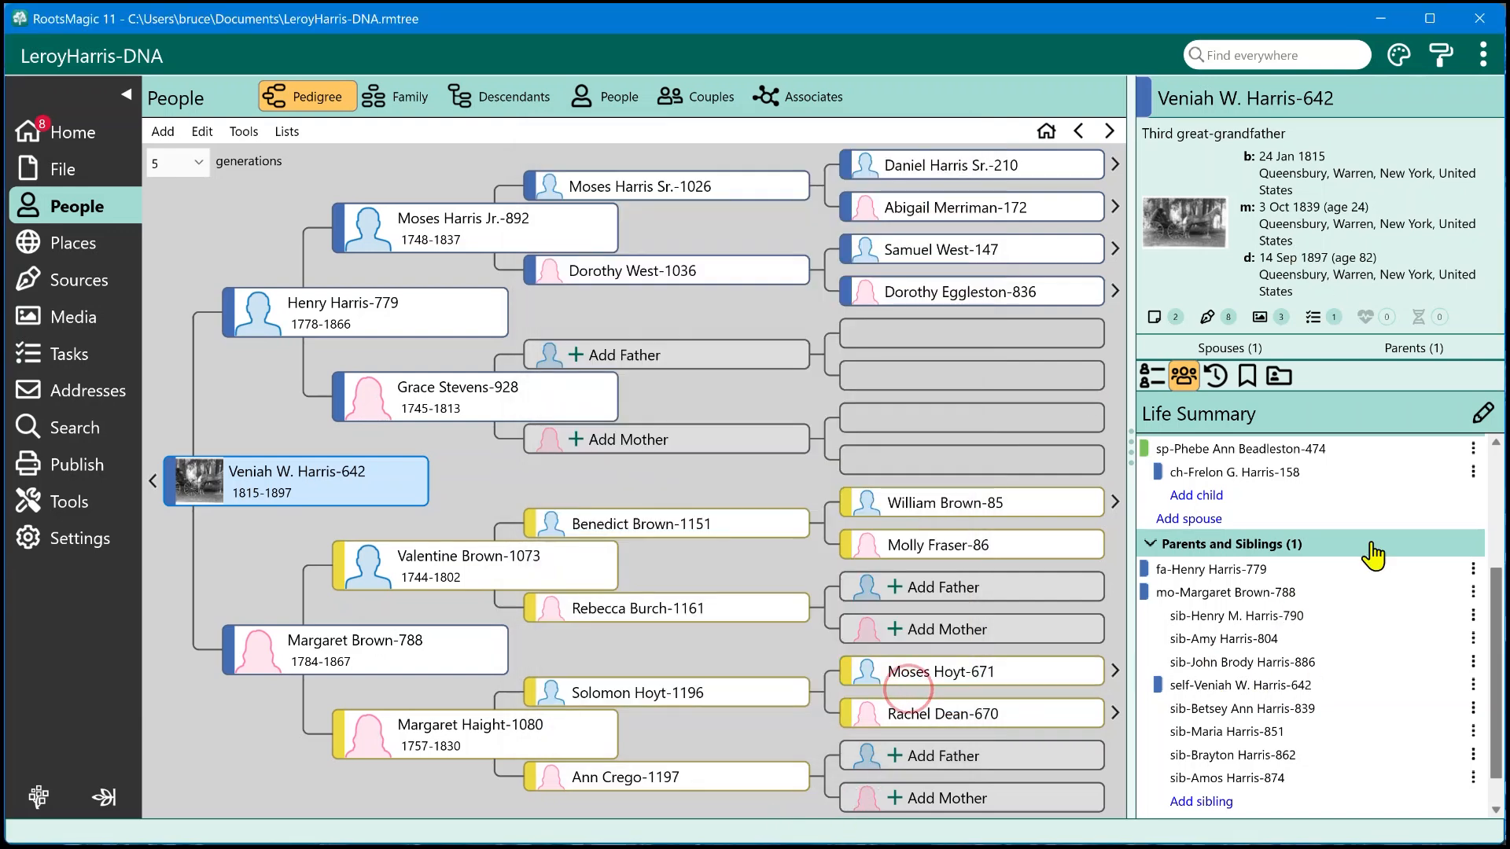
pyautogui.click(1477, 448)
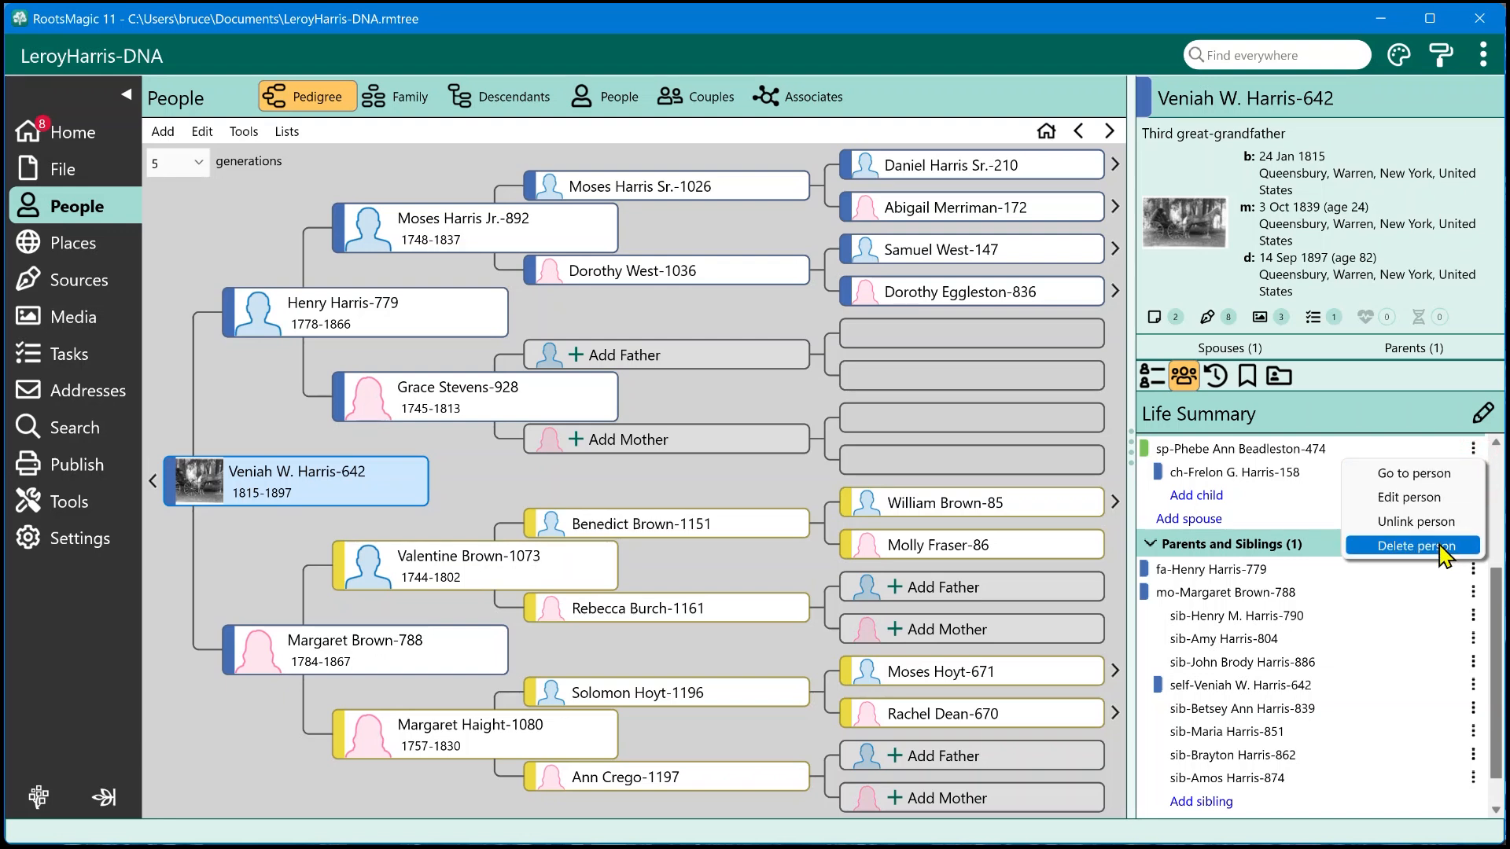
pyautogui.moveTo(1359, 412)
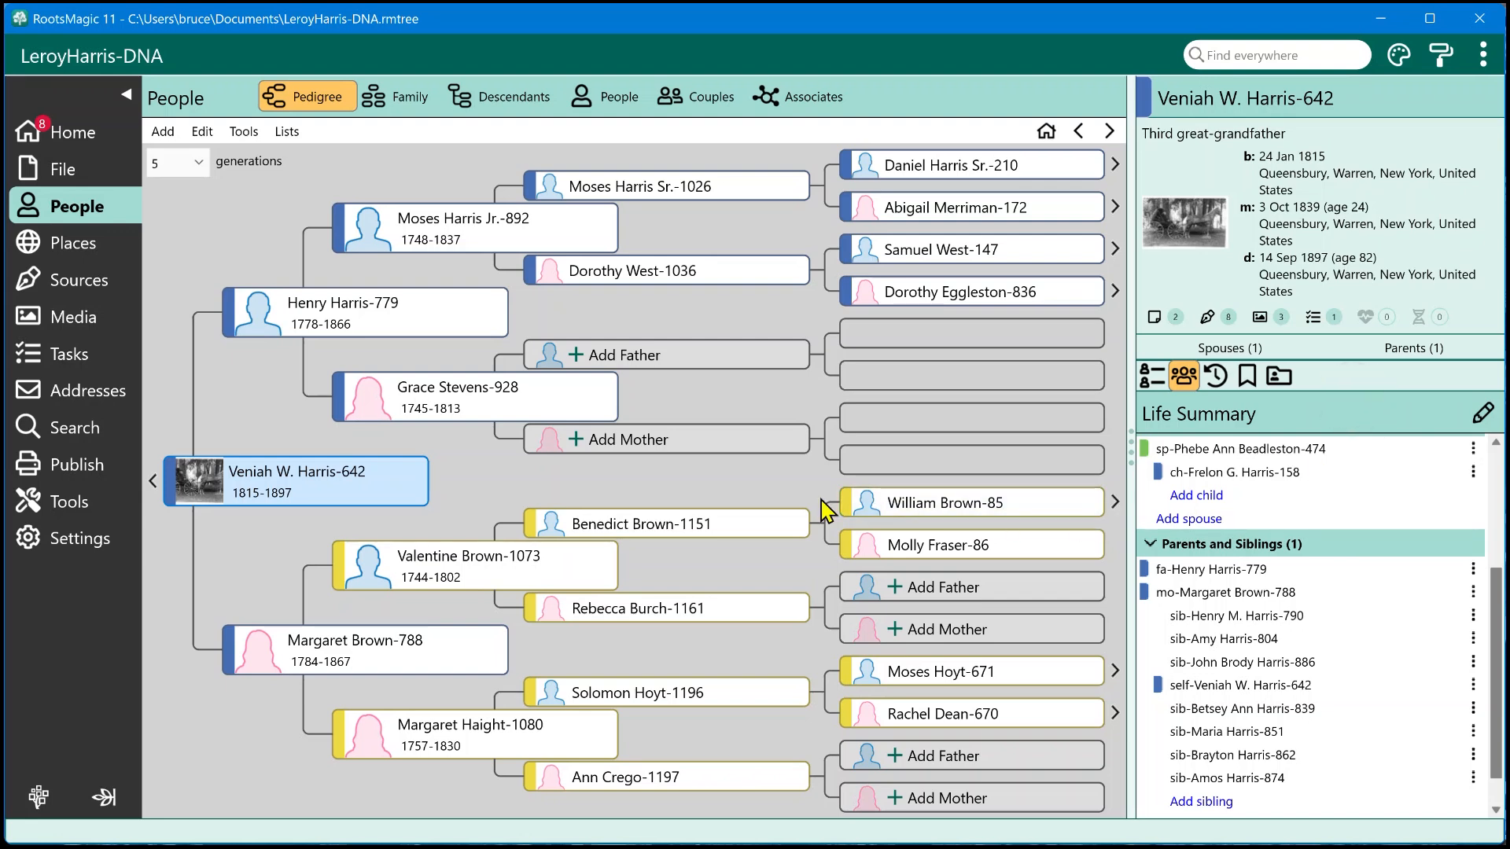
pyautogui.moveTo(253, 171)
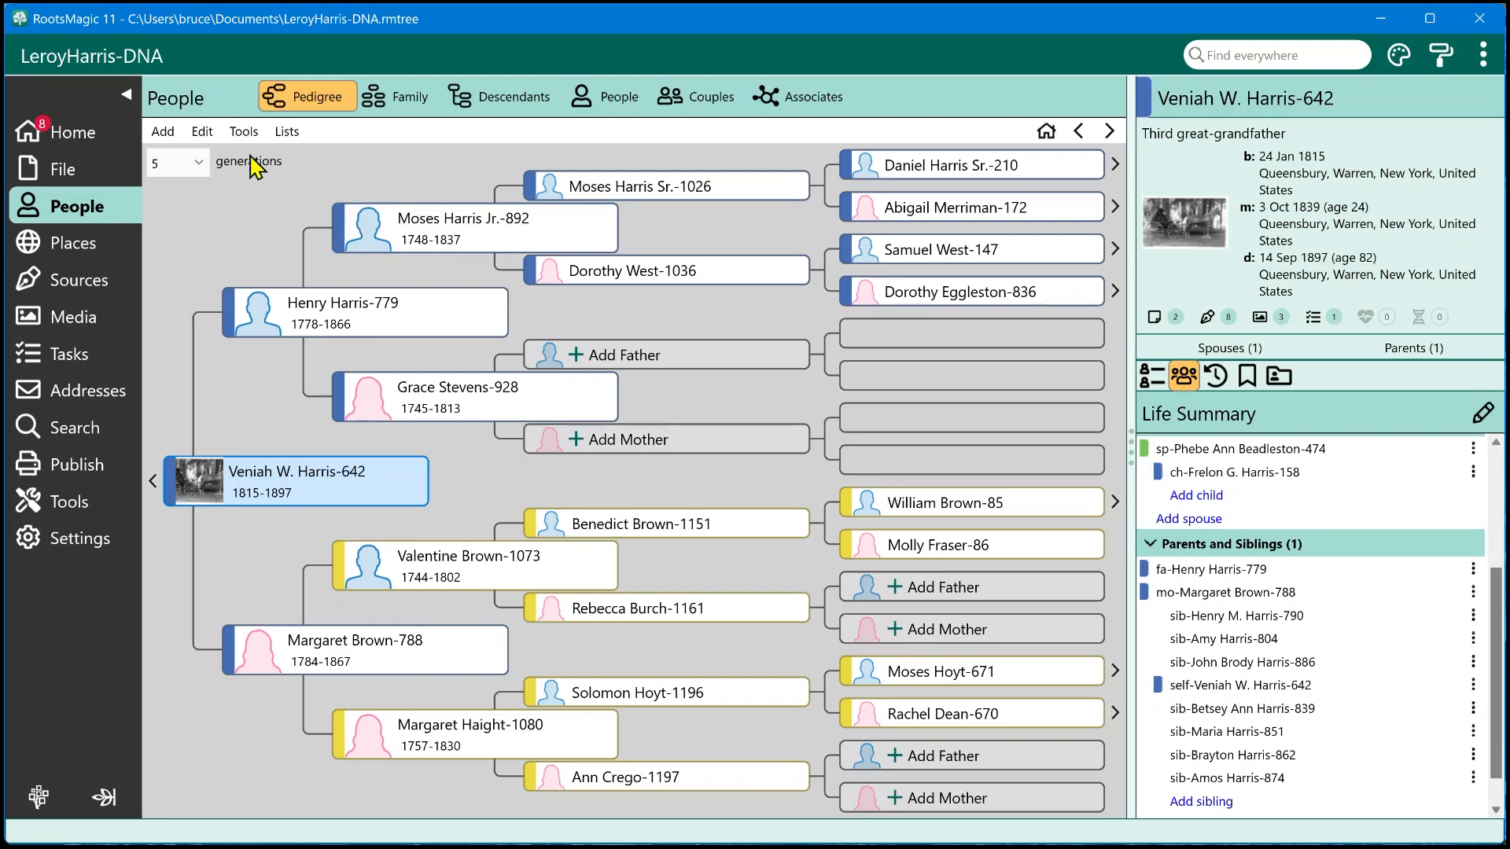
pyautogui.click(244, 130)
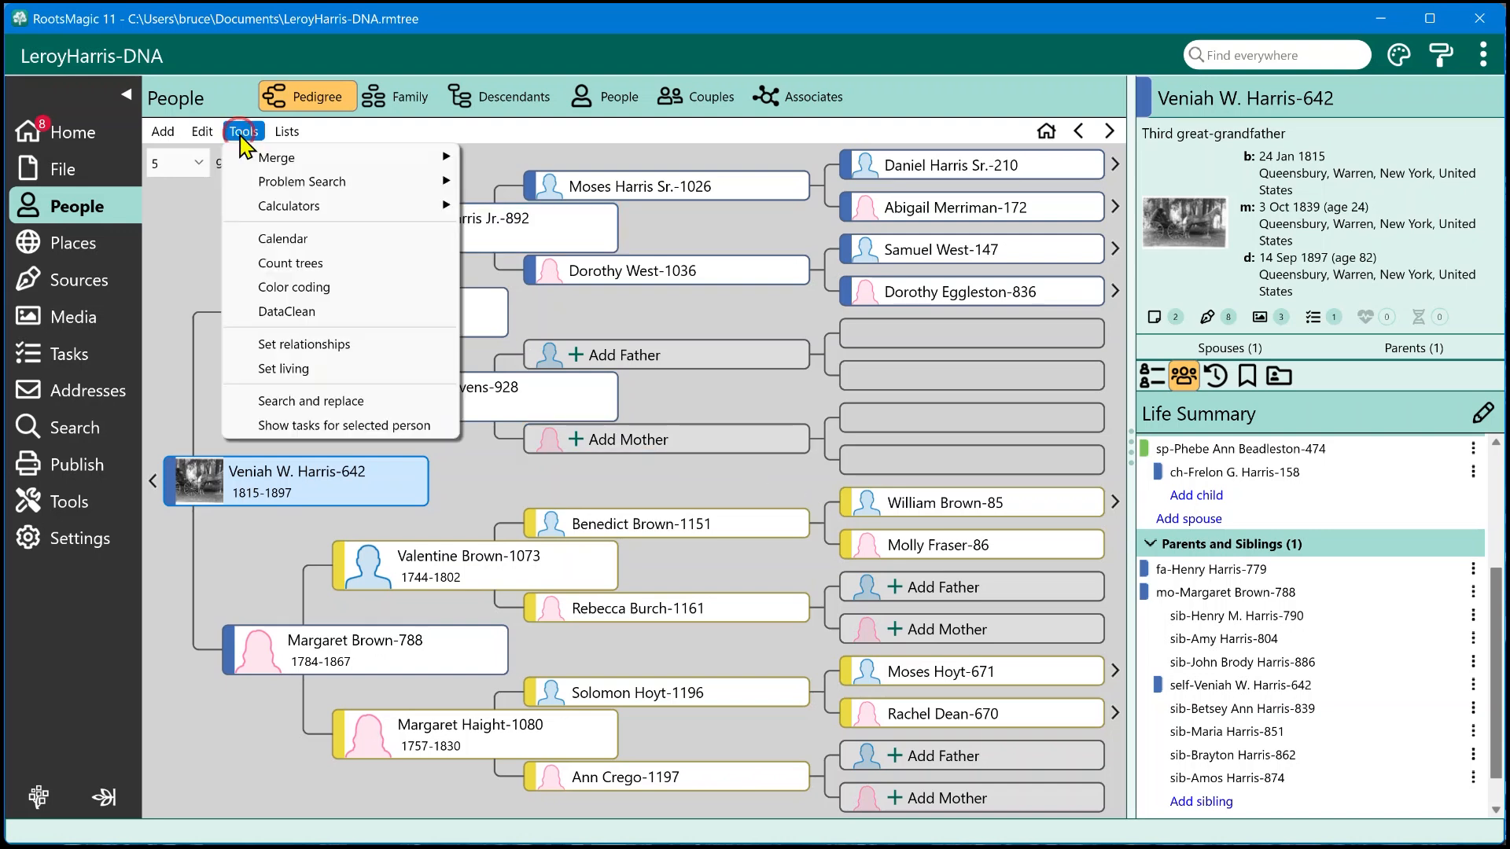
pyautogui.moveTo(308, 368)
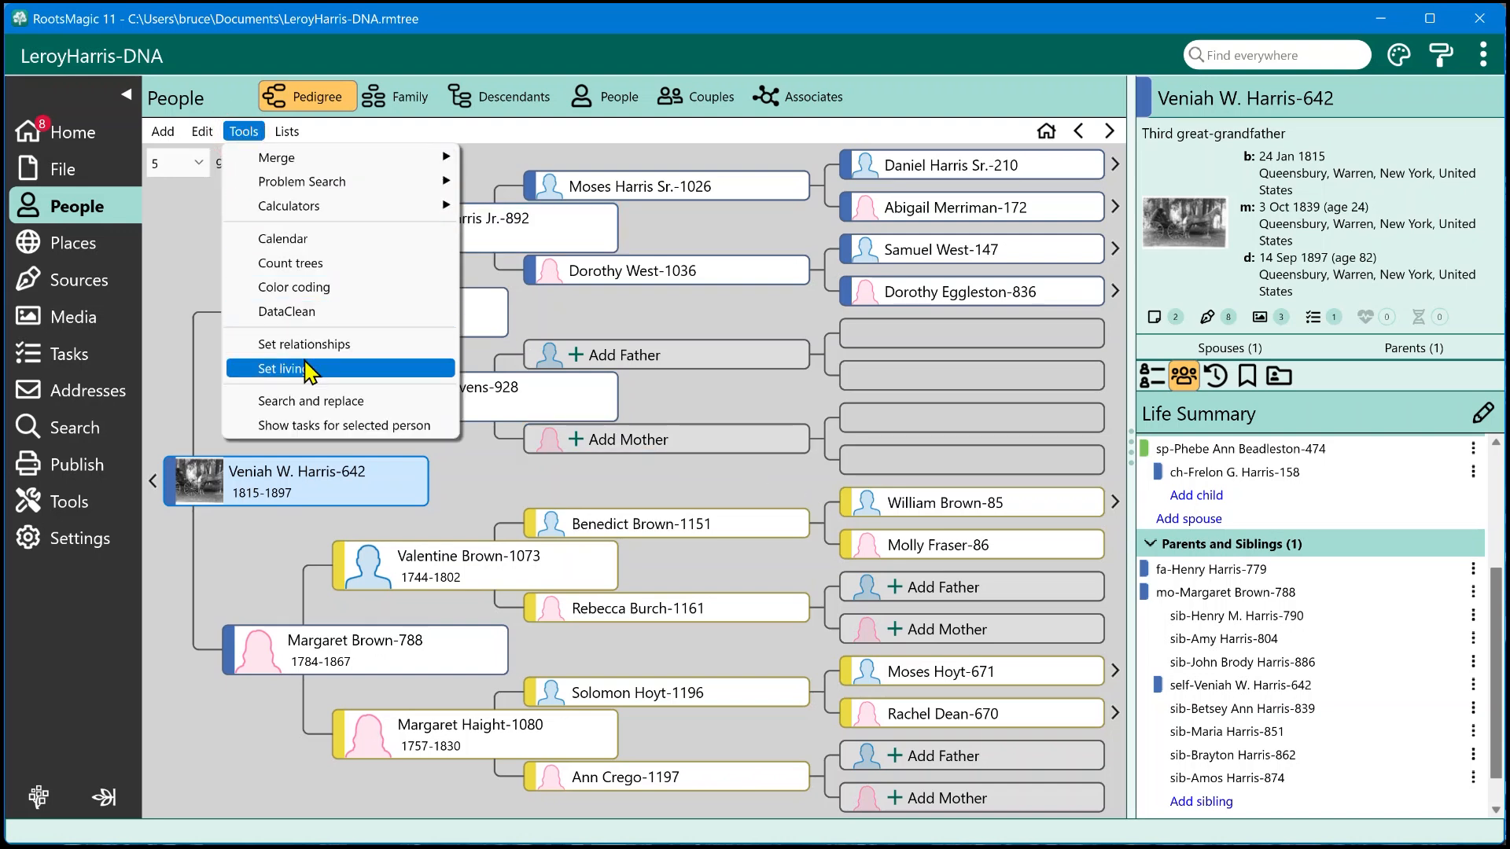
pyautogui.click(283, 368)
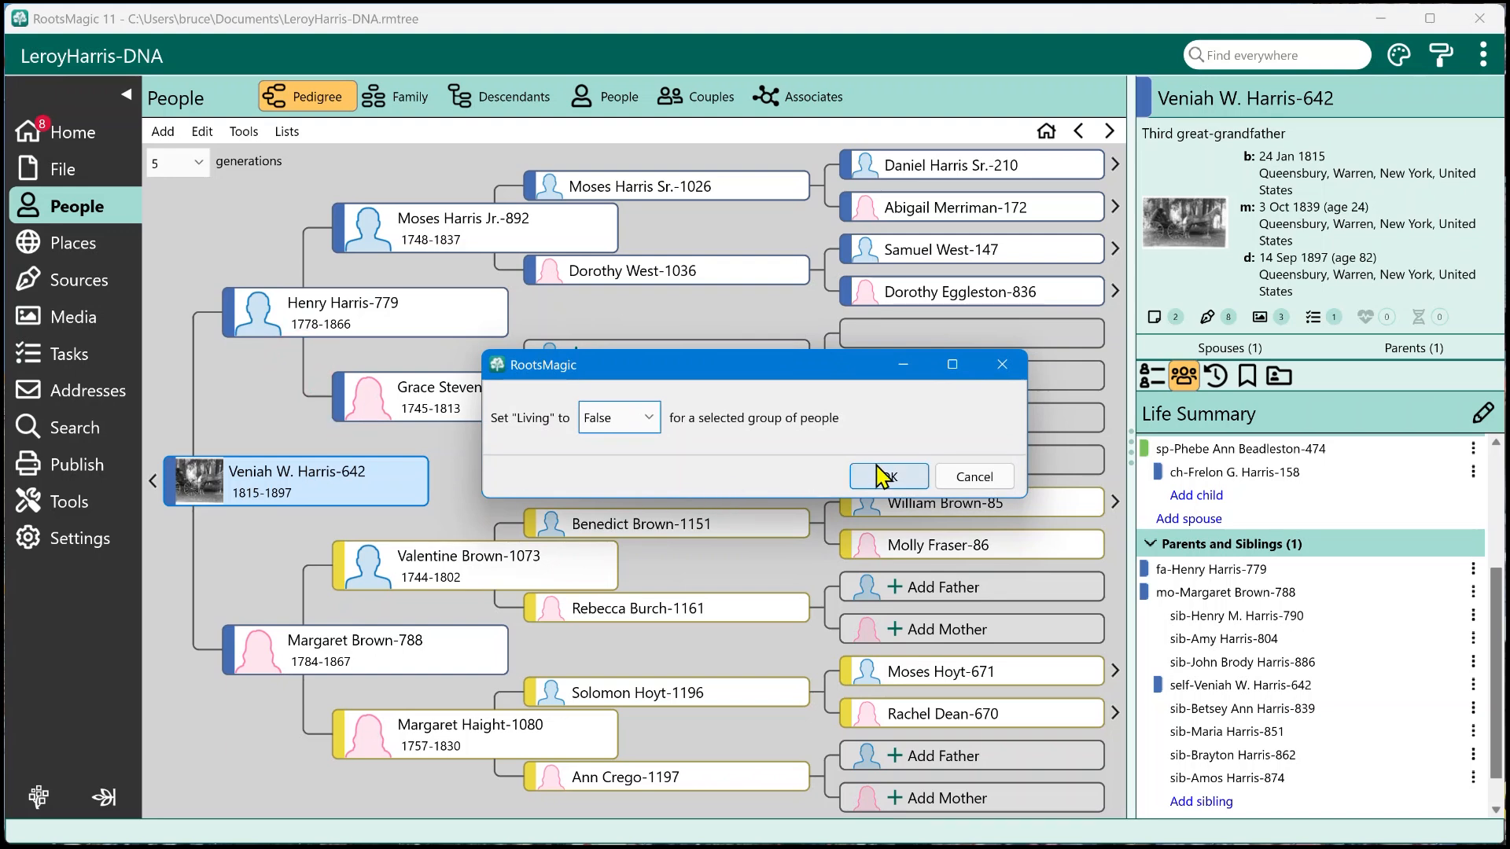
pyautogui.click(887, 477)
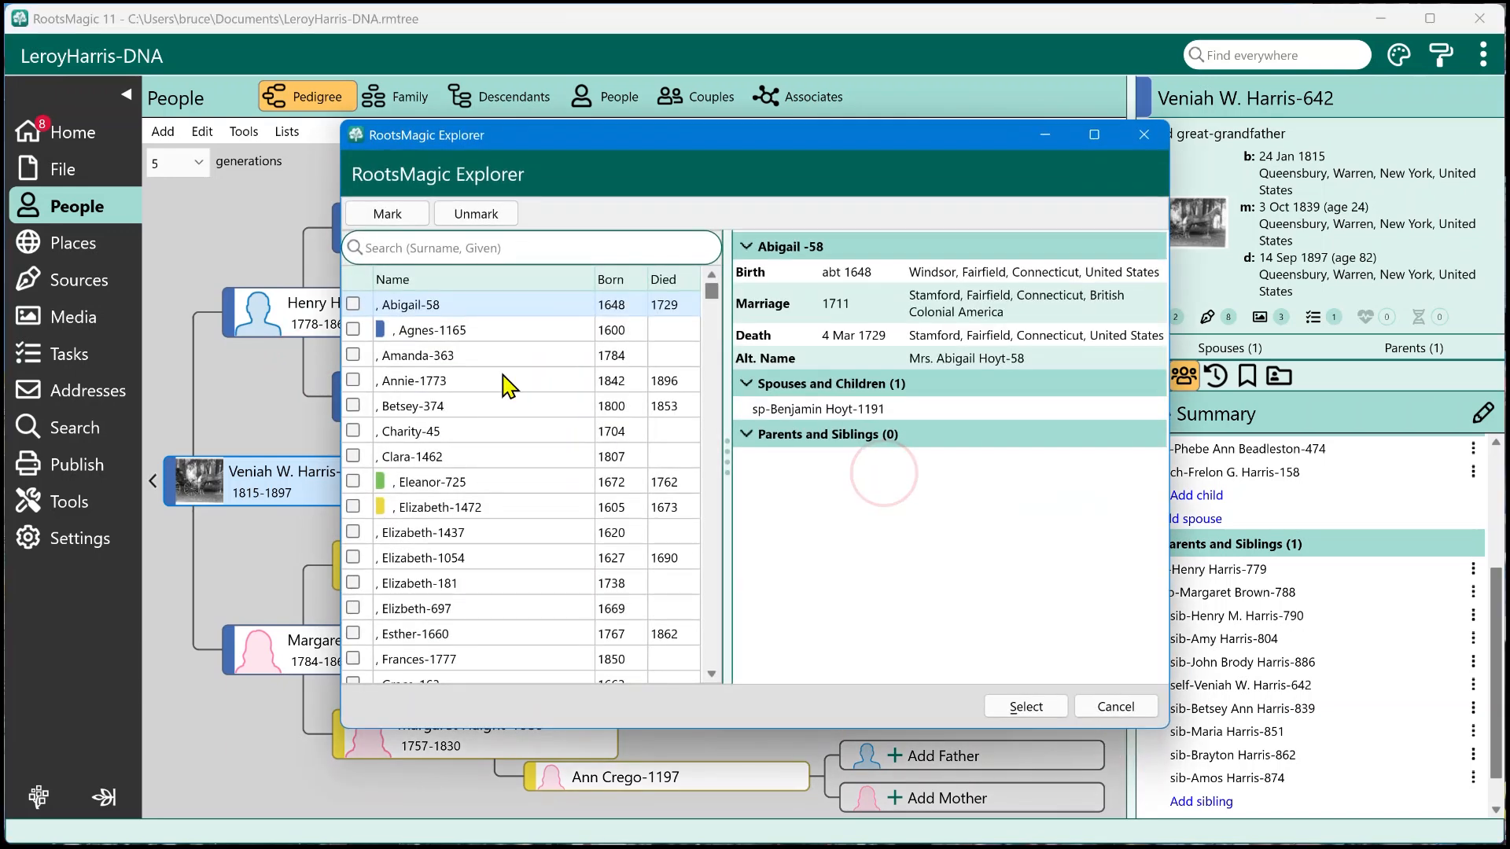
pyautogui.moveTo(549, 453)
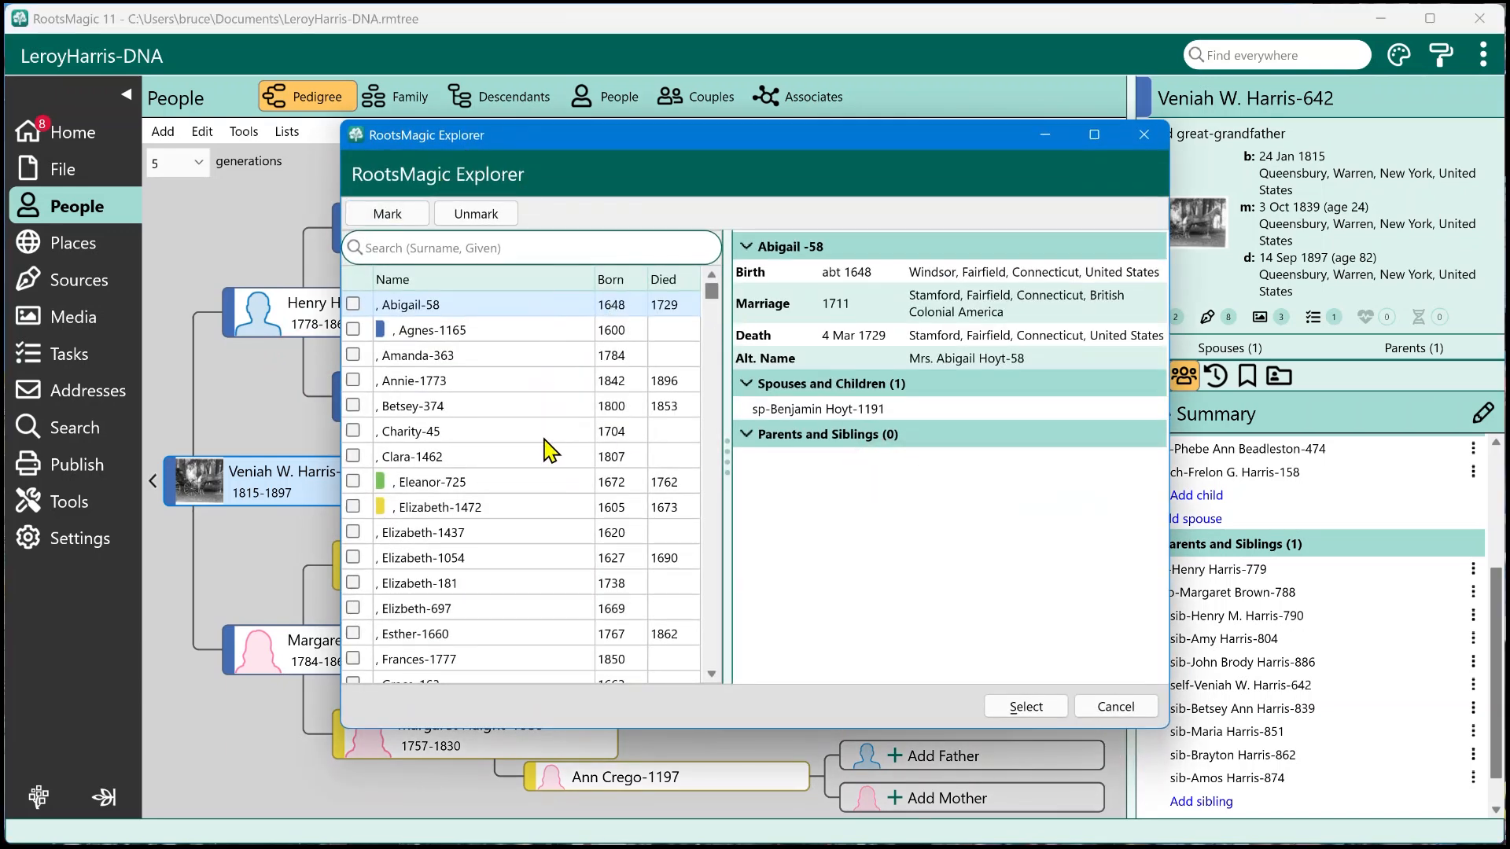
pyautogui.moveTo(475, 213)
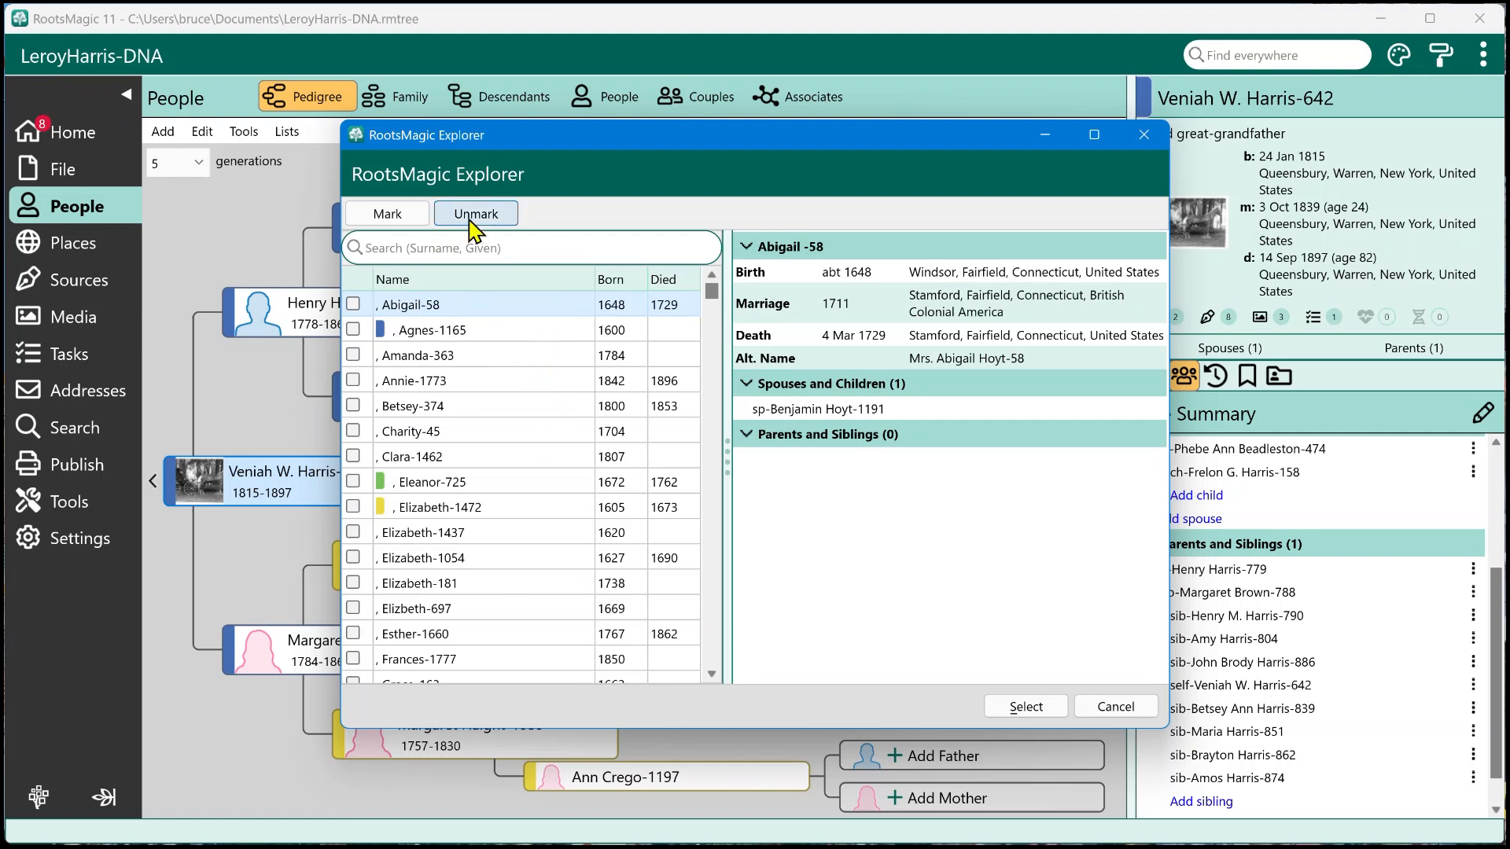
pyautogui.moveTo(549, 363)
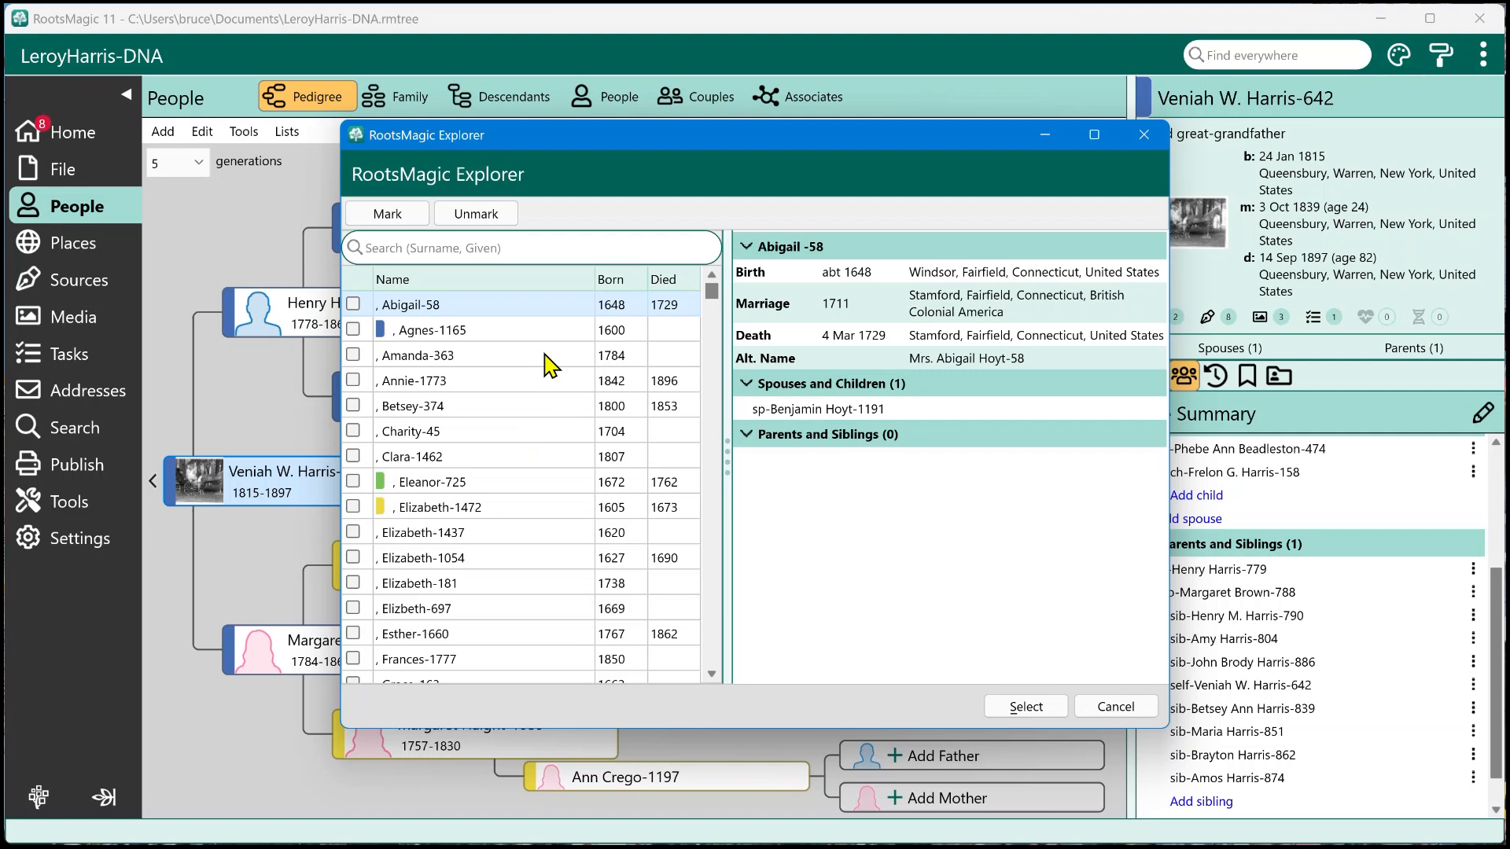
pyautogui.moveTo(877, 338)
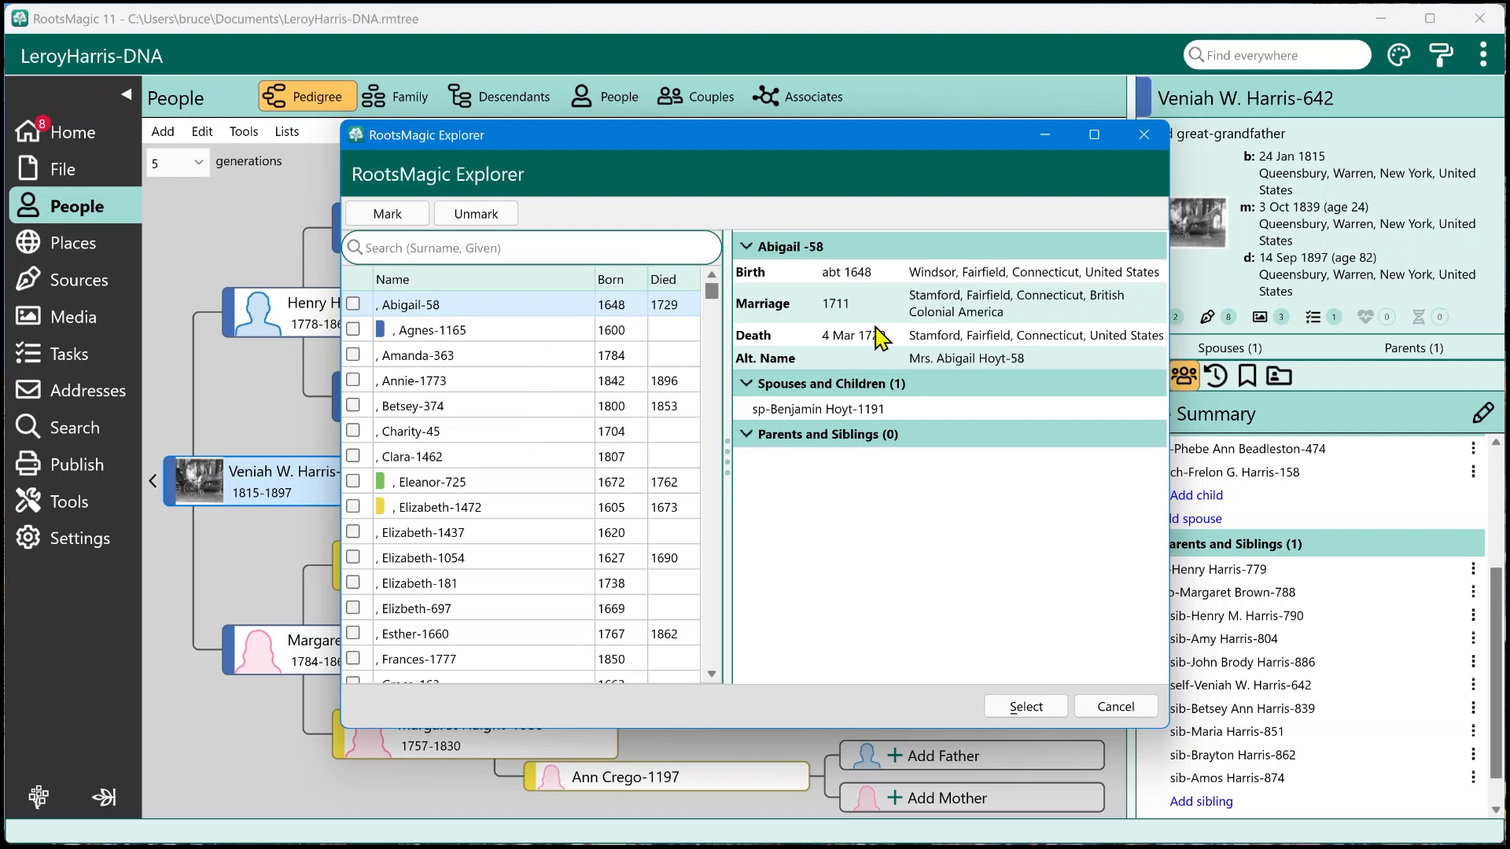
pyautogui.moveTo(535, 522)
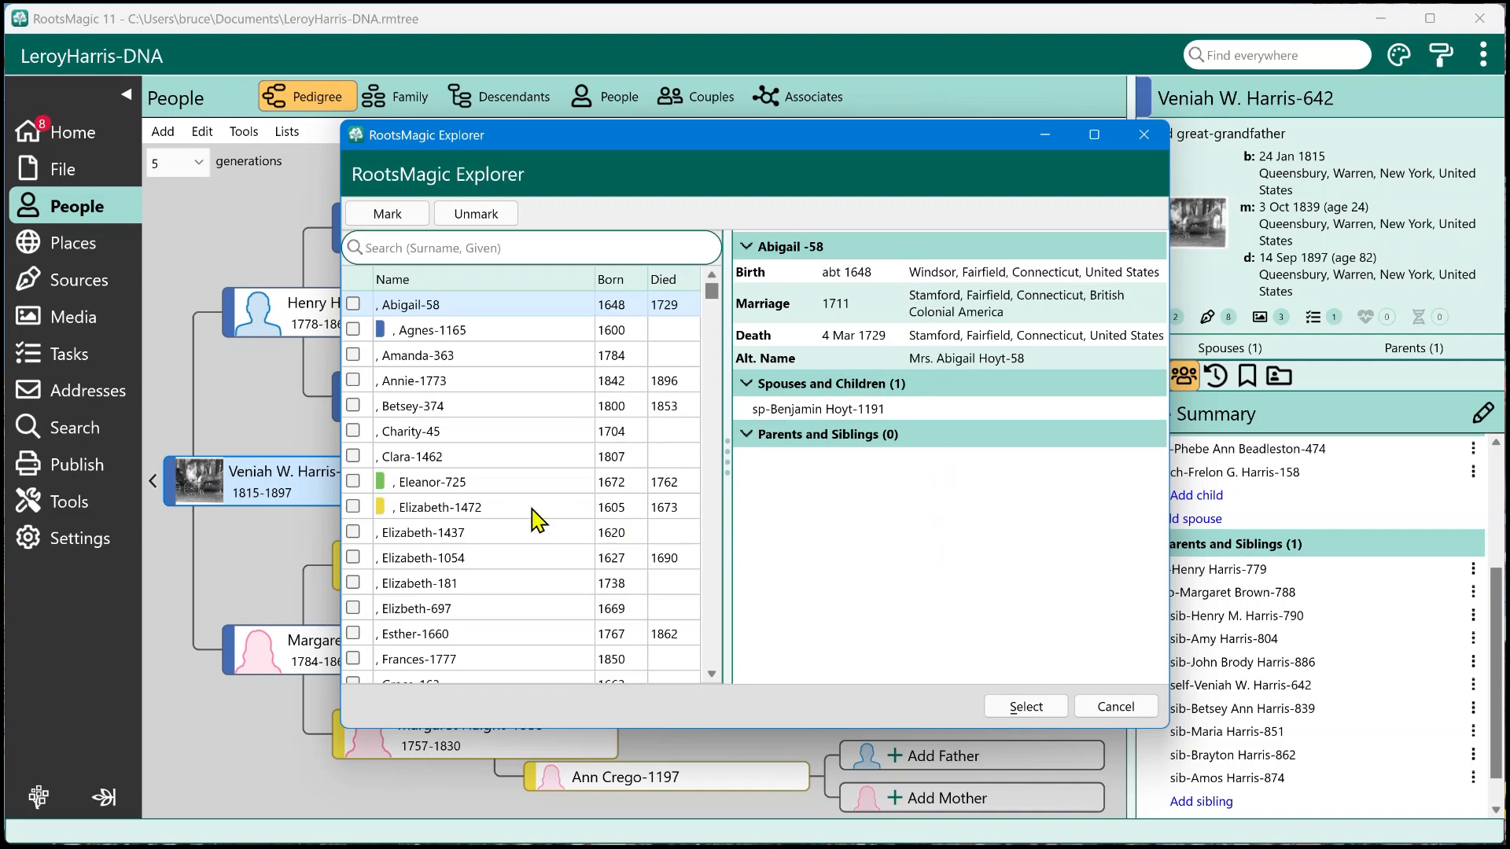
pyautogui.click(439, 506)
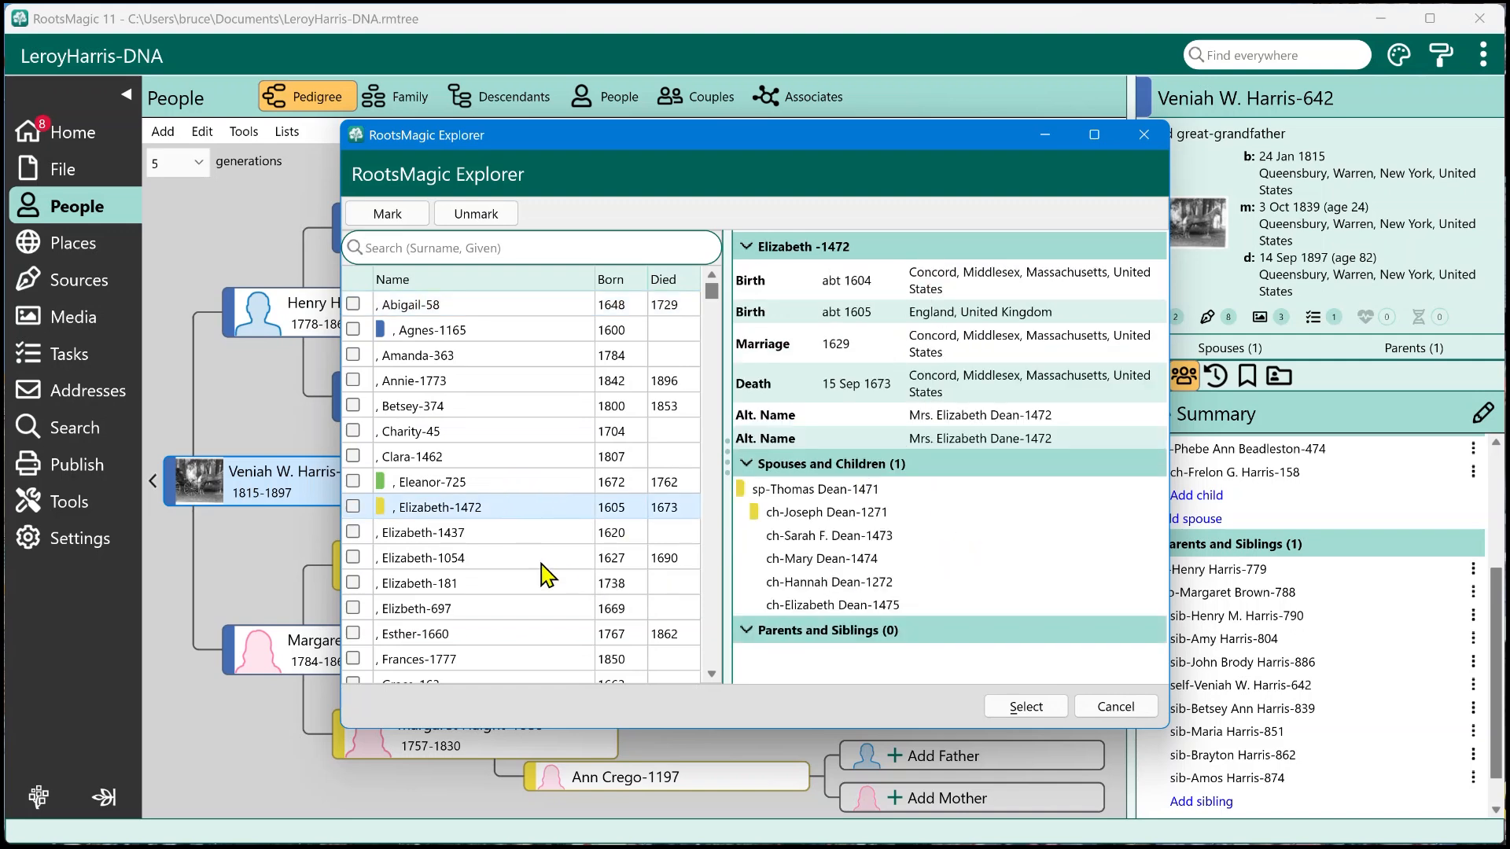
pyautogui.click(434, 581)
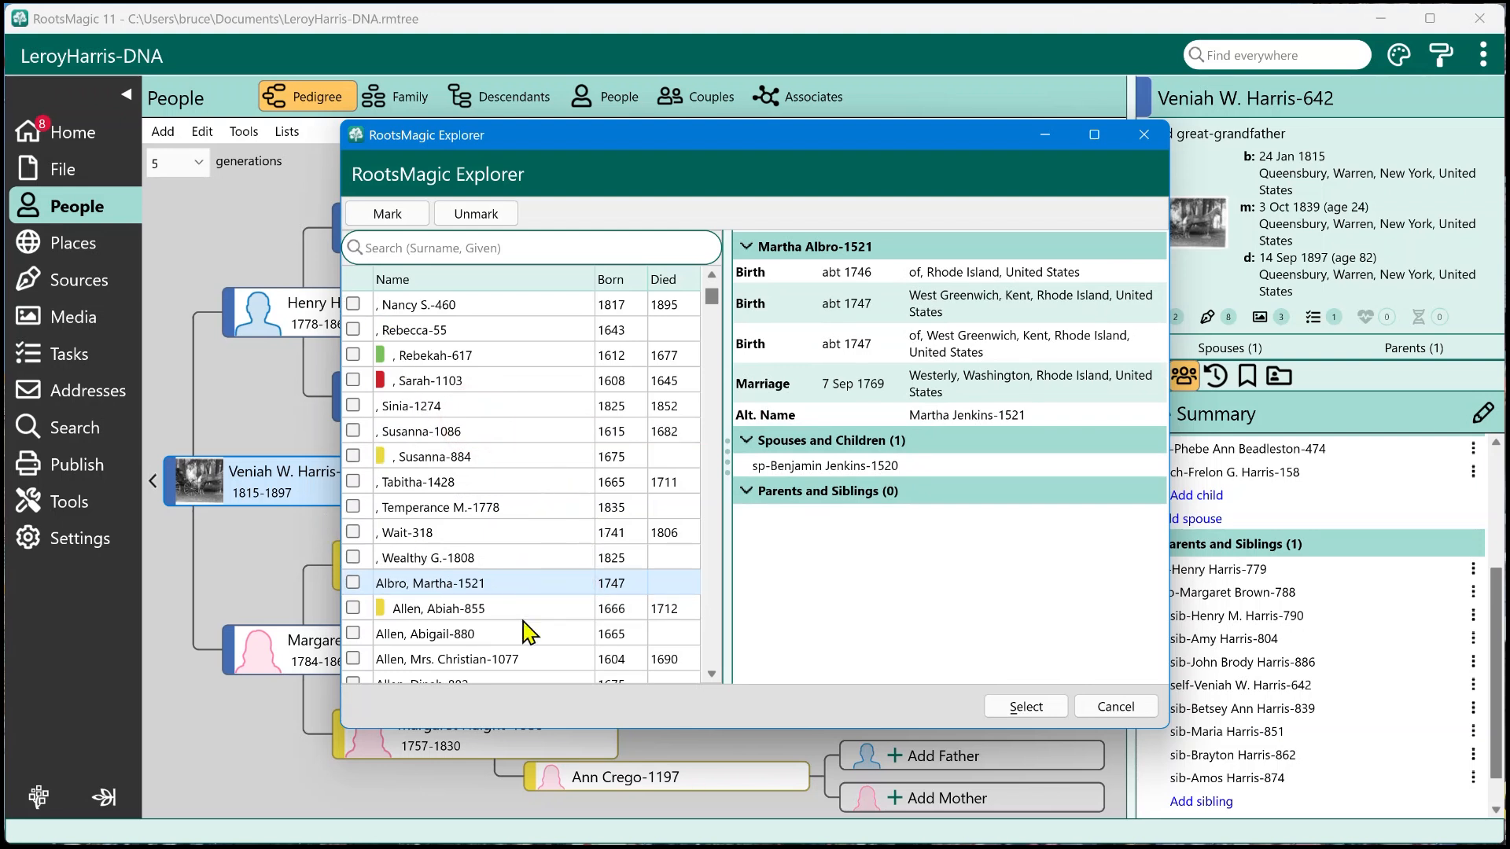
pyautogui.click(436, 607)
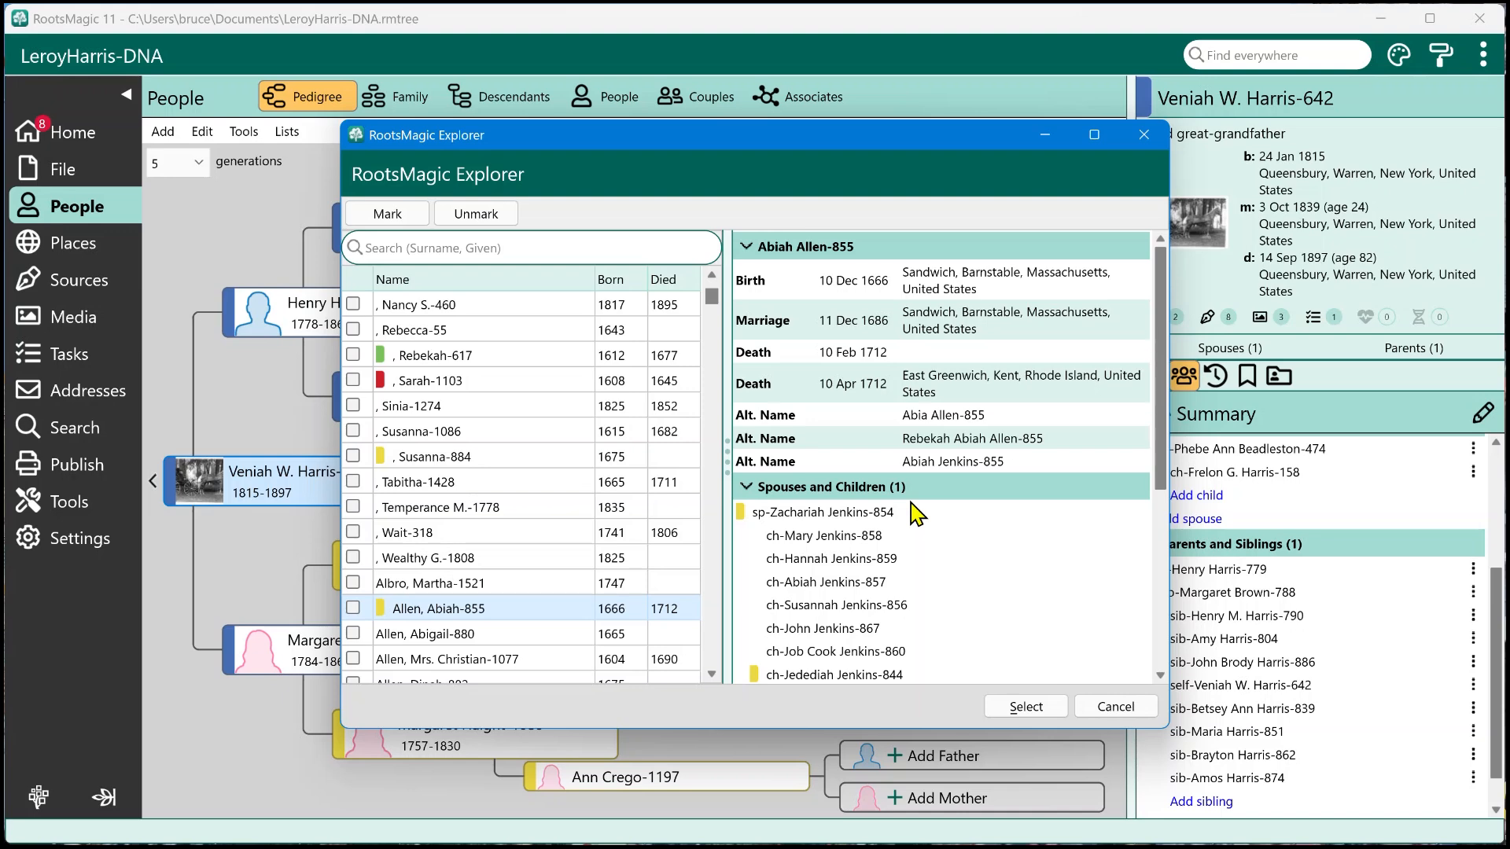
pyautogui.moveTo(395, 307)
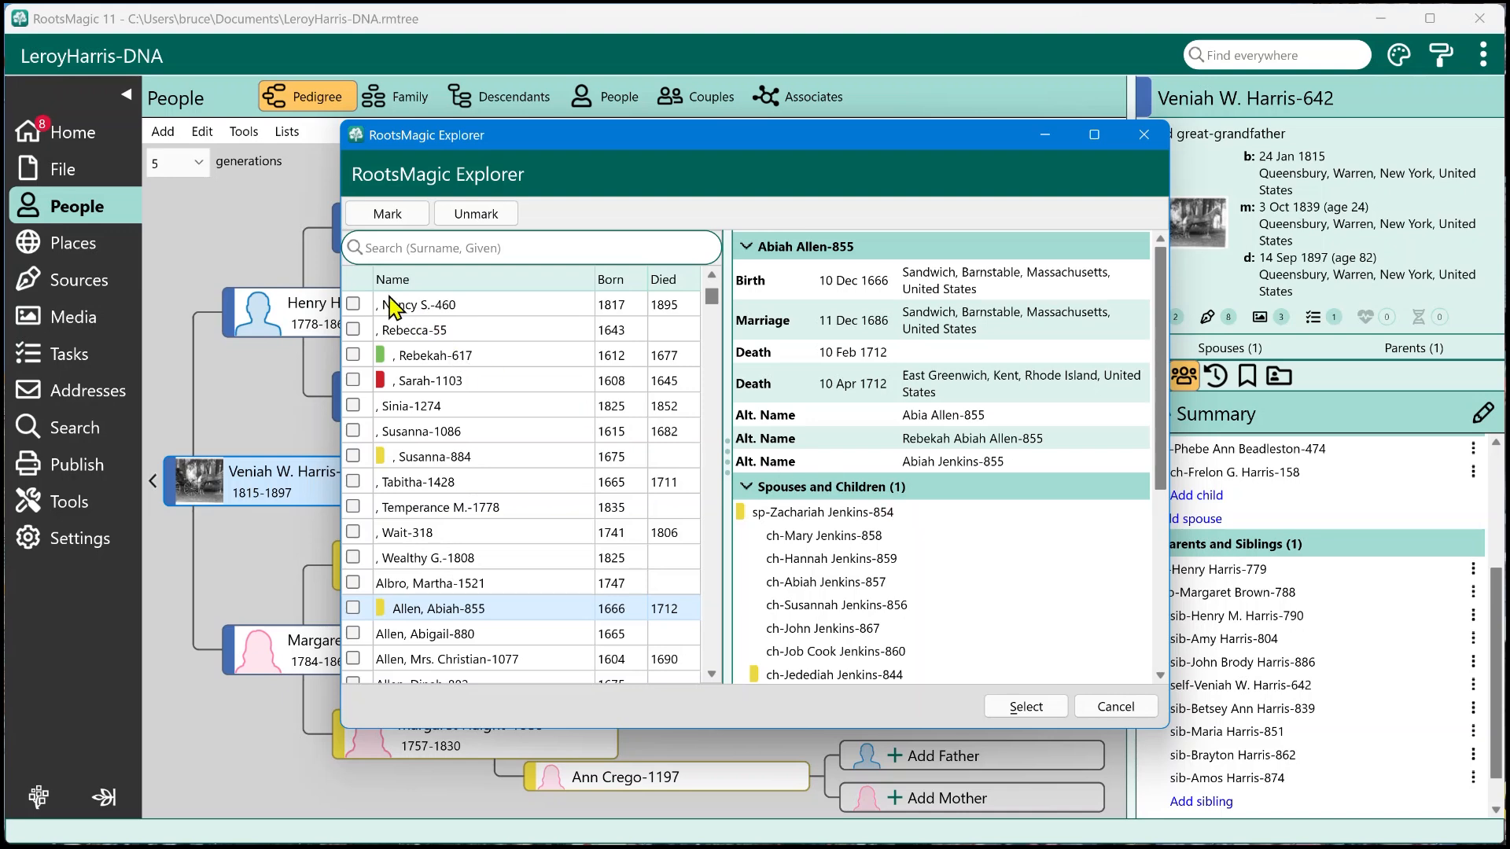
pyautogui.moveTo(899, 582)
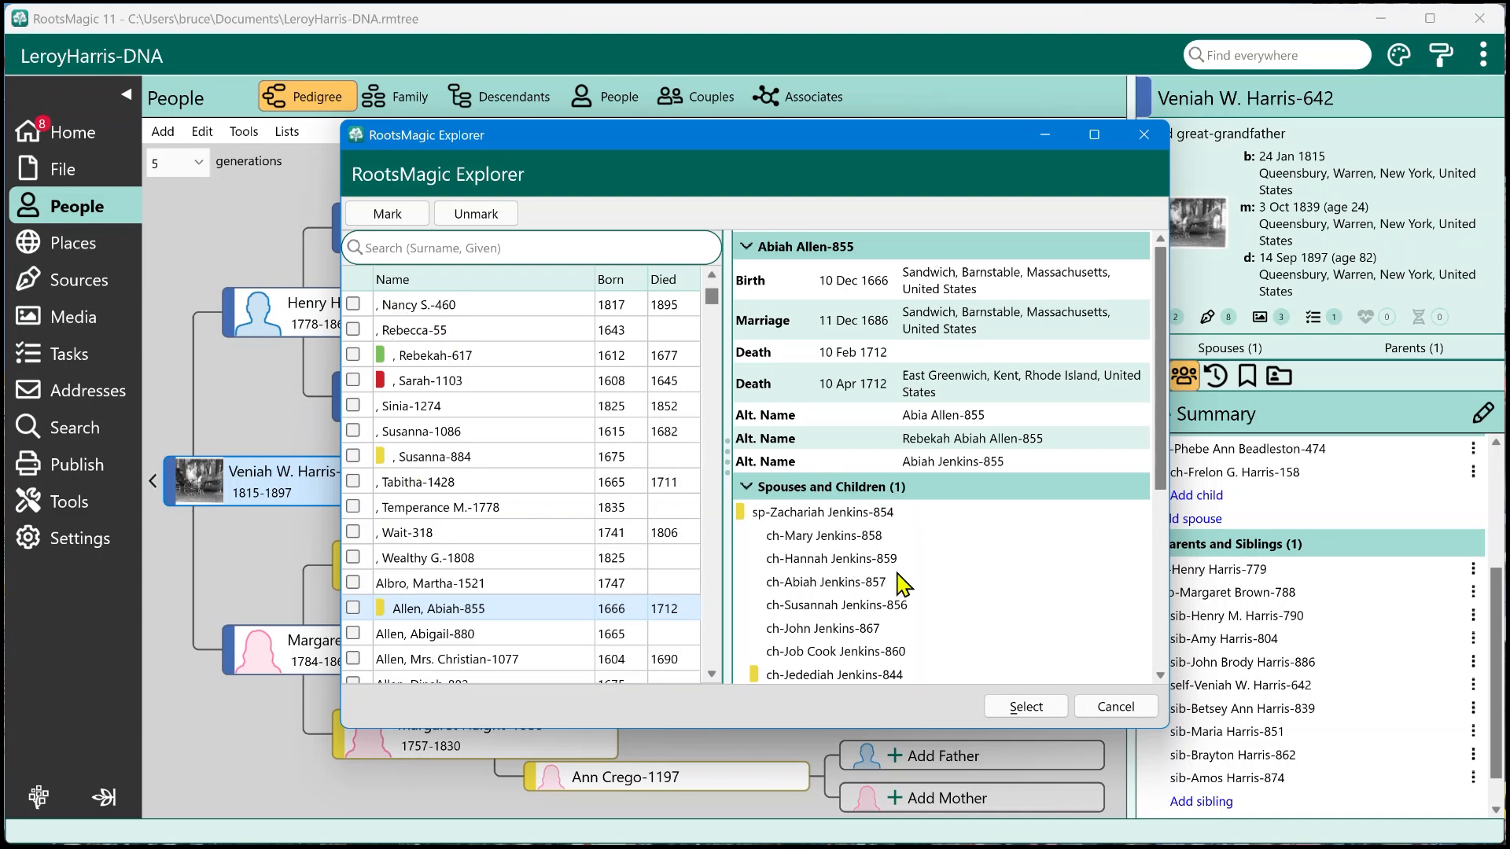
pyautogui.scroll(-3)
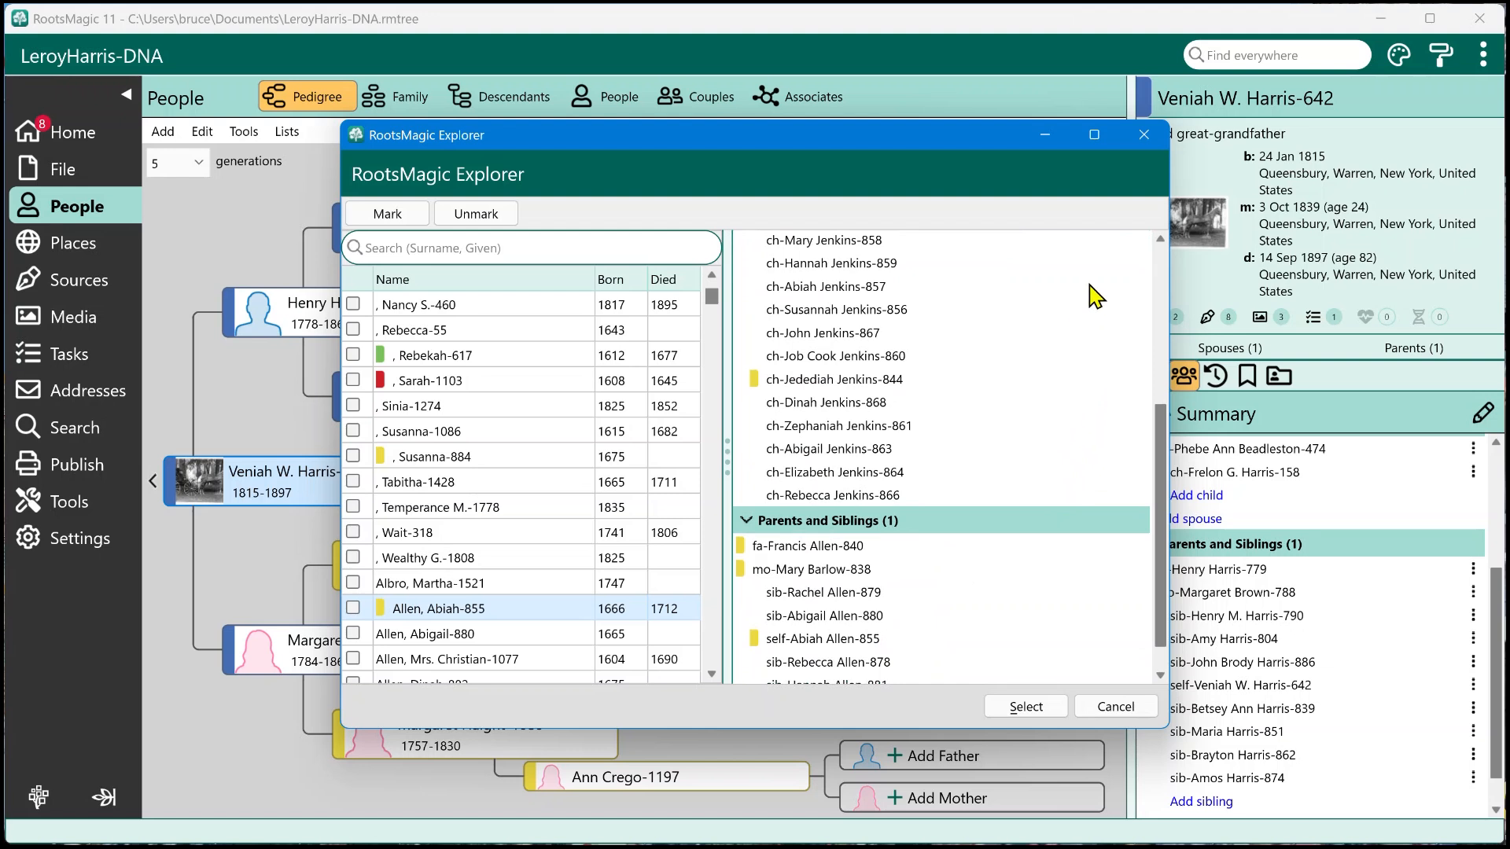
pyautogui.moveTo(971, 482)
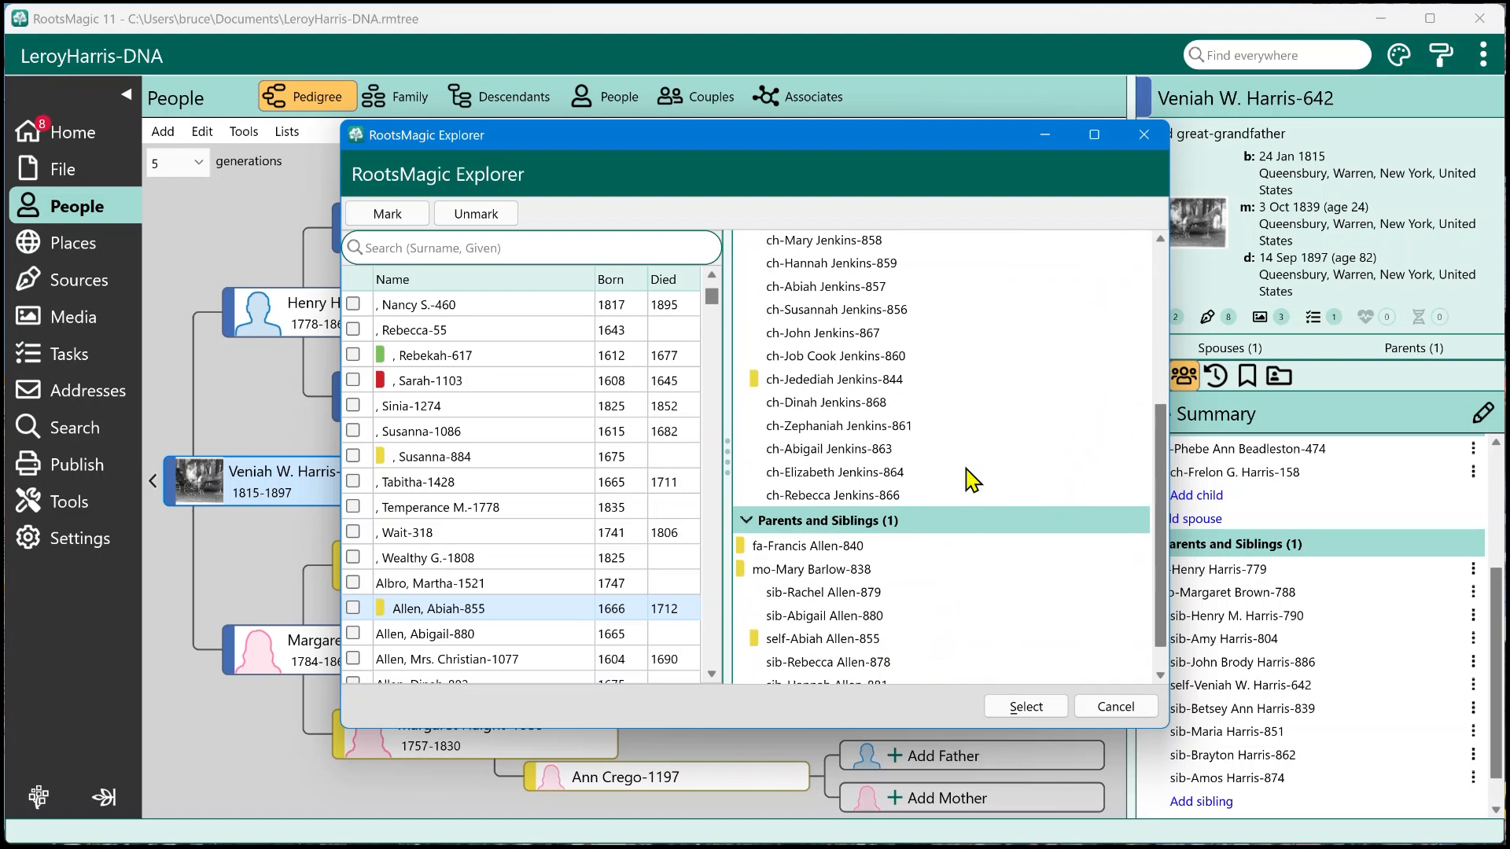
pyautogui.moveTo(878, 490)
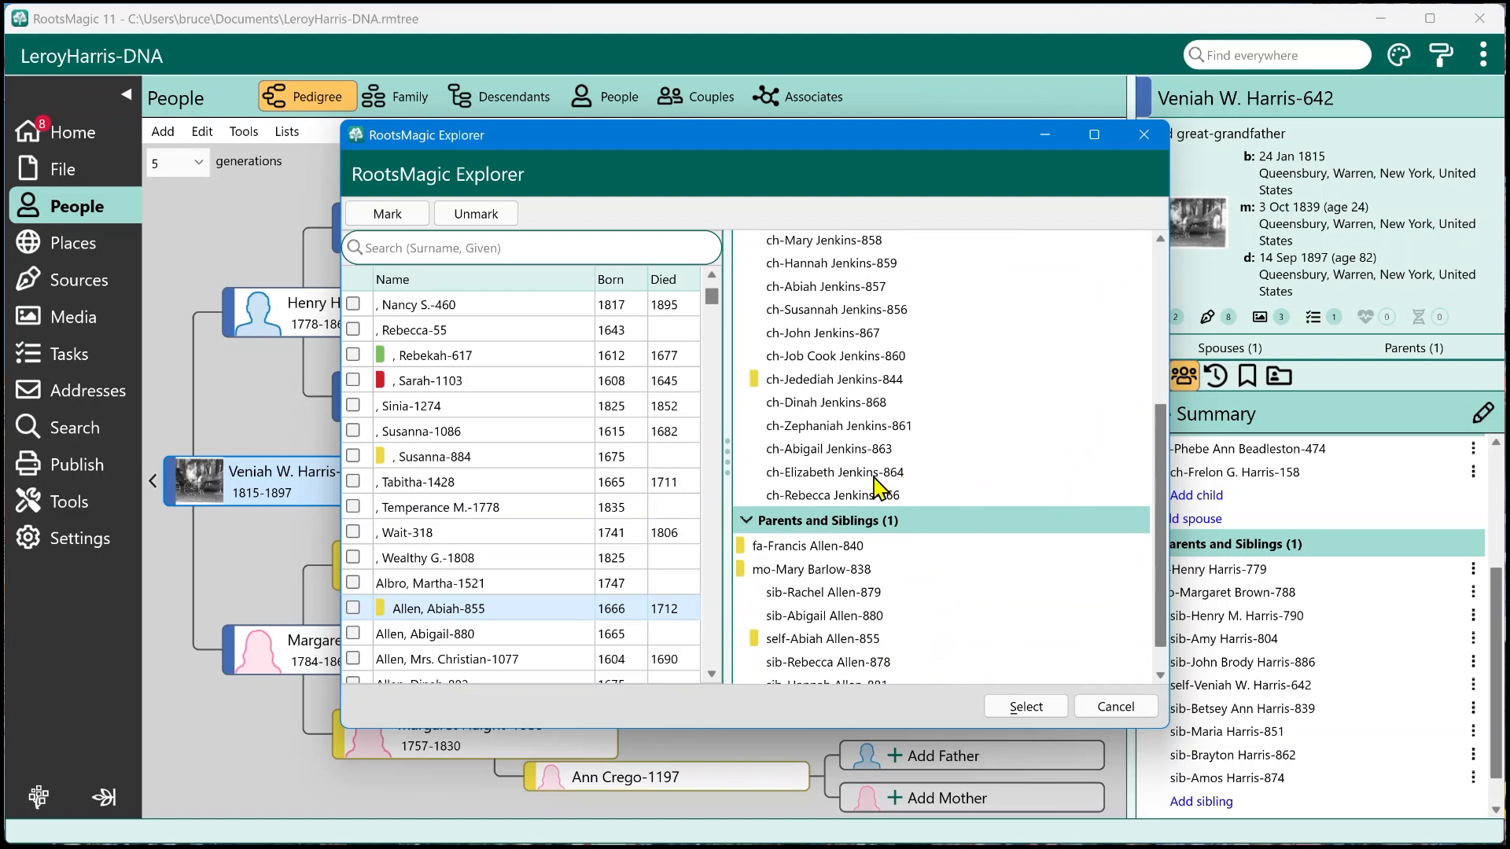
pyautogui.moveTo(545, 318)
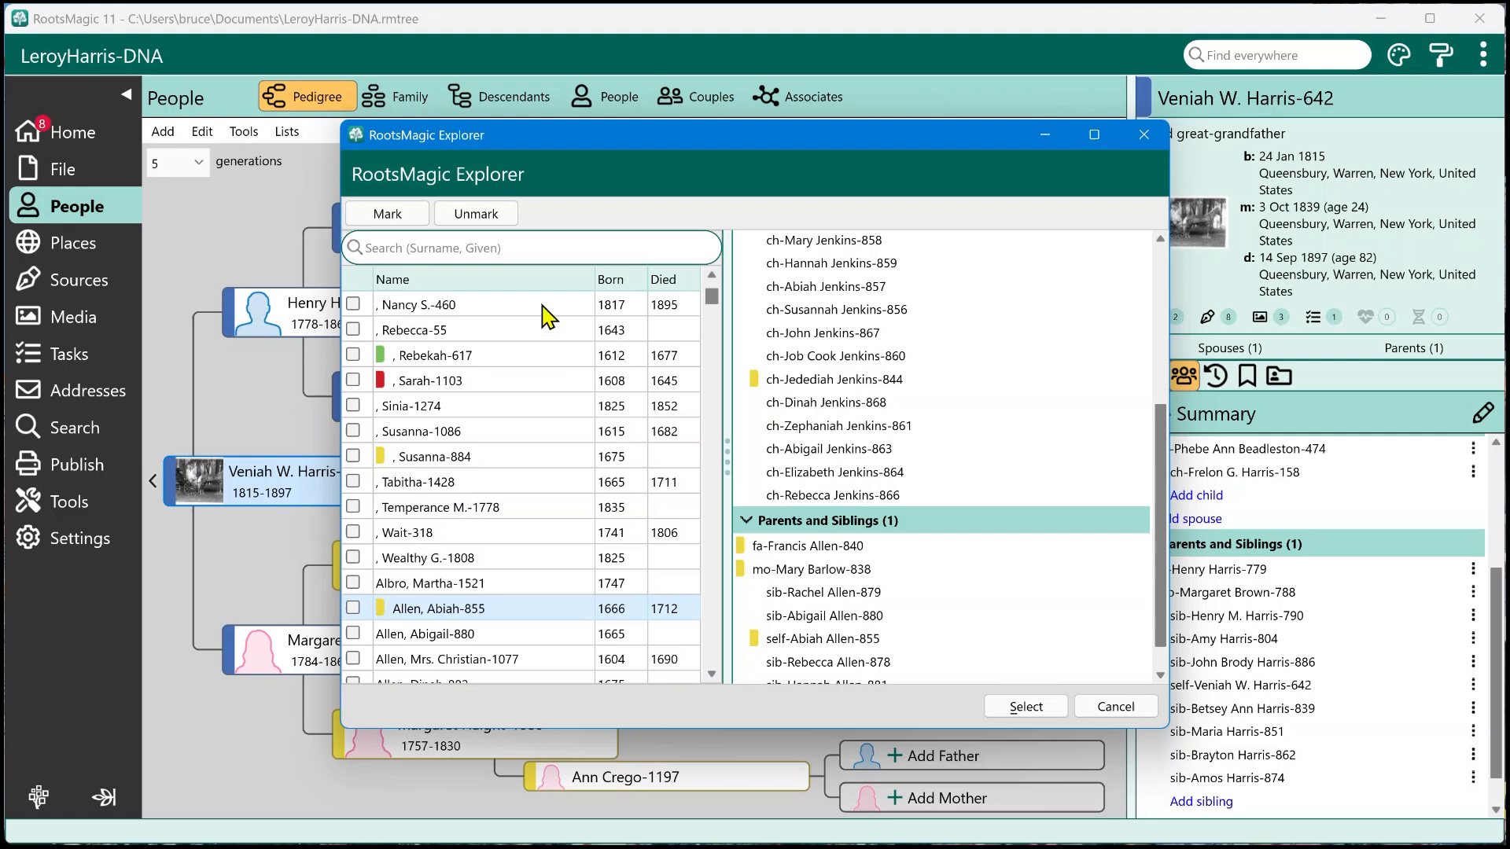
pyautogui.moveTo(689, 512)
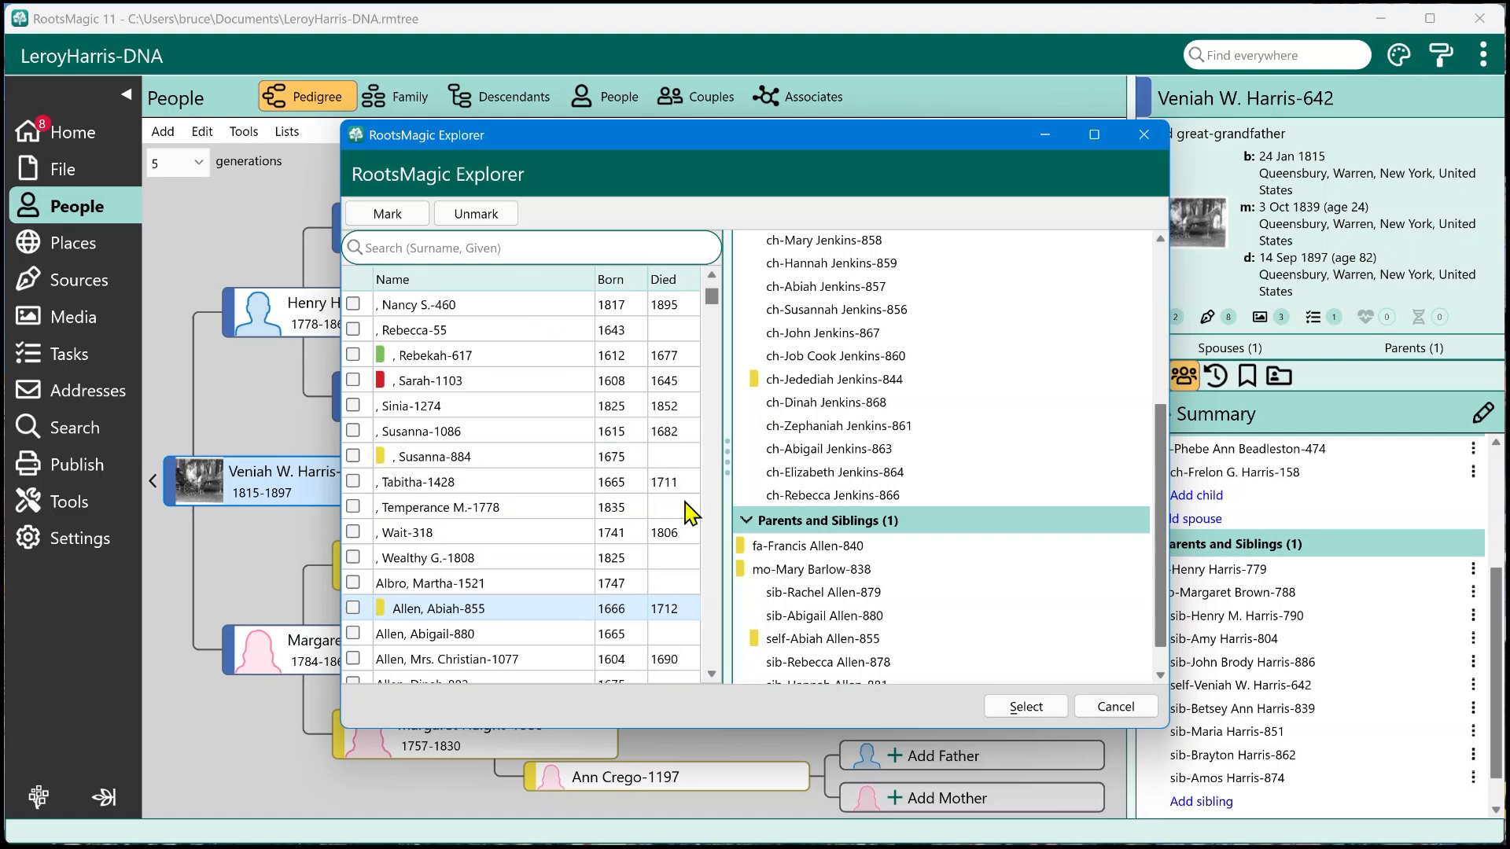
pyautogui.moveTo(928, 487)
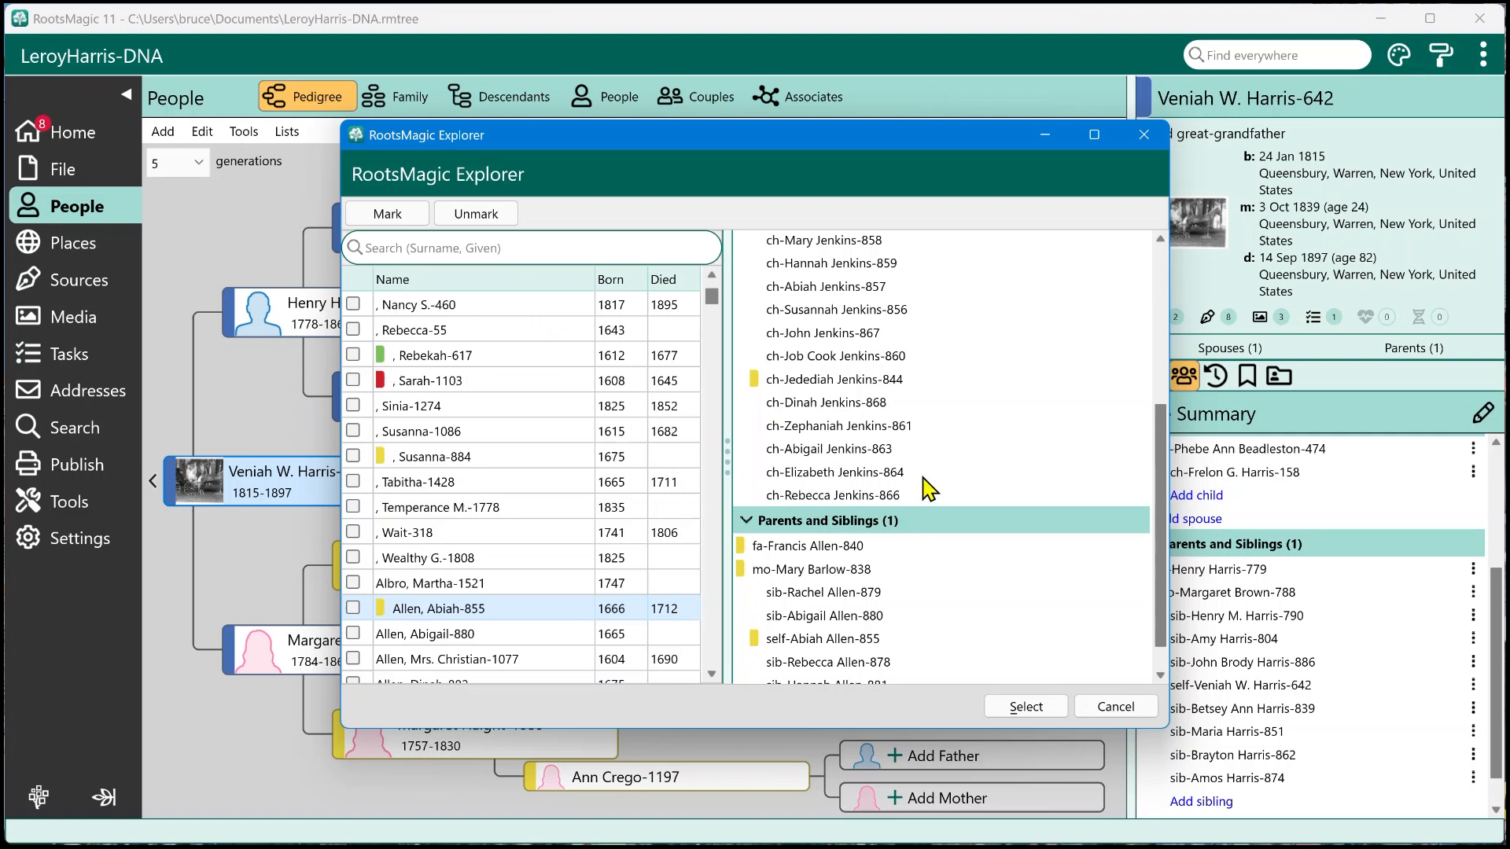
pyautogui.scroll(3)
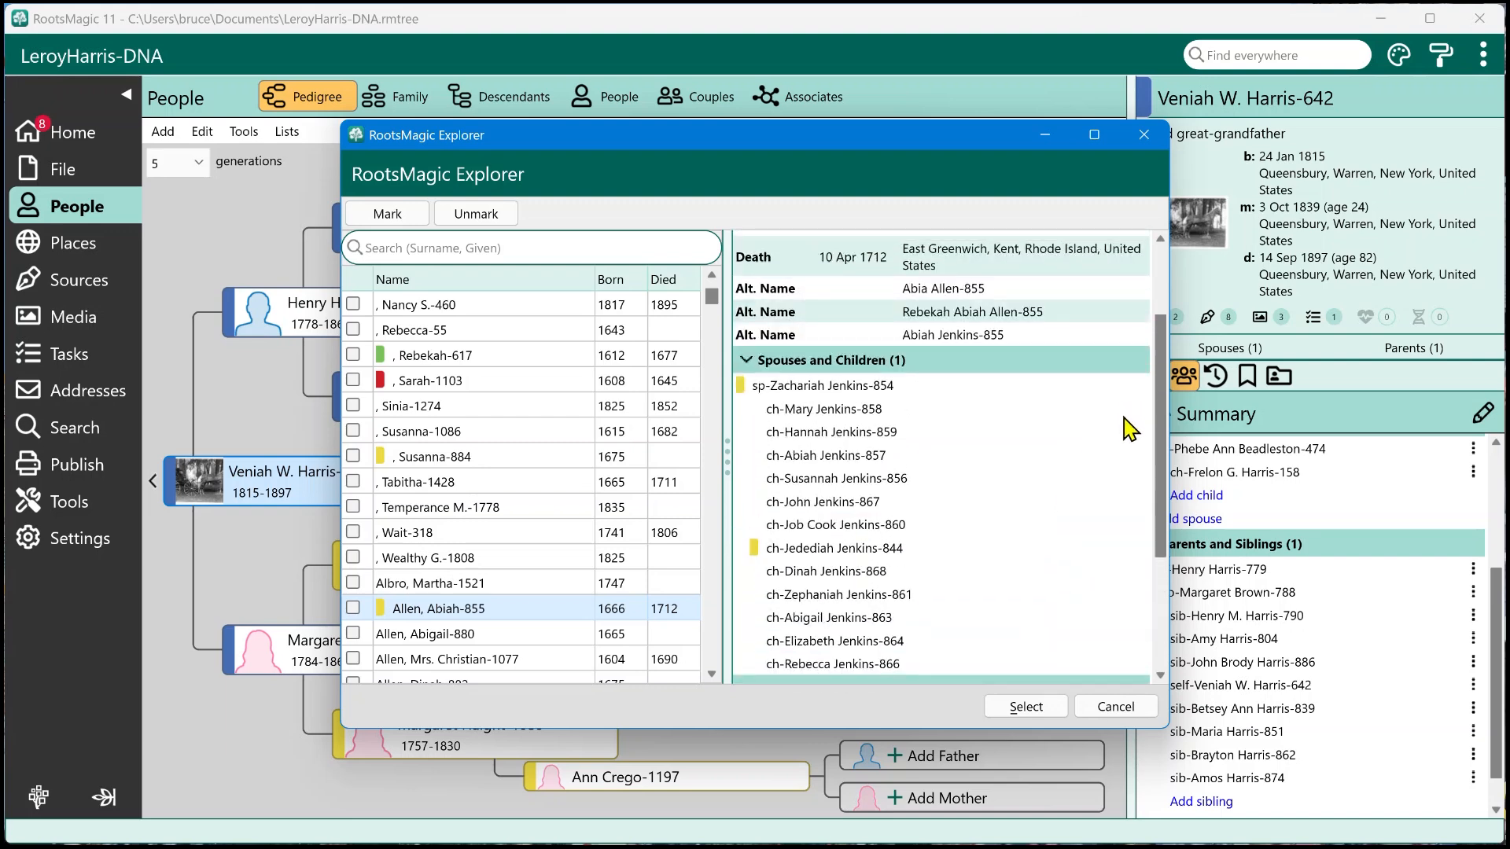
pyautogui.moveTo(901, 513)
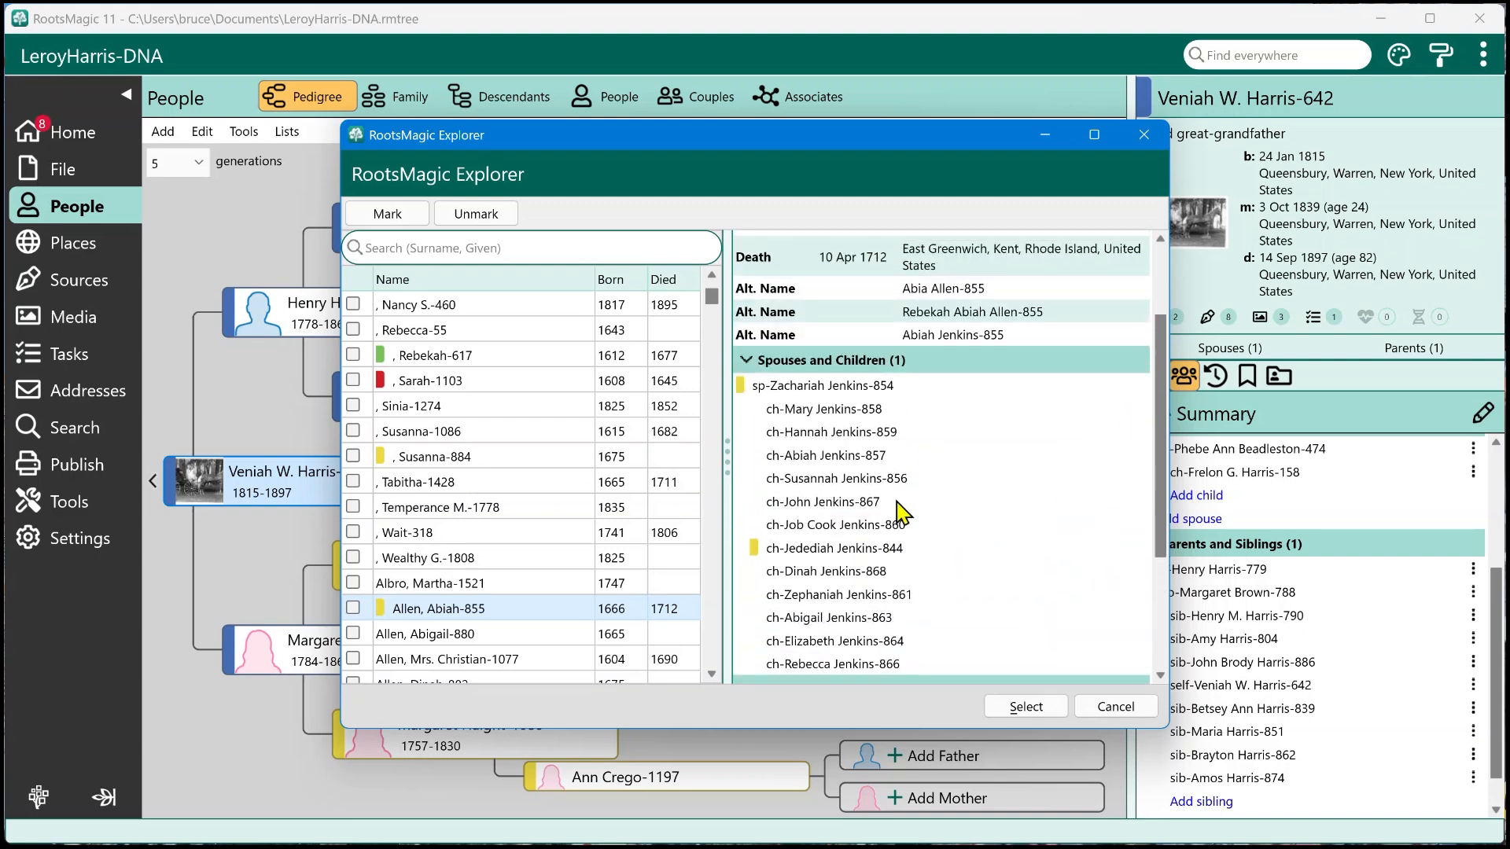
pyautogui.scroll(-3)
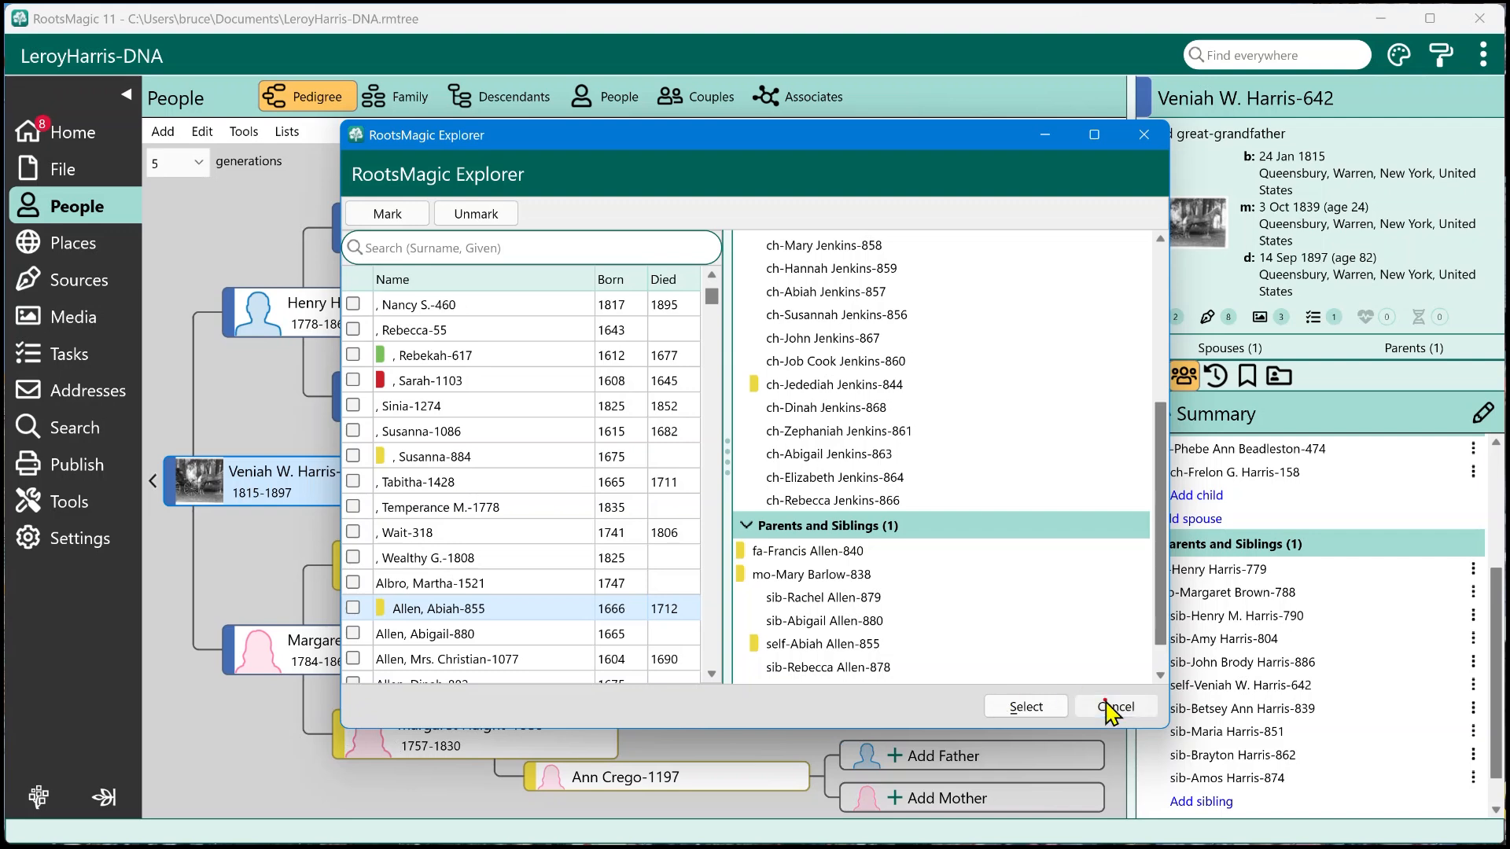
# Cancel the explorer, switch to Search and enter surname harris
pyautogui.click(1113, 706)
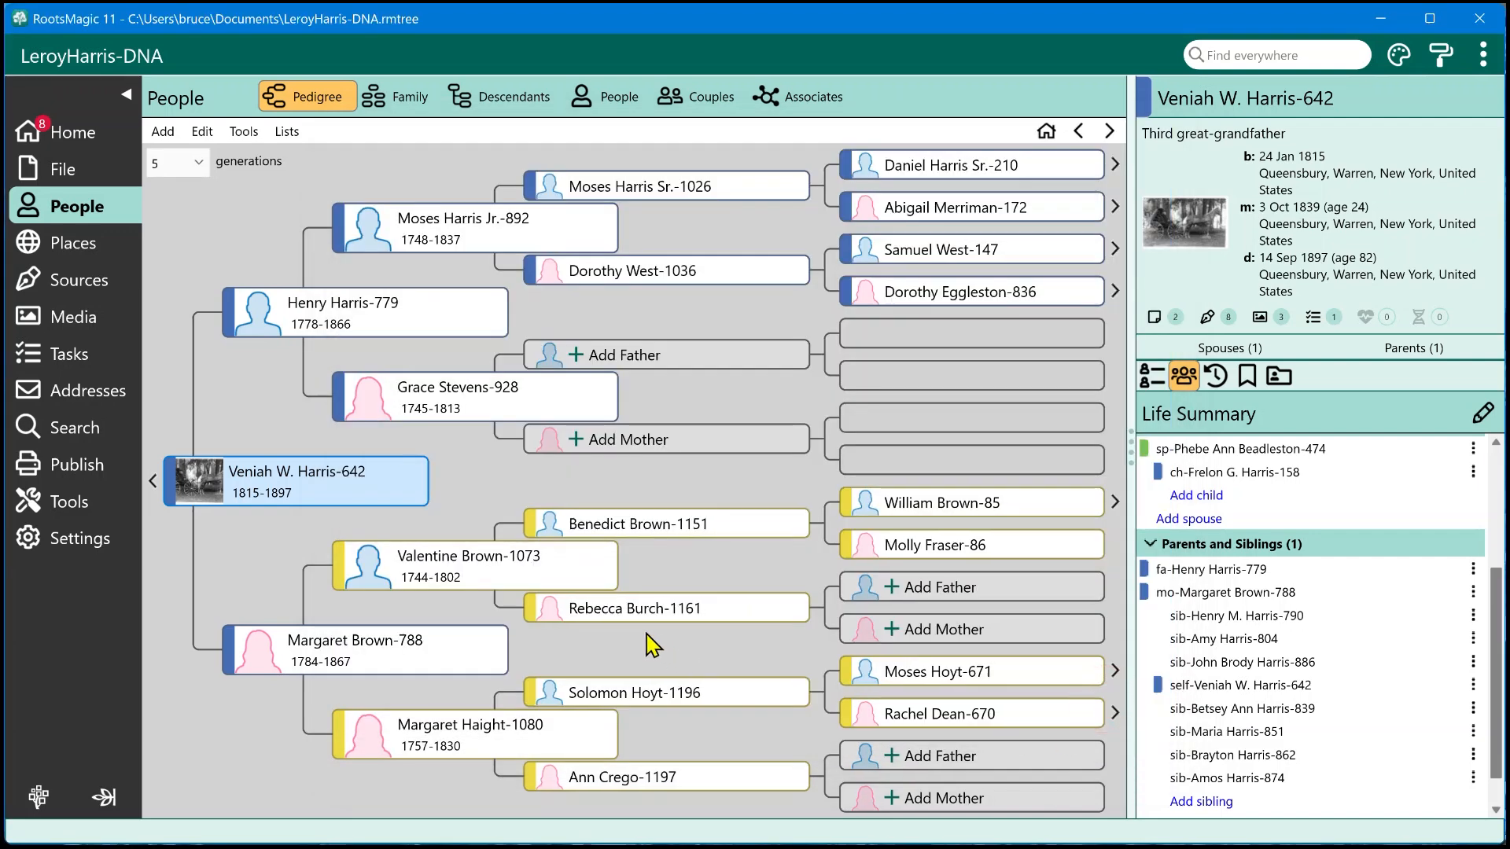
pyautogui.moveTo(1302, 577)
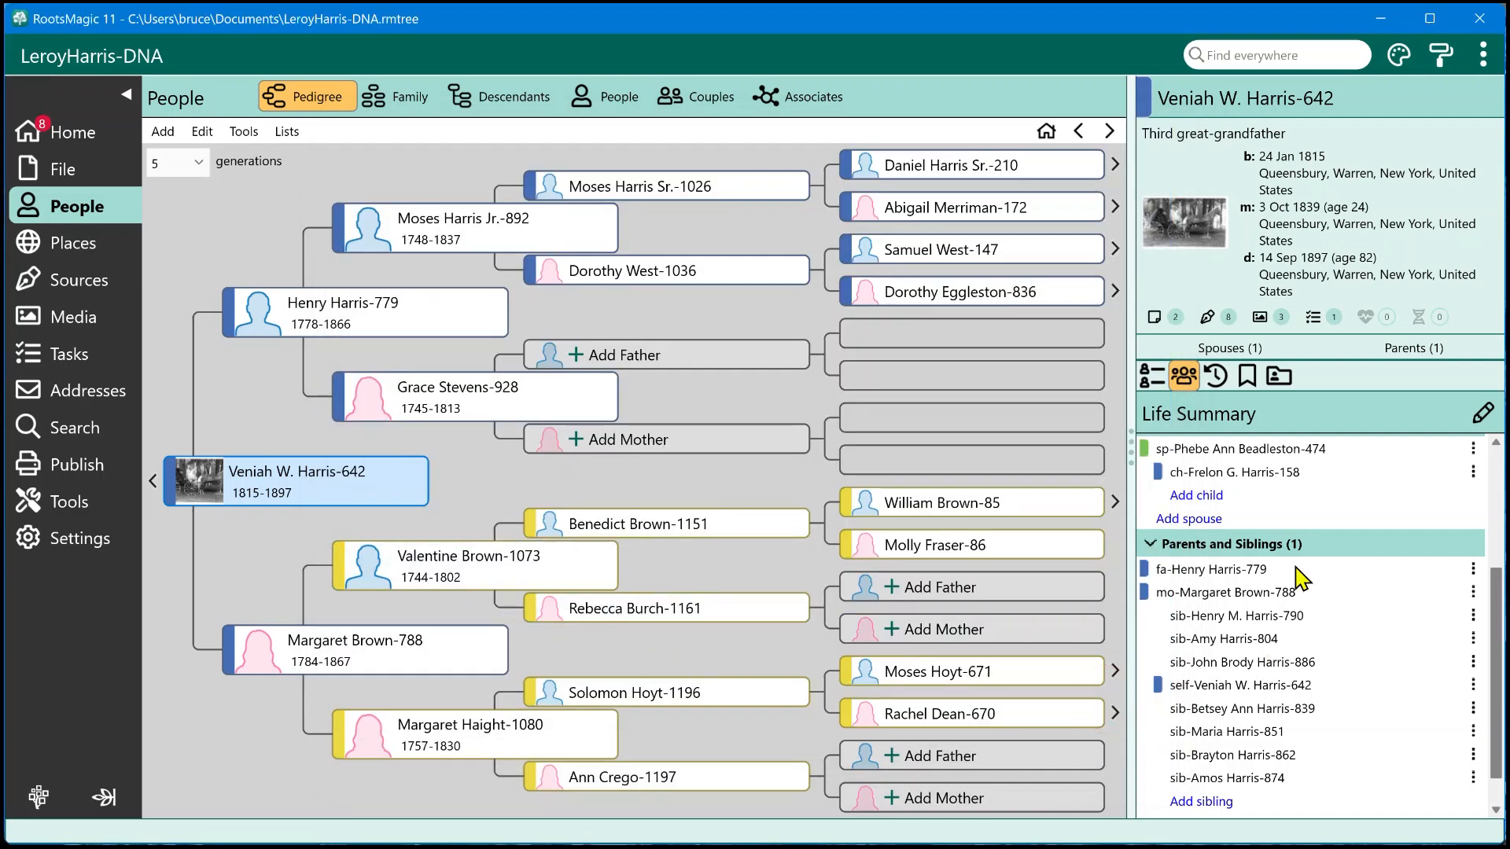
pyautogui.moveTo(74, 428)
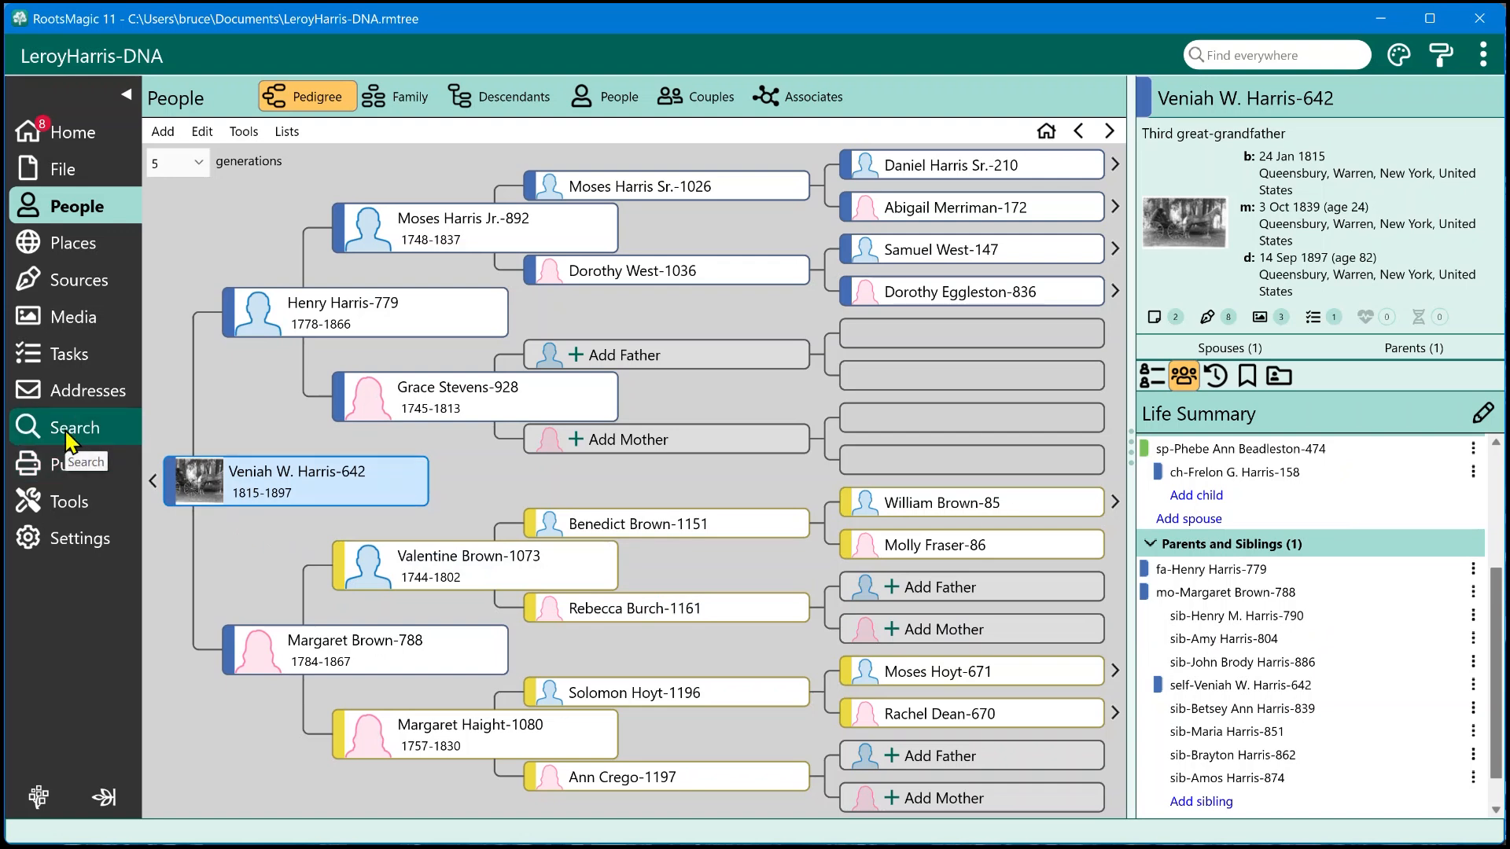
pyautogui.click(76, 426)
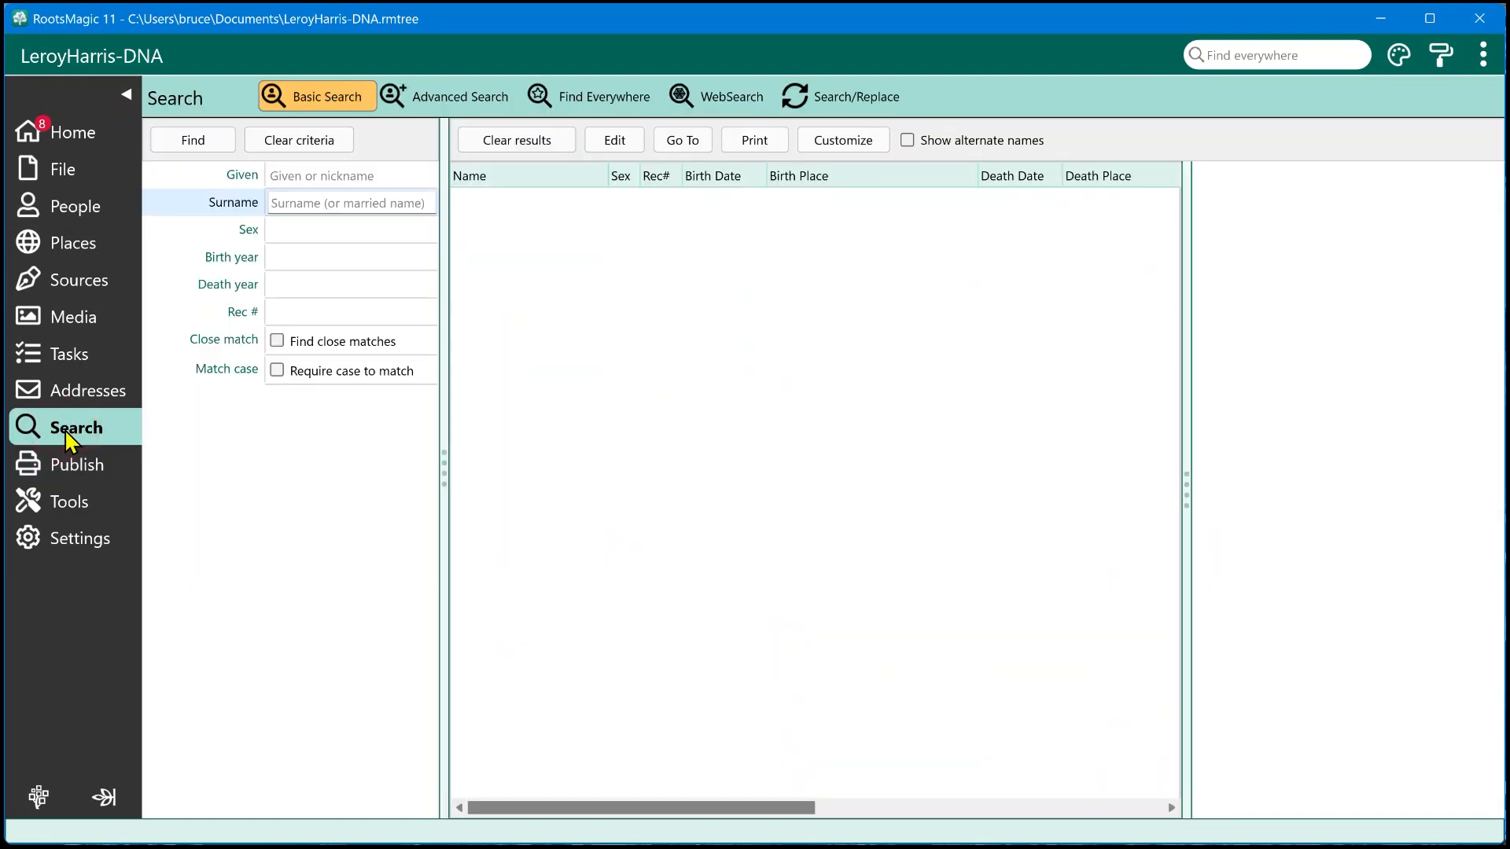
pyautogui.moveTo(316, 115)
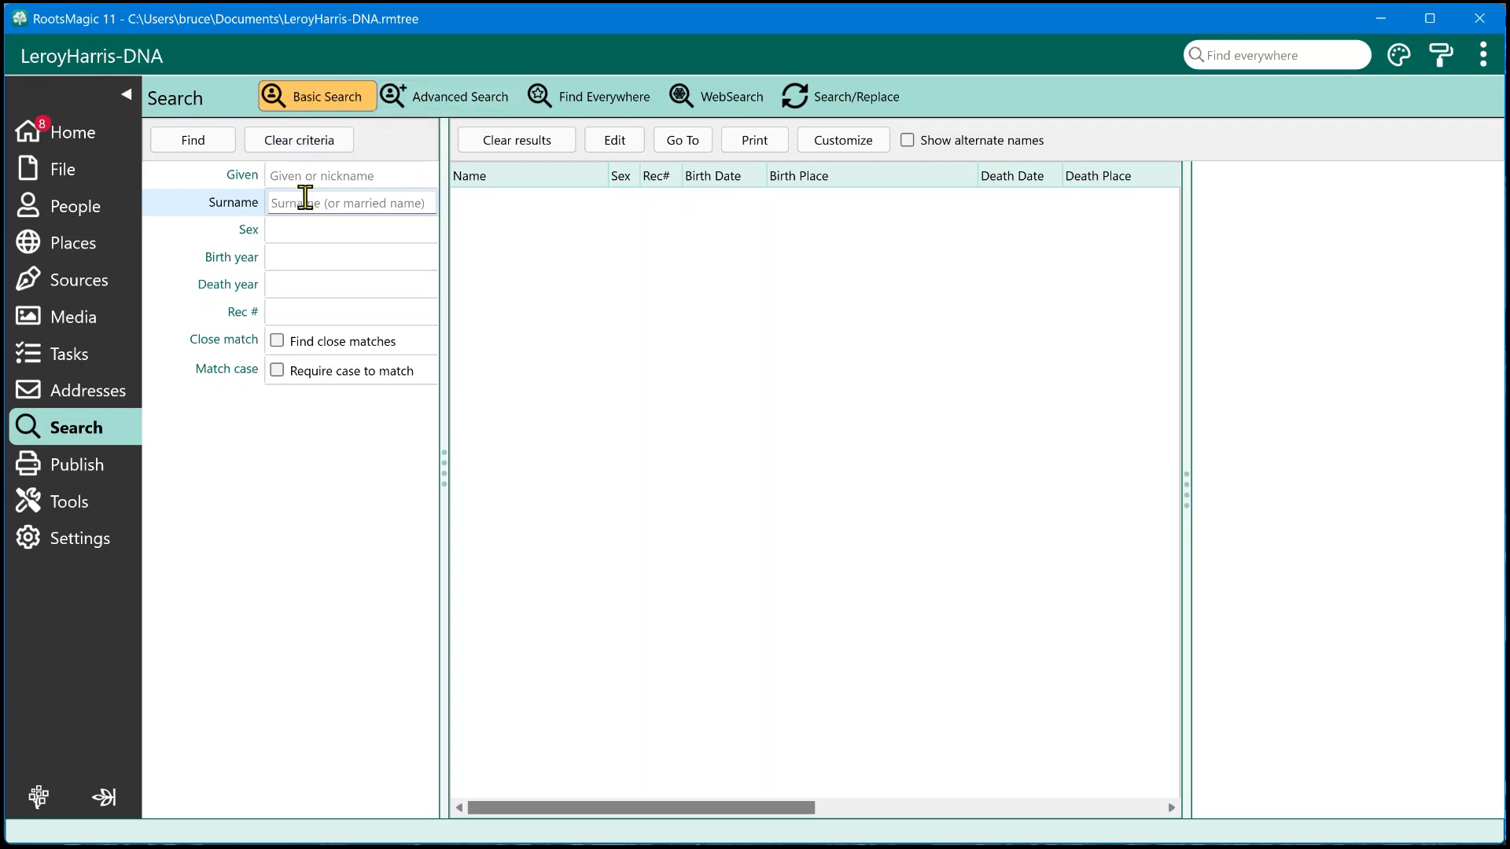
pyautogui.write('harris')
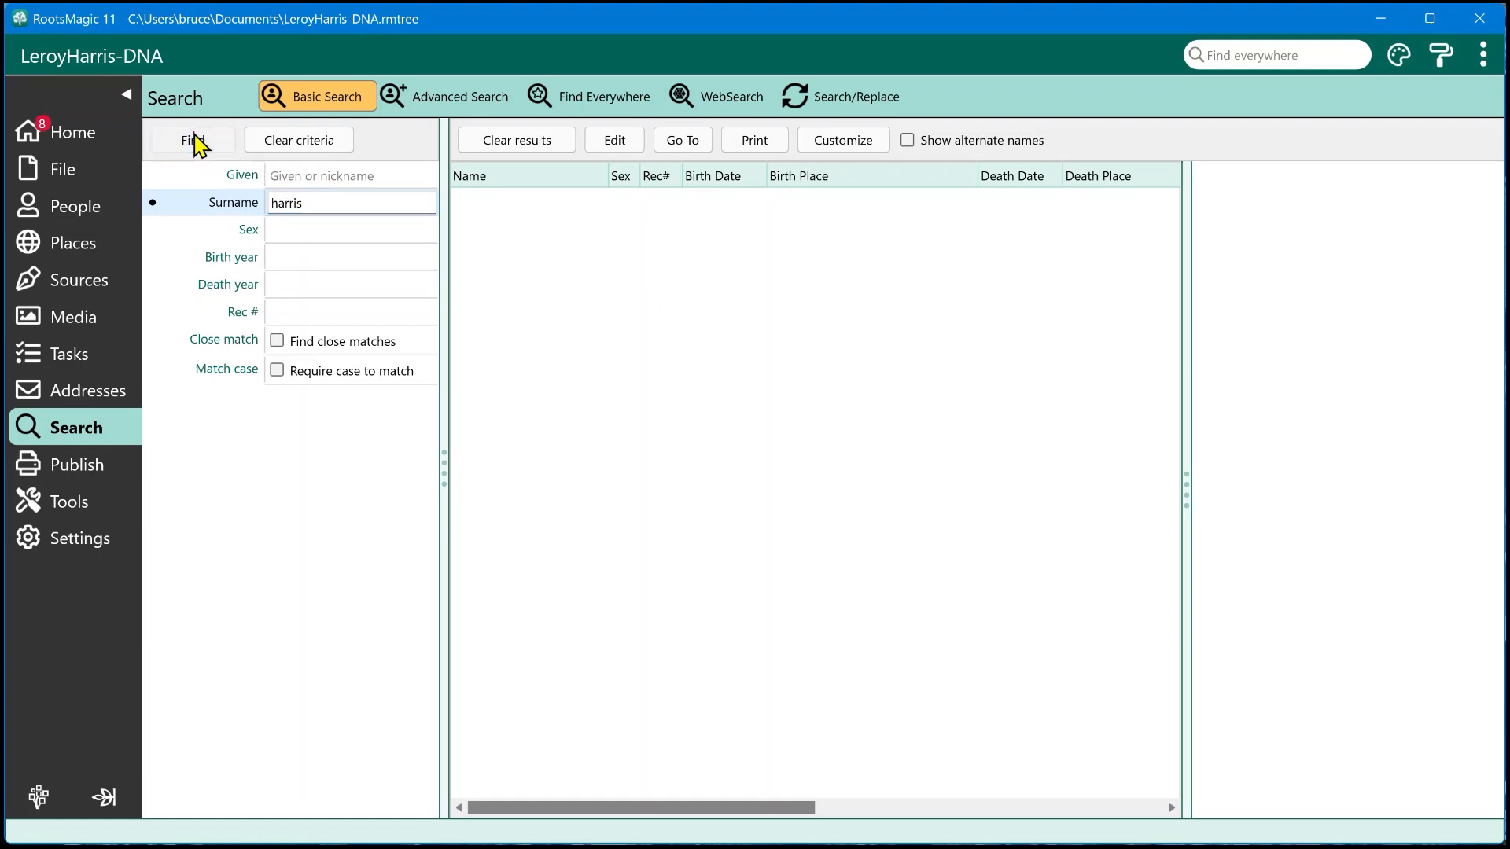
pyautogui.click(191, 140)
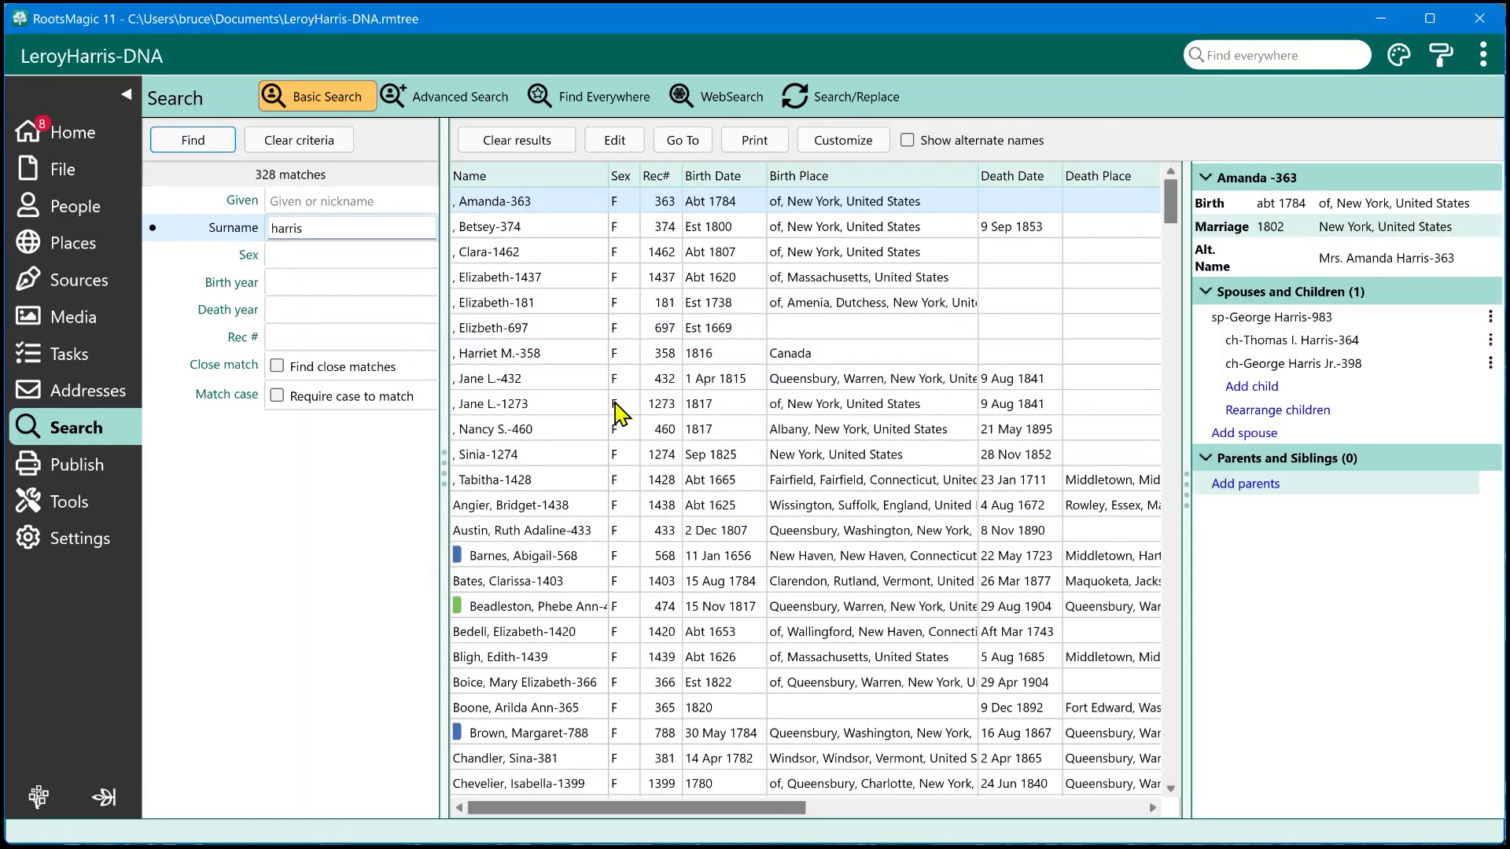
pyautogui.moveTo(339, 424)
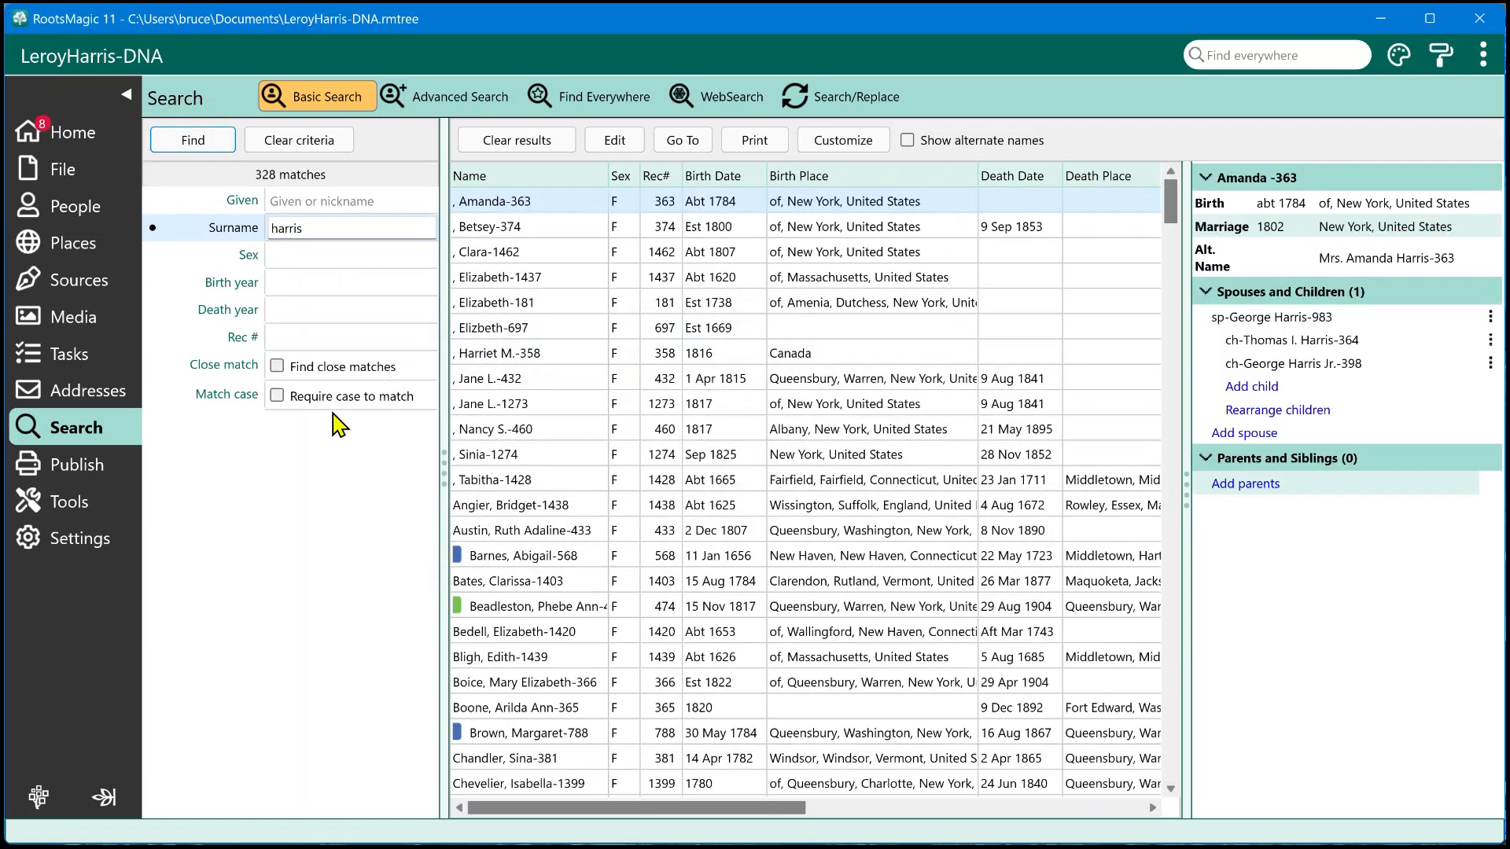
pyautogui.moveTo(785, 221)
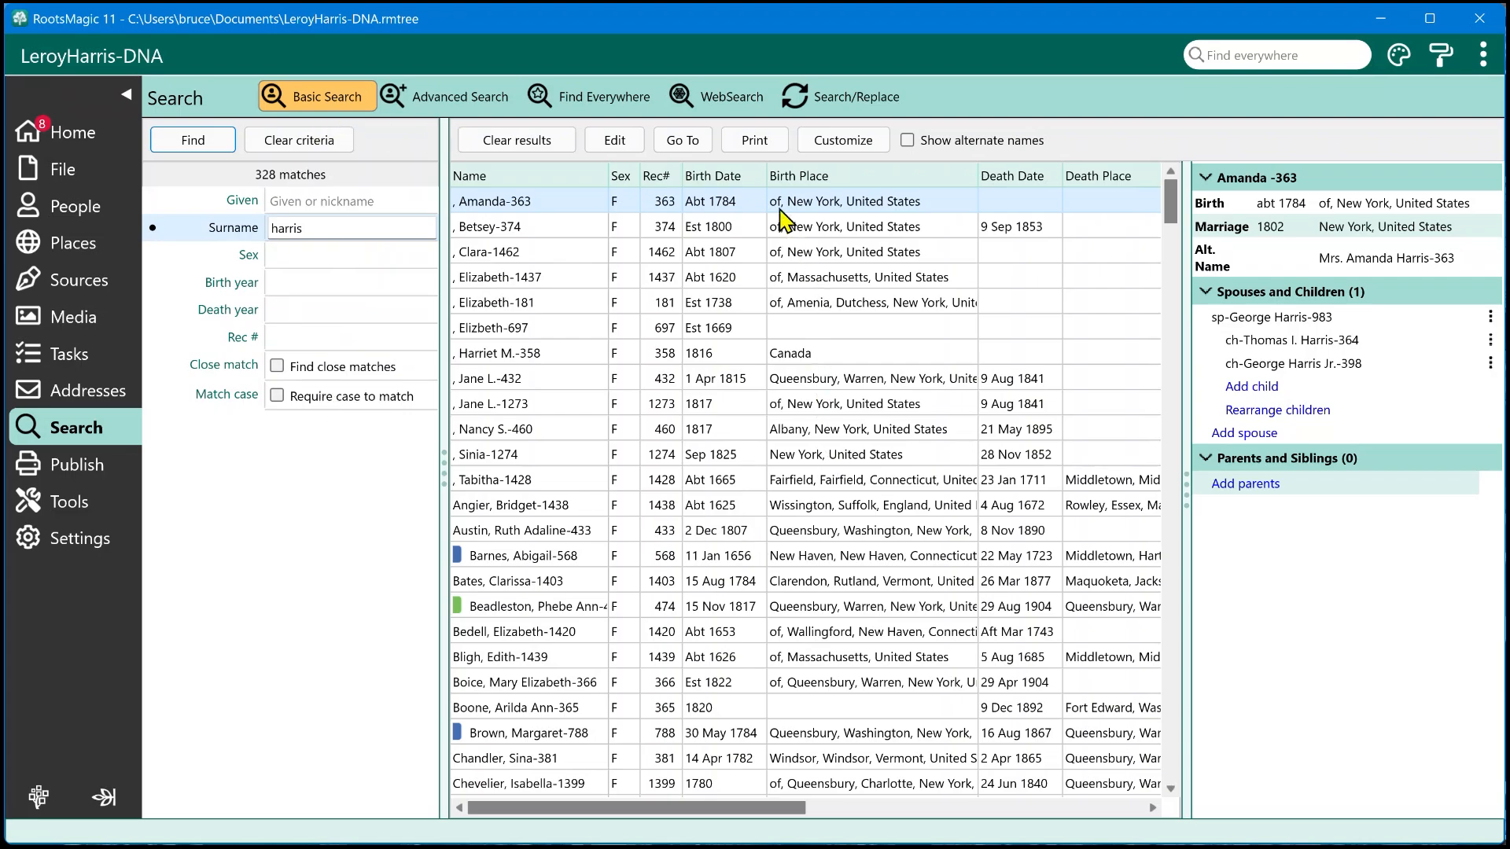
pyautogui.scroll(-3)
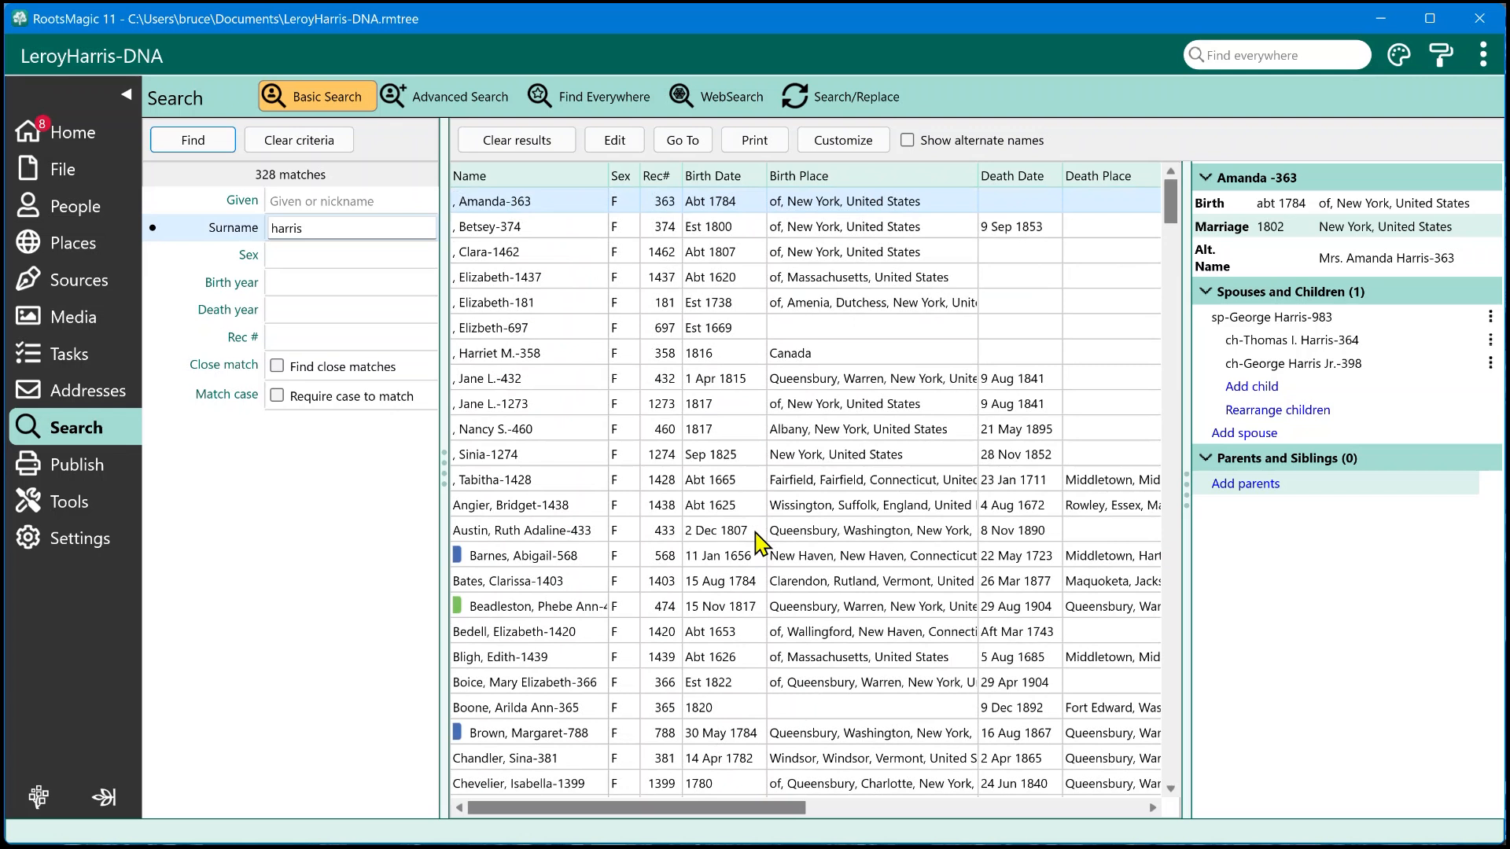
pyautogui.moveTo(1353, 277)
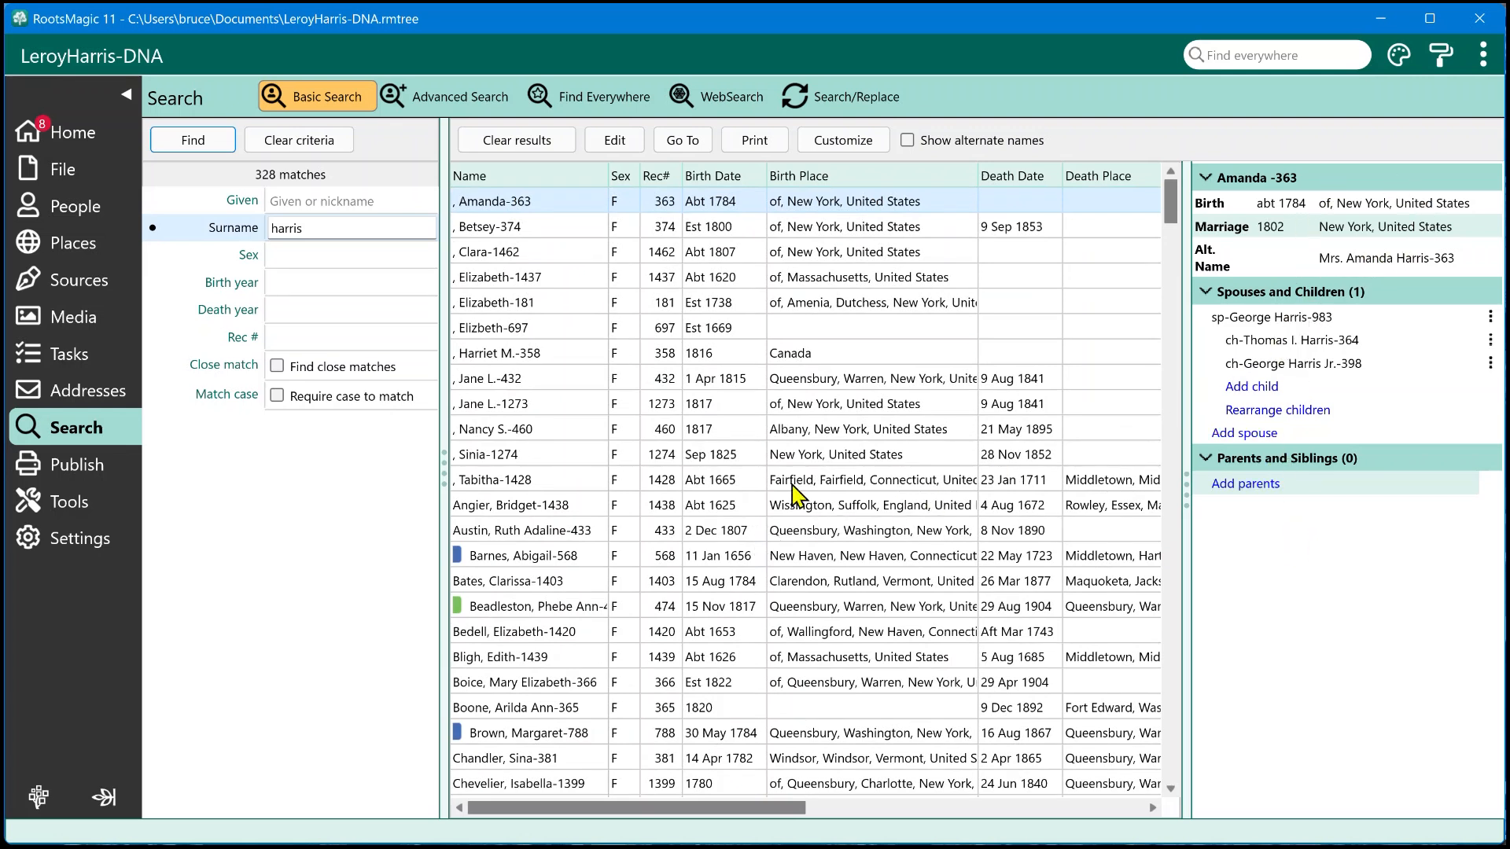
pyautogui.click(509, 453)
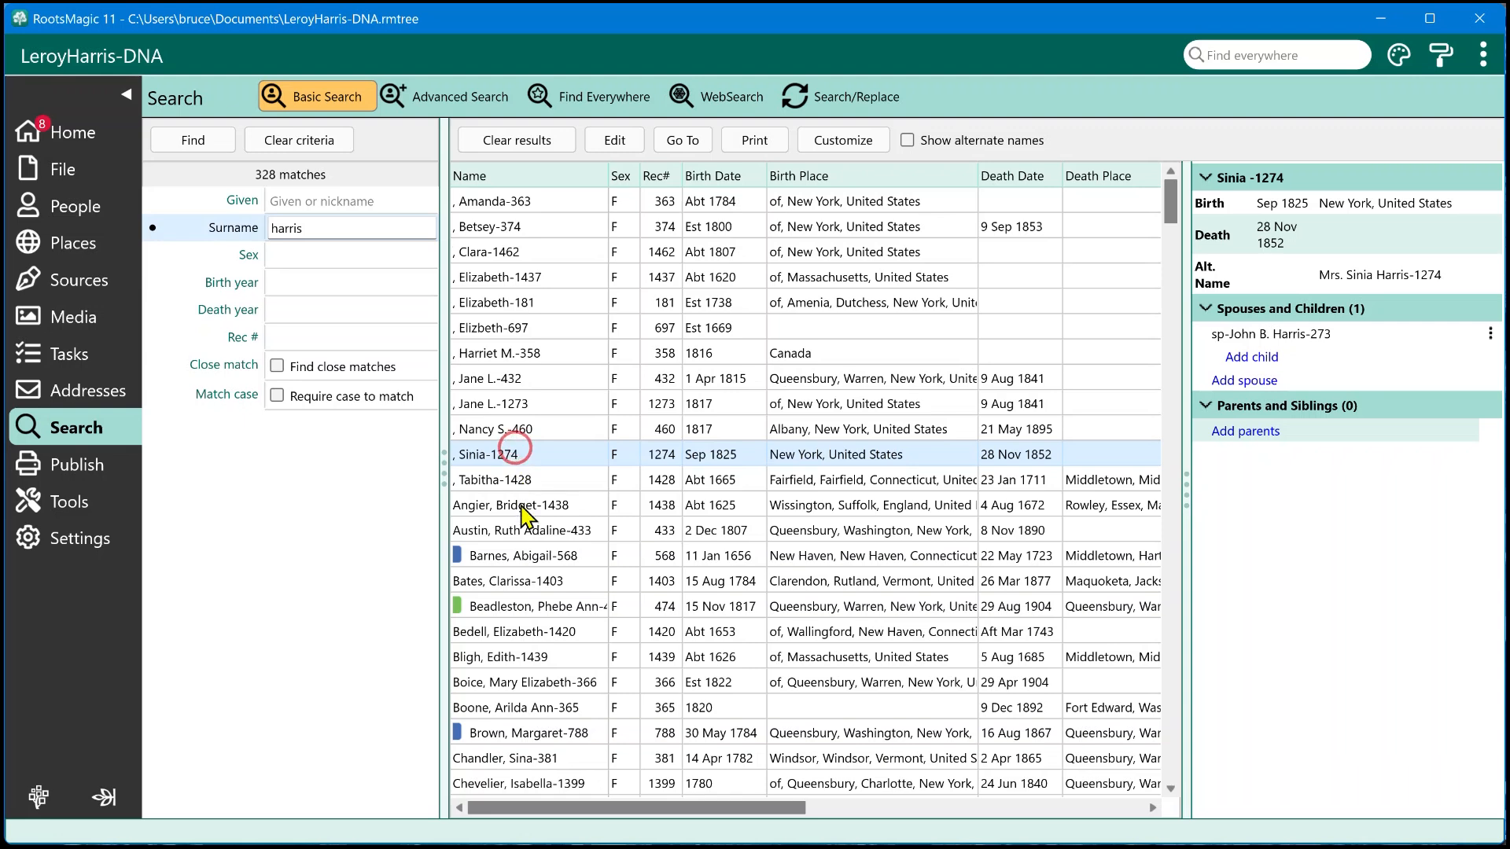
pyautogui.click(522, 530)
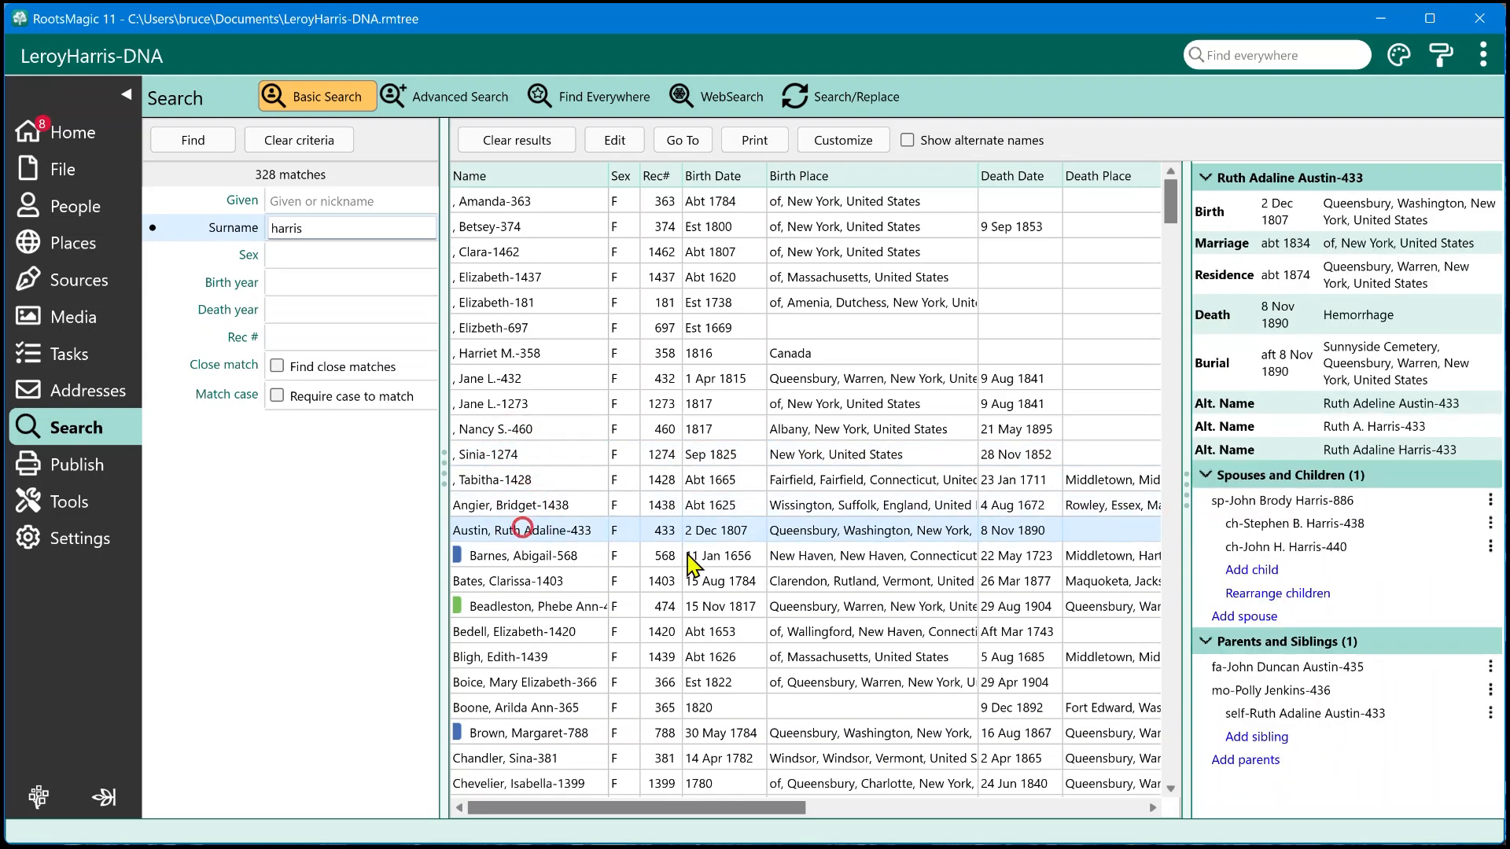
pyautogui.moveTo(1332, 396)
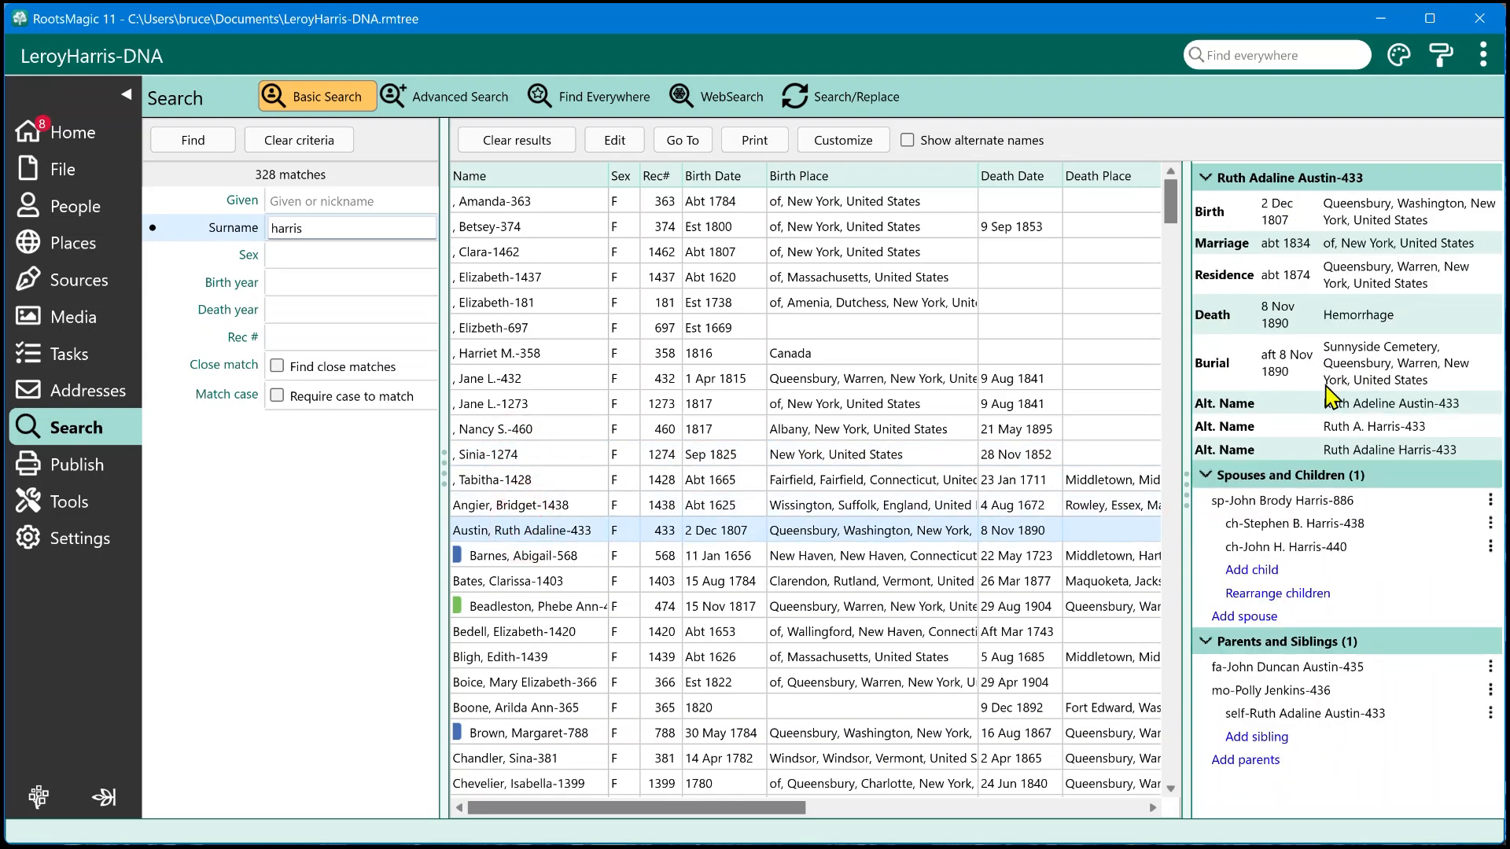
pyautogui.moveTo(1327, 404)
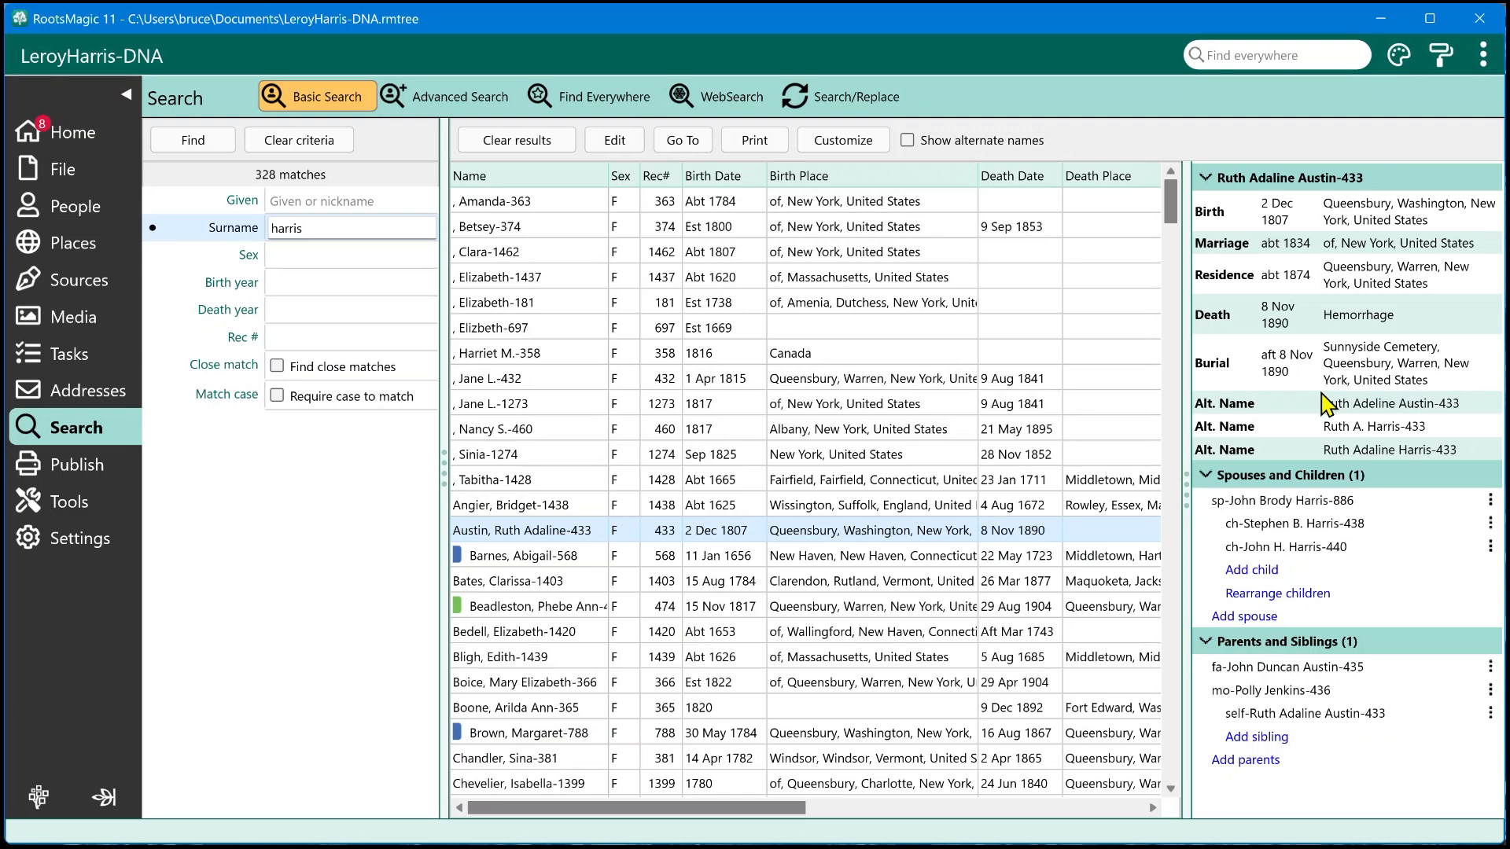
pyautogui.moveTo(1337, 535)
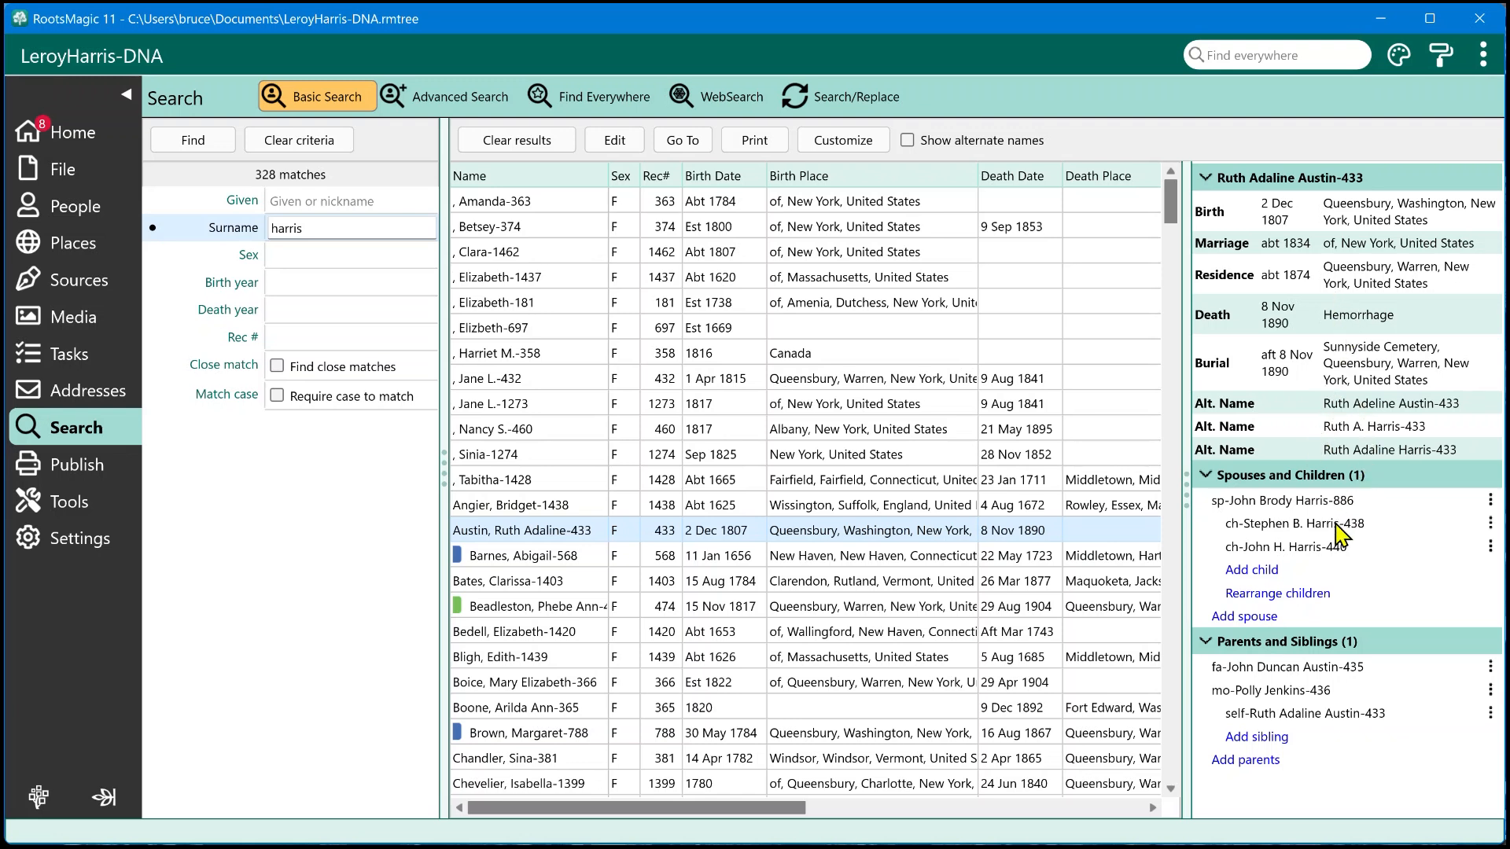
pyautogui.moveTo(1355, 632)
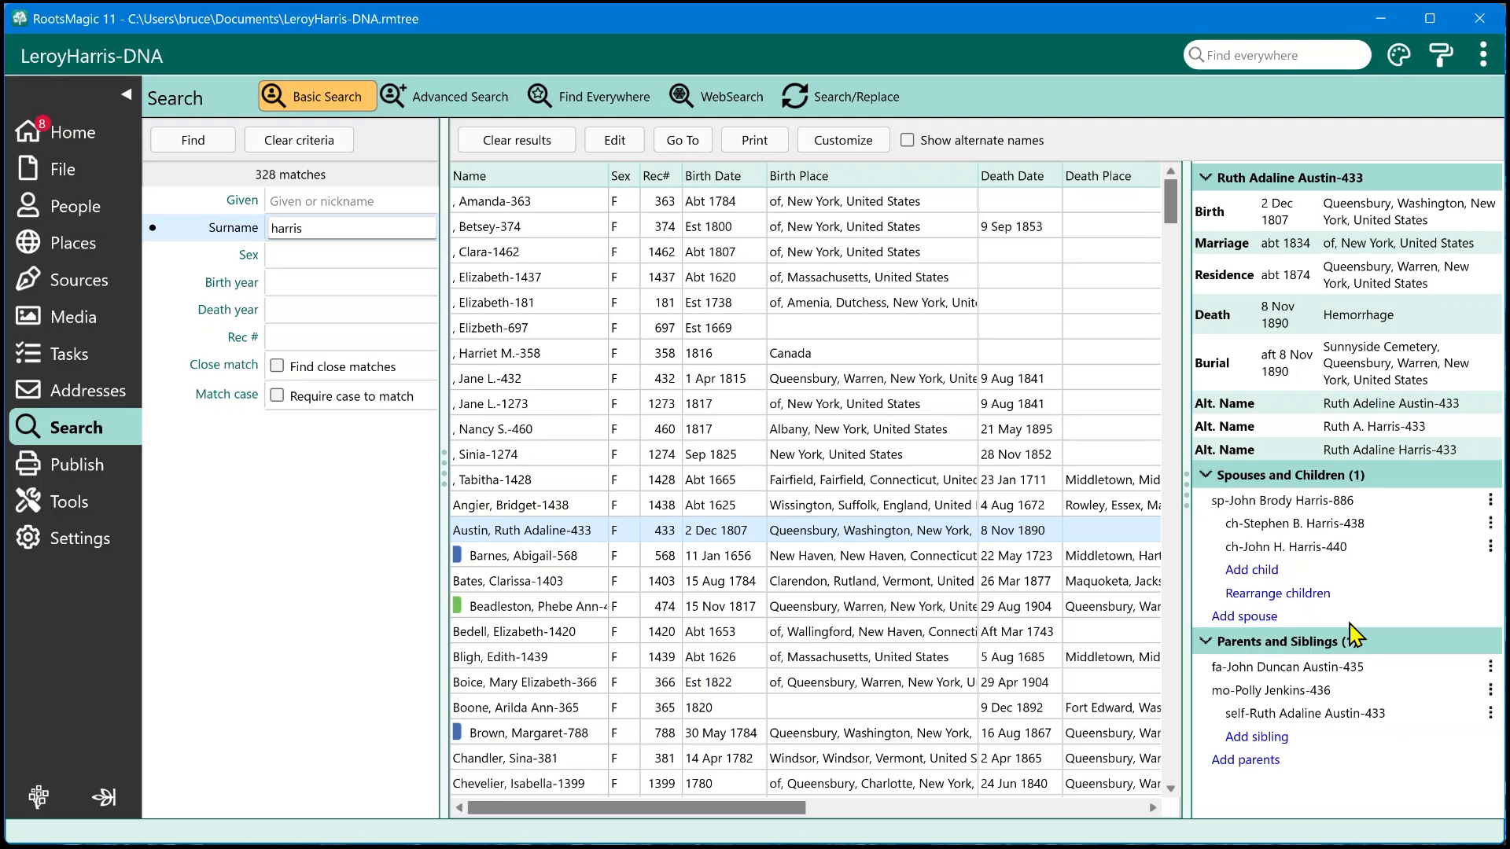
pyautogui.moveTo(1252, 577)
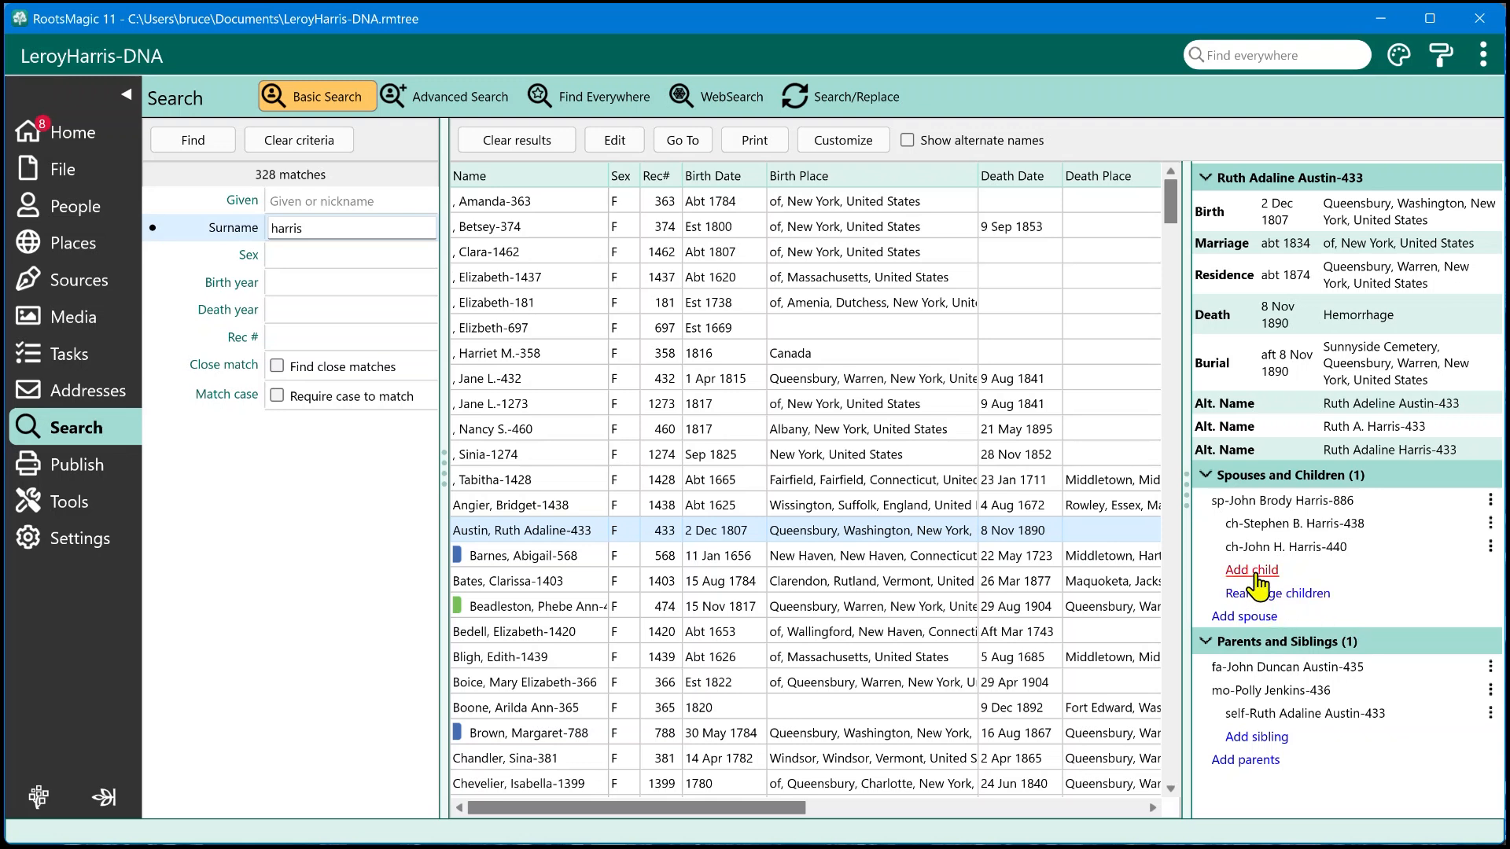
pyautogui.click(1490, 500)
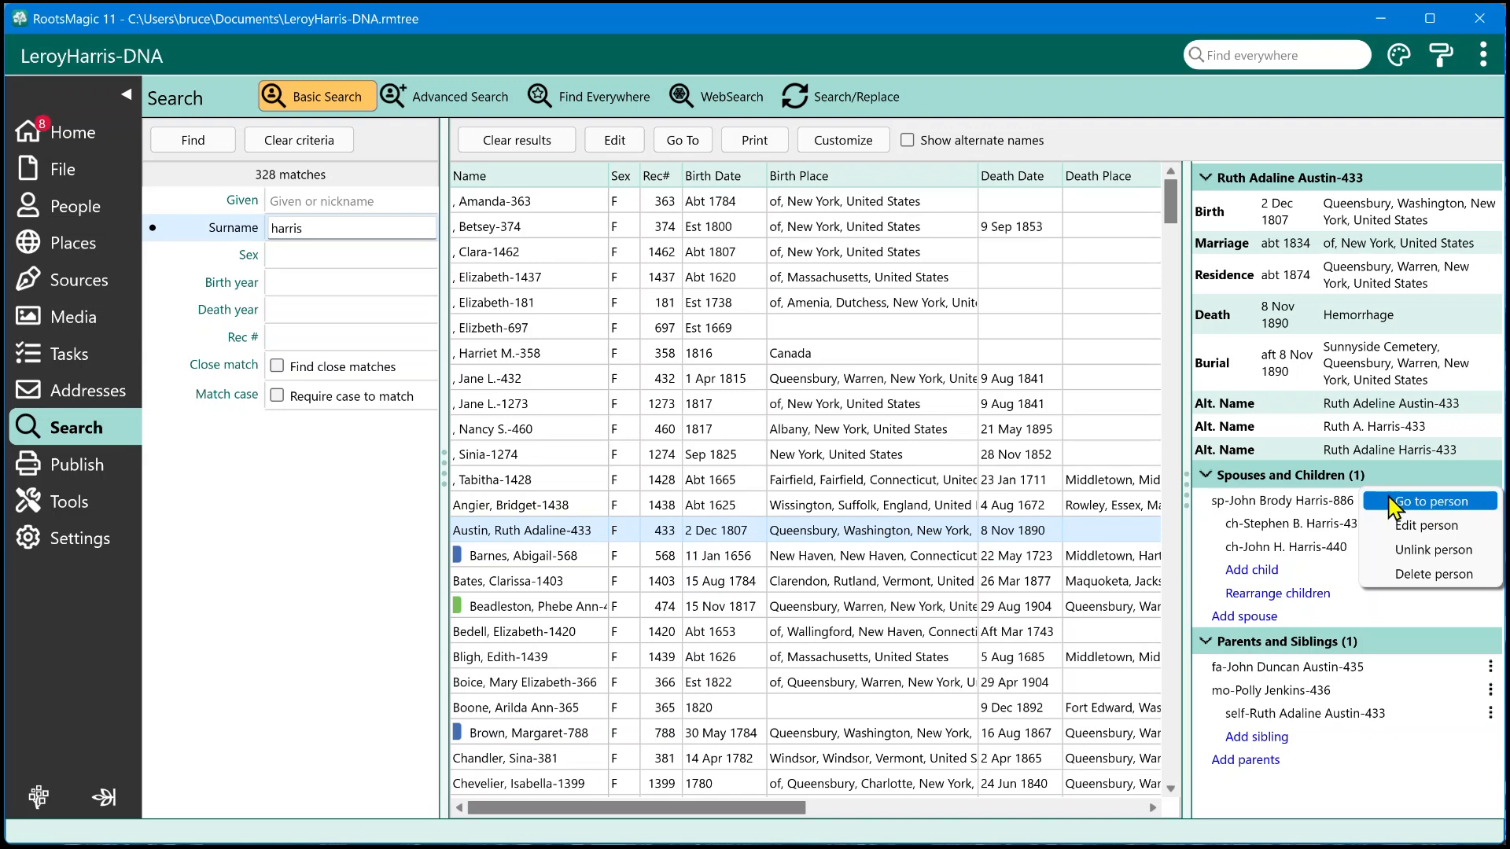
pyautogui.moveTo(1416, 525)
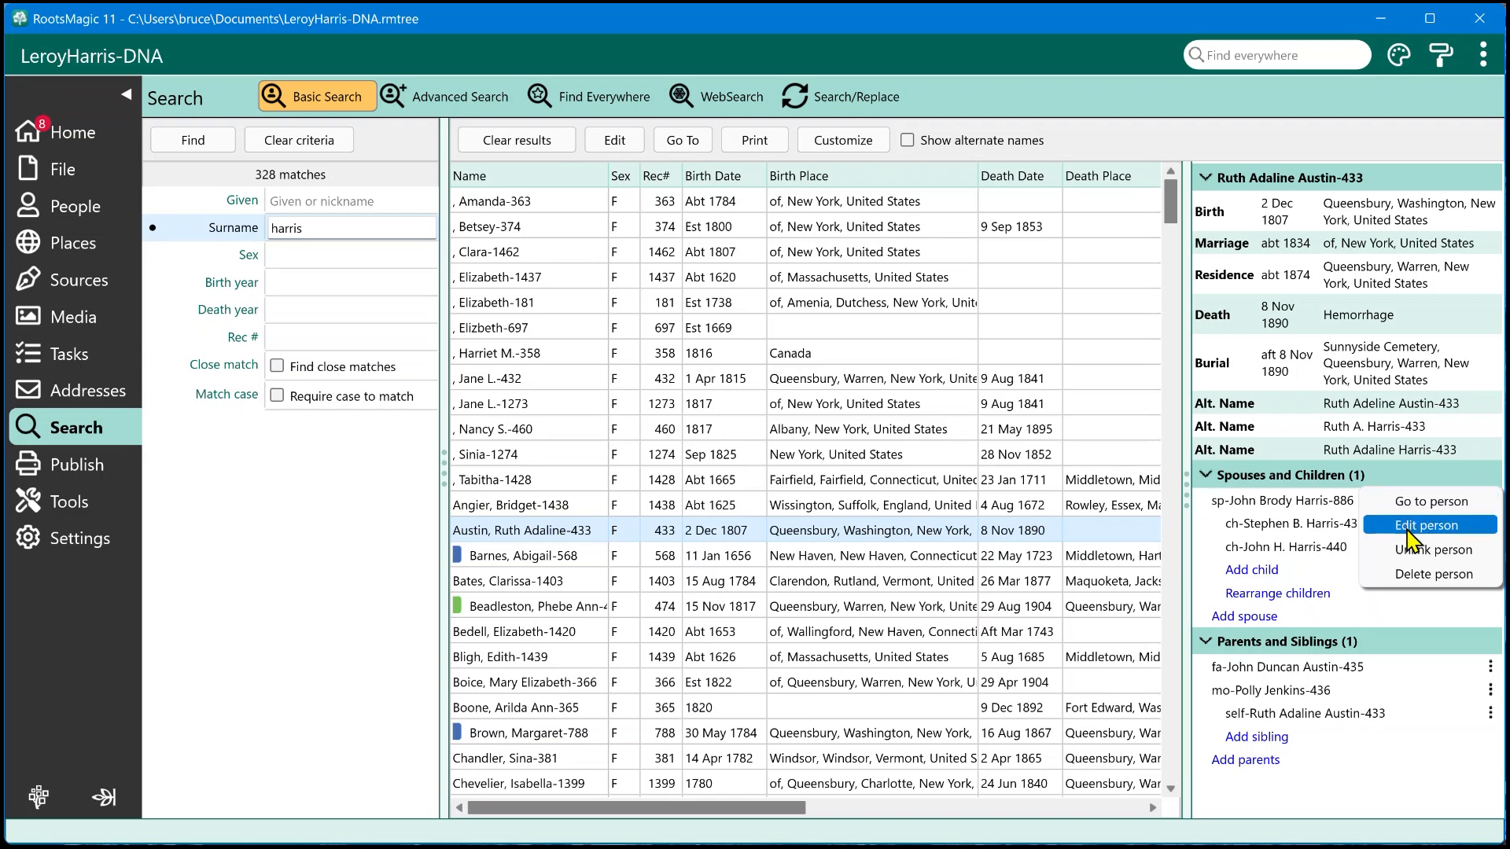
pyautogui.moveTo(1430, 549)
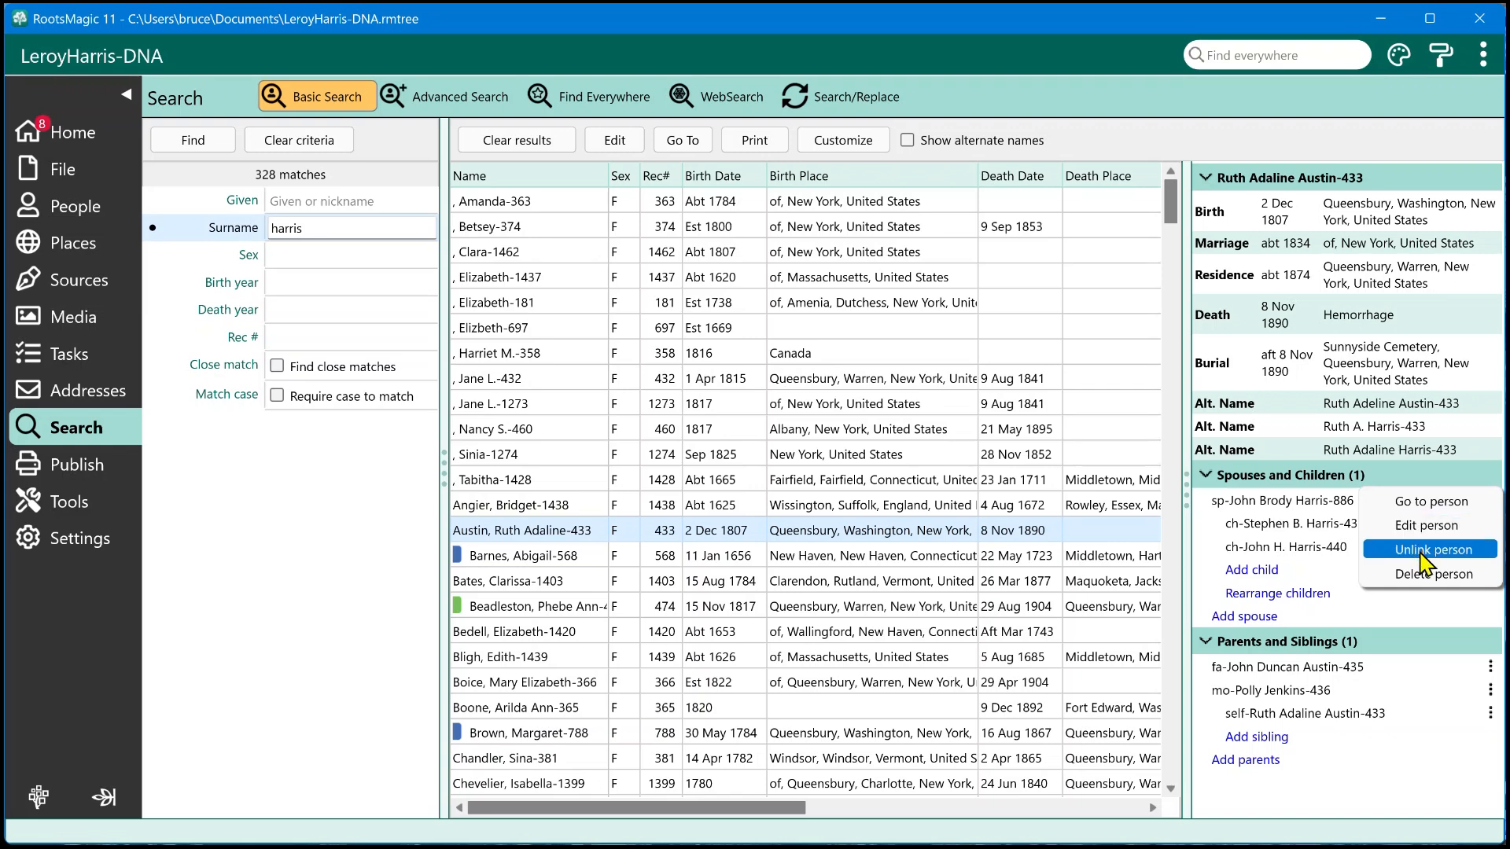
pyautogui.moveTo(1268, 579)
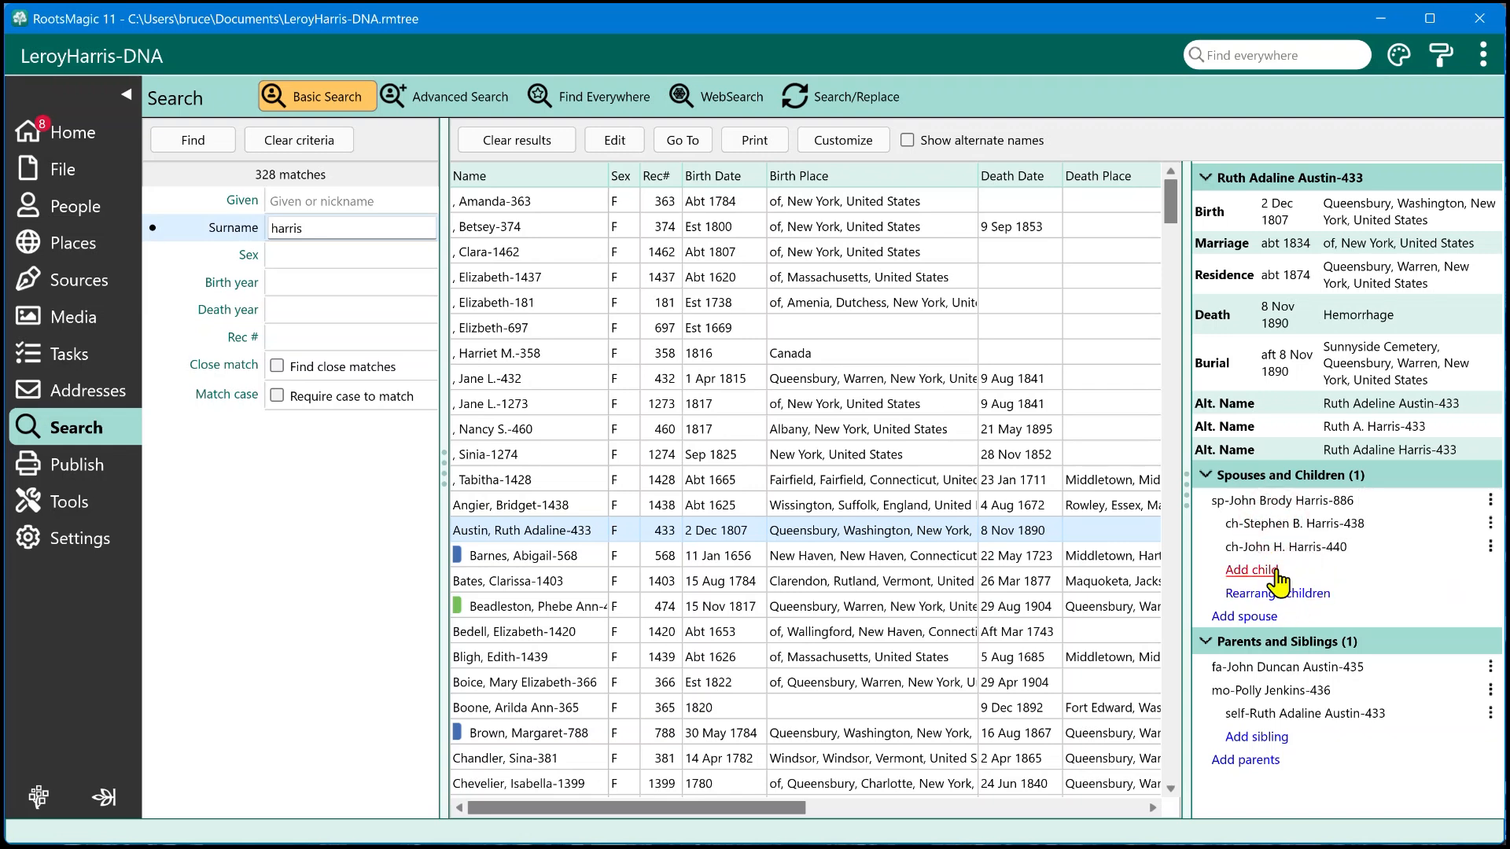
pyautogui.moveTo(1284, 780)
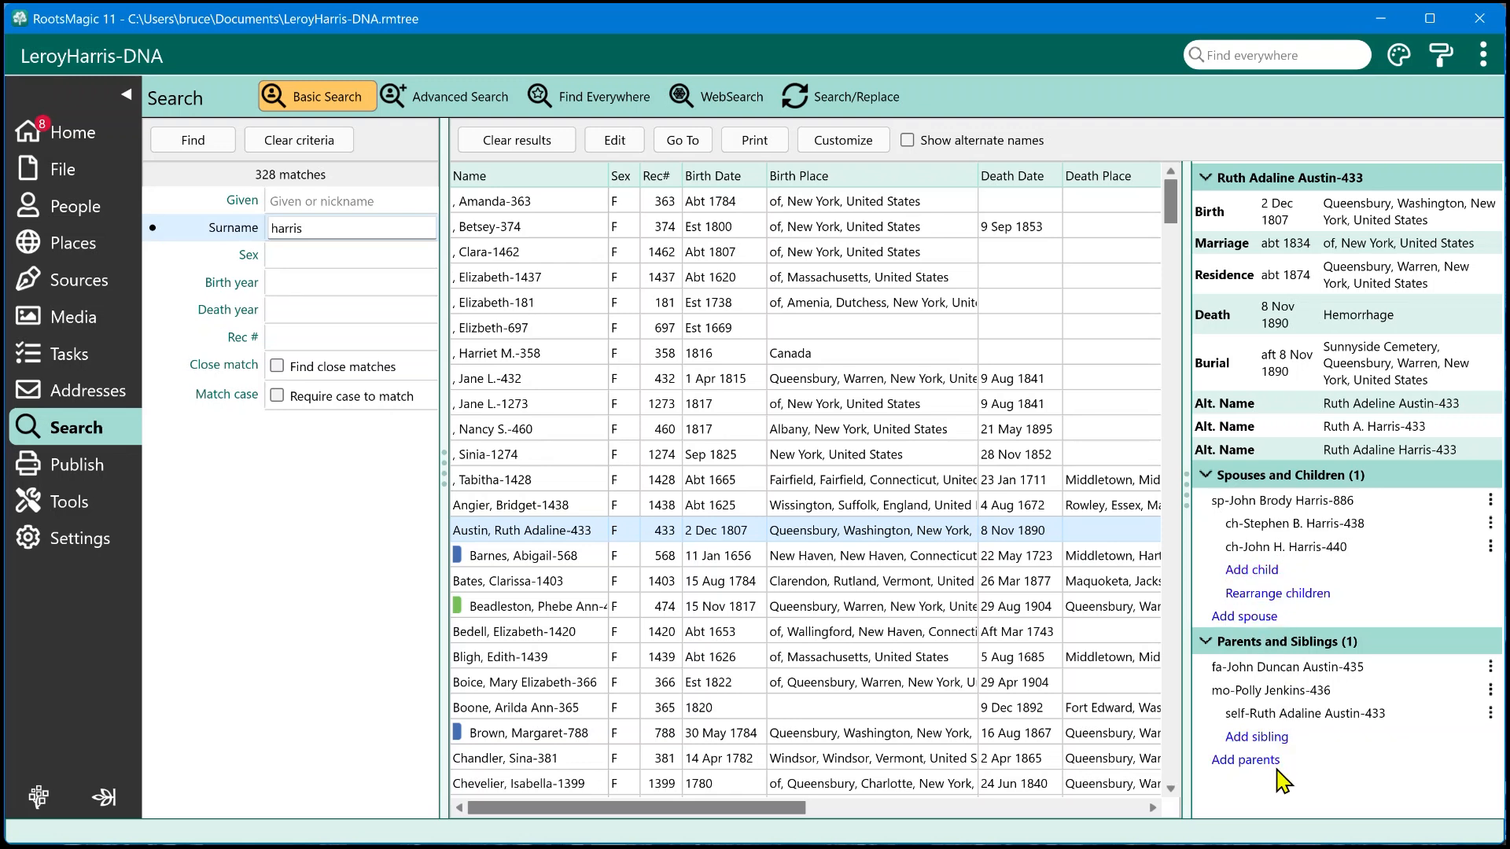
pyautogui.moveTo(1355, 656)
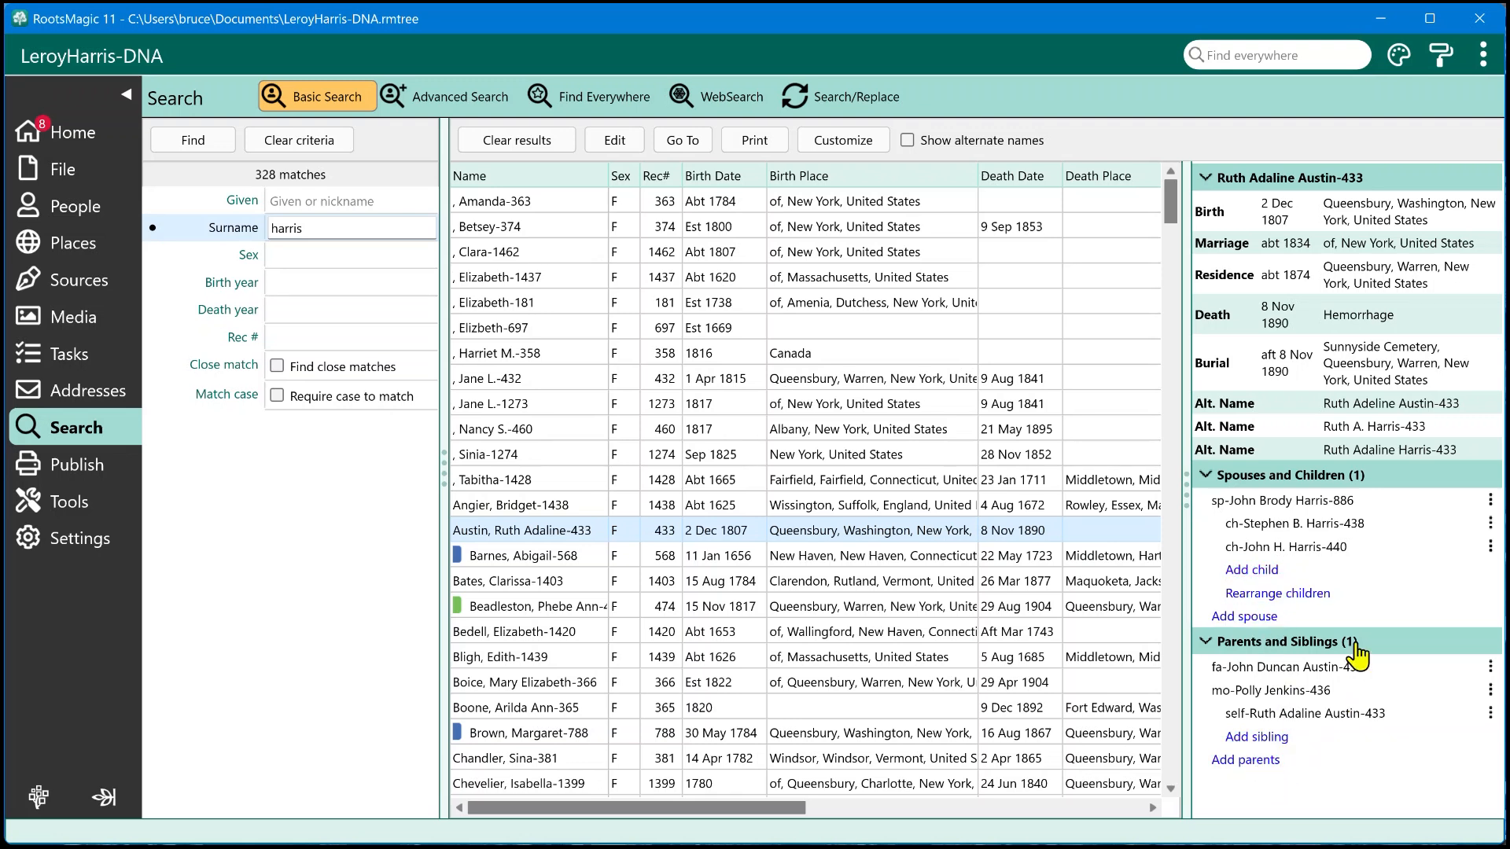
pyautogui.moveTo(1373, 640)
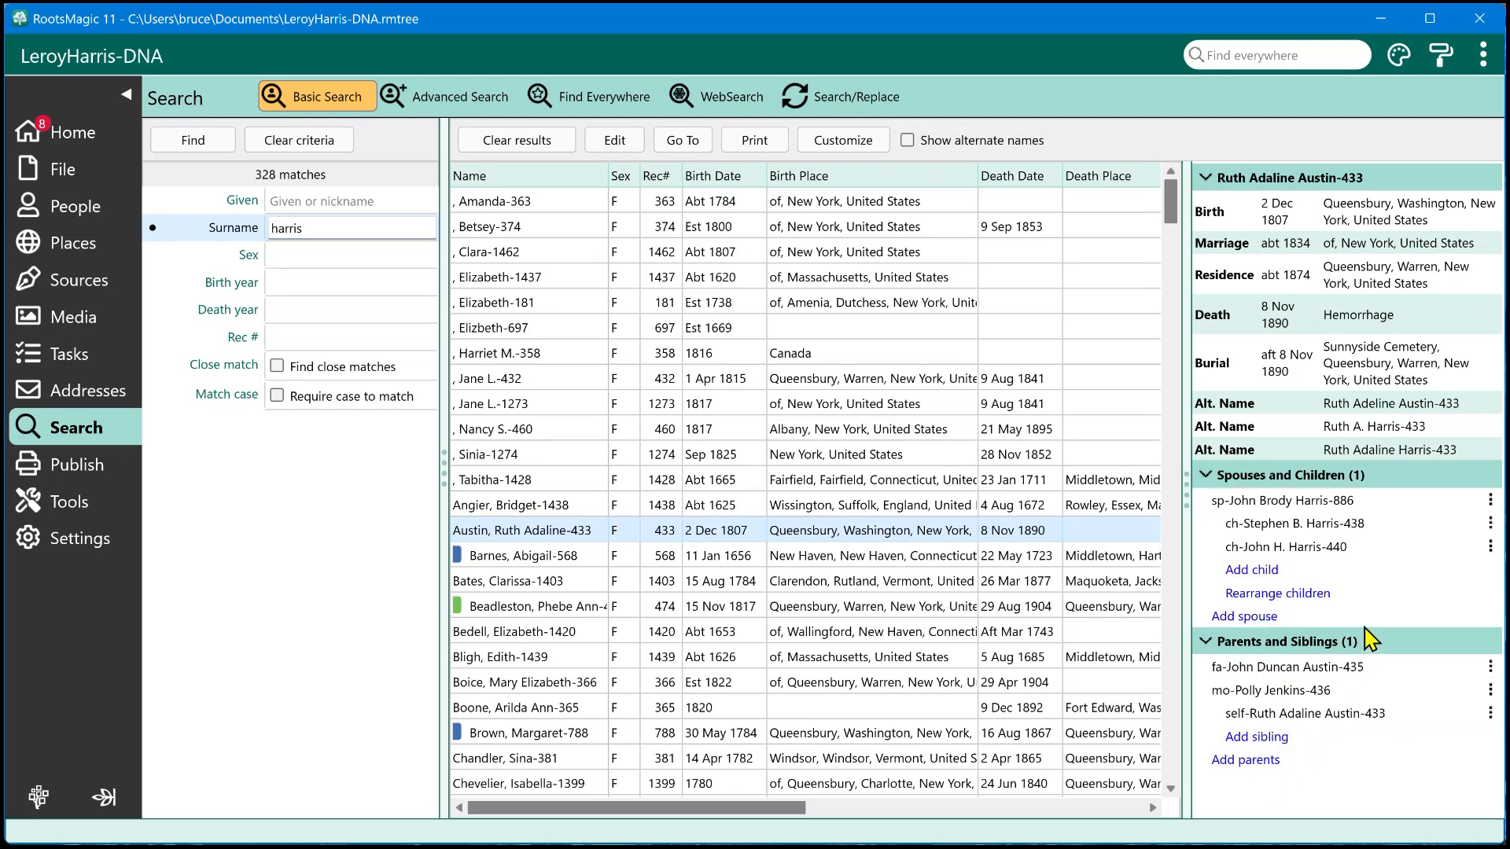
pyautogui.moveTo(860, 544)
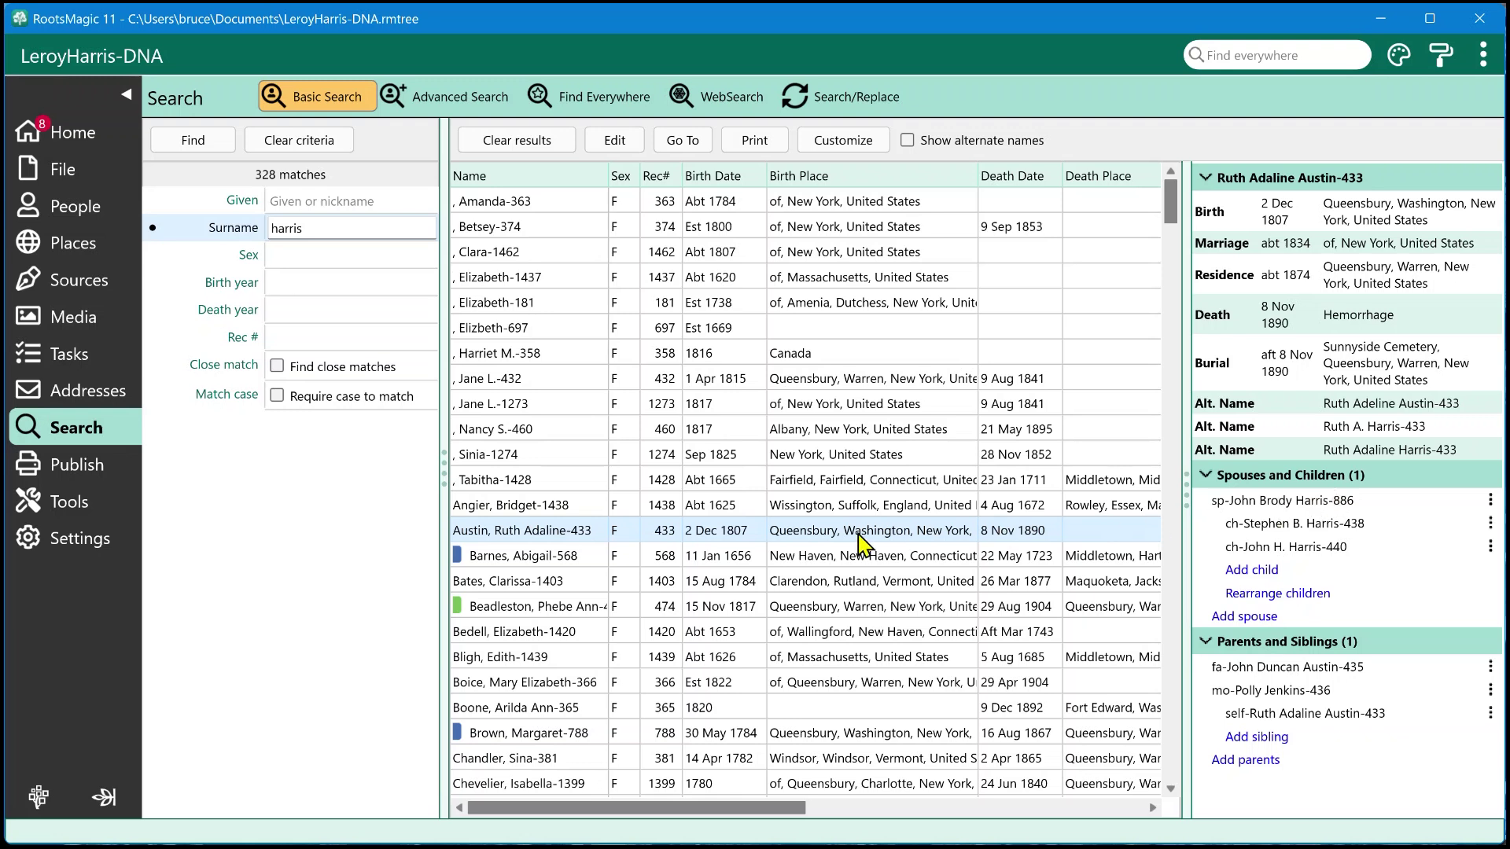